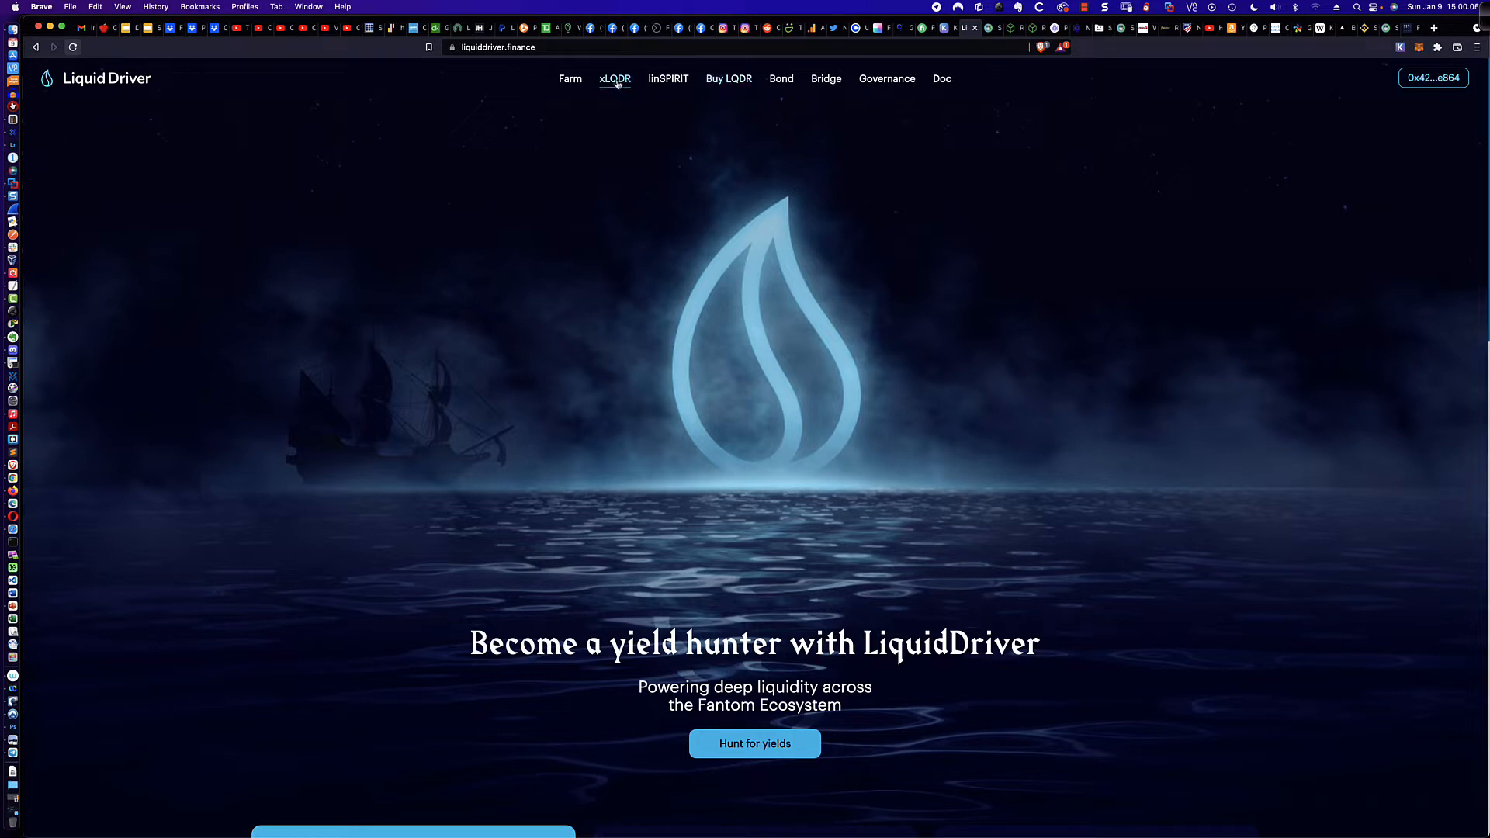
mouse_move(609, 87)
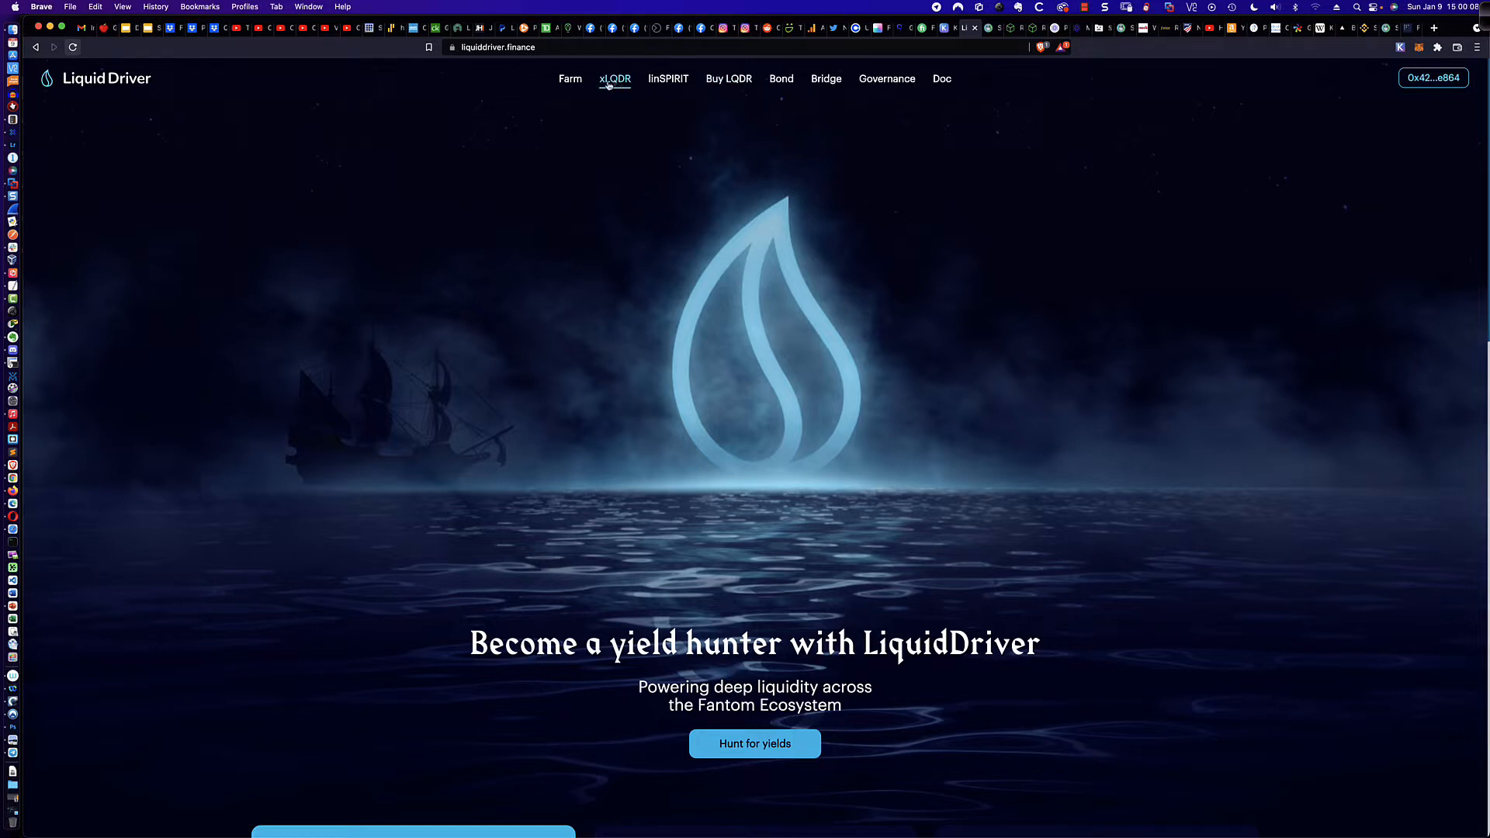
- Review the xLQDR page: 40.444 LQDR locked until 2024-01-04 and revenue-vault APRs
click(614, 78)
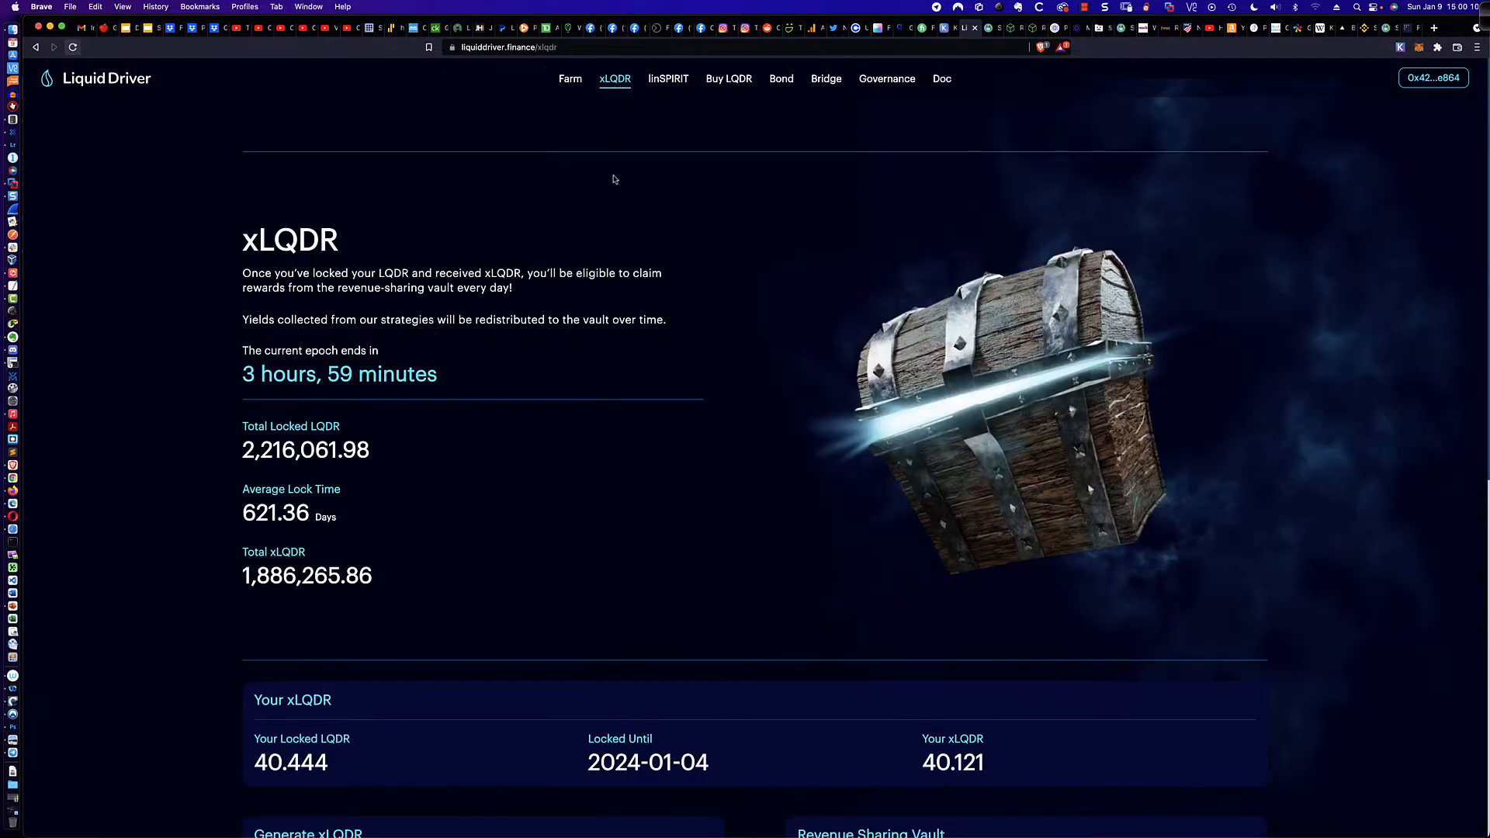
scroll(down, 3)
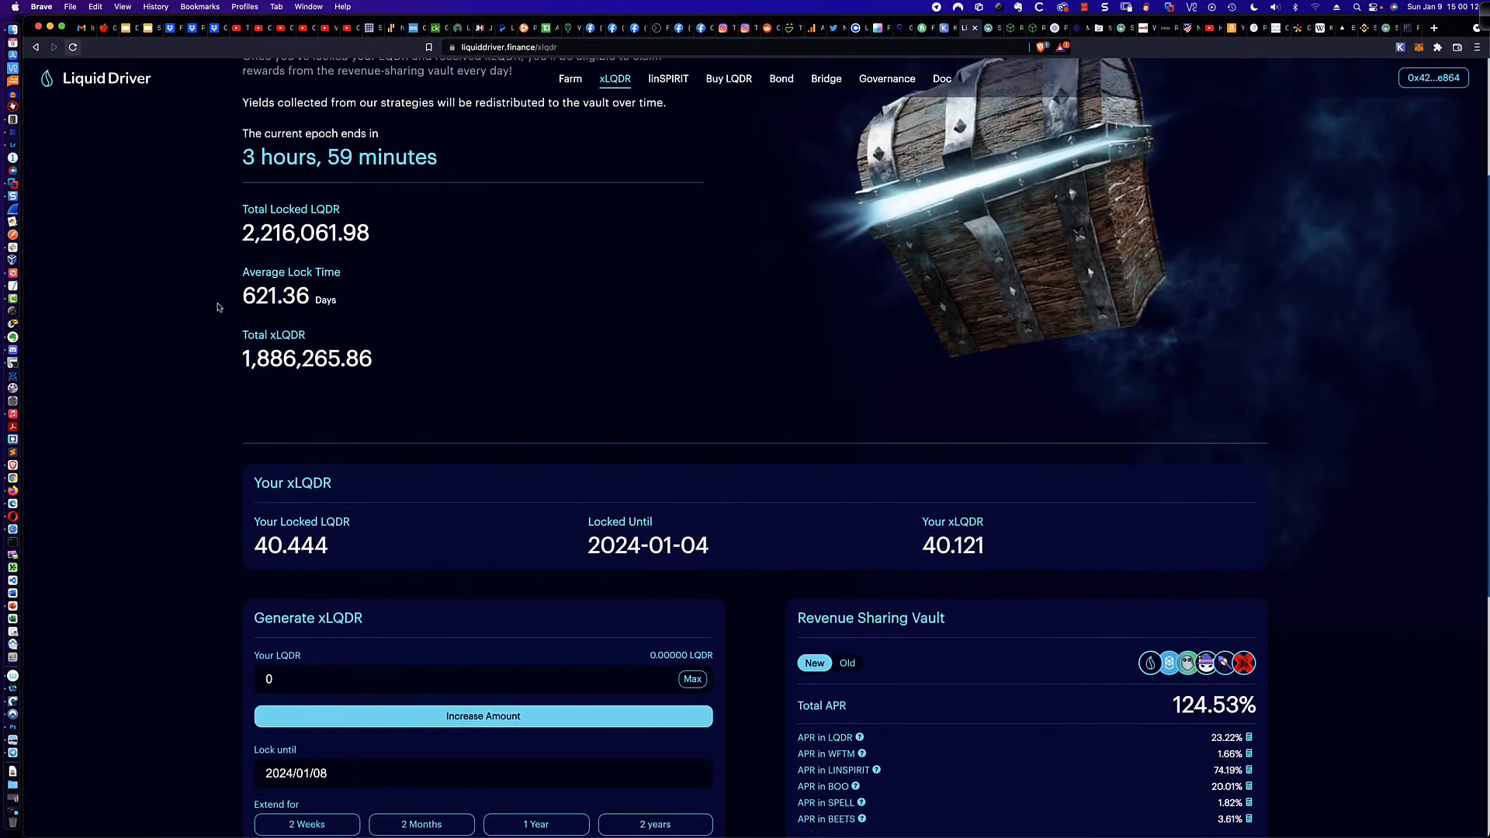
scroll(down, 3)
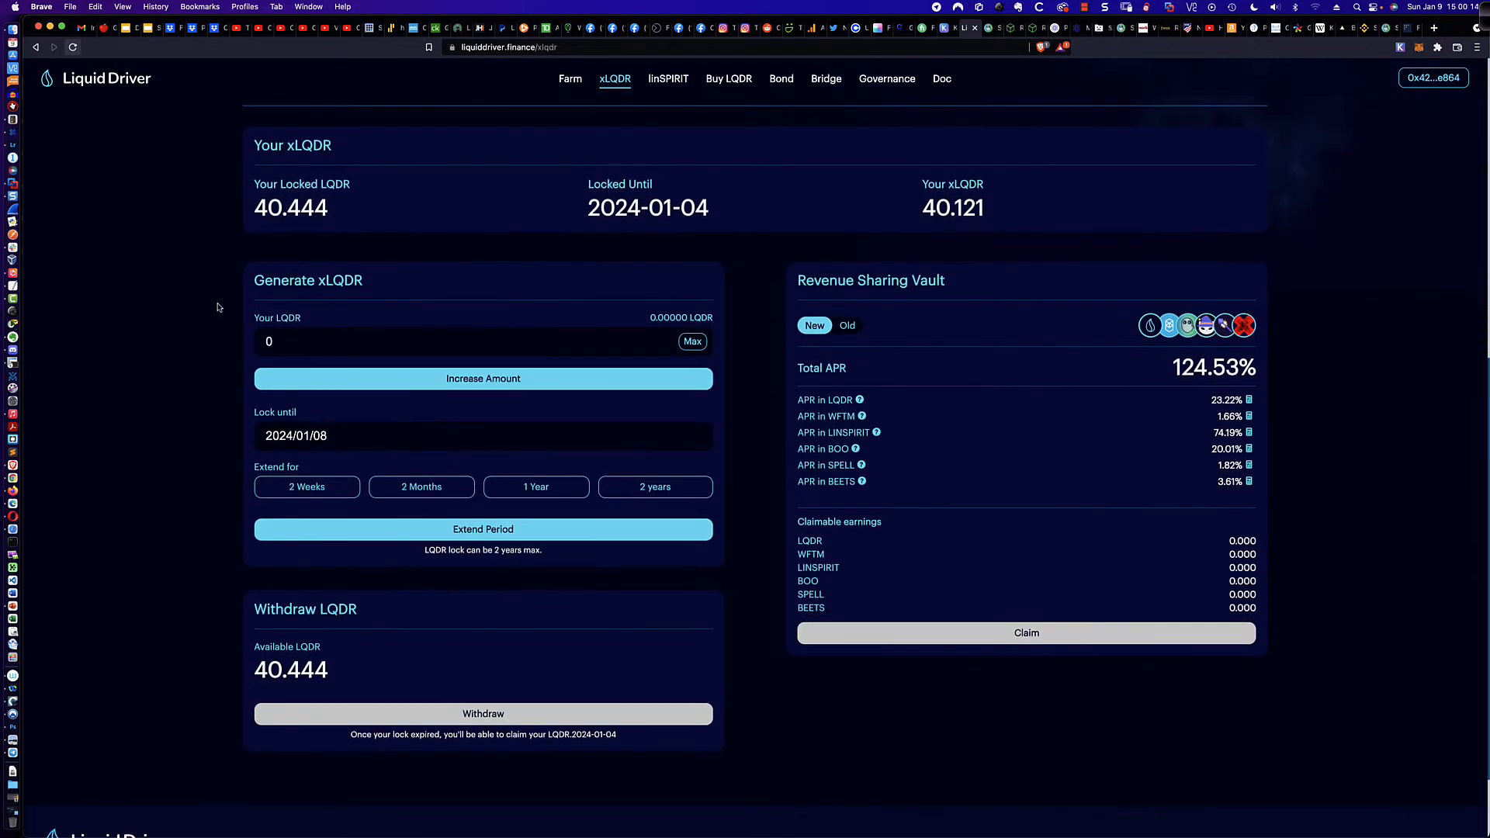
mouse_move(1230, 409)
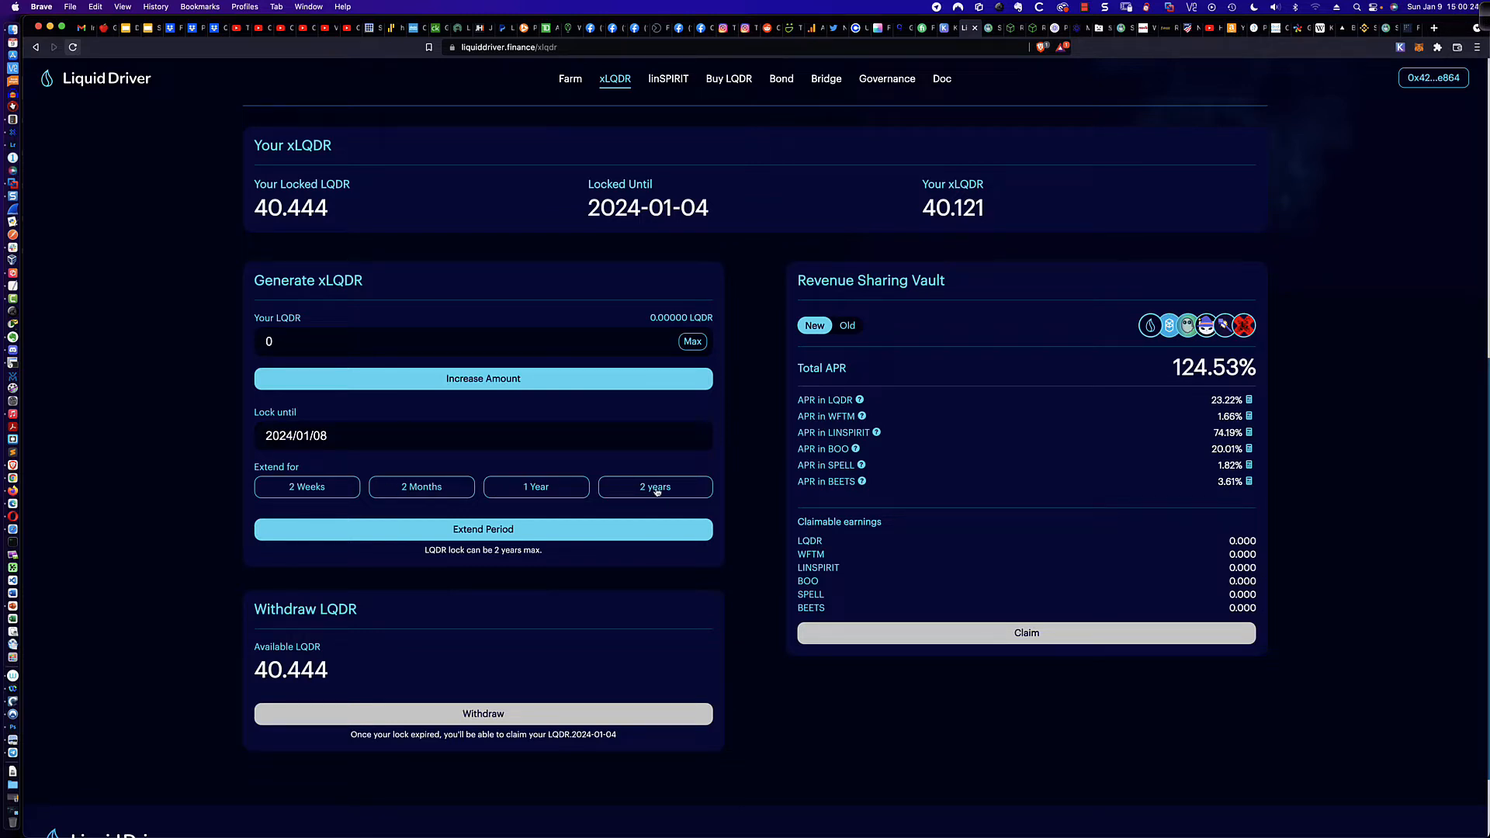
mouse_move(553, 535)
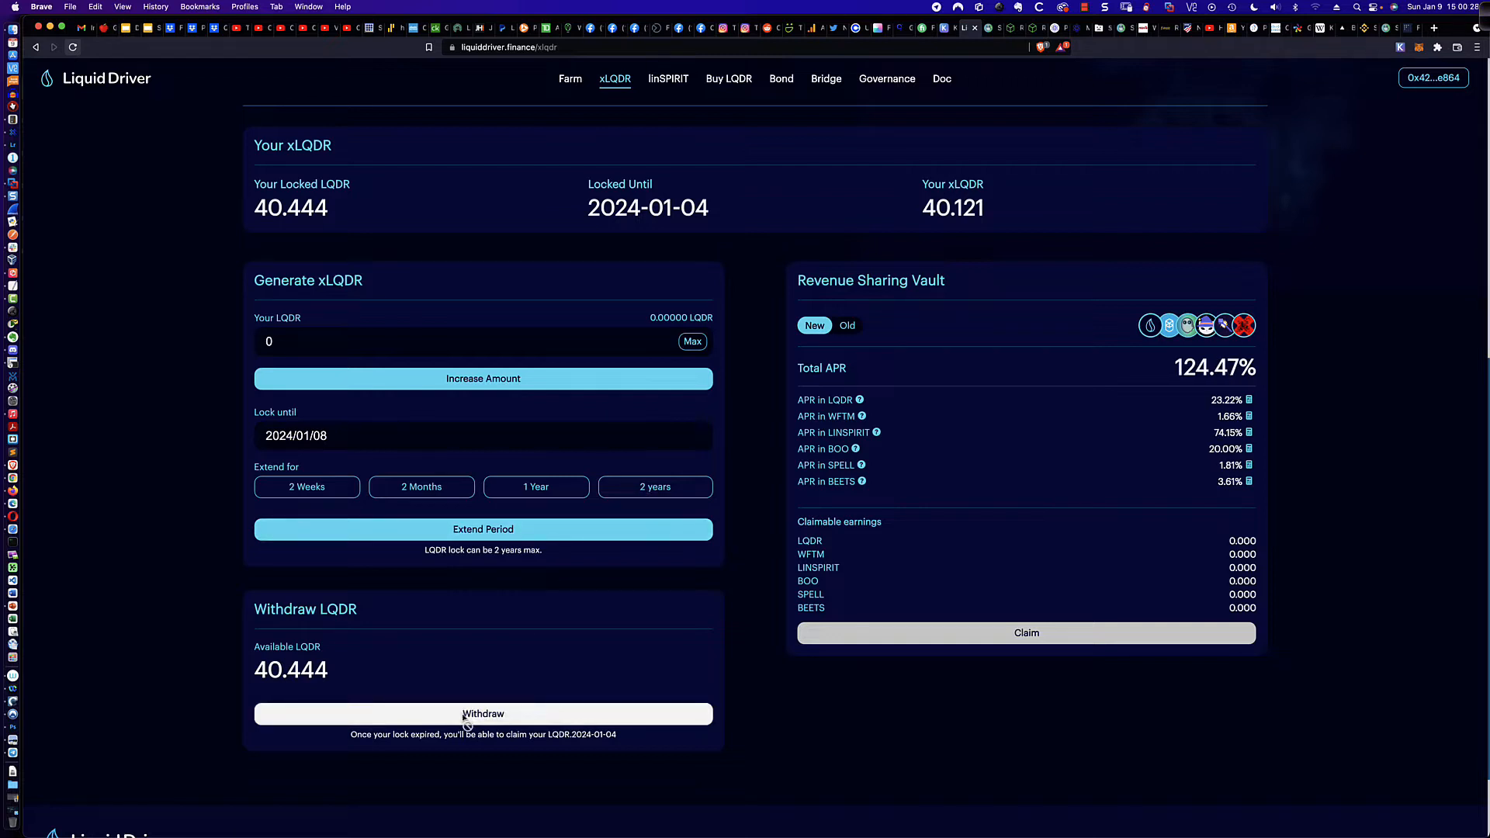
mouse_move(489, 566)
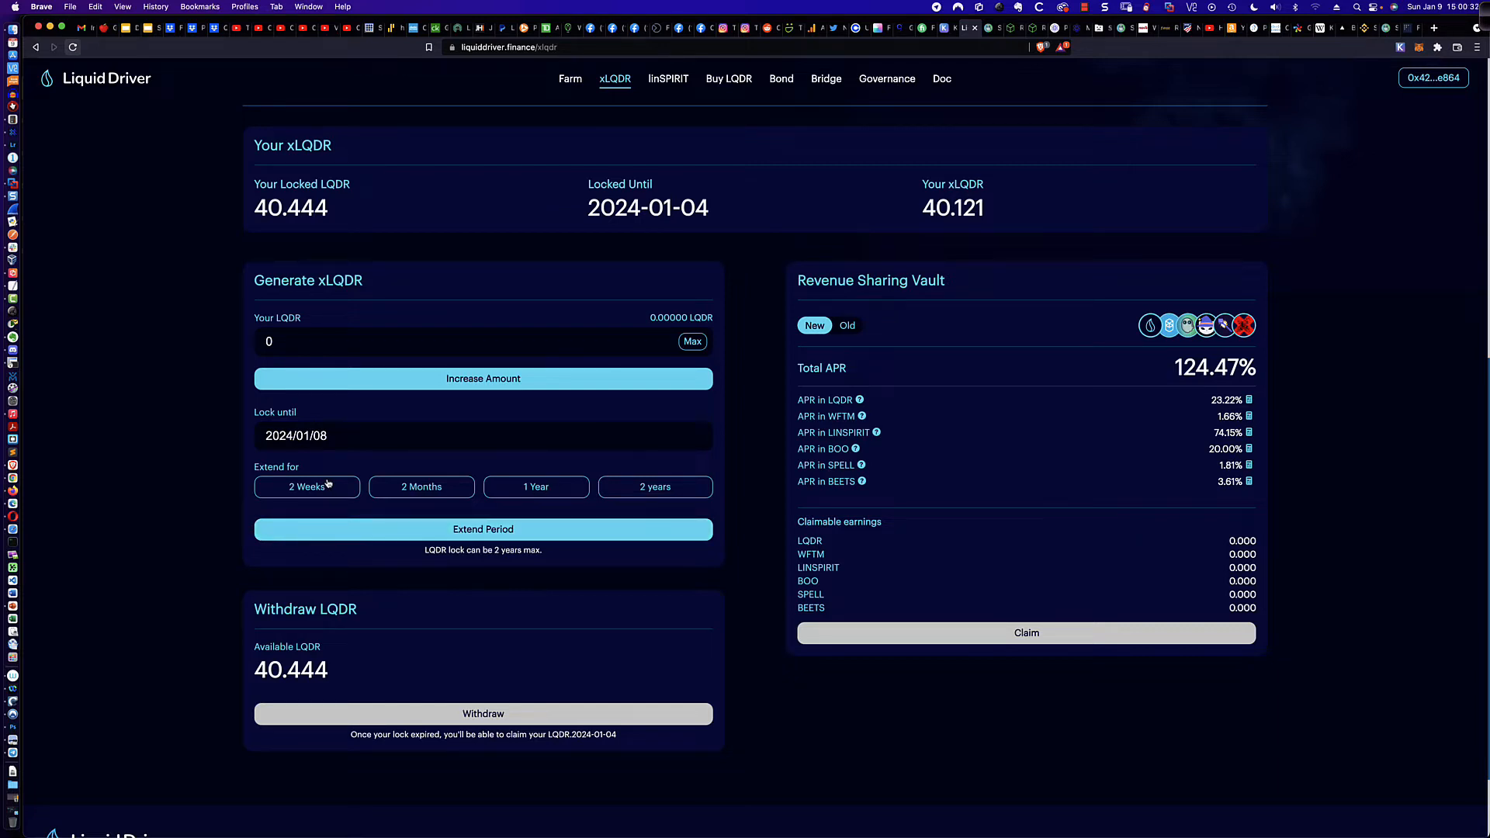
mouse_move(482, 729)
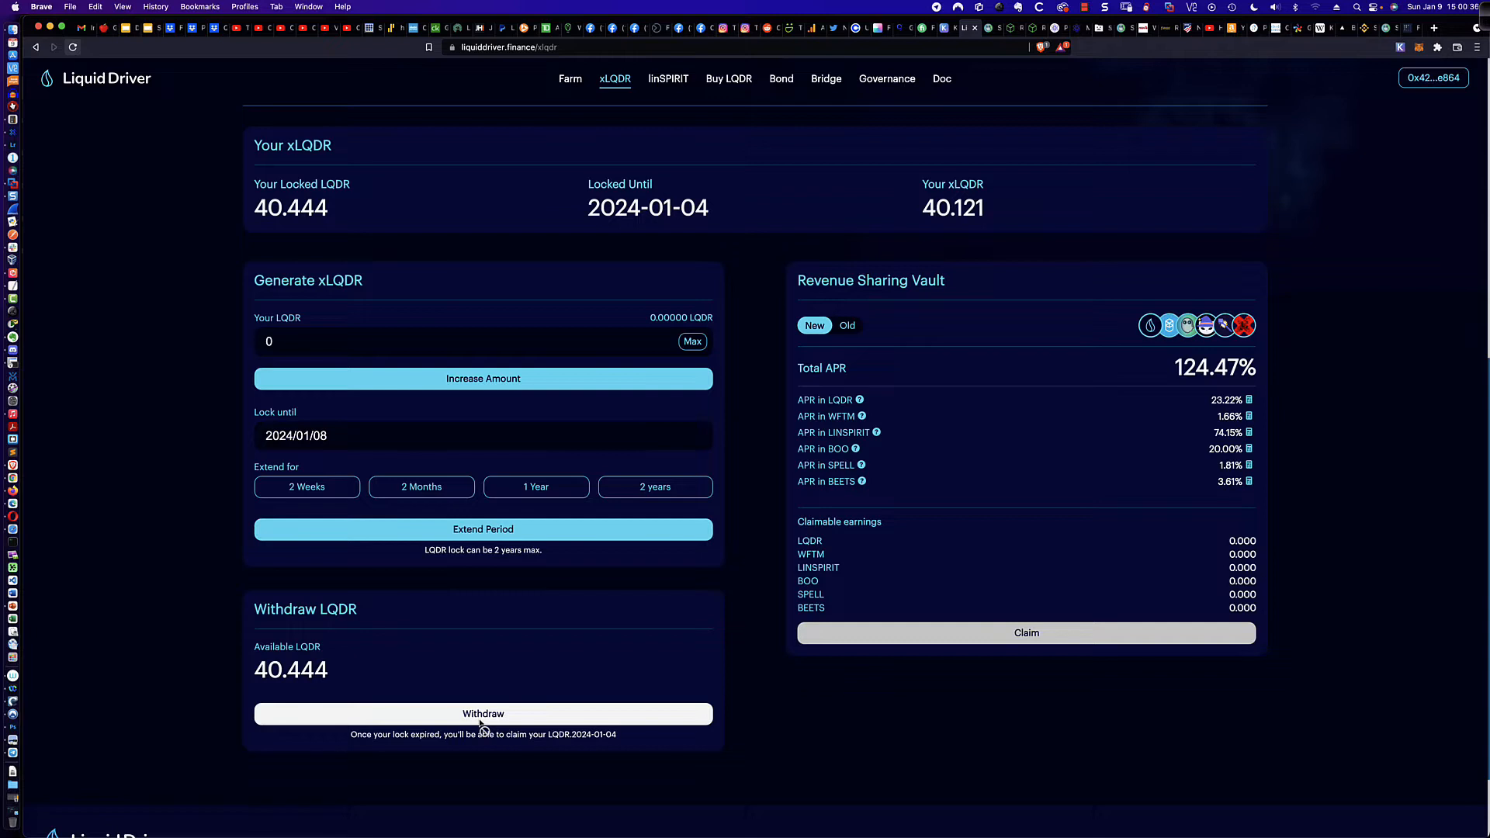
mouse_move(195, 462)
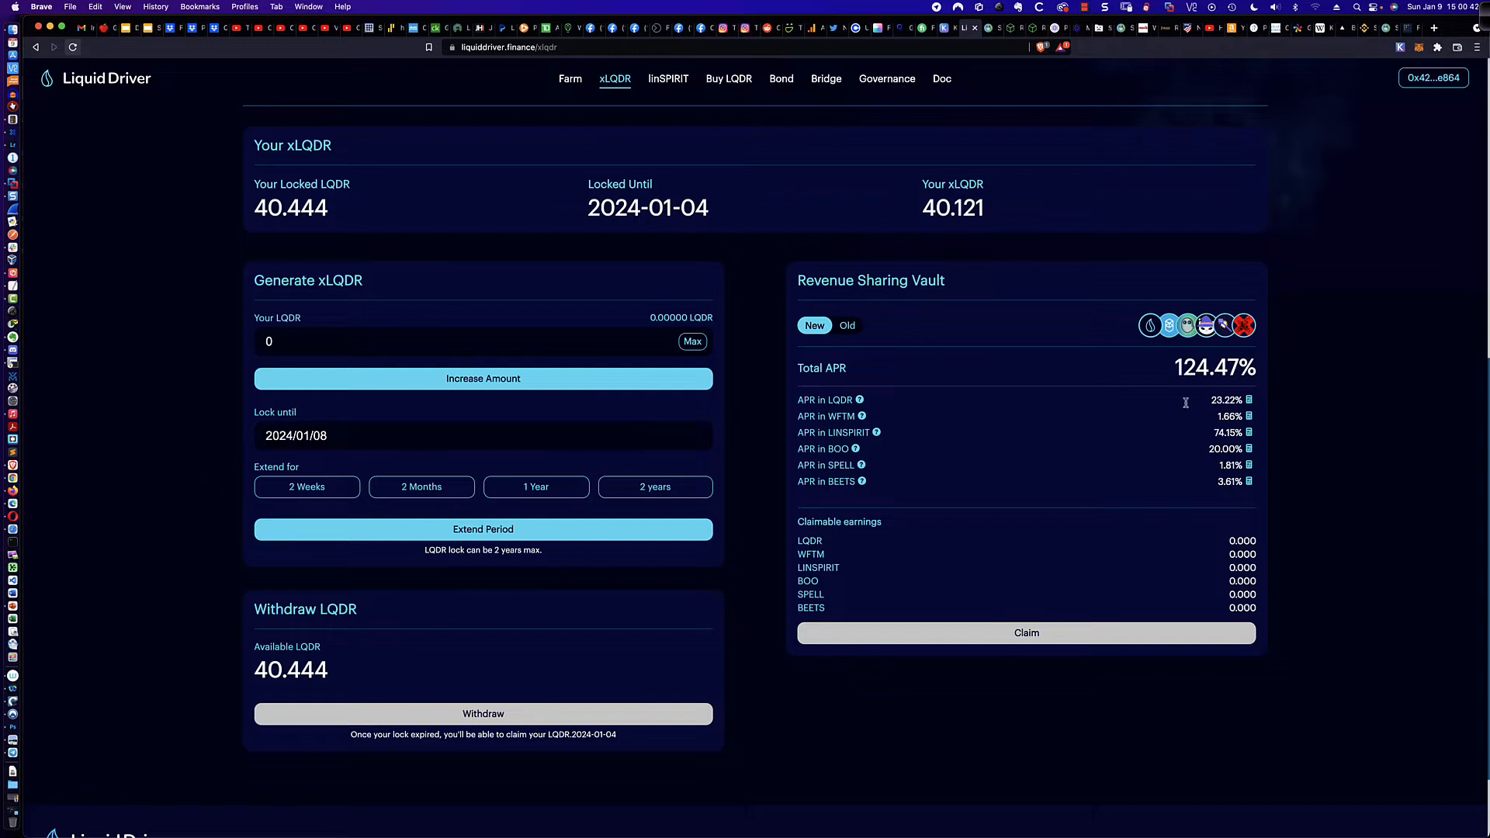
mouse_move(1227, 403)
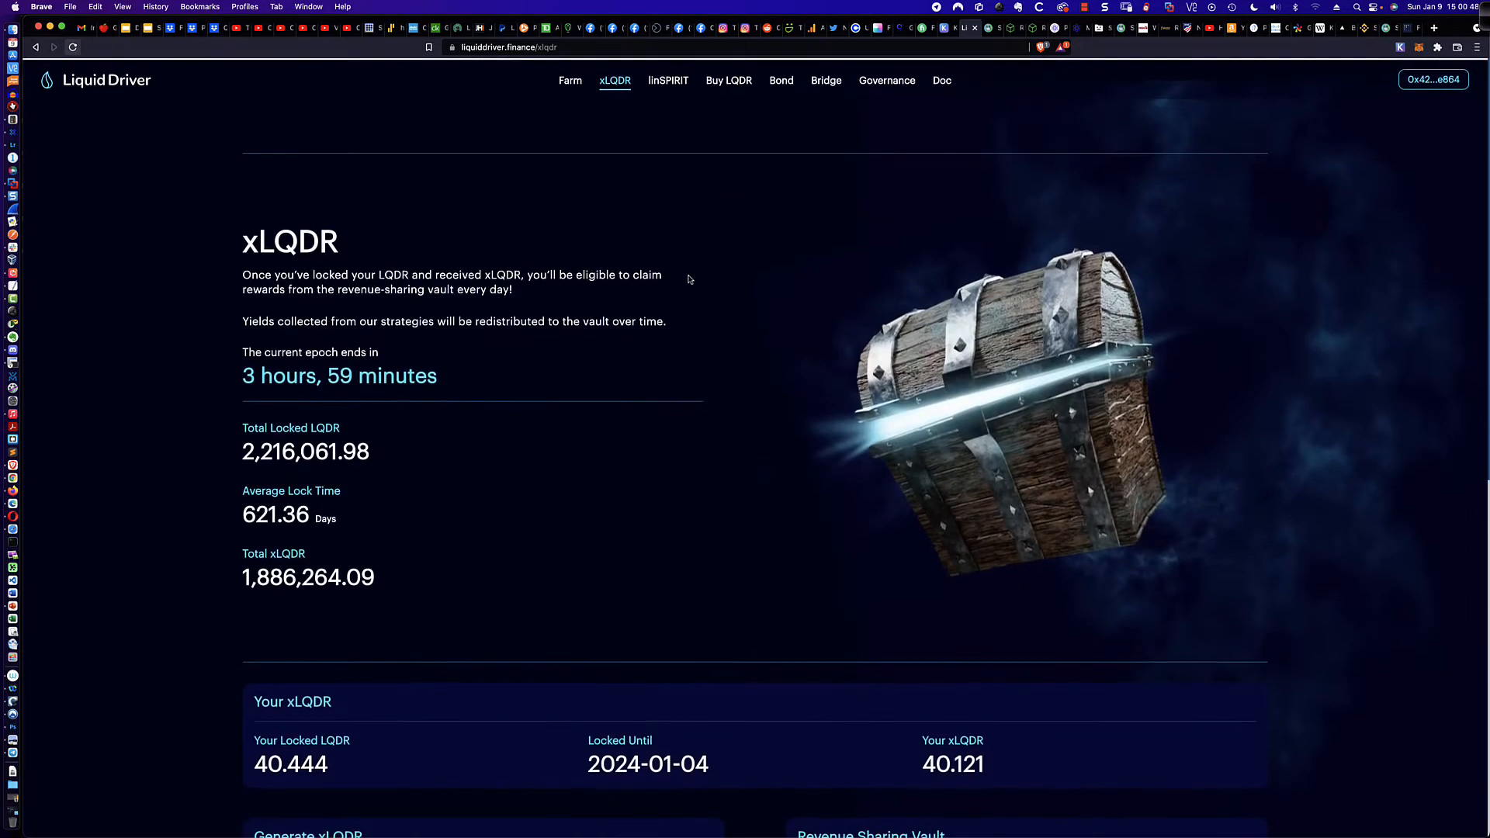
mouse_move(569, 101)
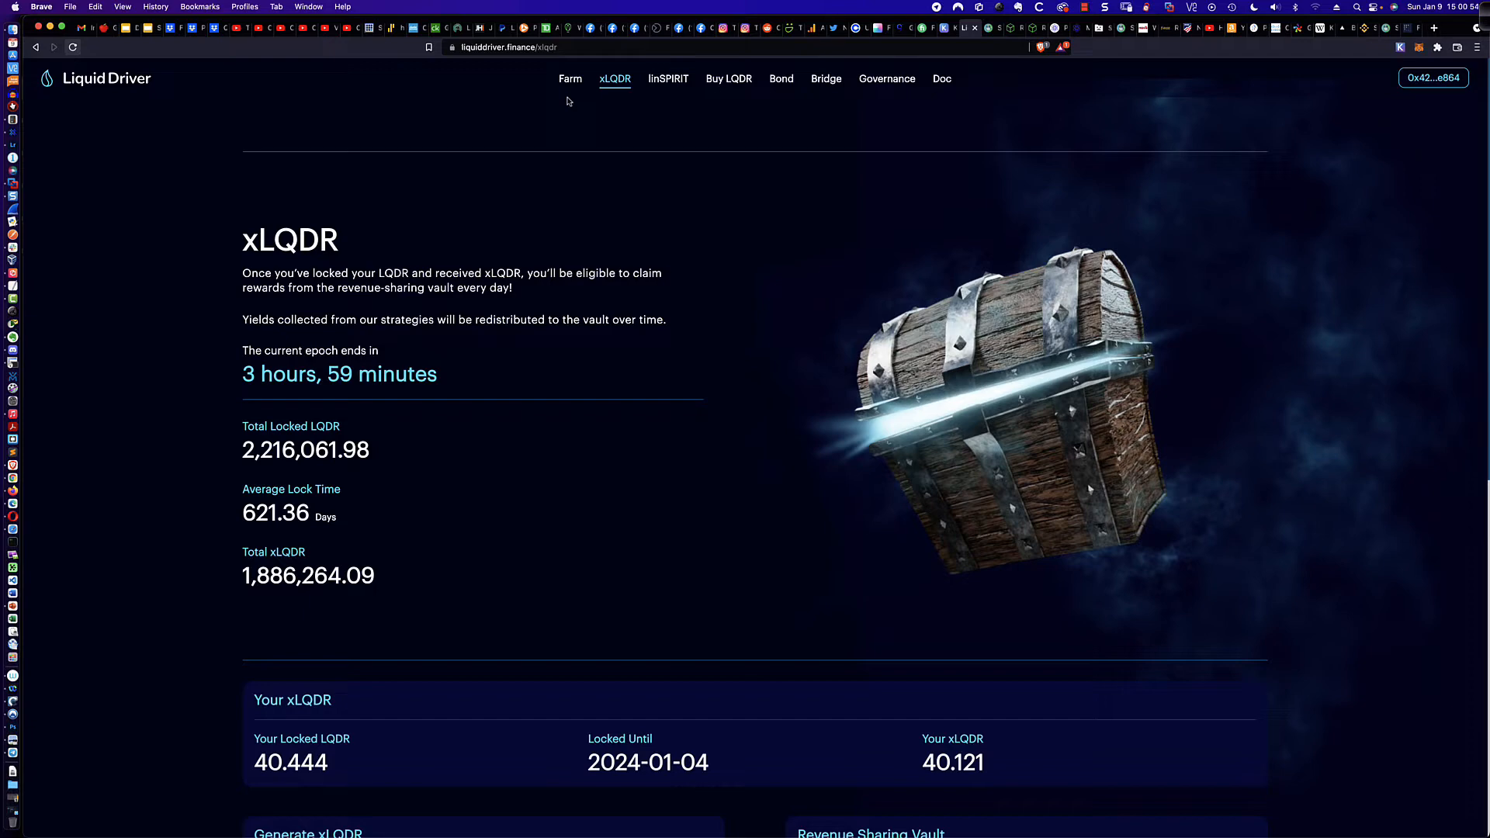
- Go to the Farms page listing SpiritSwap pools such as LQDR/FTM
click(570, 79)
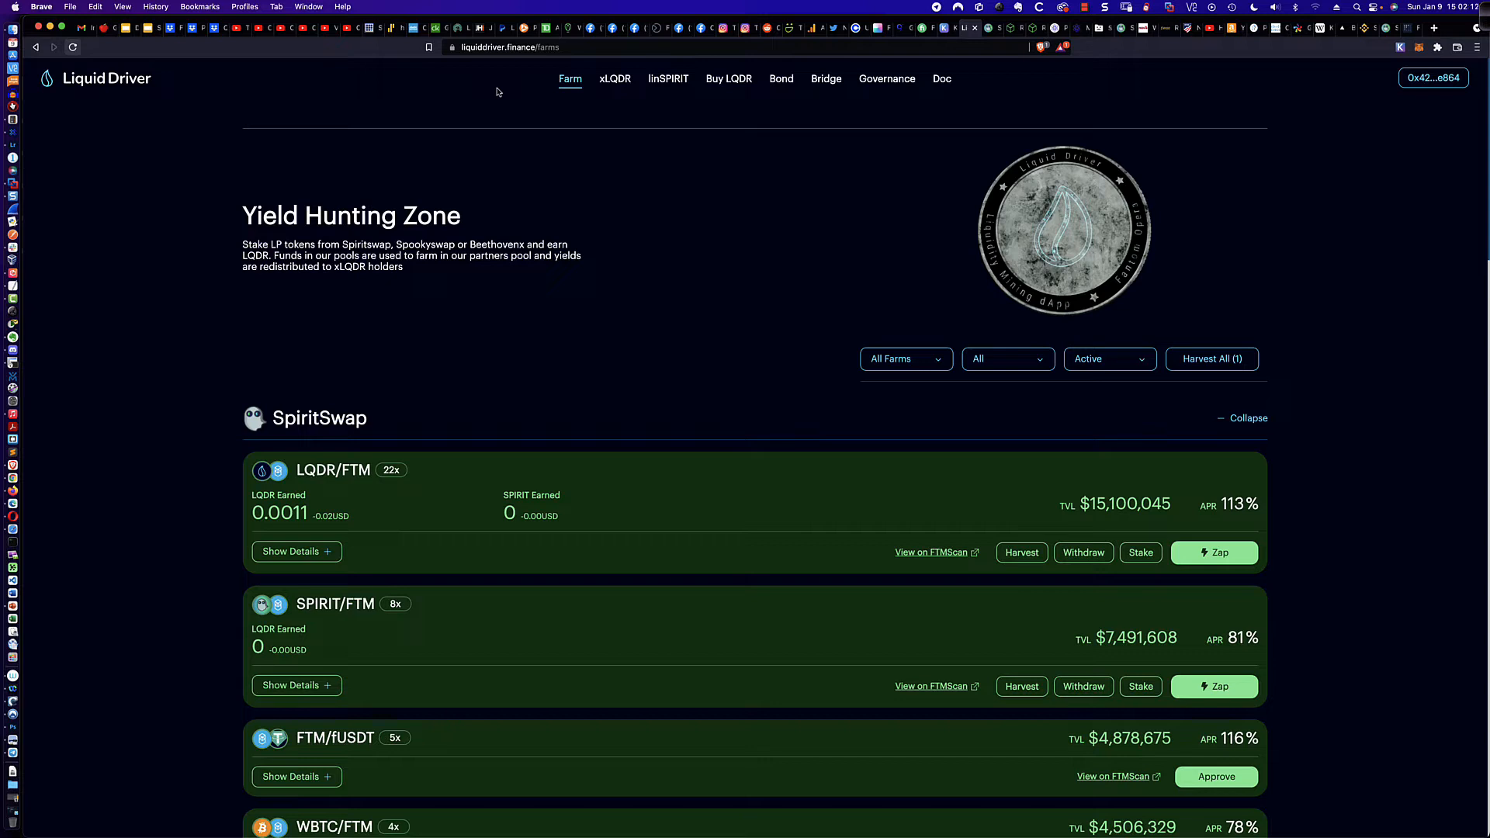
mouse_move(508, 96)
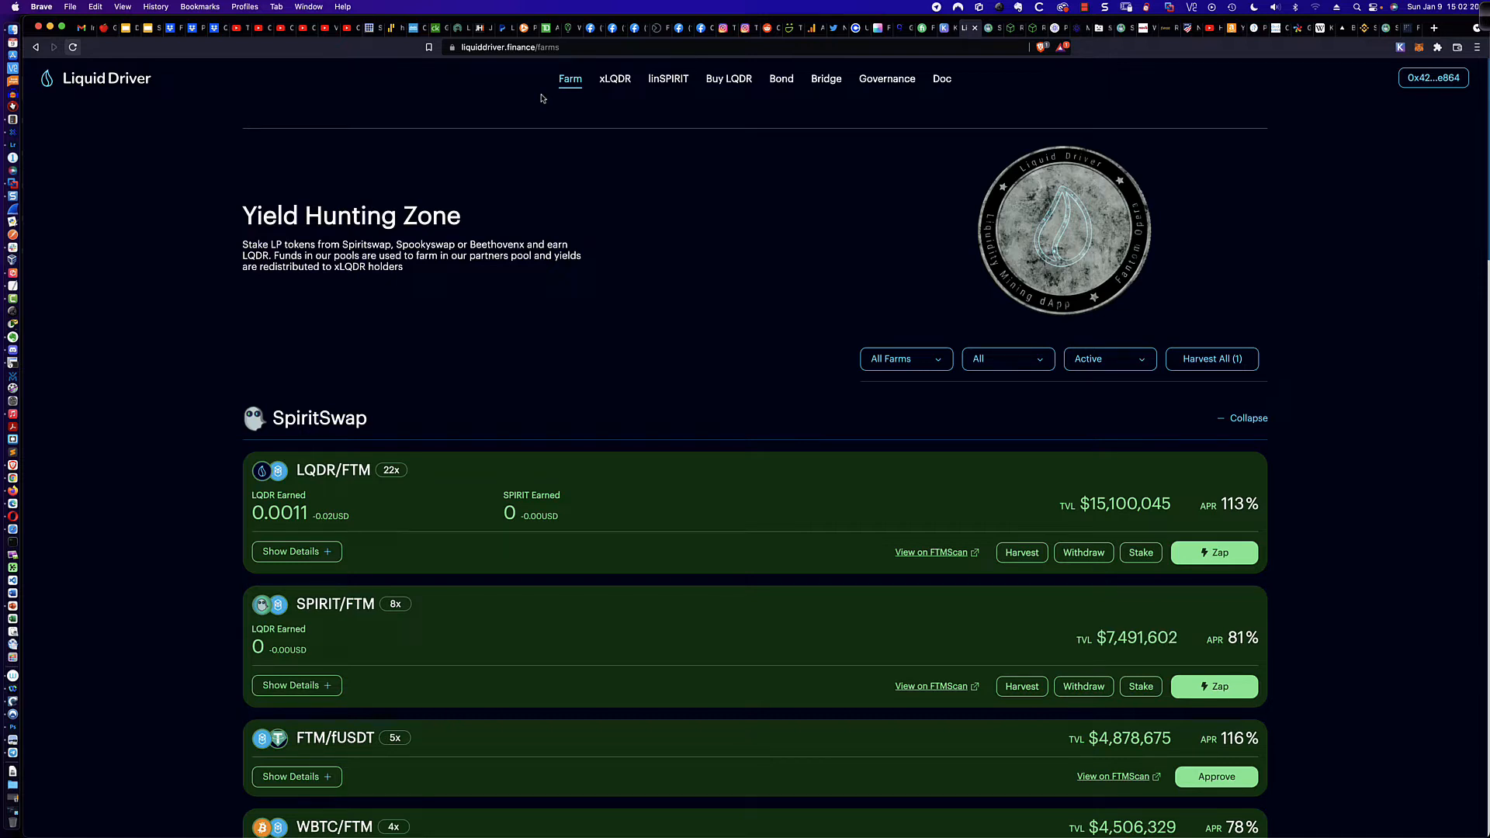
mouse_move(568, 107)
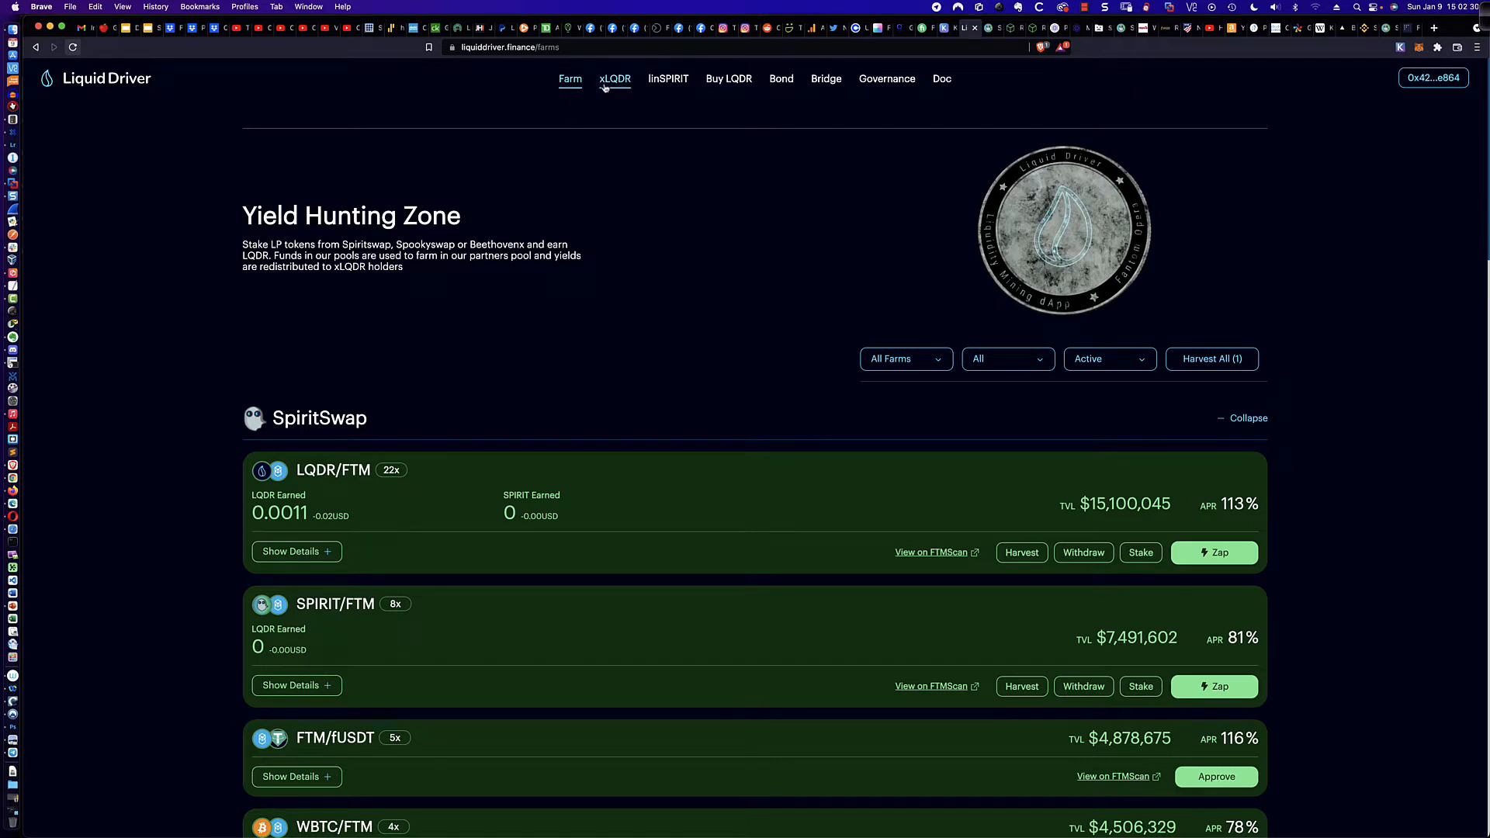
mouse_move(573, 97)
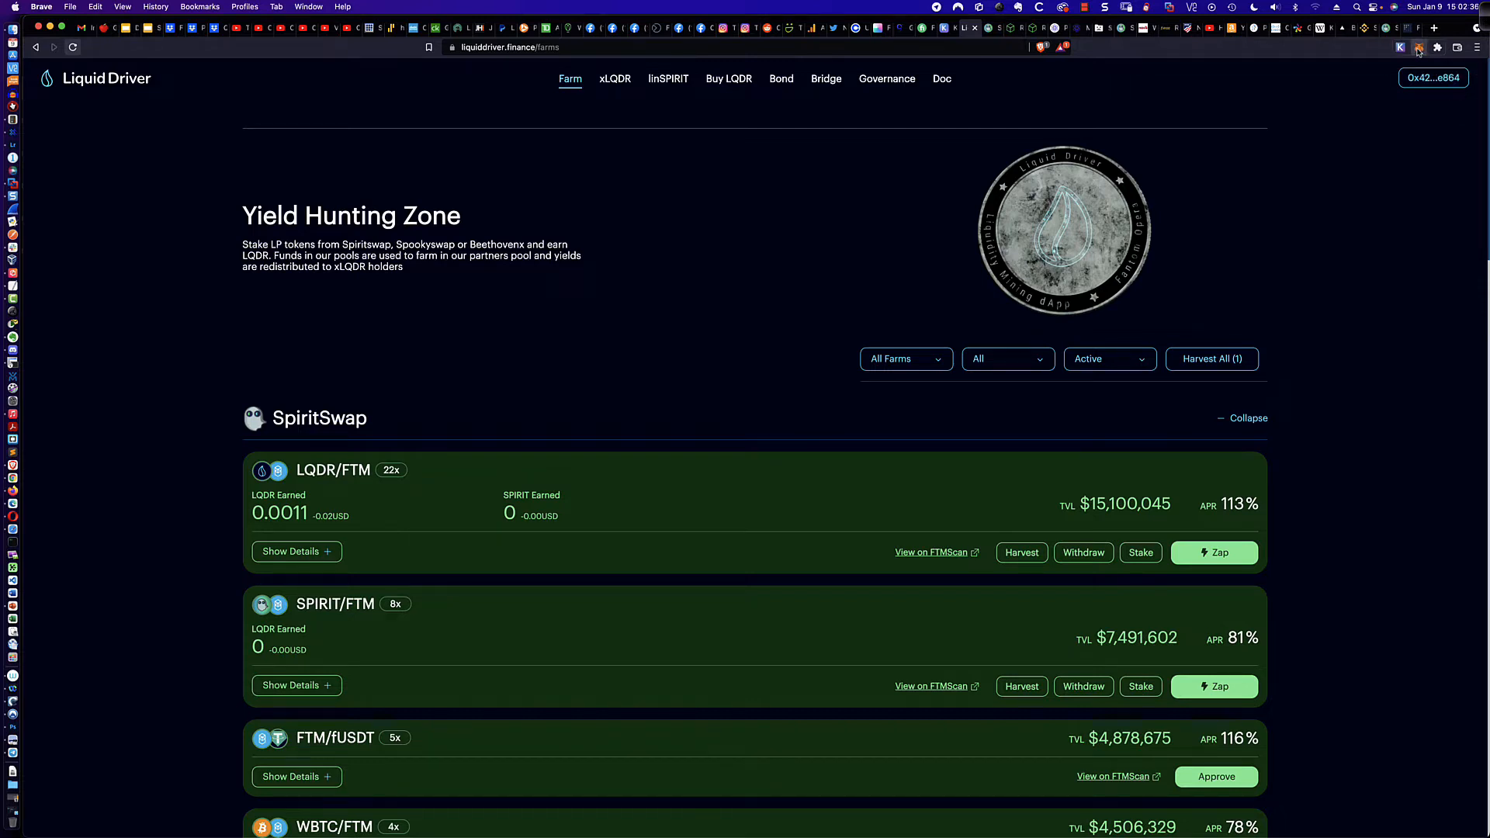
click(1416, 48)
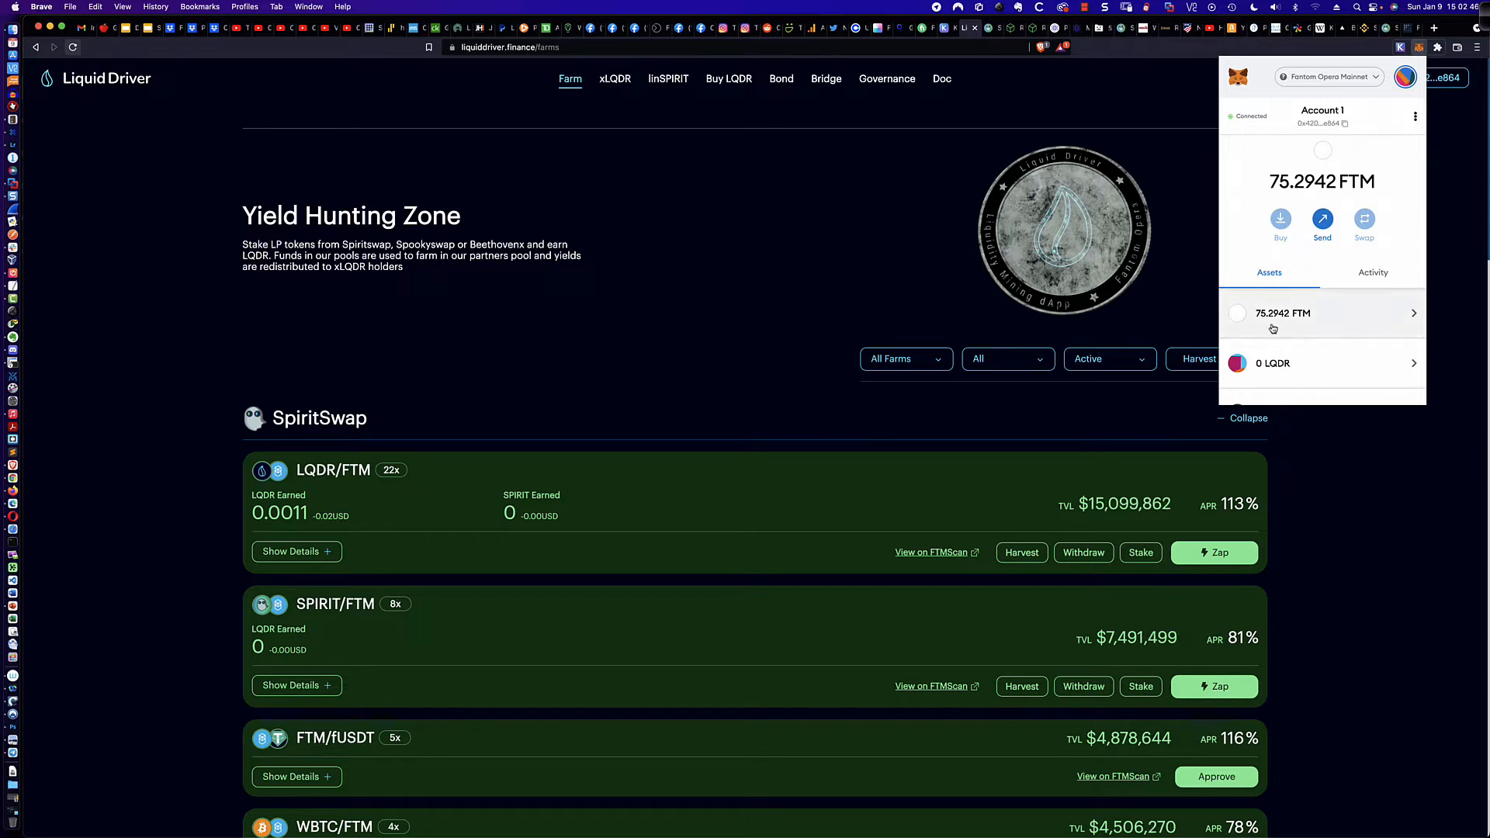
mouse_move(1281, 328)
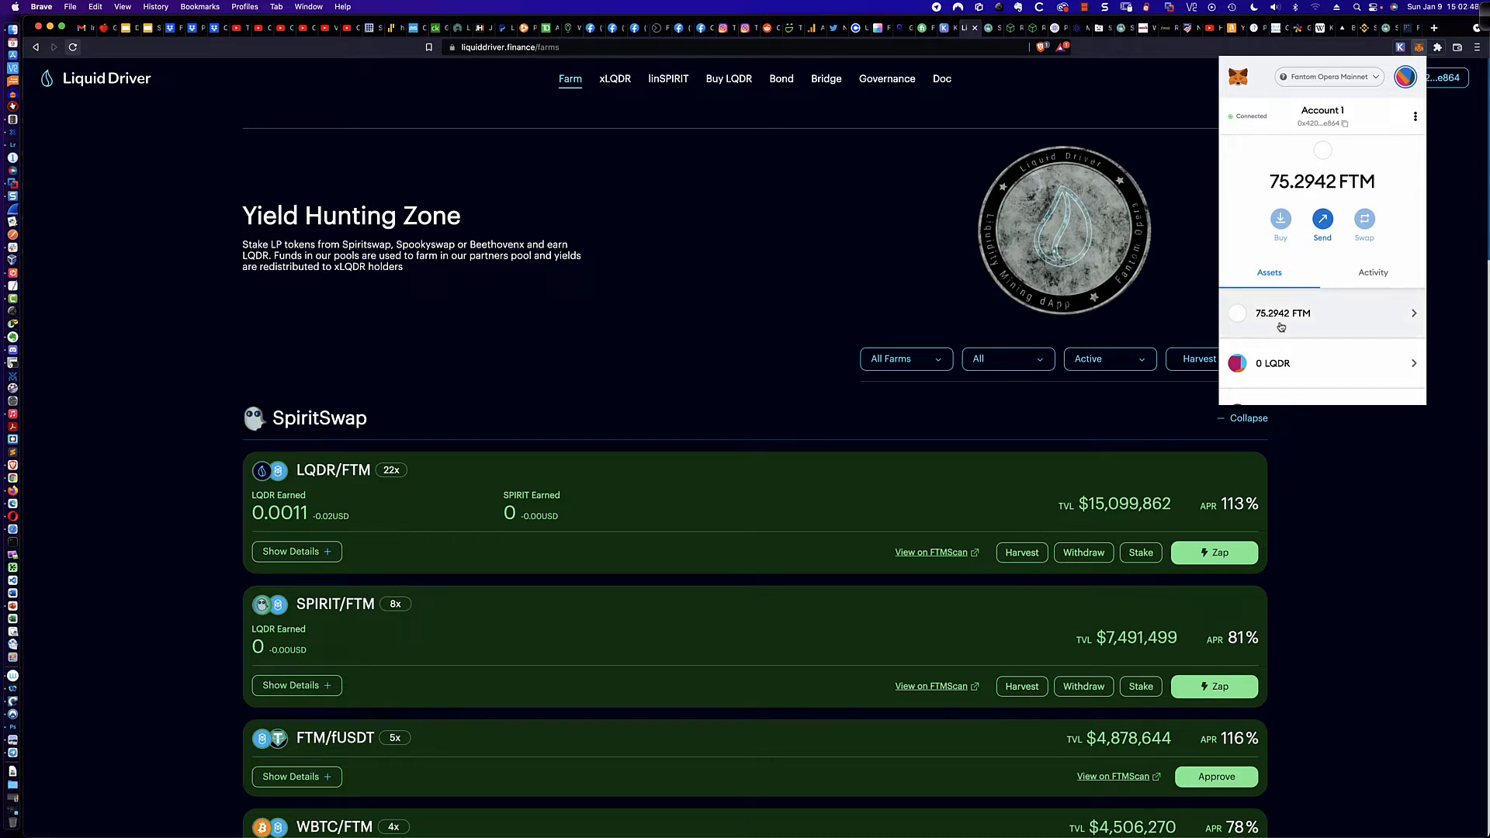
mouse_move(1293, 325)
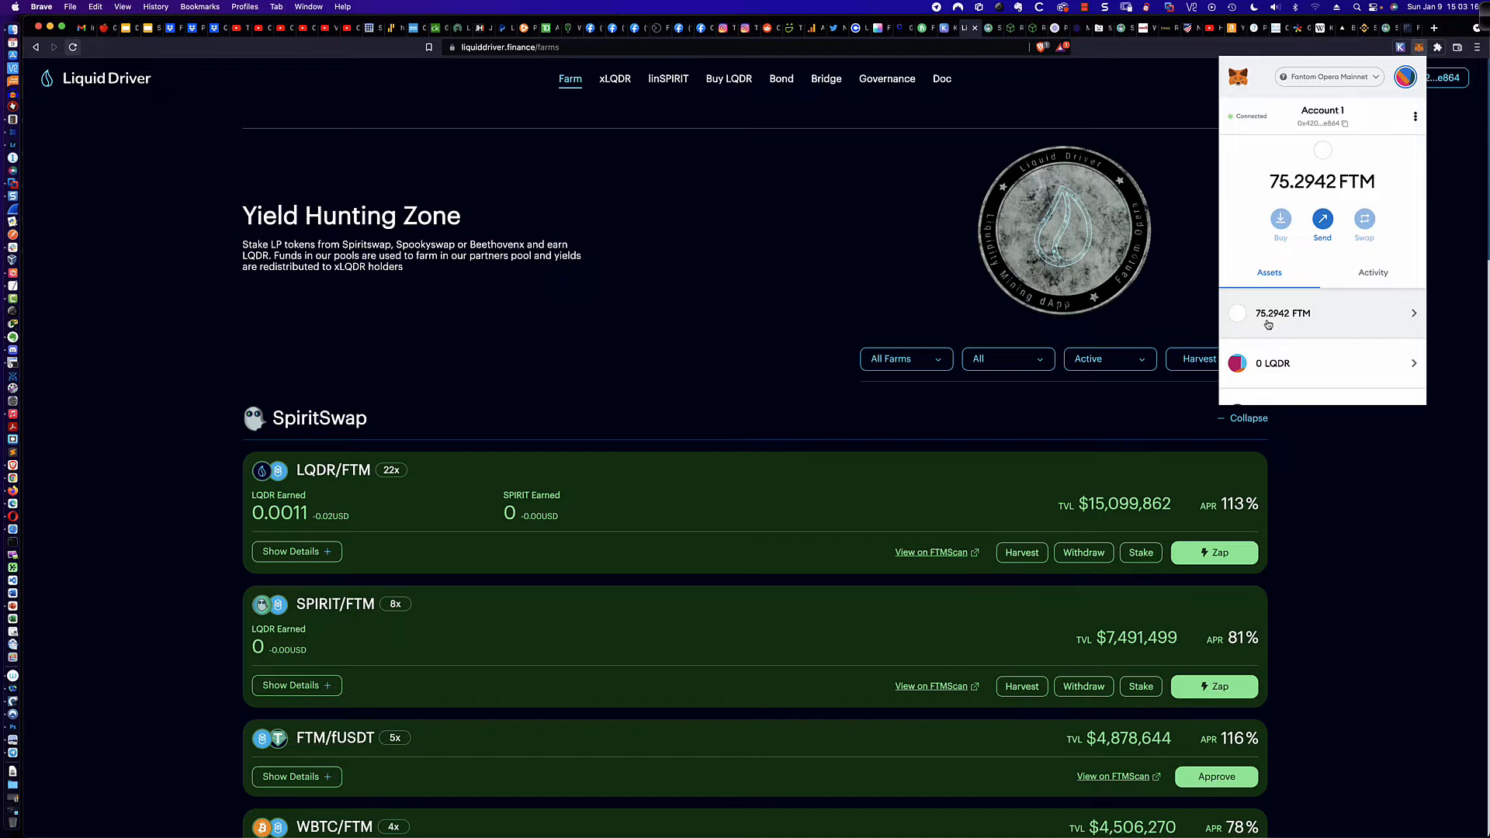
mouse_move(1345, 429)
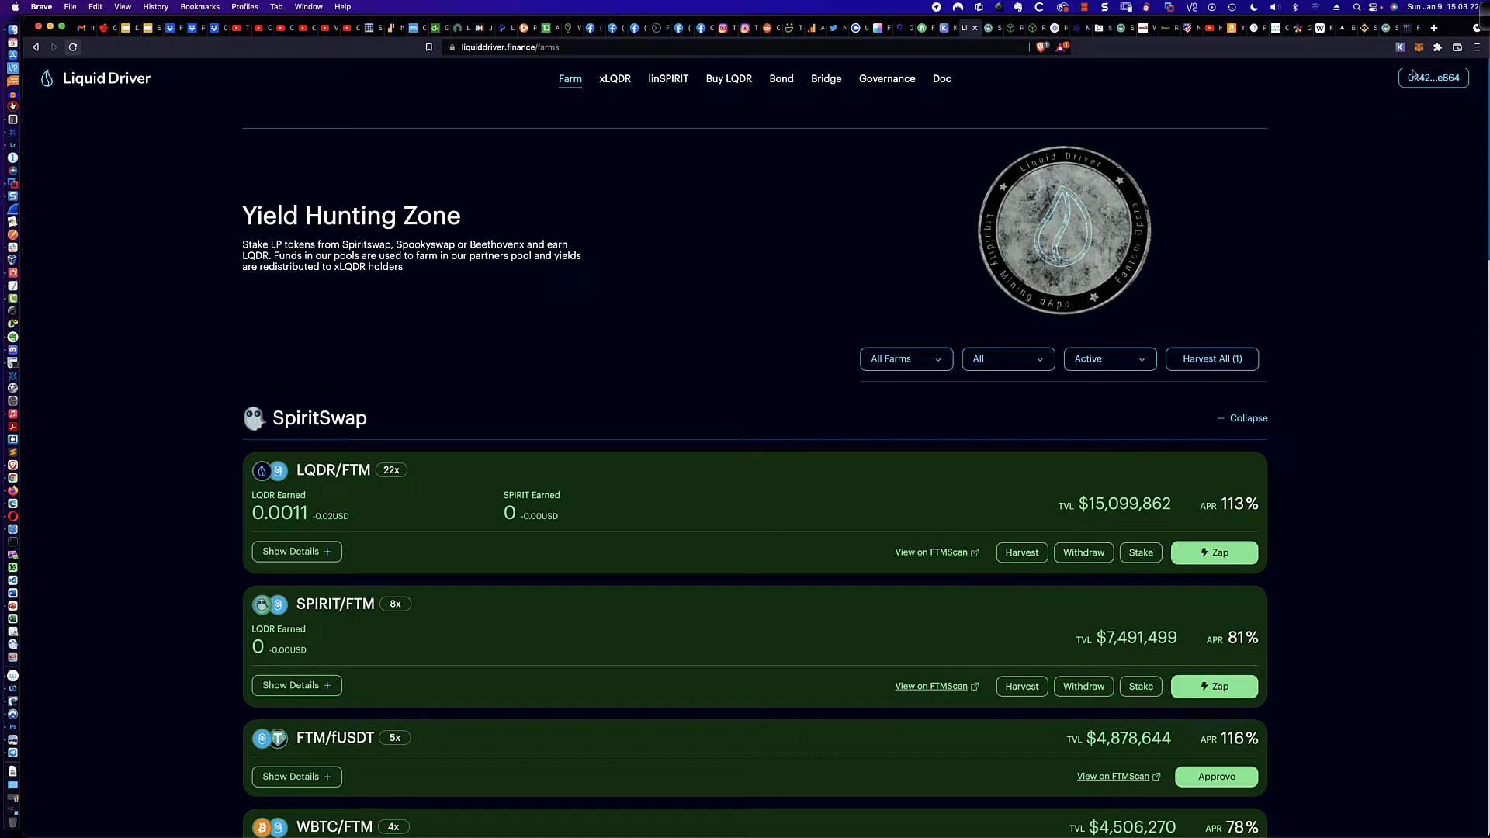
click(1418, 48)
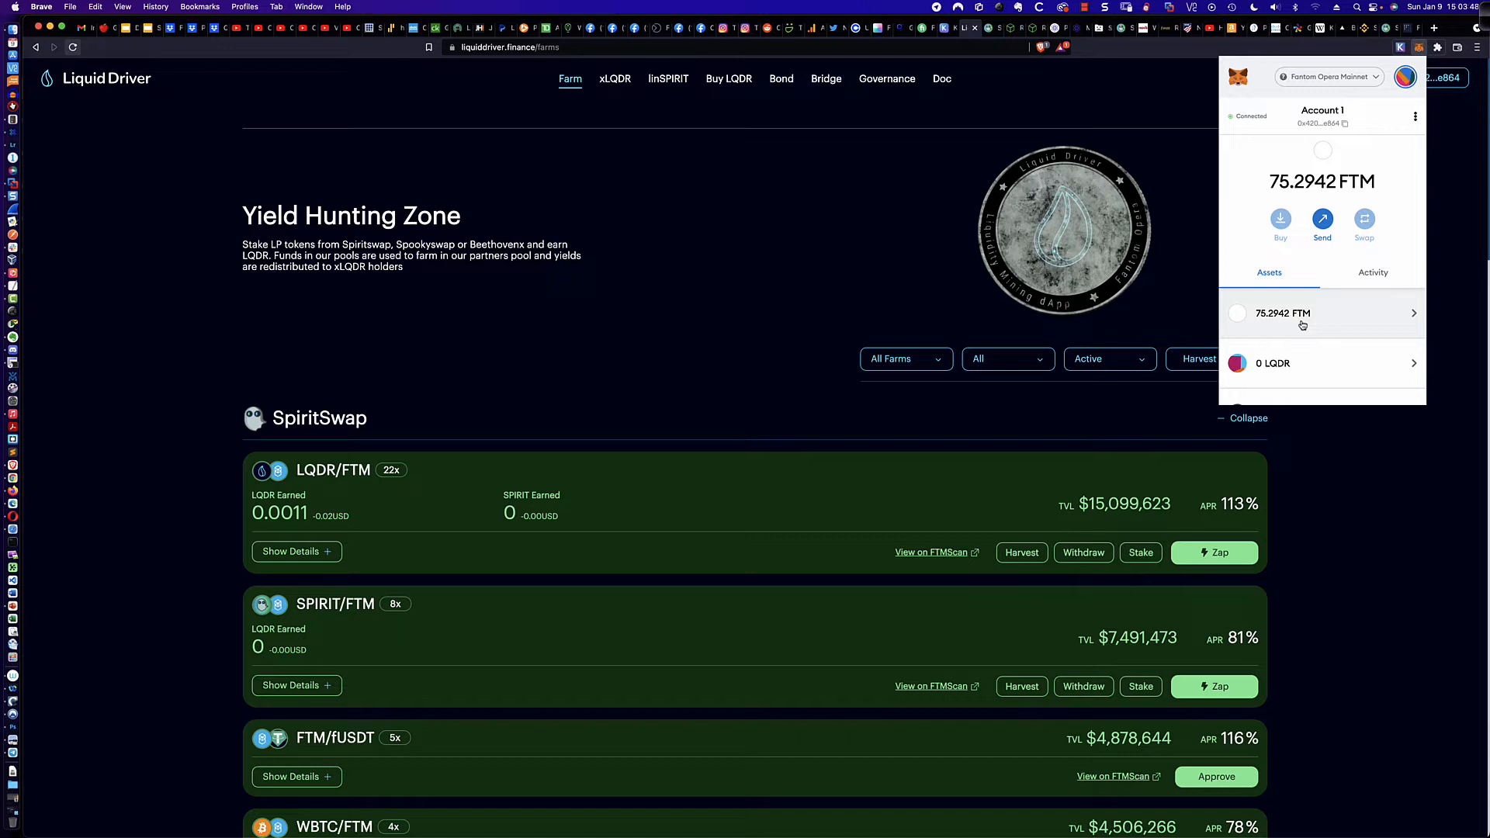
mouse_move(1311, 445)
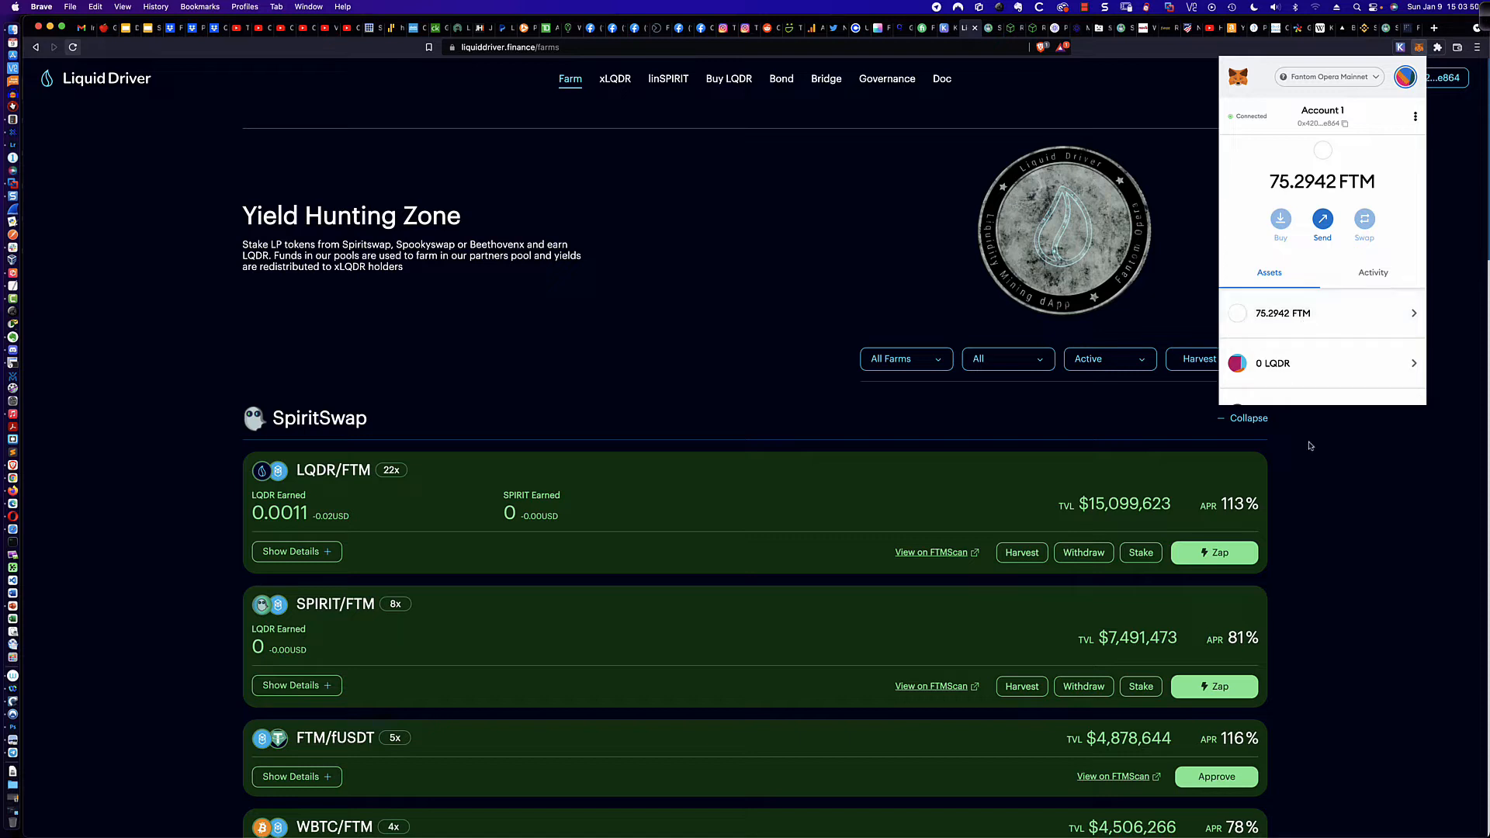
mouse_move(1316, 445)
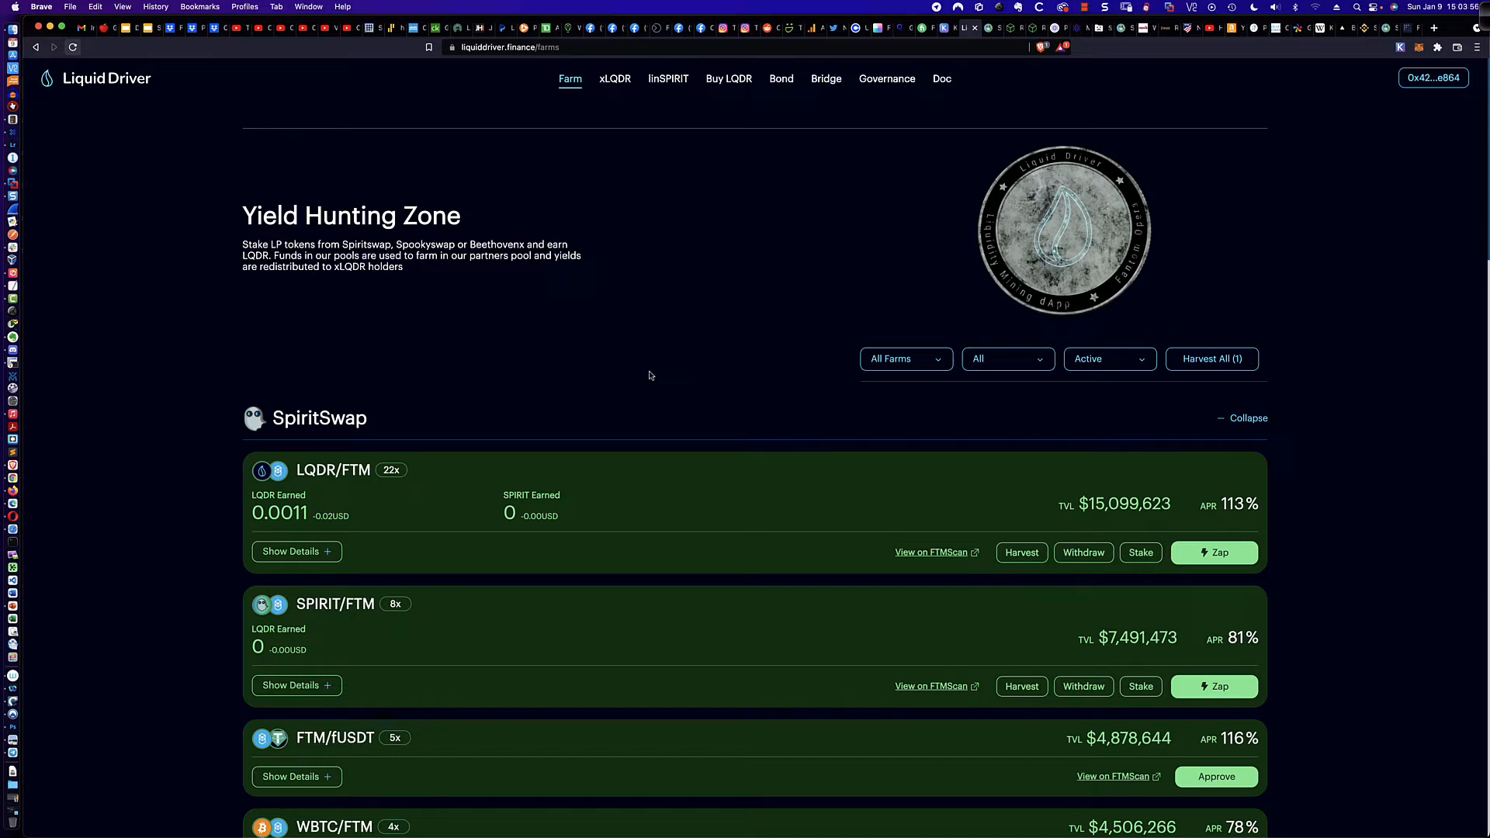
mouse_move(626, 357)
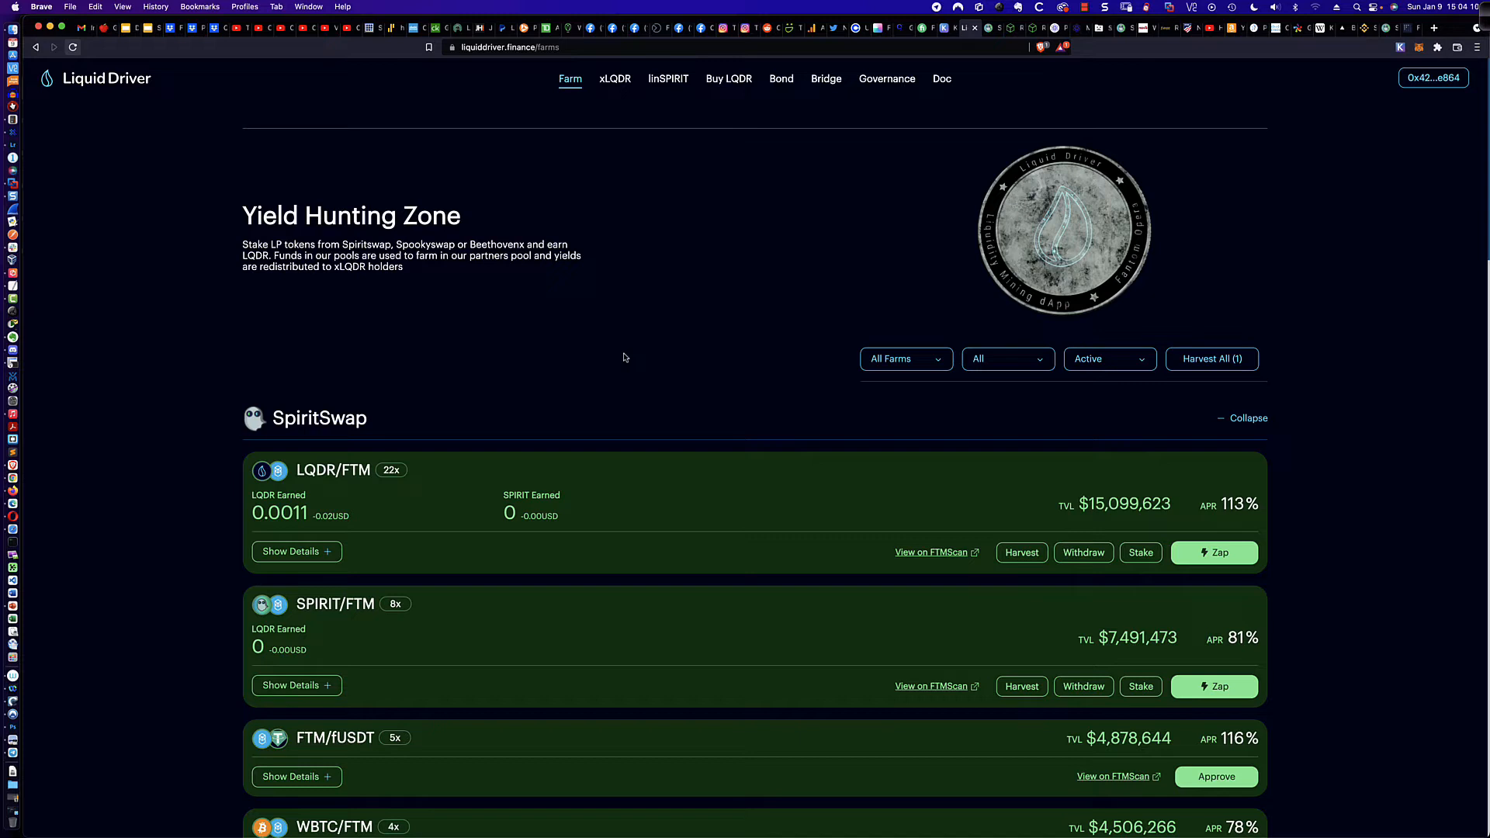
mouse_move(484, 420)
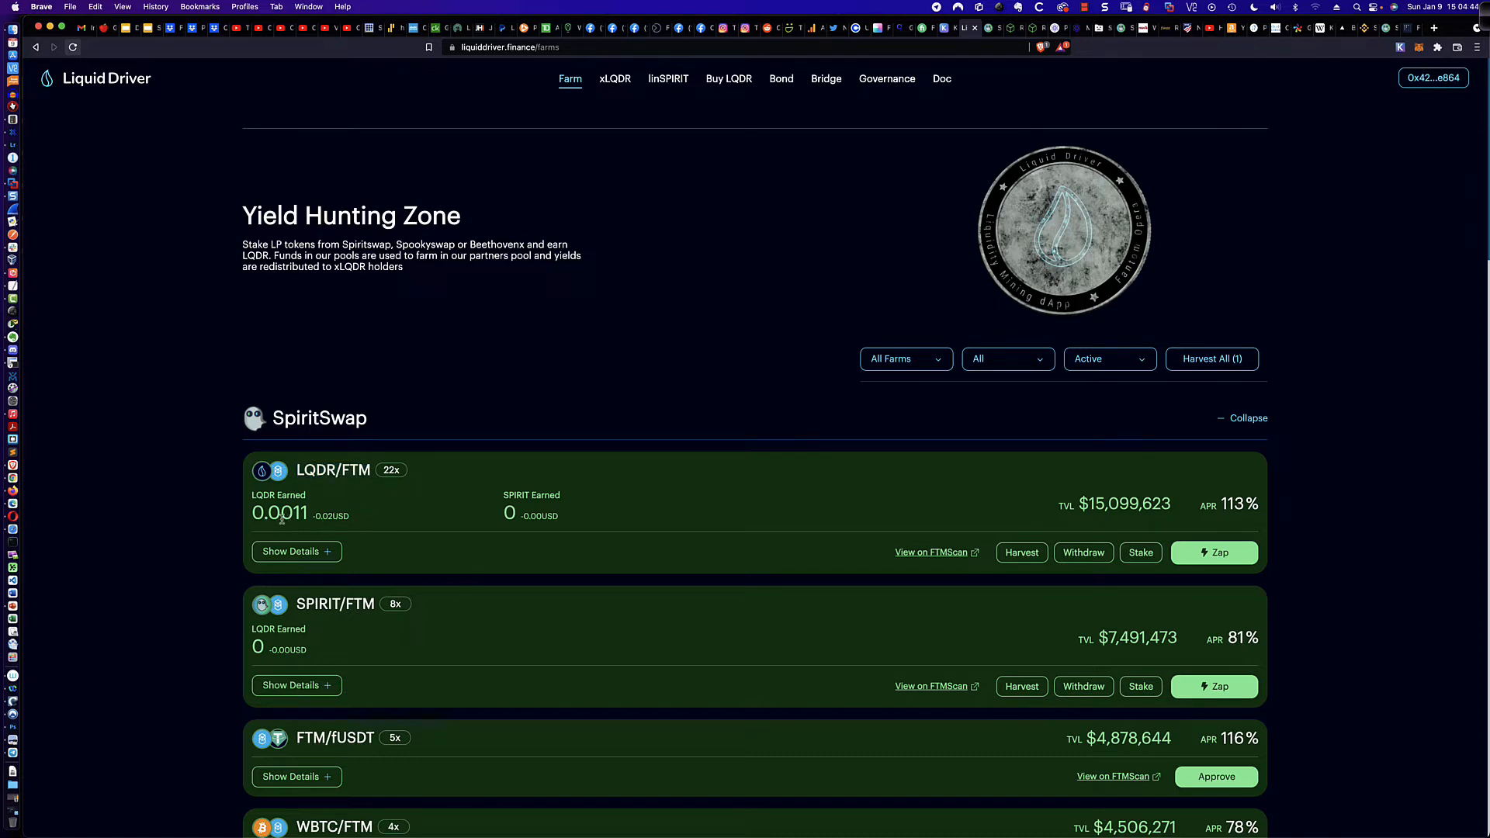
mouse_move(450, 518)
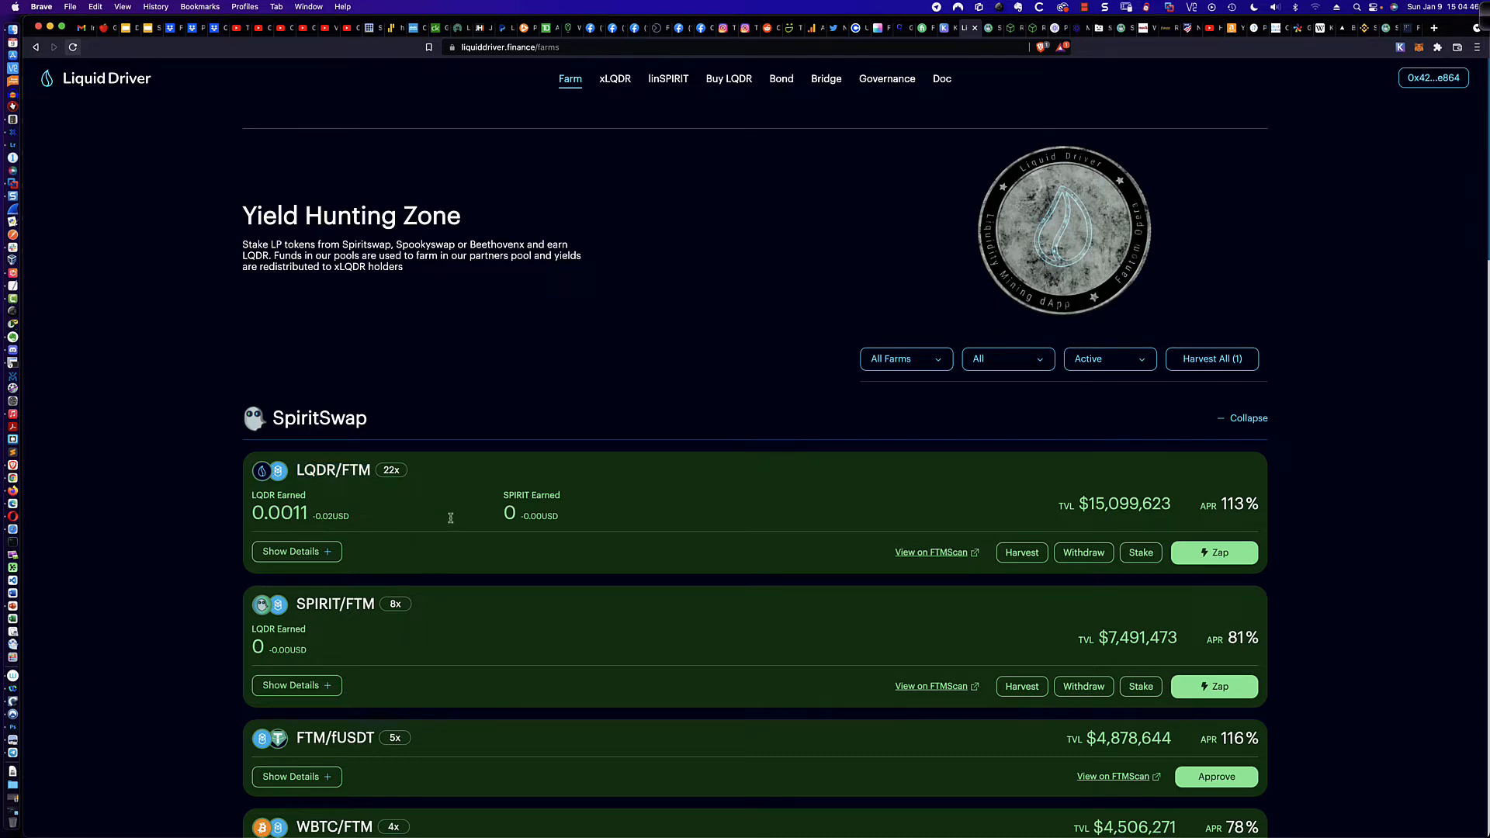
scroll(down, 3)
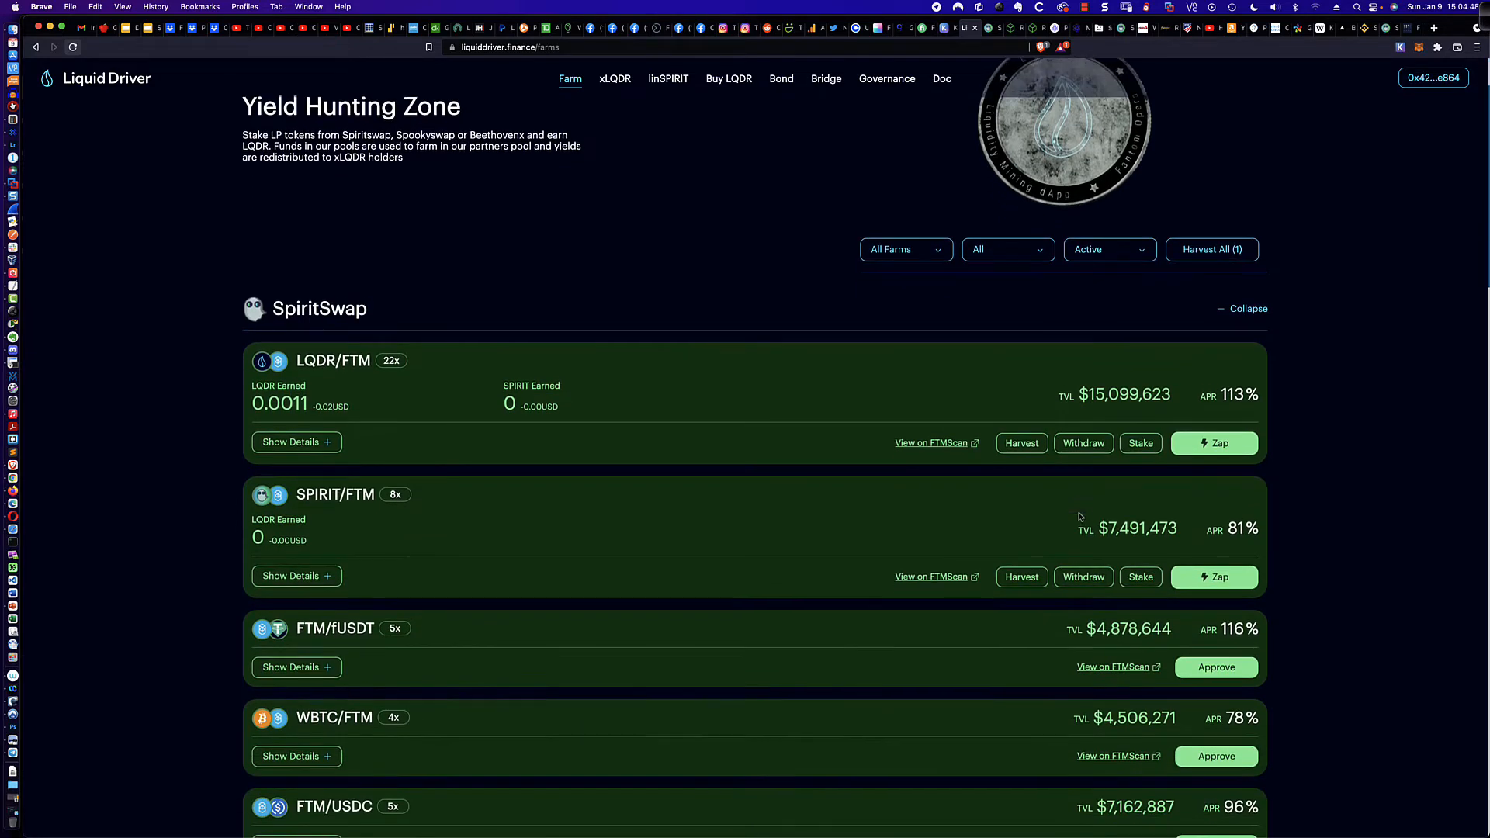
scroll(down, 3)
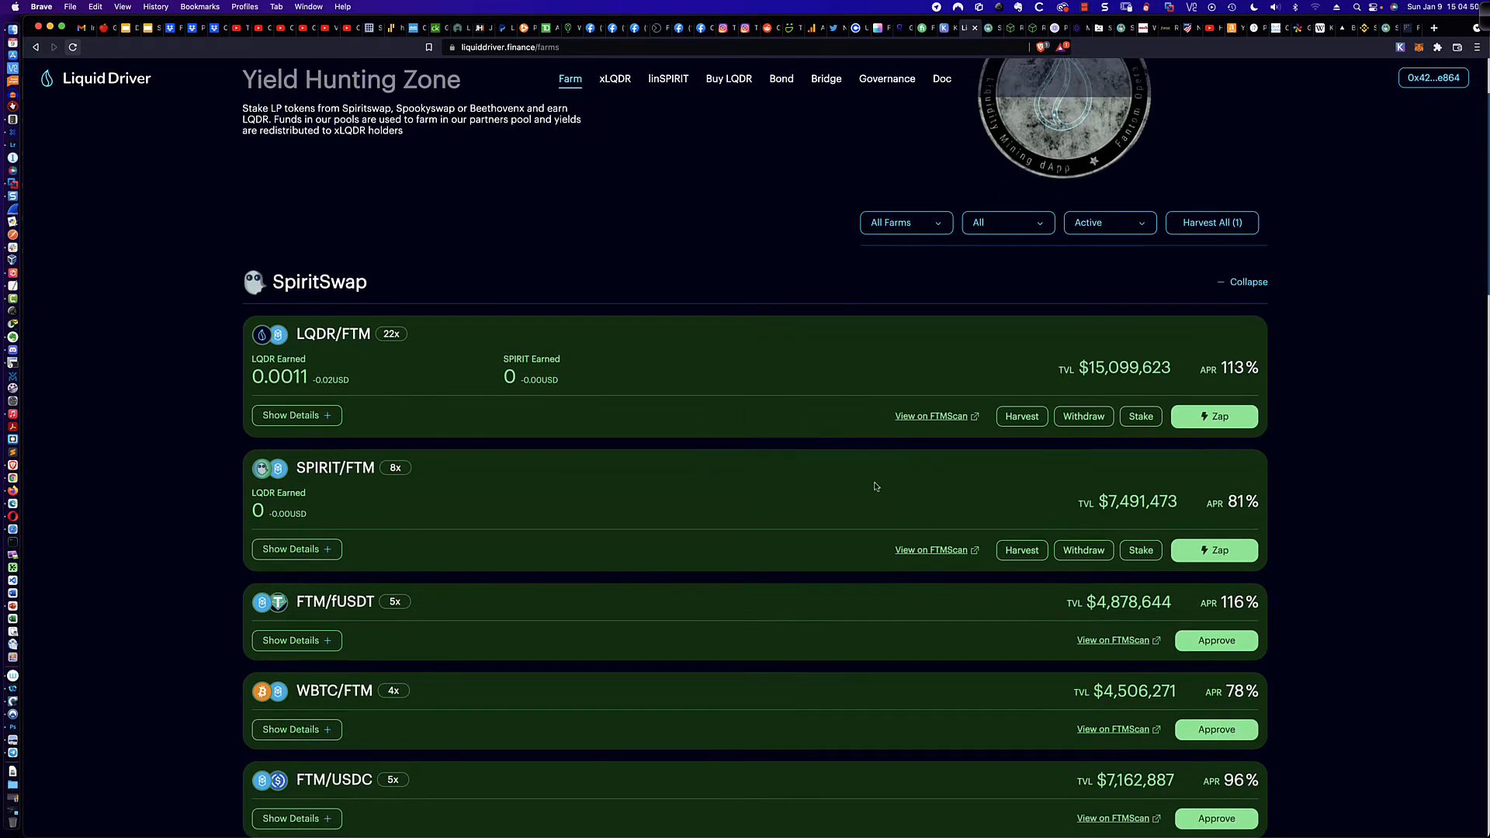
mouse_move(718, 494)
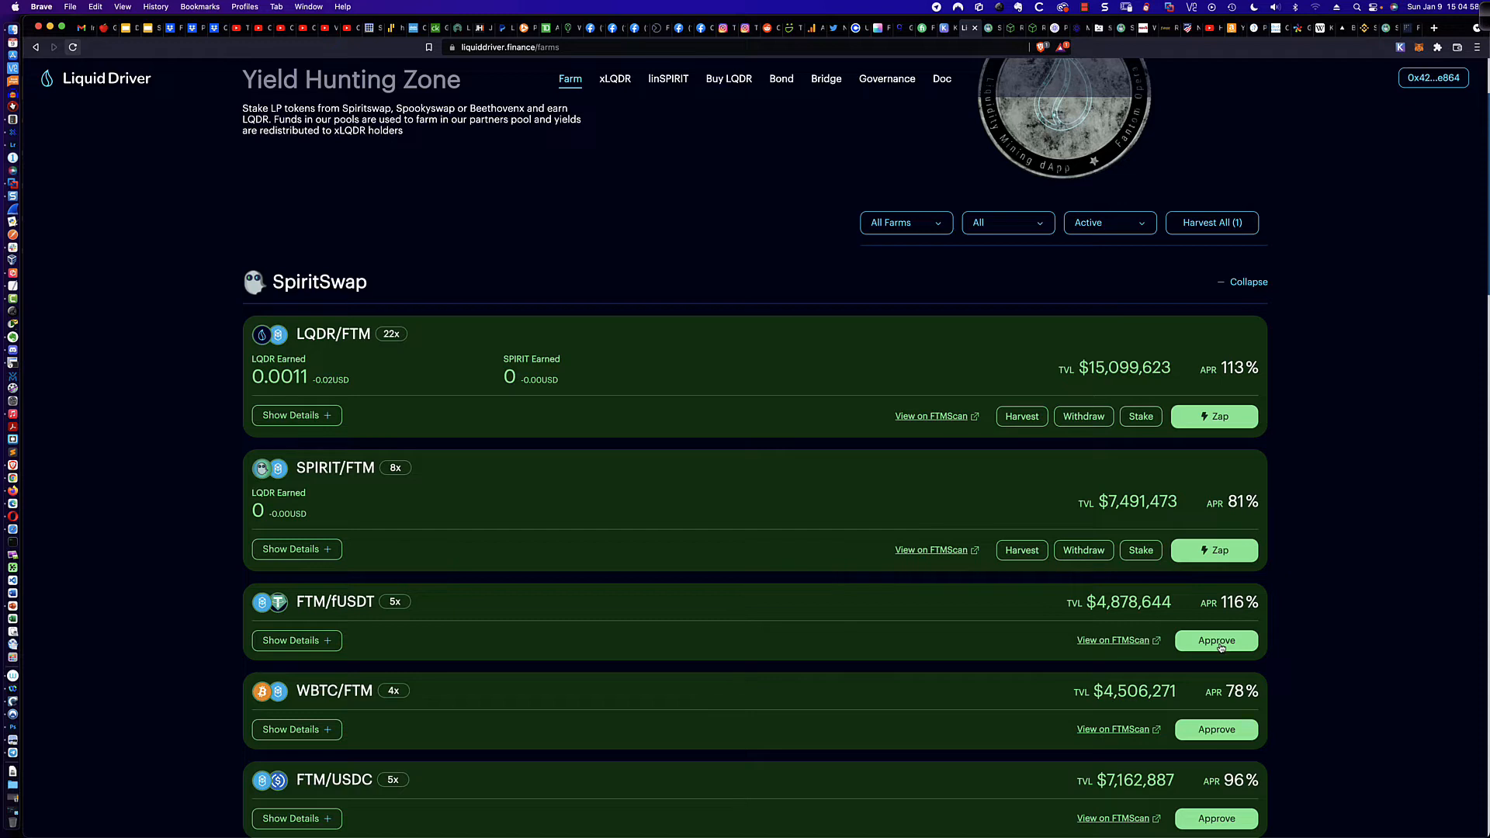
- Approve the FTM/fUSDT farm and confirm SPIRIT-LP spending permission in MetaMask
click(1217, 640)
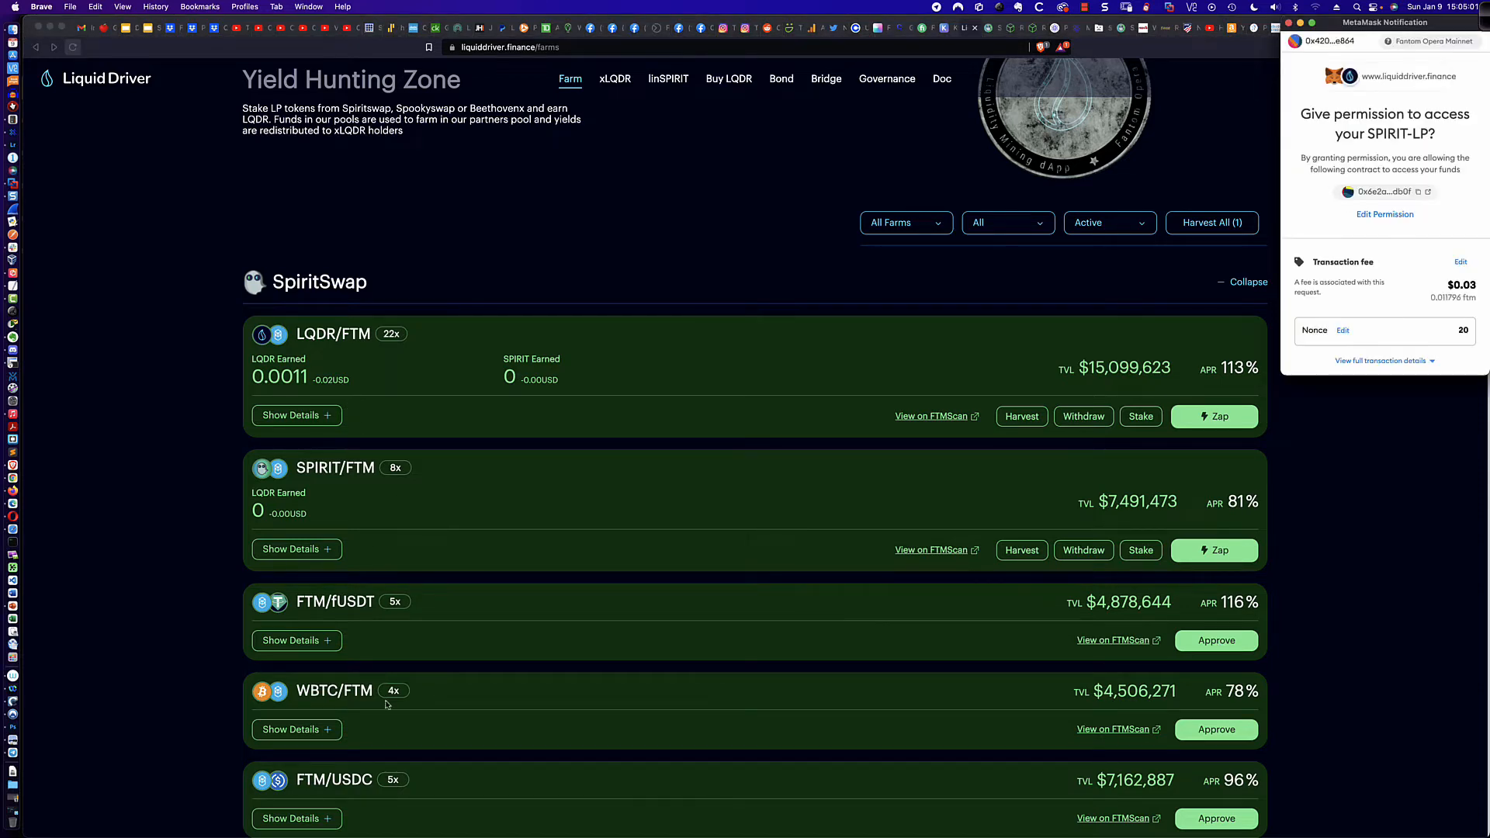
mouse_move(419, 581)
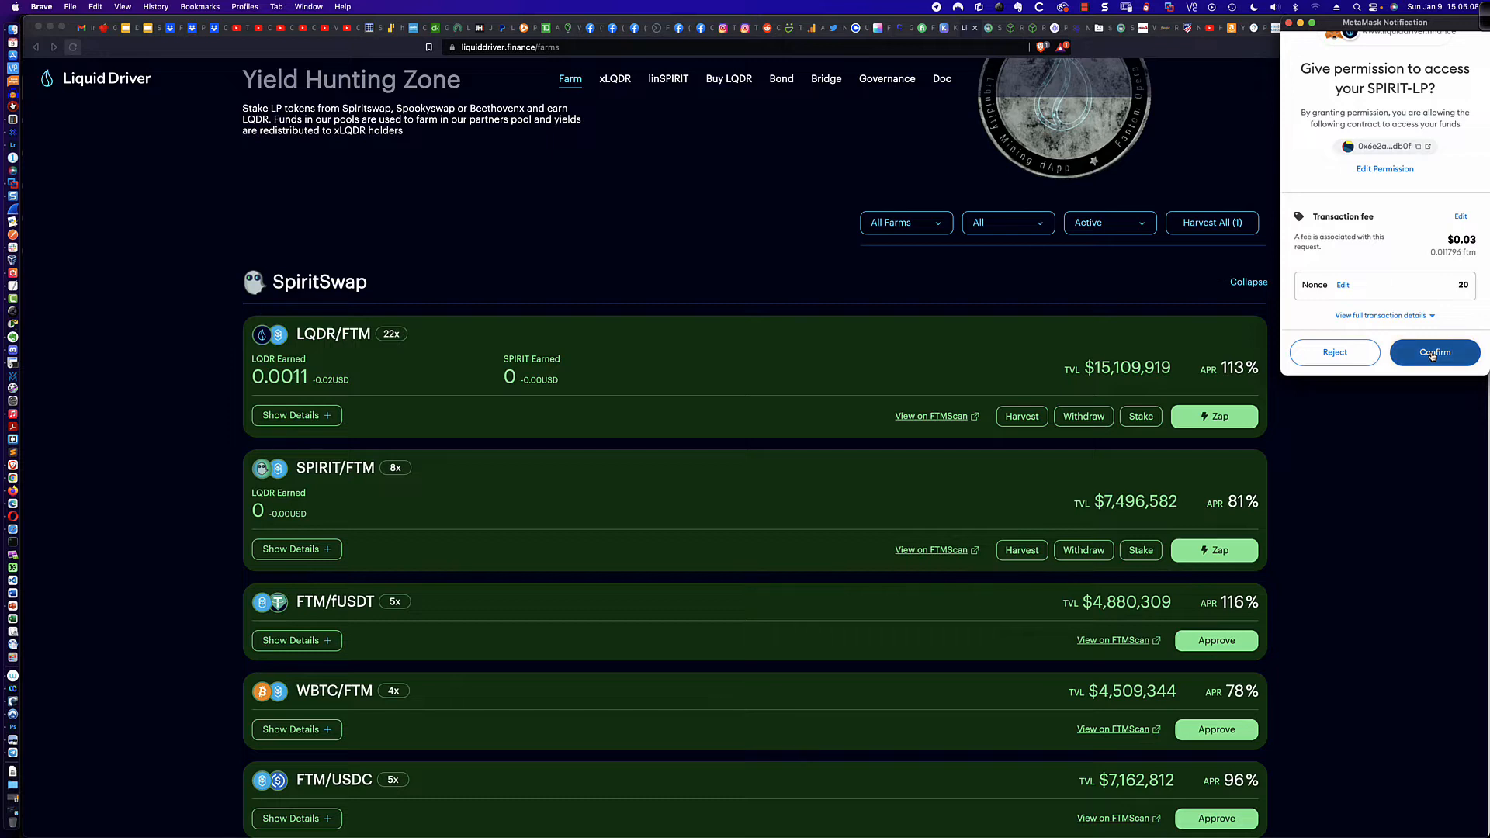
click(1434, 352)
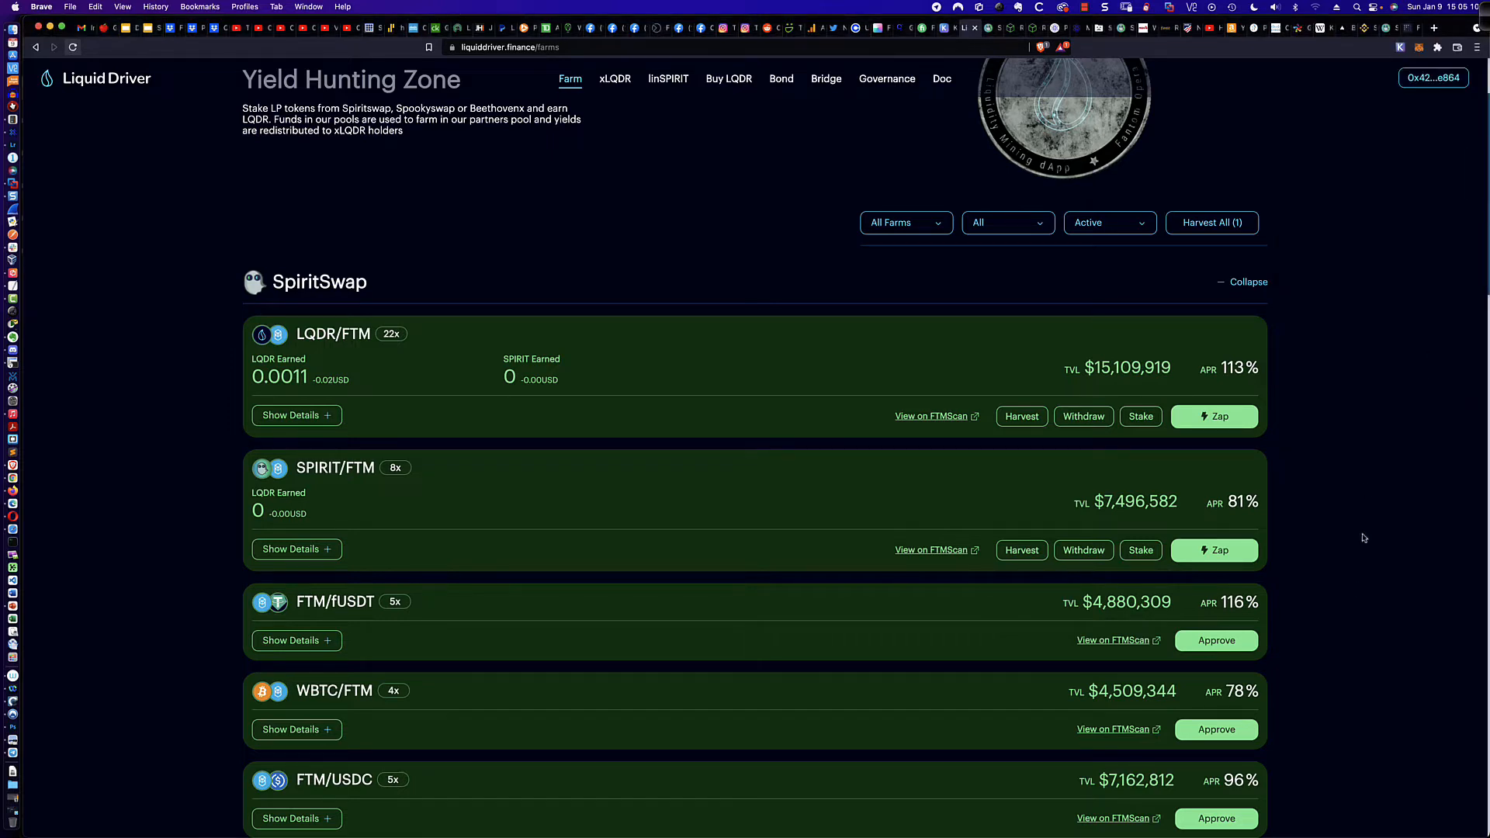
mouse_move(1351, 622)
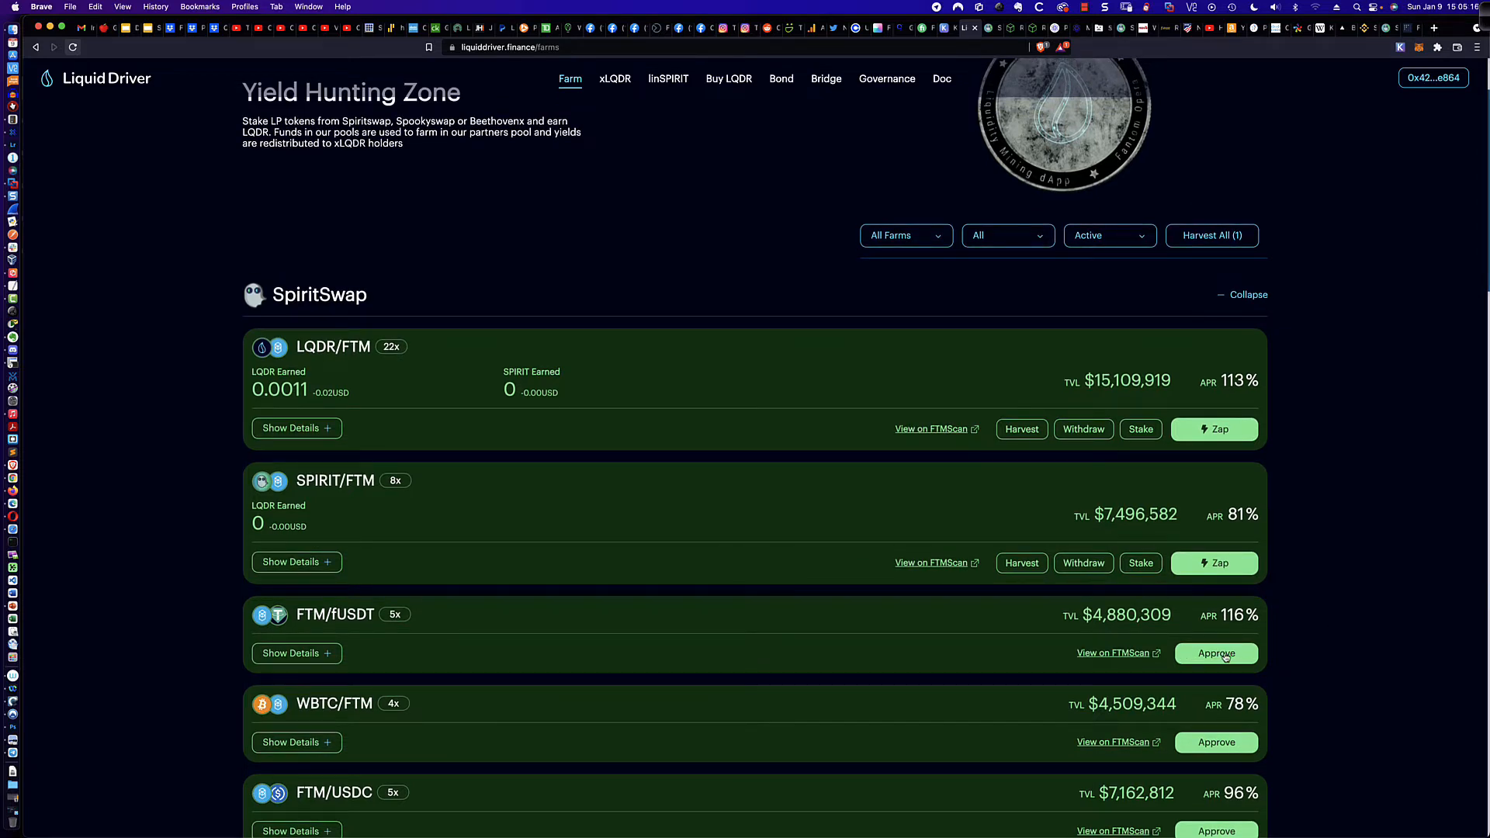
click(1216, 653)
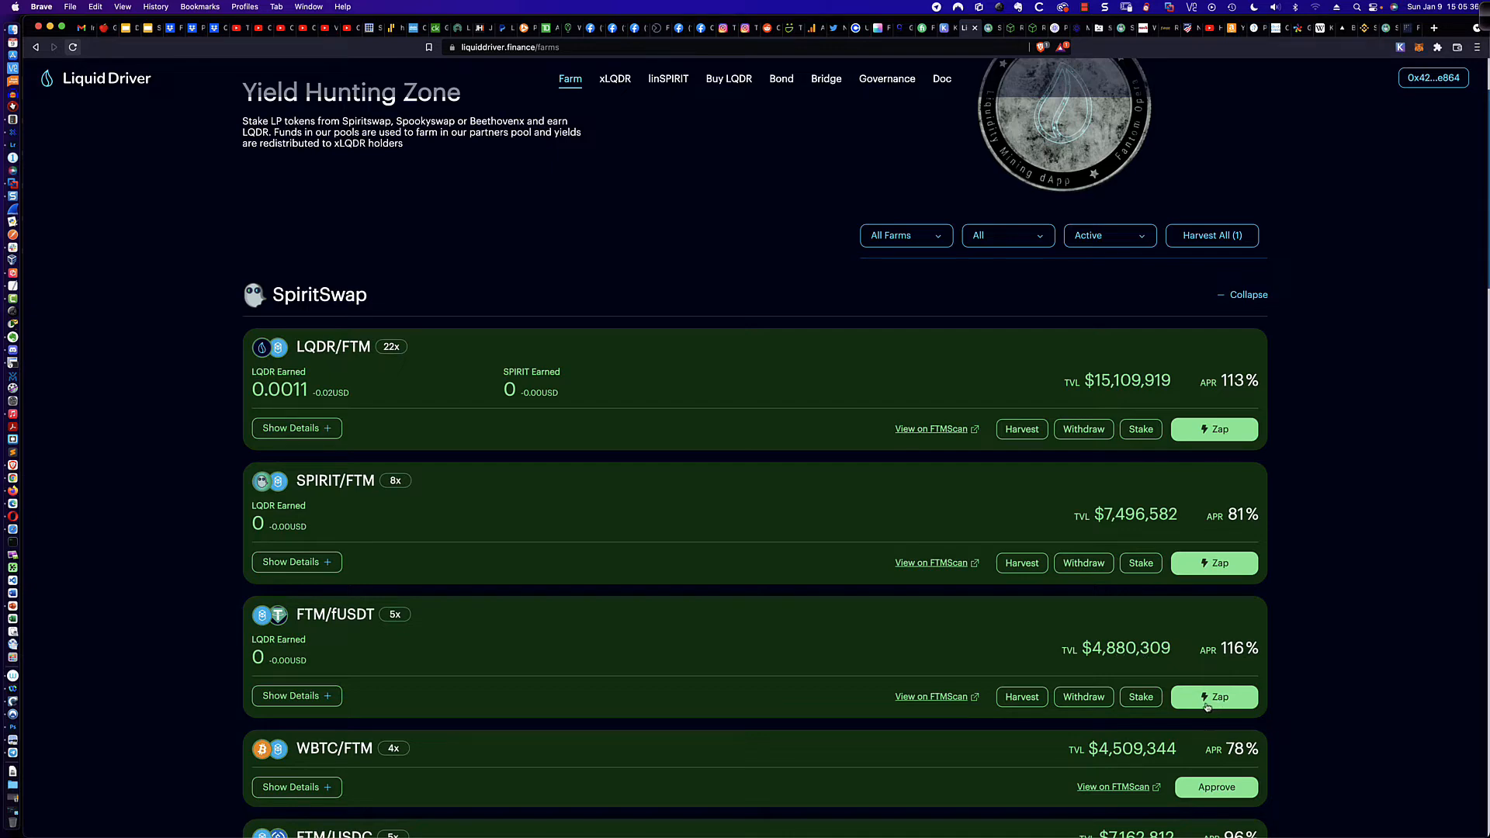
mouse_move(1204, 518)
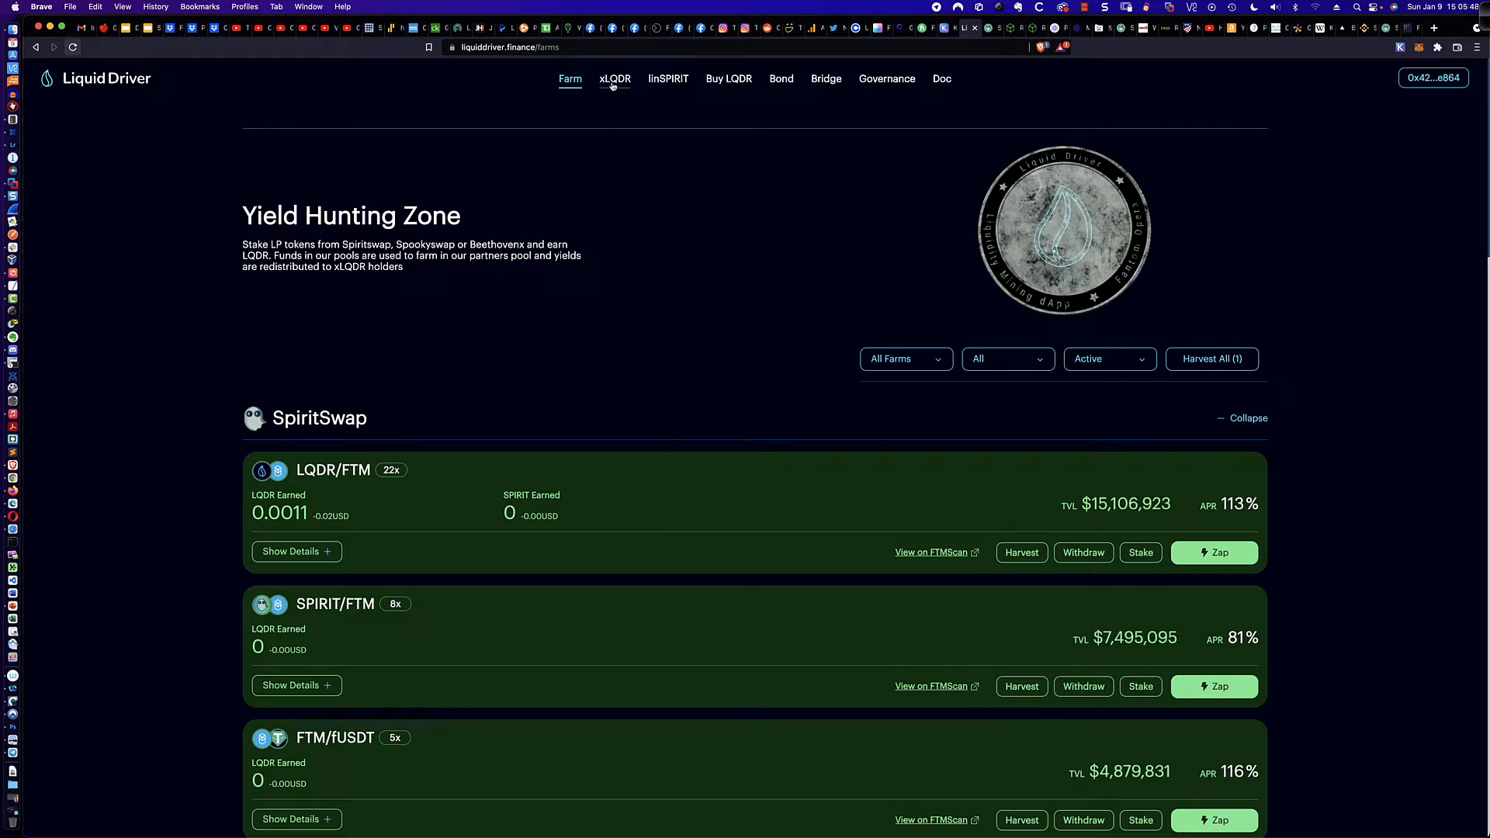
mouse_move(633, 481)
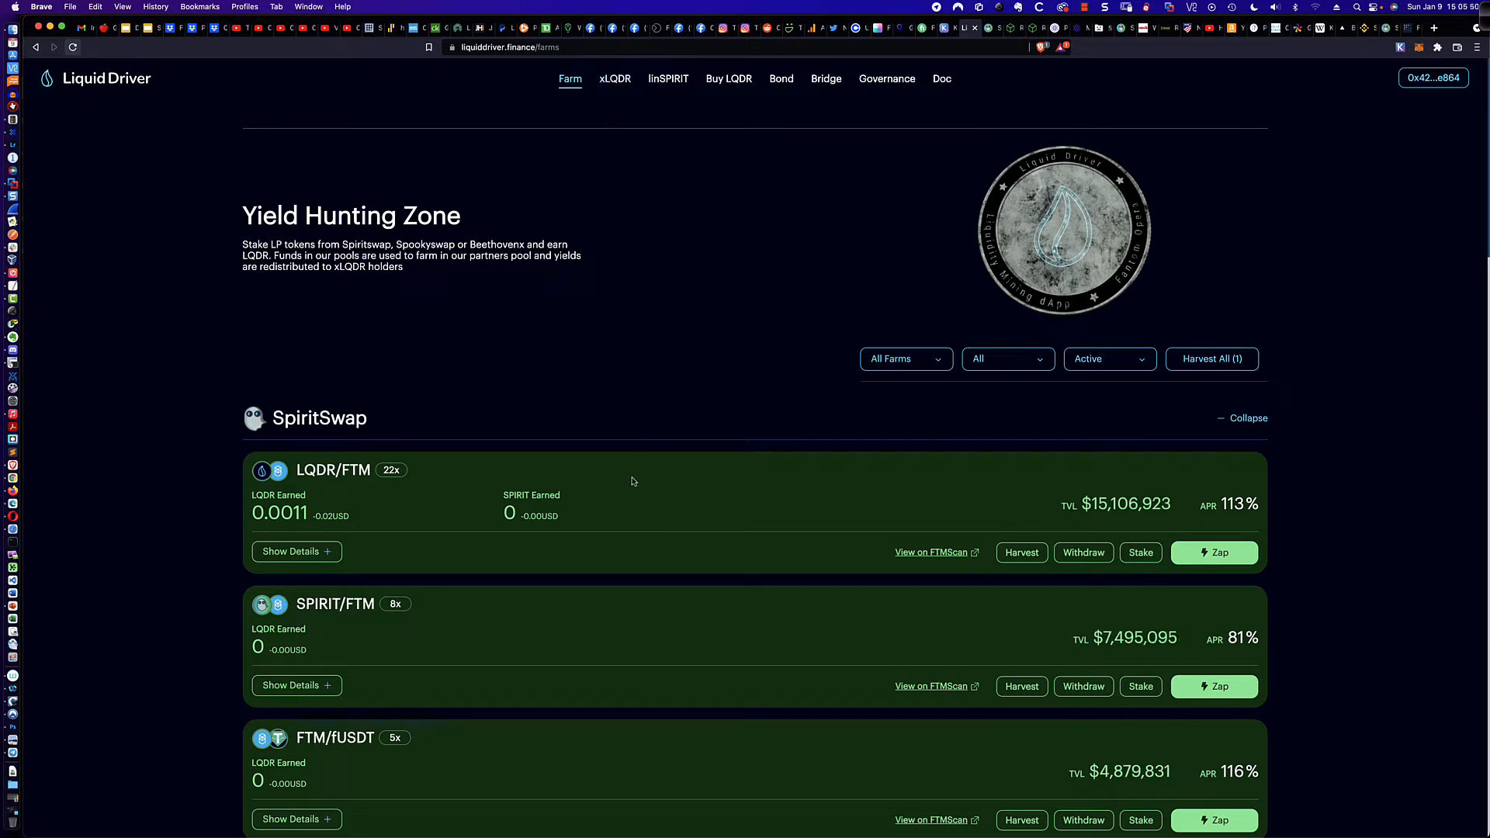
mouse_move(896, 497)
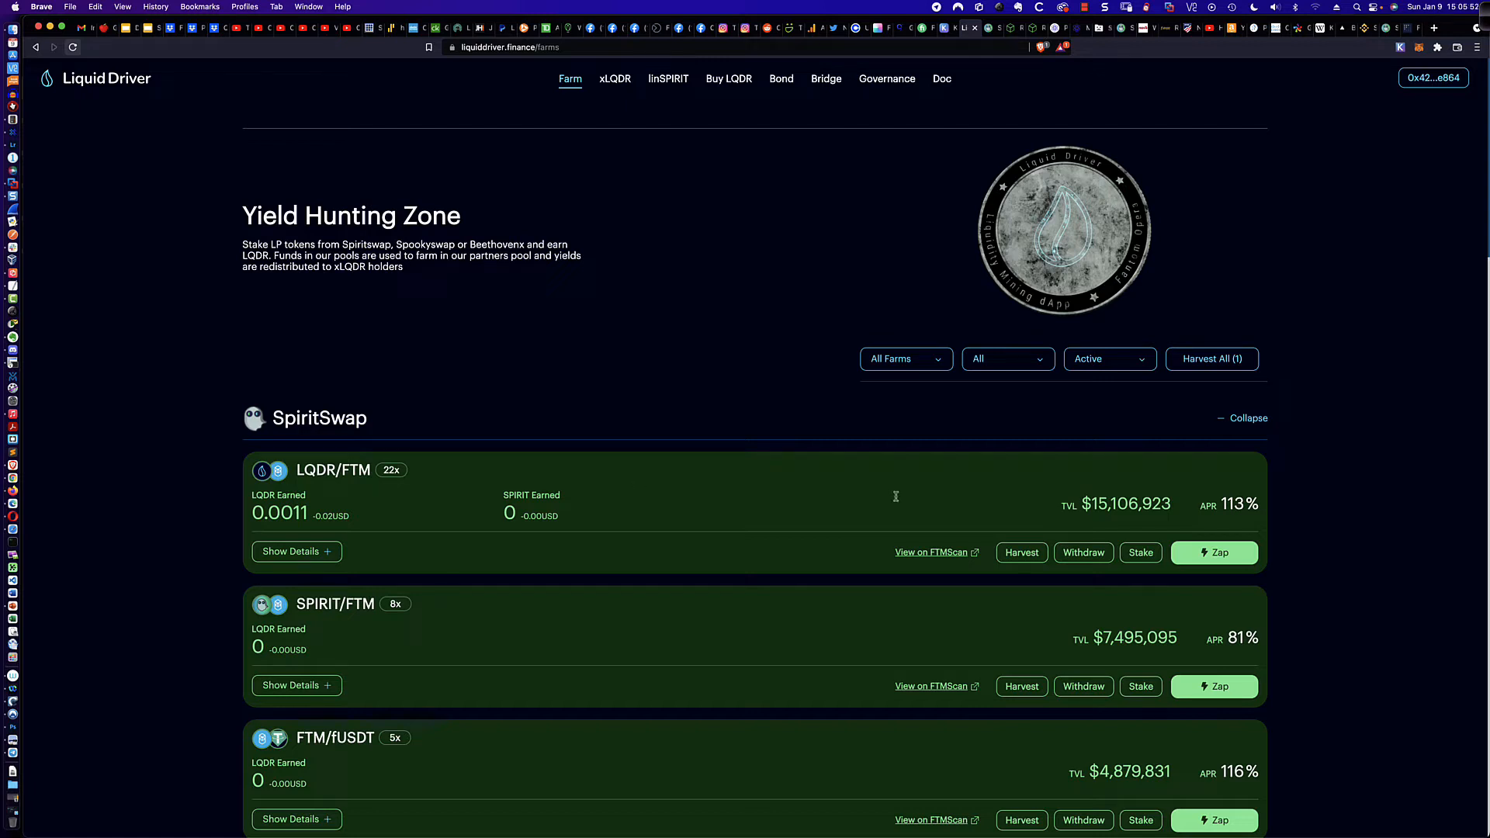
mouse_move(1082, 558)
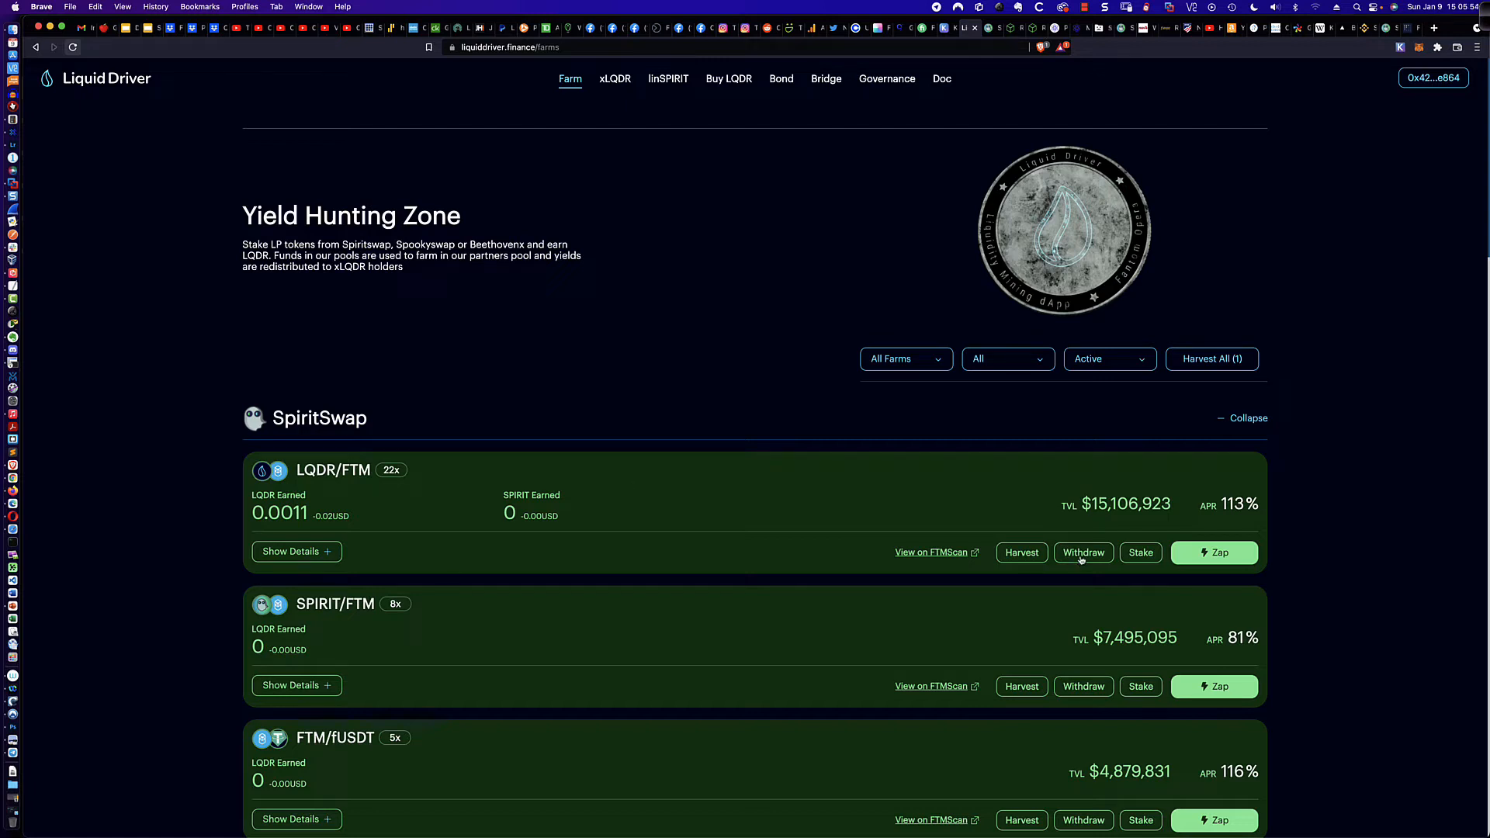
mouse_move(1040, 542)
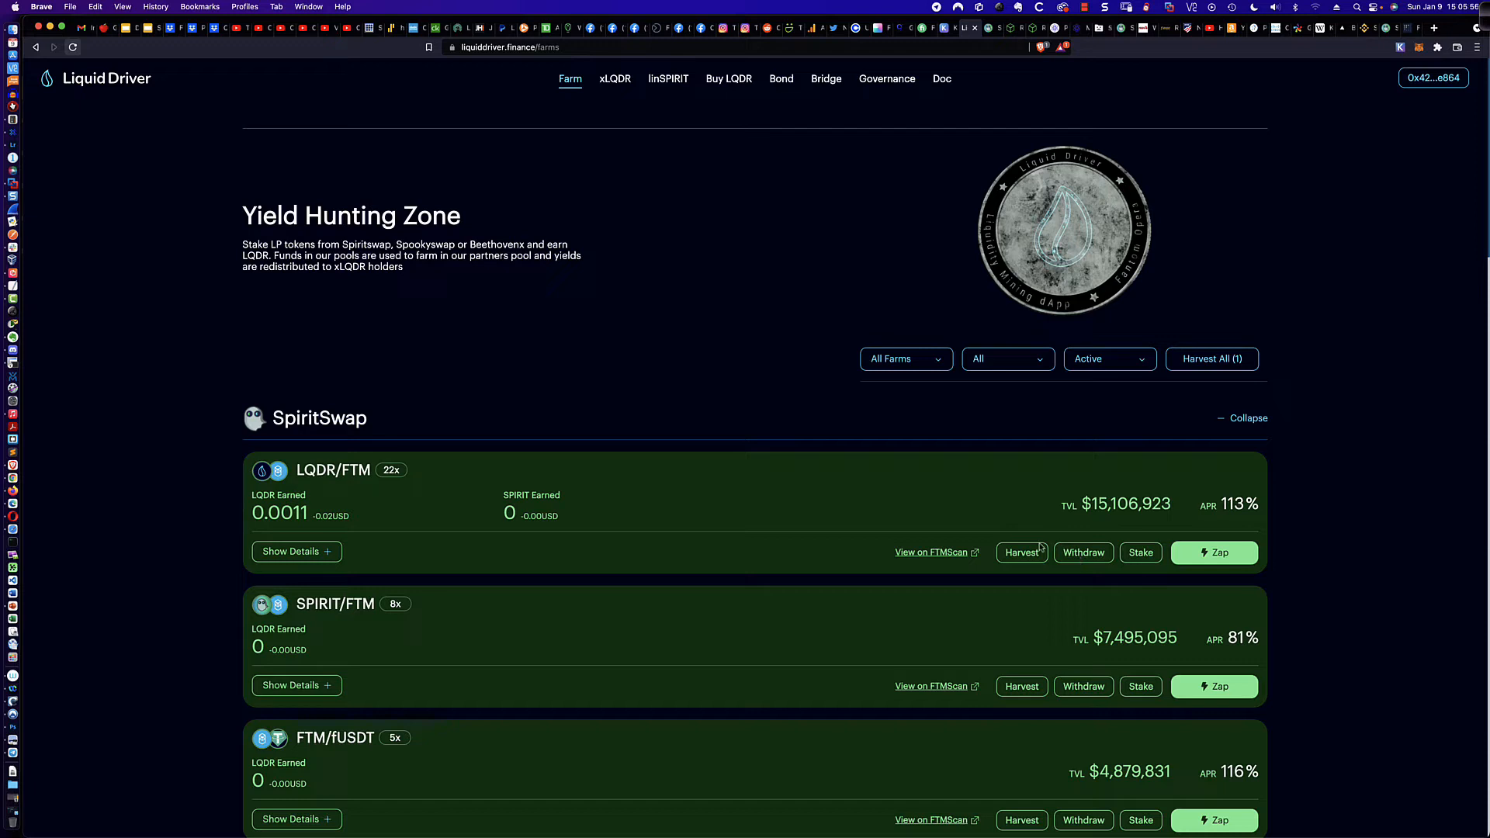
mouse_move(688, 497)
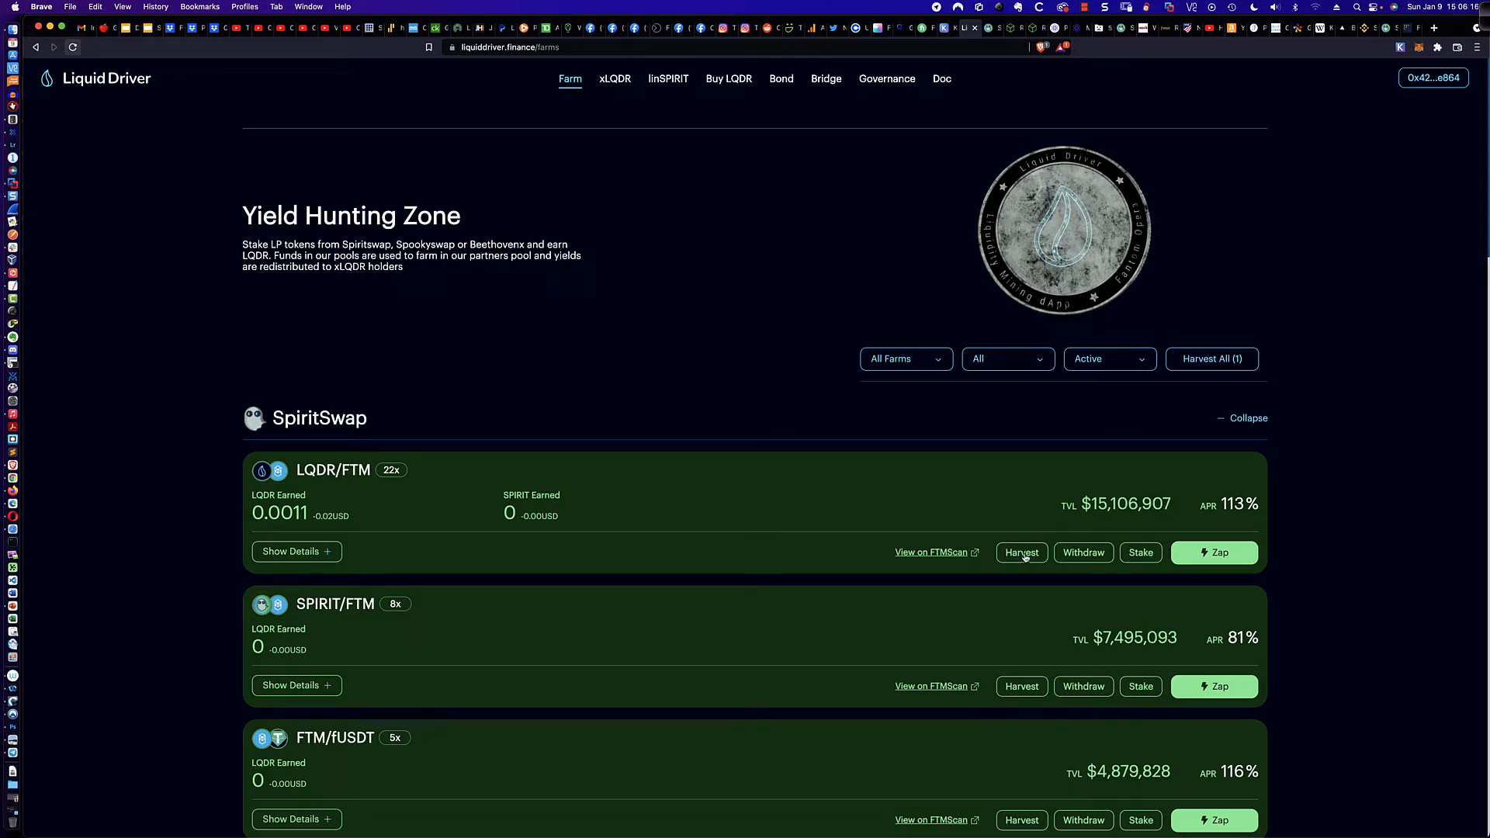
mouse_move(1020, 554)
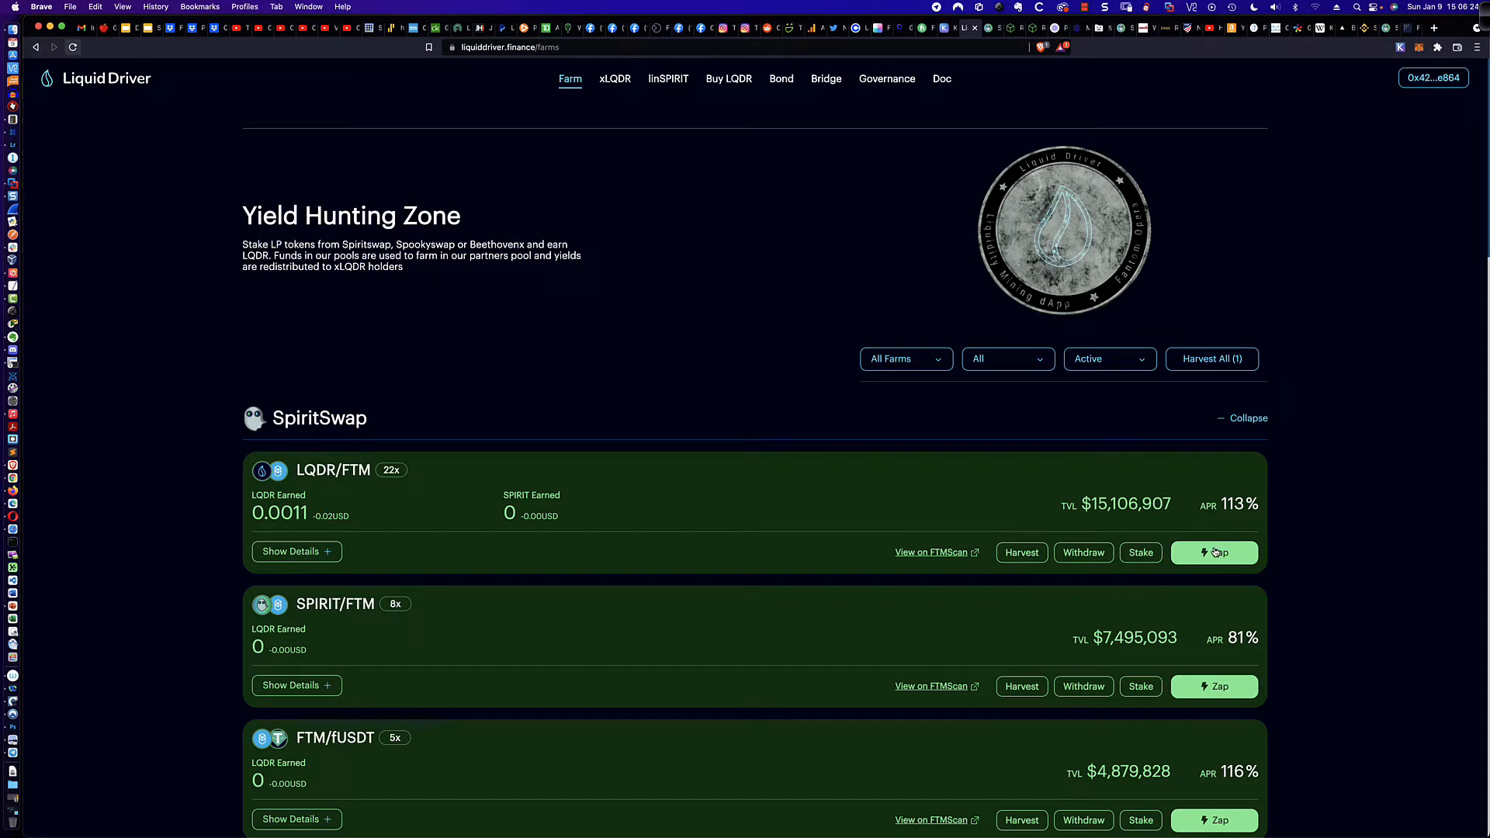
mouse_move(703, 532)
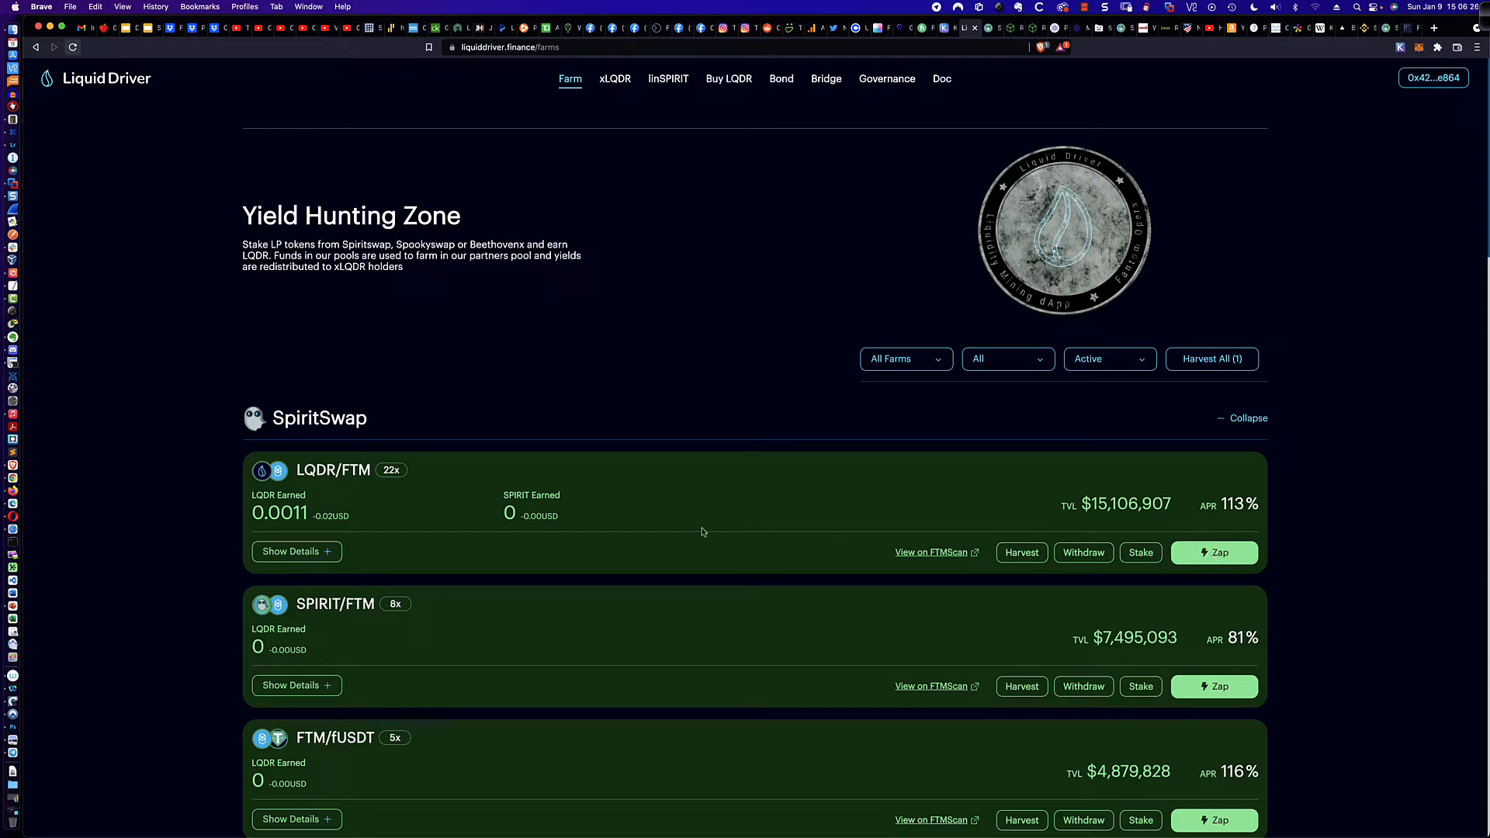
mouse_move(354, 485)
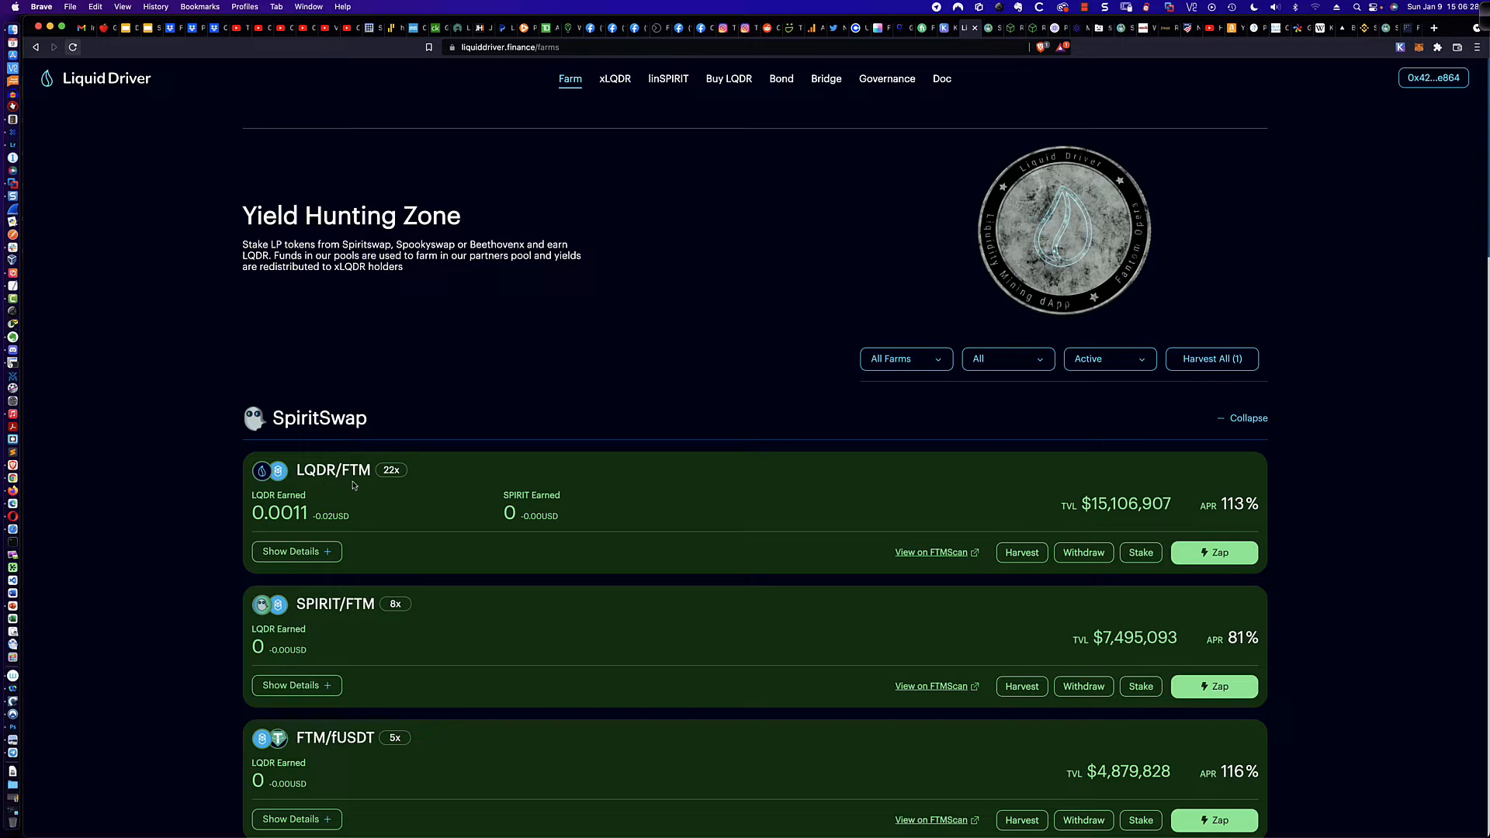
mouse_move(1209, 554)
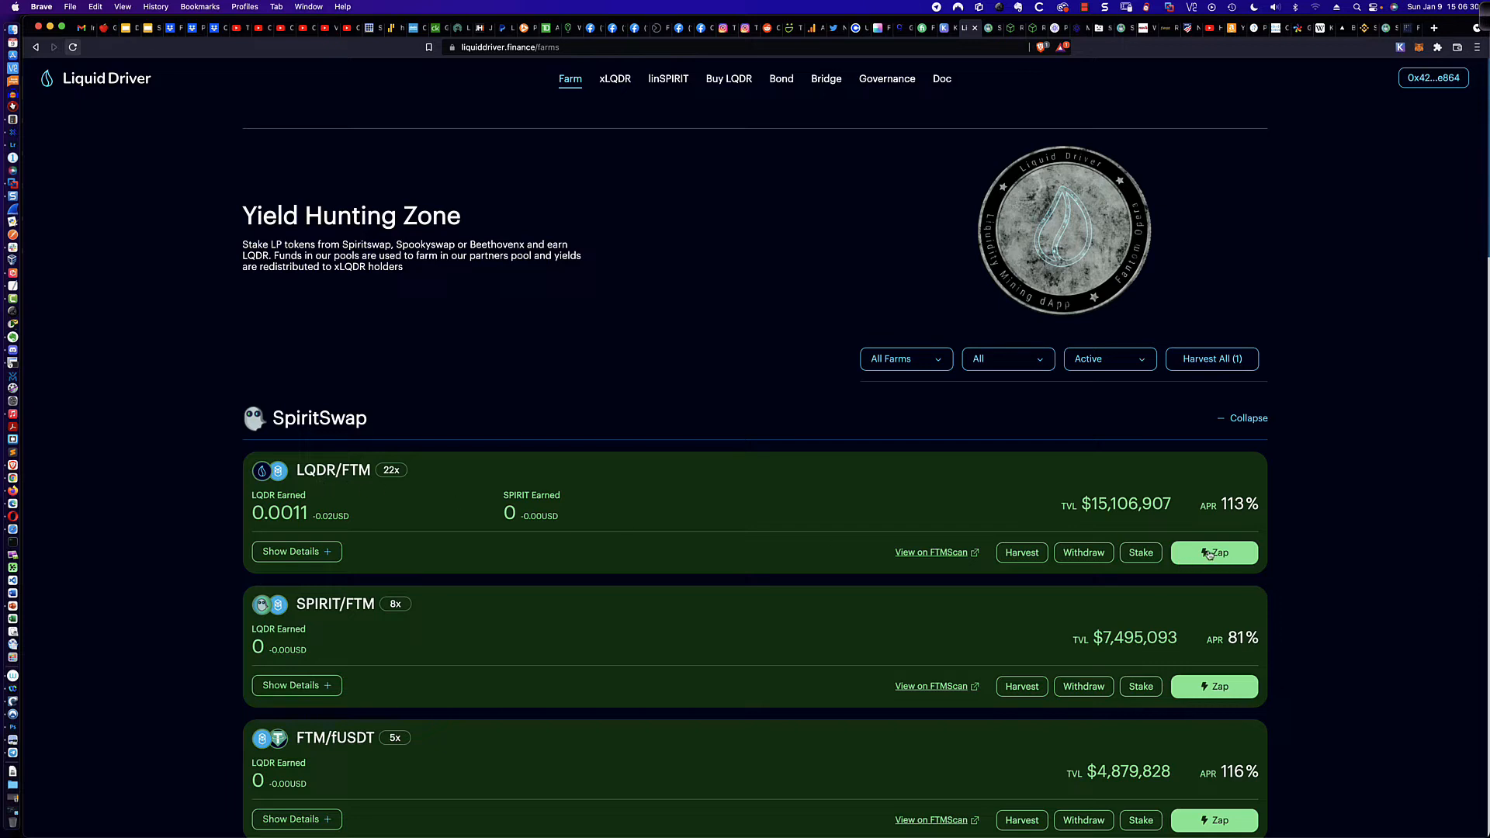
- Enter 70 FTM in the Zapper for the LQDR/FTM farm
click(1215, 553)
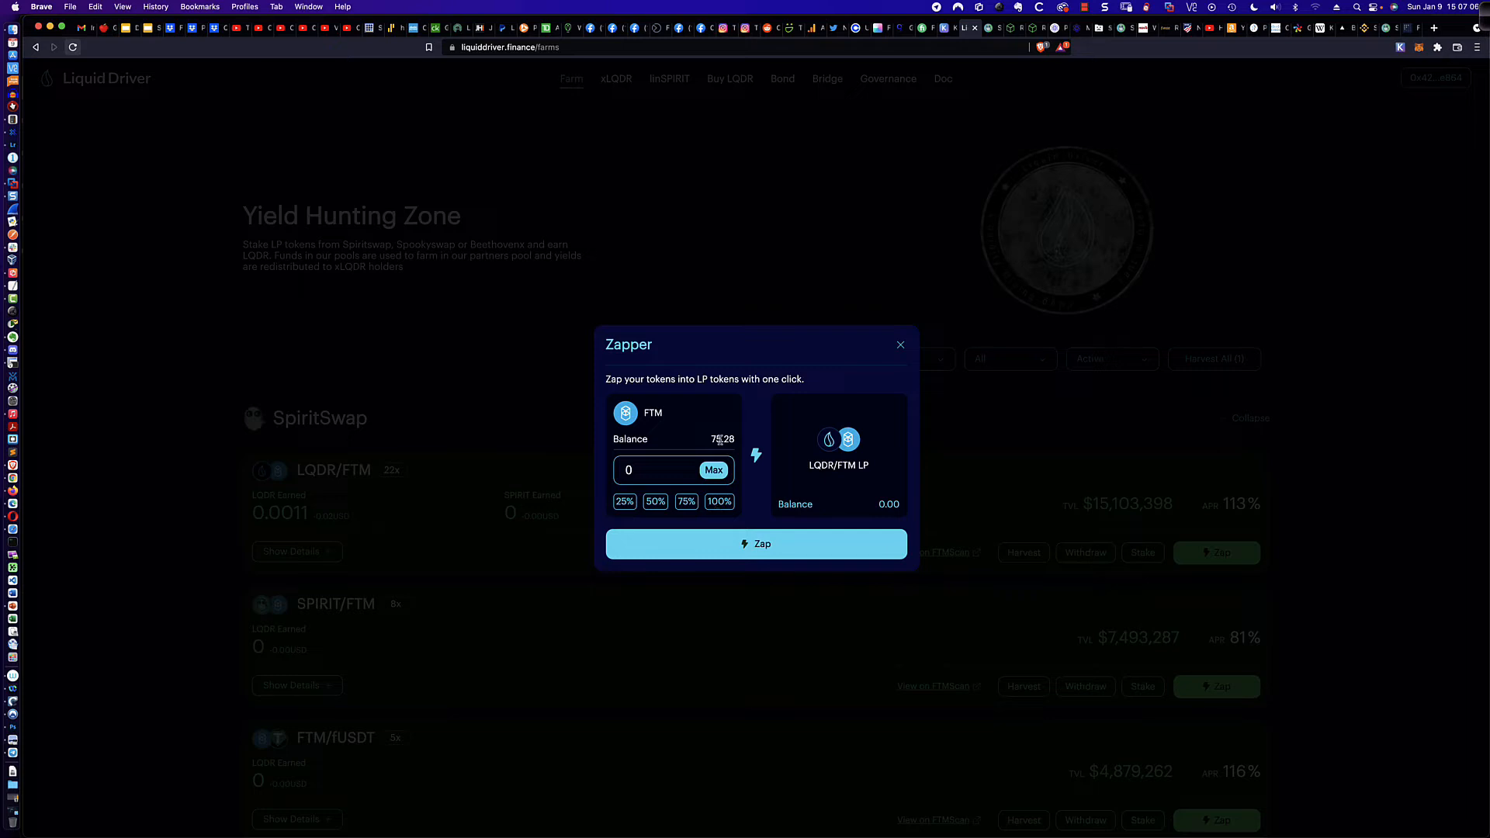
mouse_move(673, 474)
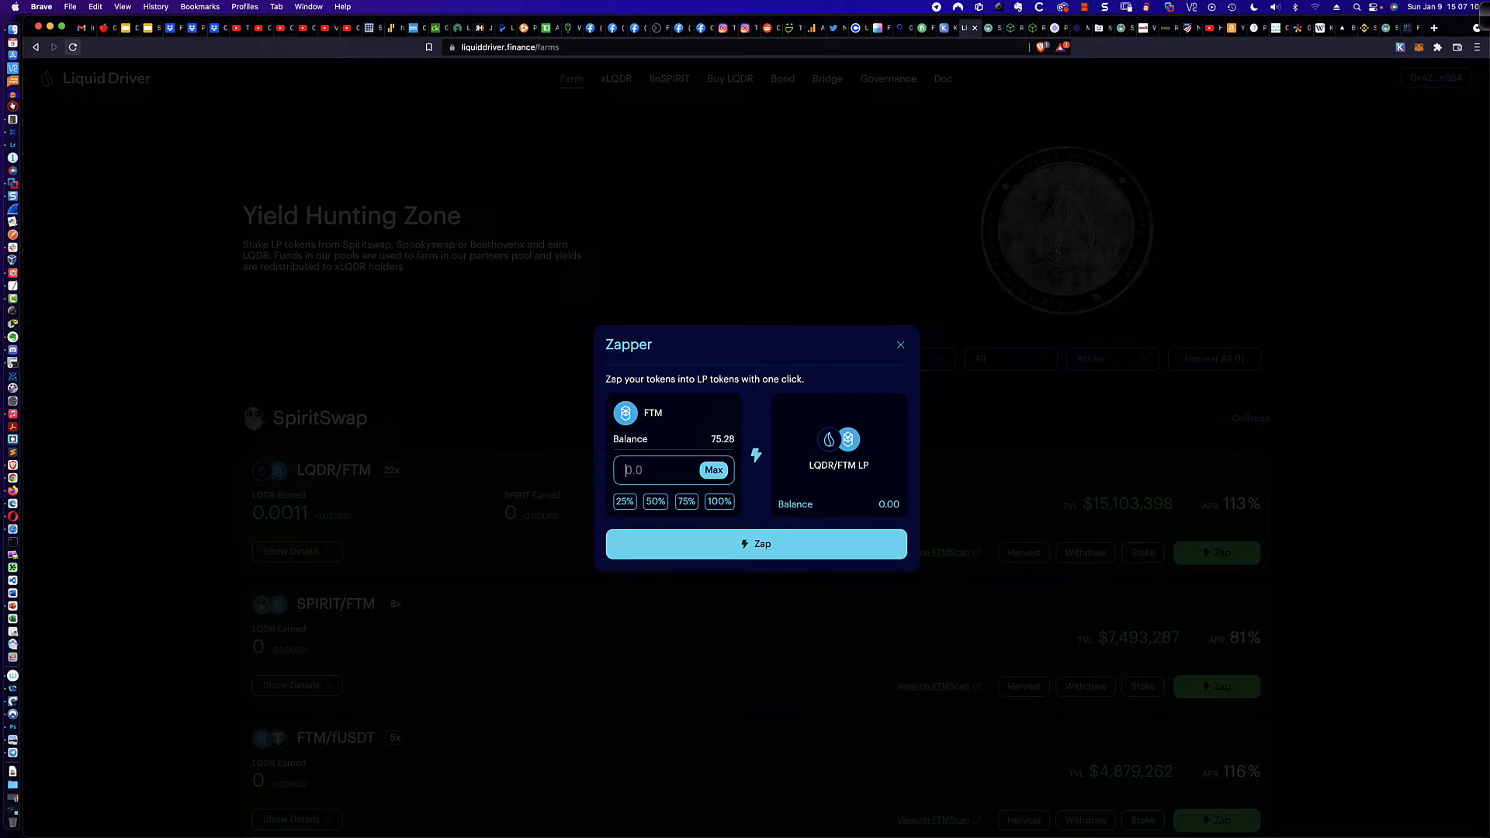
text(70.)
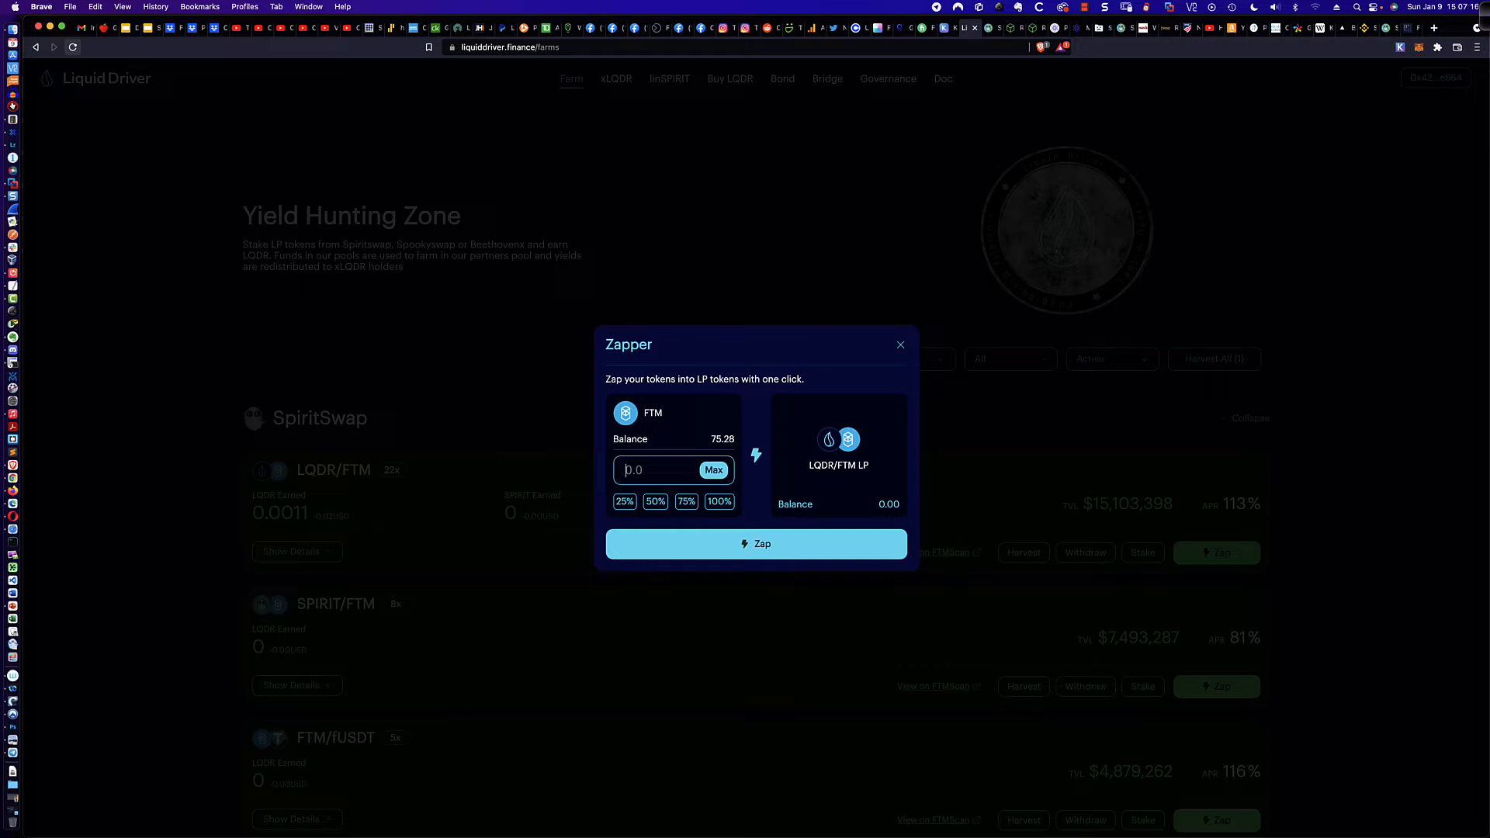
text(70)
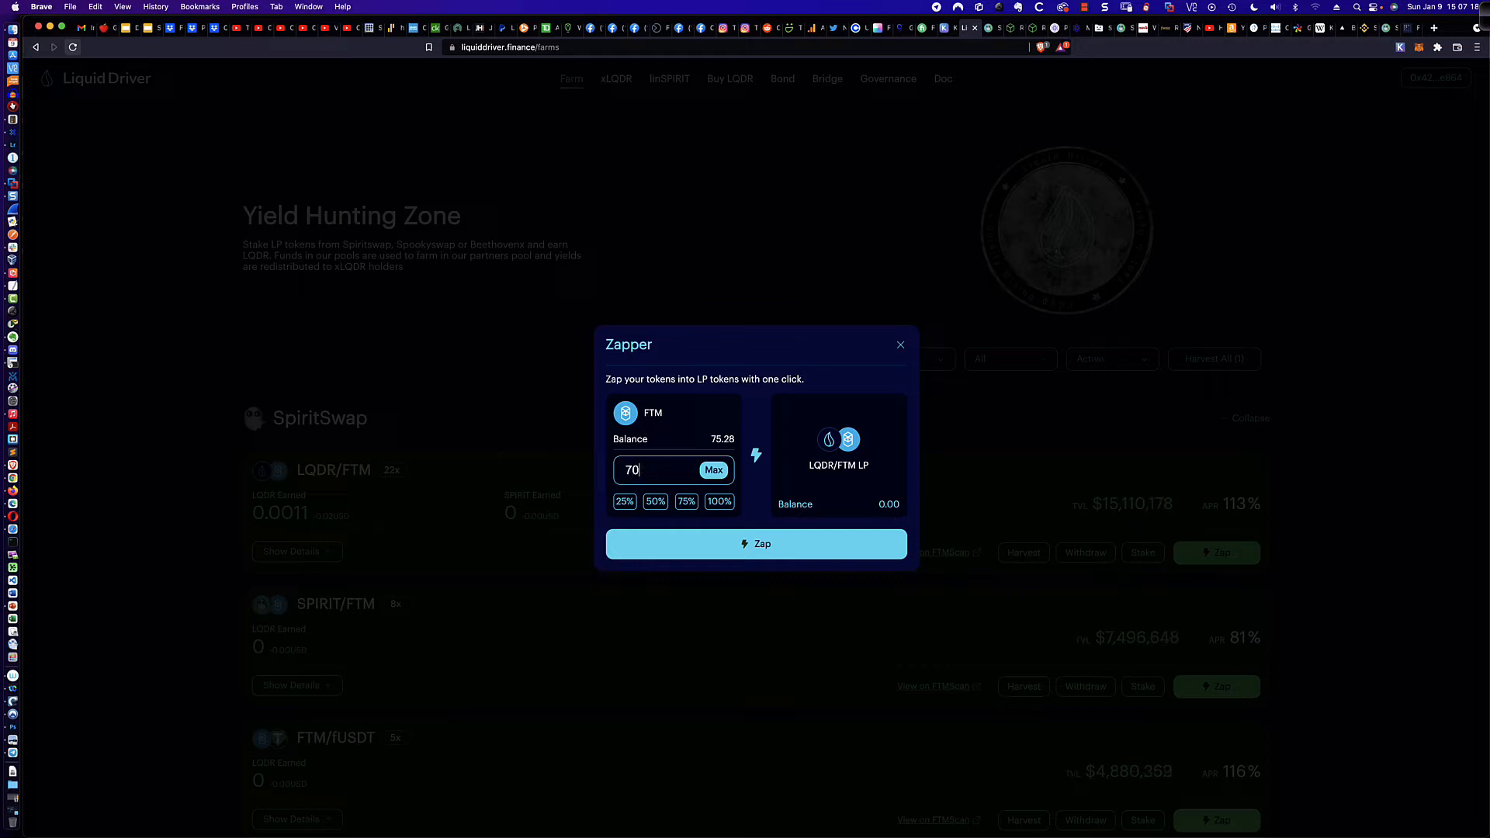
mouse_move(755, 534)
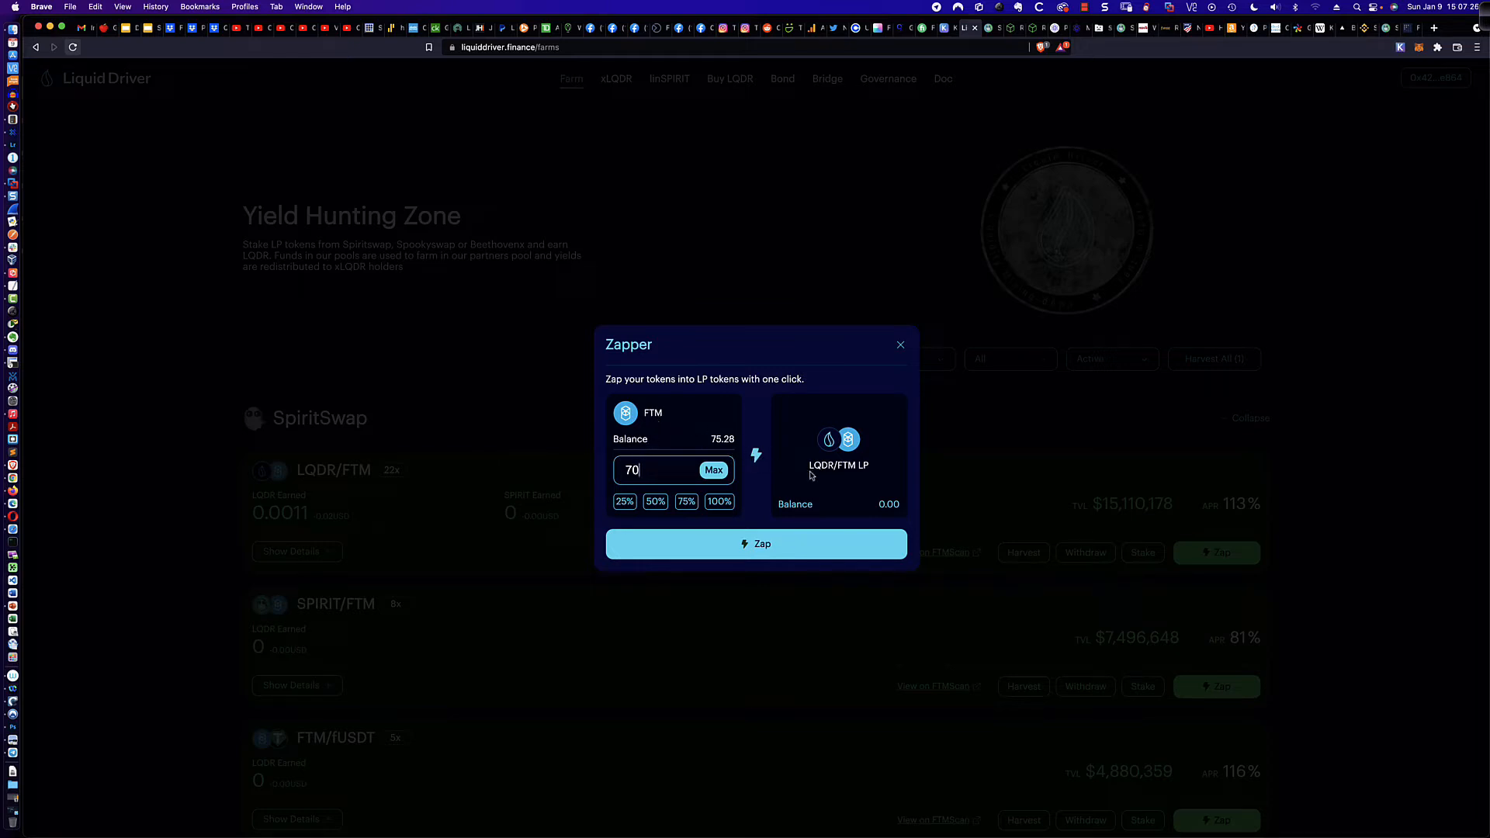
mouse_move(858, 475)
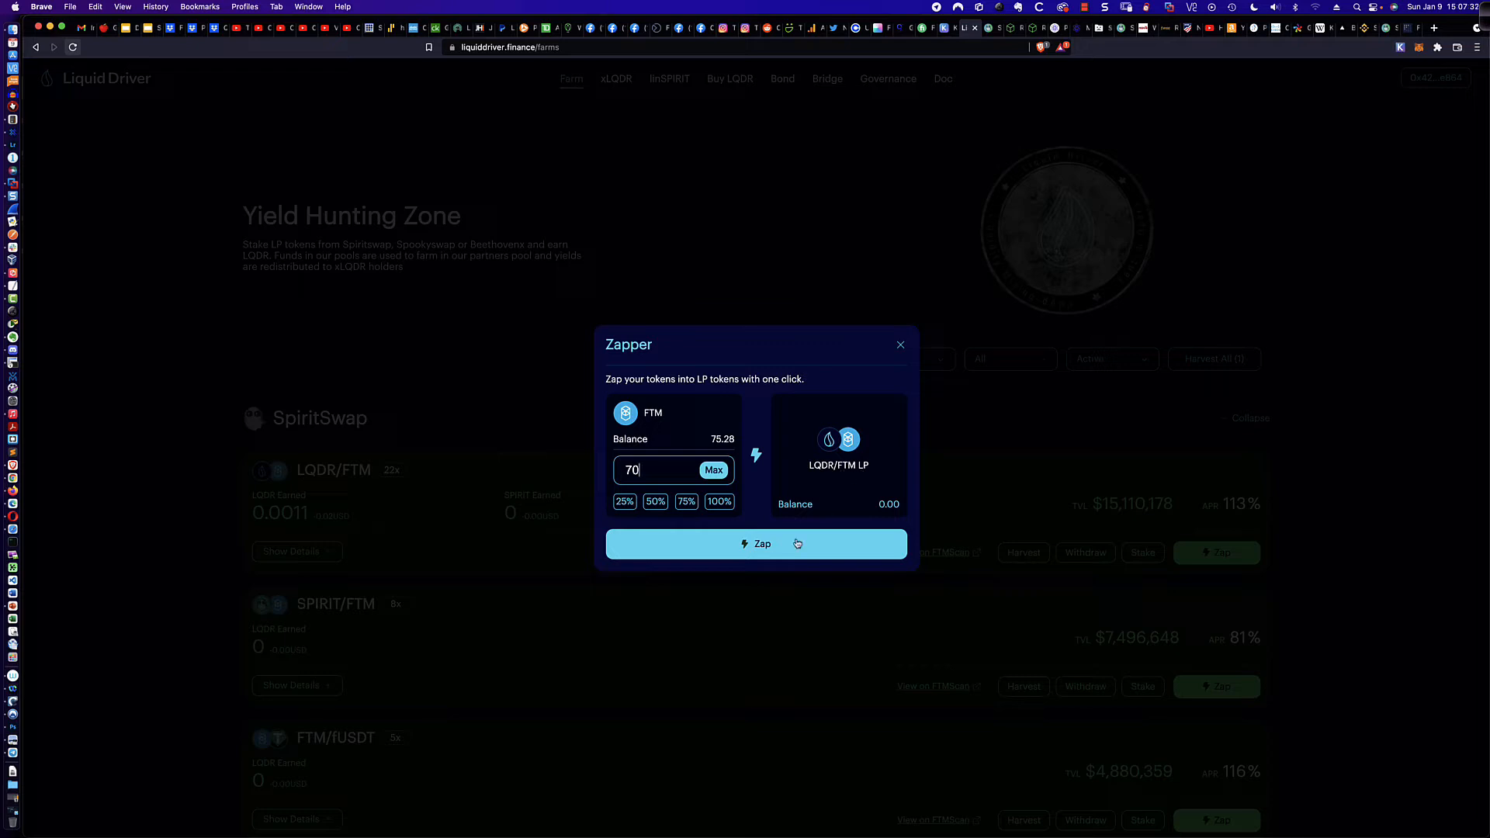
- Preview the zap result: about 4.2955 LQDR and 35 FTM pooled
click(755, 543)
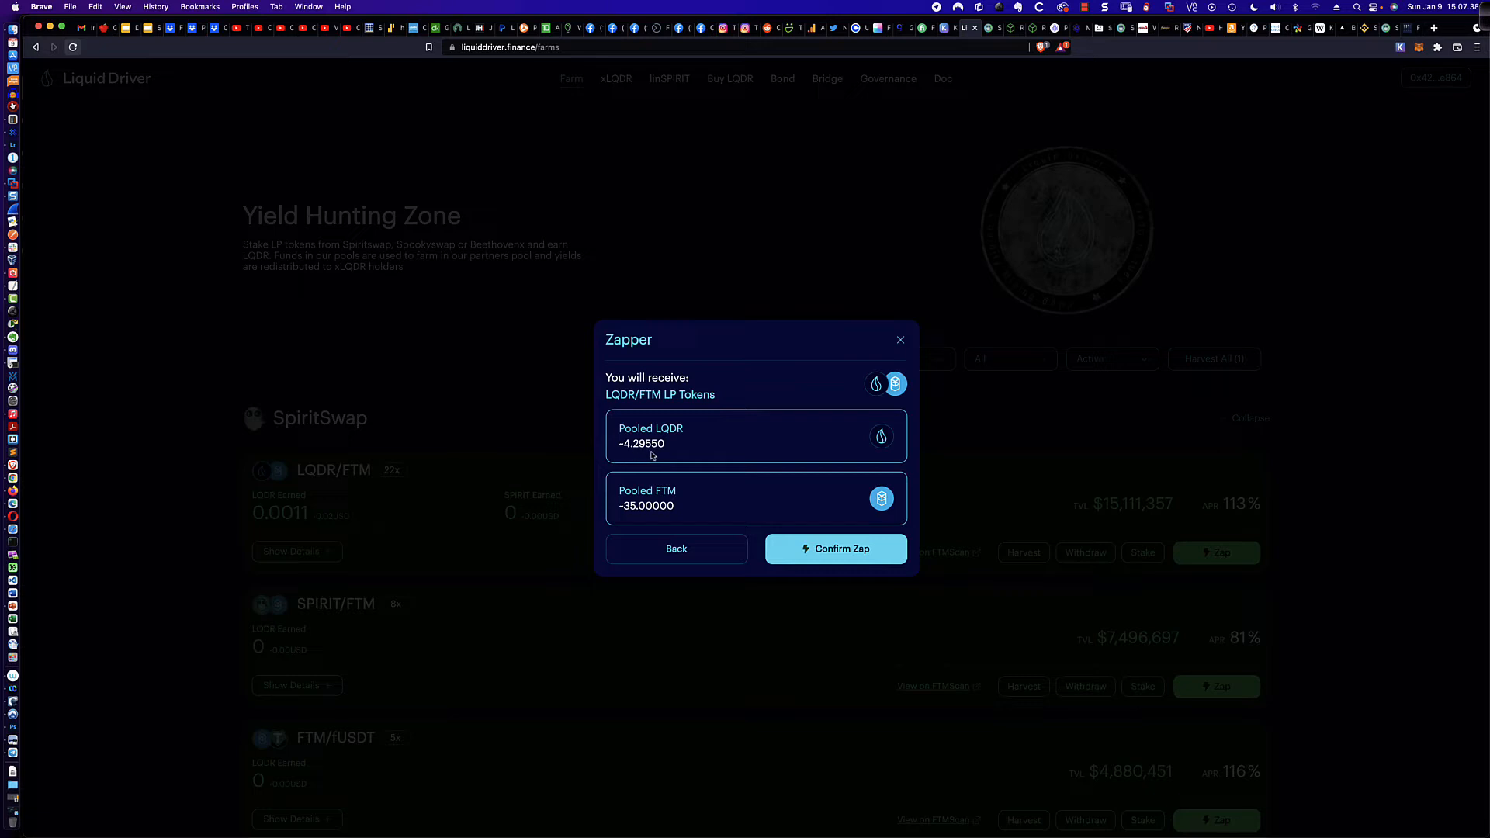
mouse_move(928, 546)
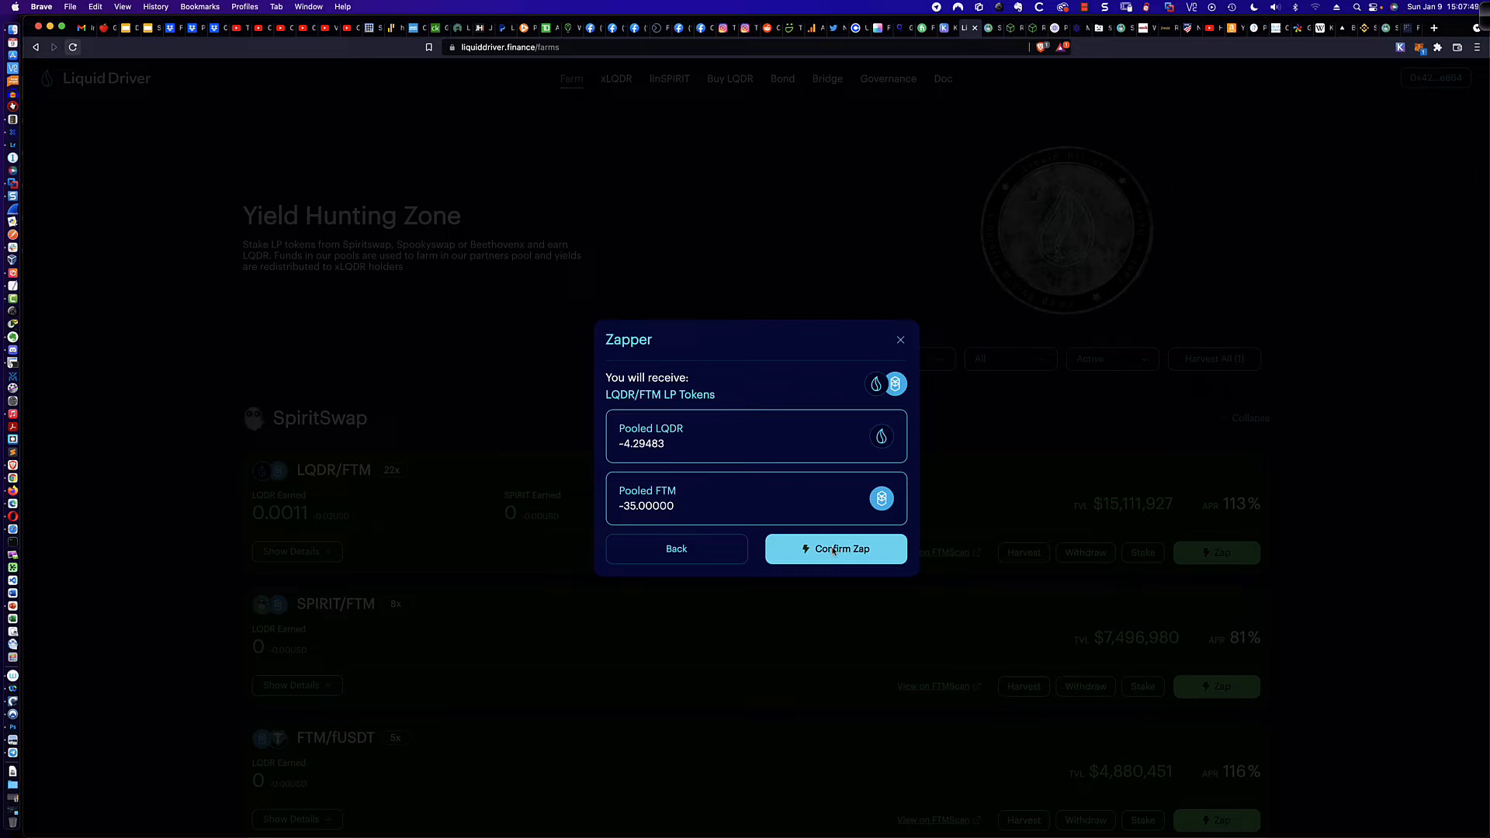
- Confirm the 70 FTM zap and approve it in MetaMask
click(836, 549)
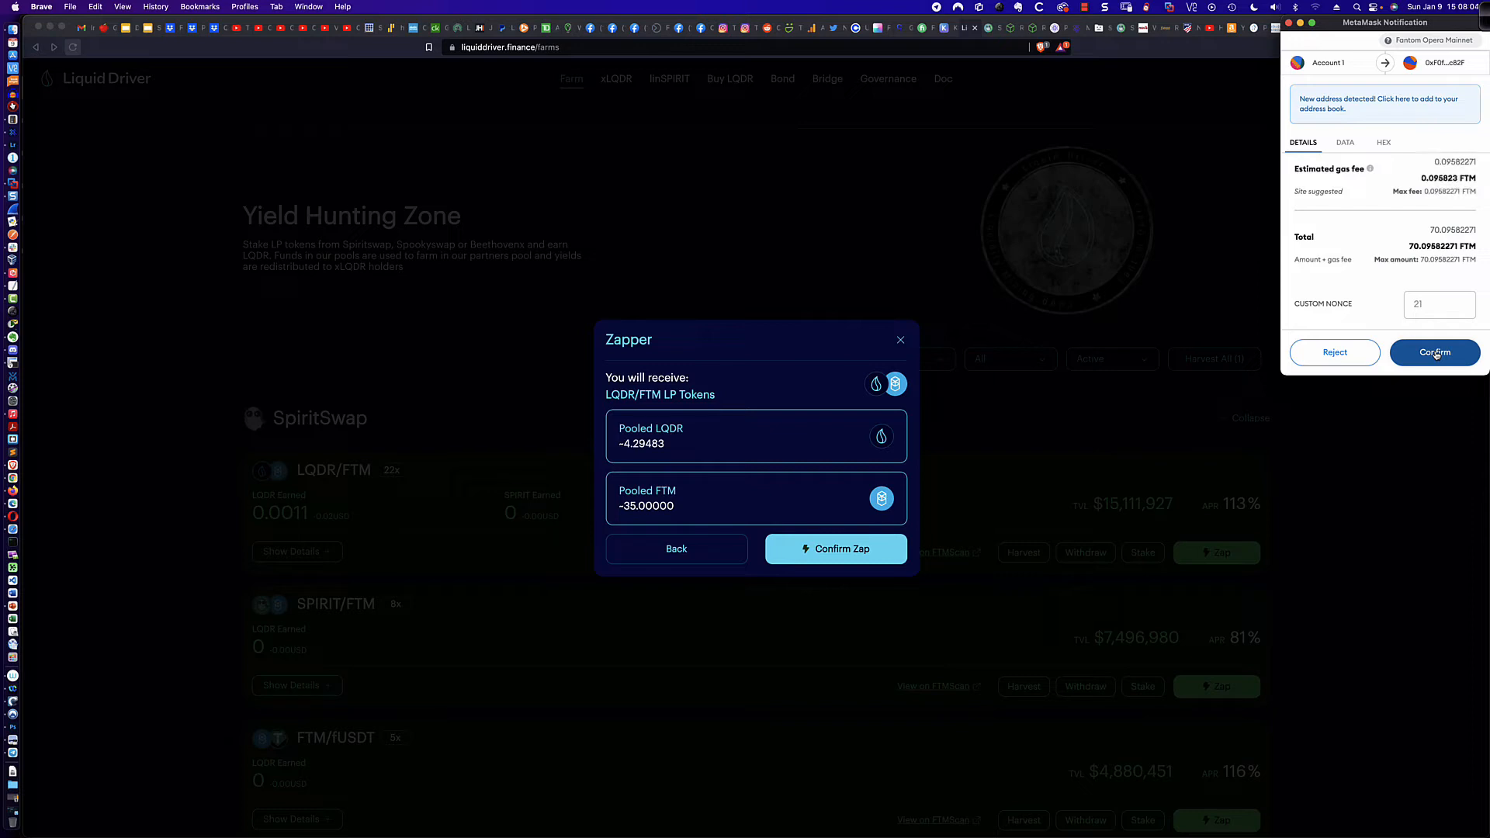
click(1435, 353)
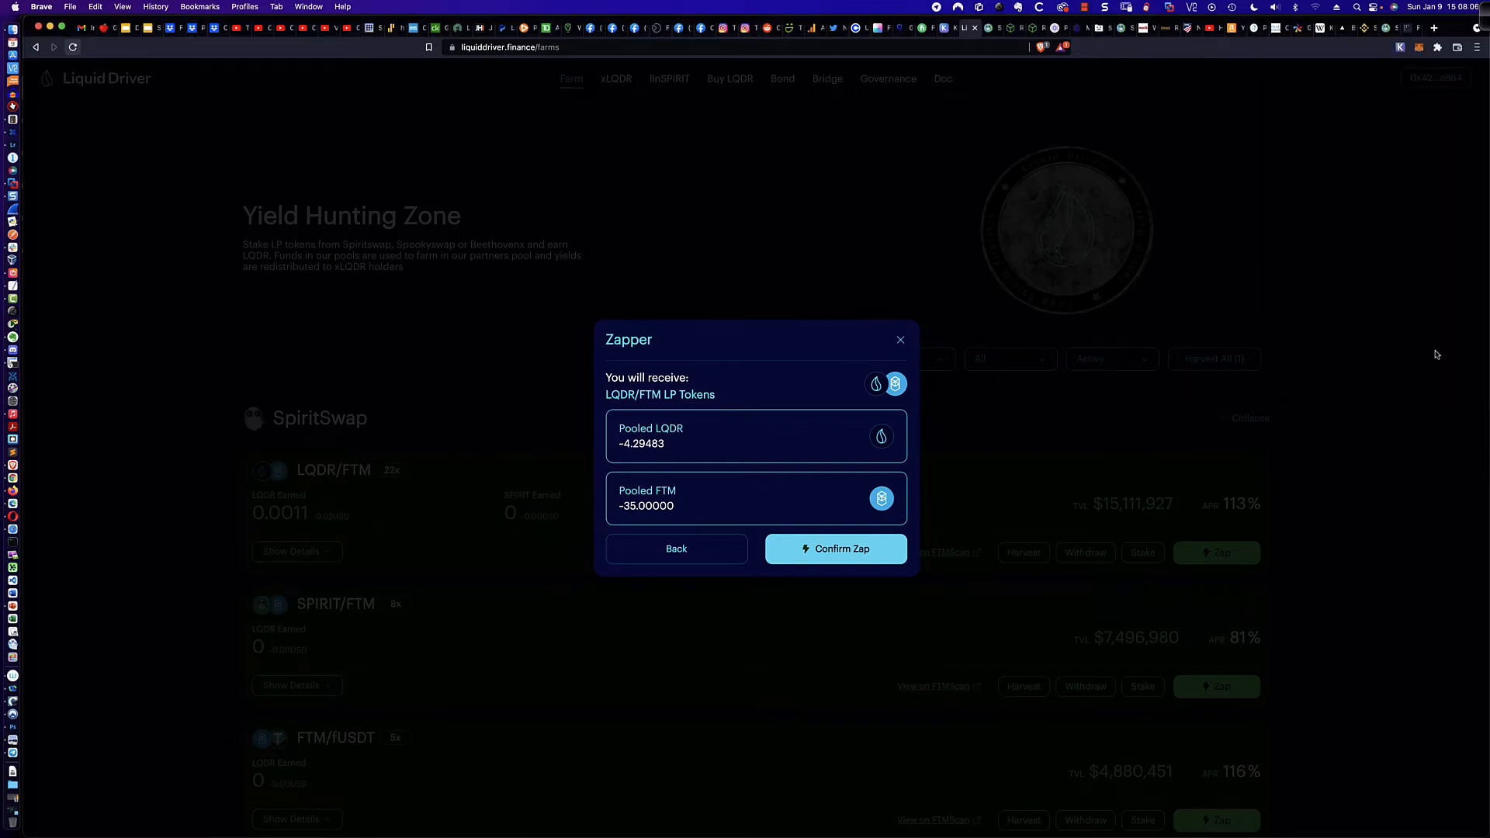
mouse_move(725, 500)
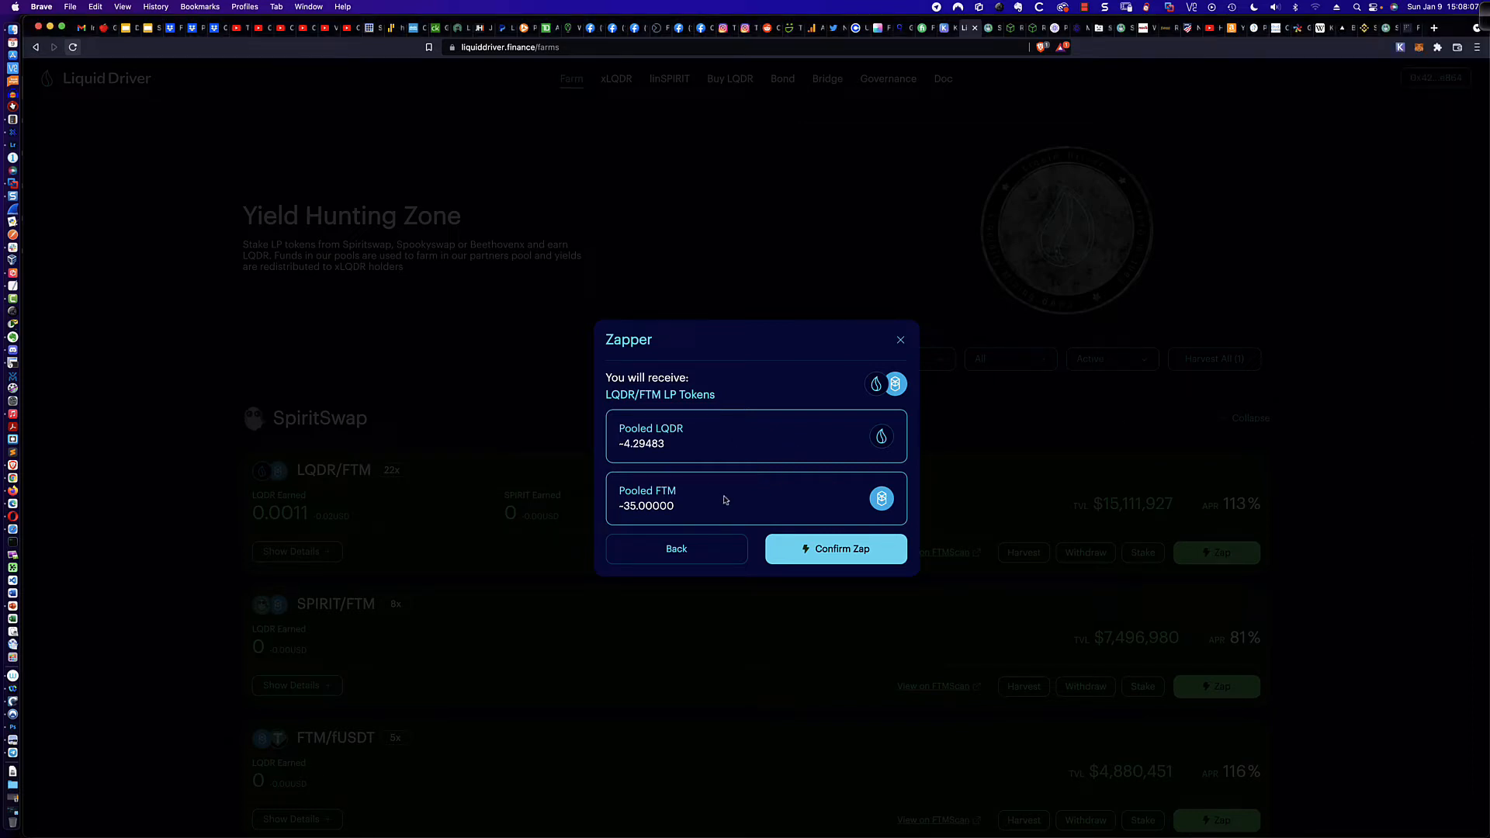
mouse_move(742, 491)
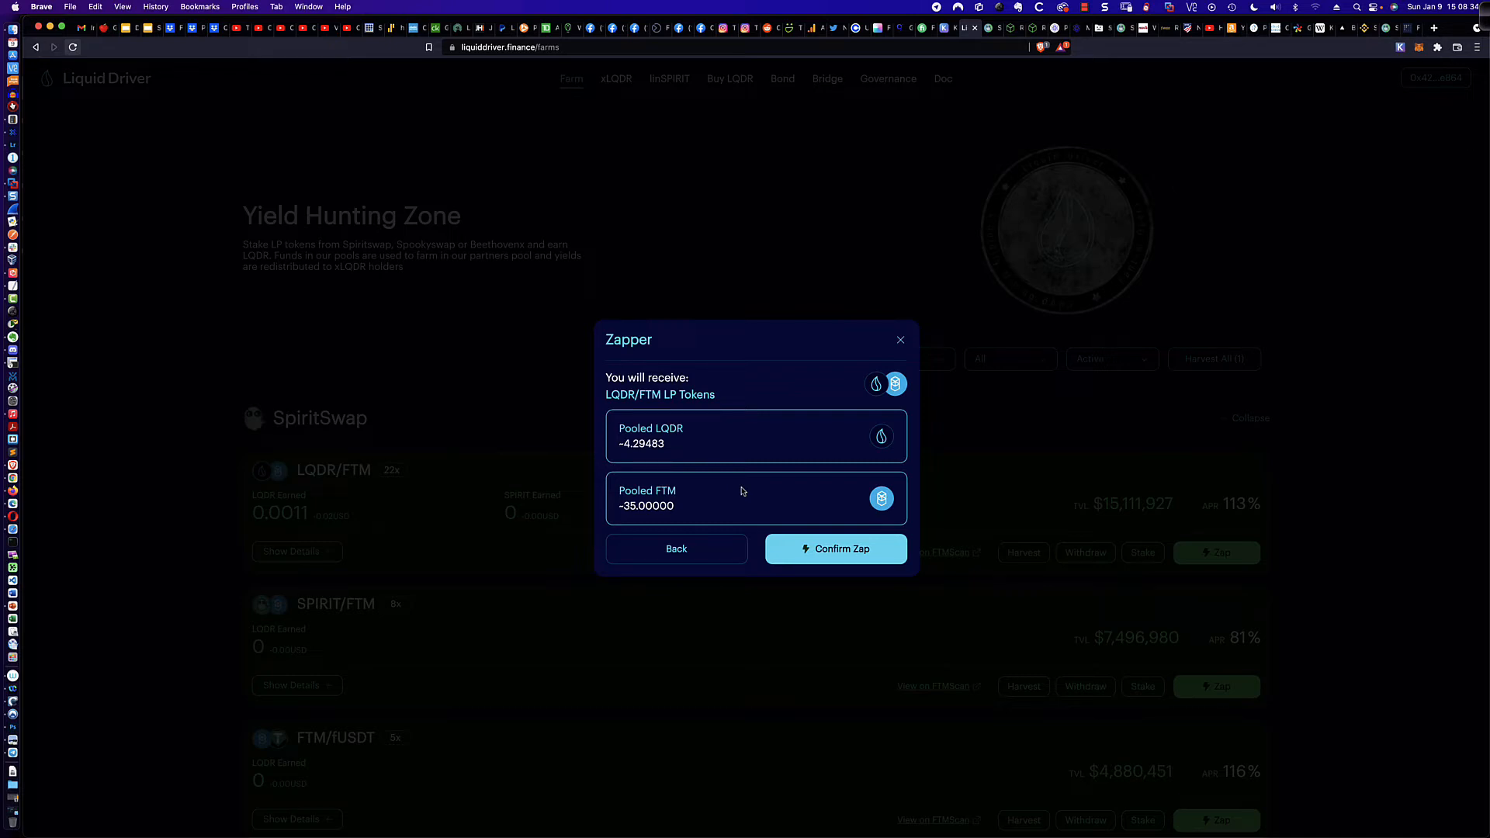
mouse_move(776, 496)
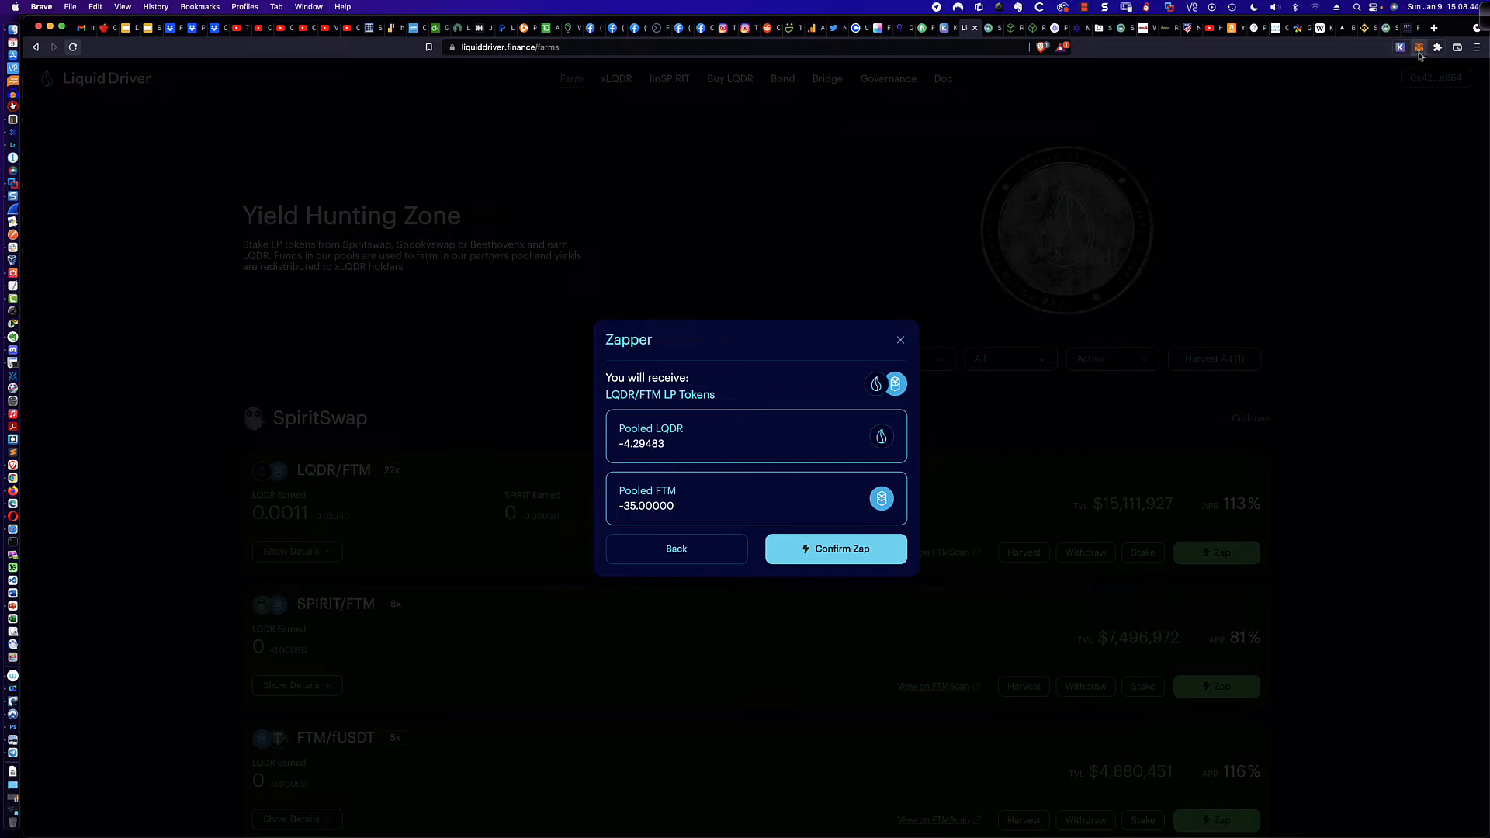
- Check MetaMask assets showing 5.2297 FTM and 8.713 SPIRIT-LP
click(1415, 48)
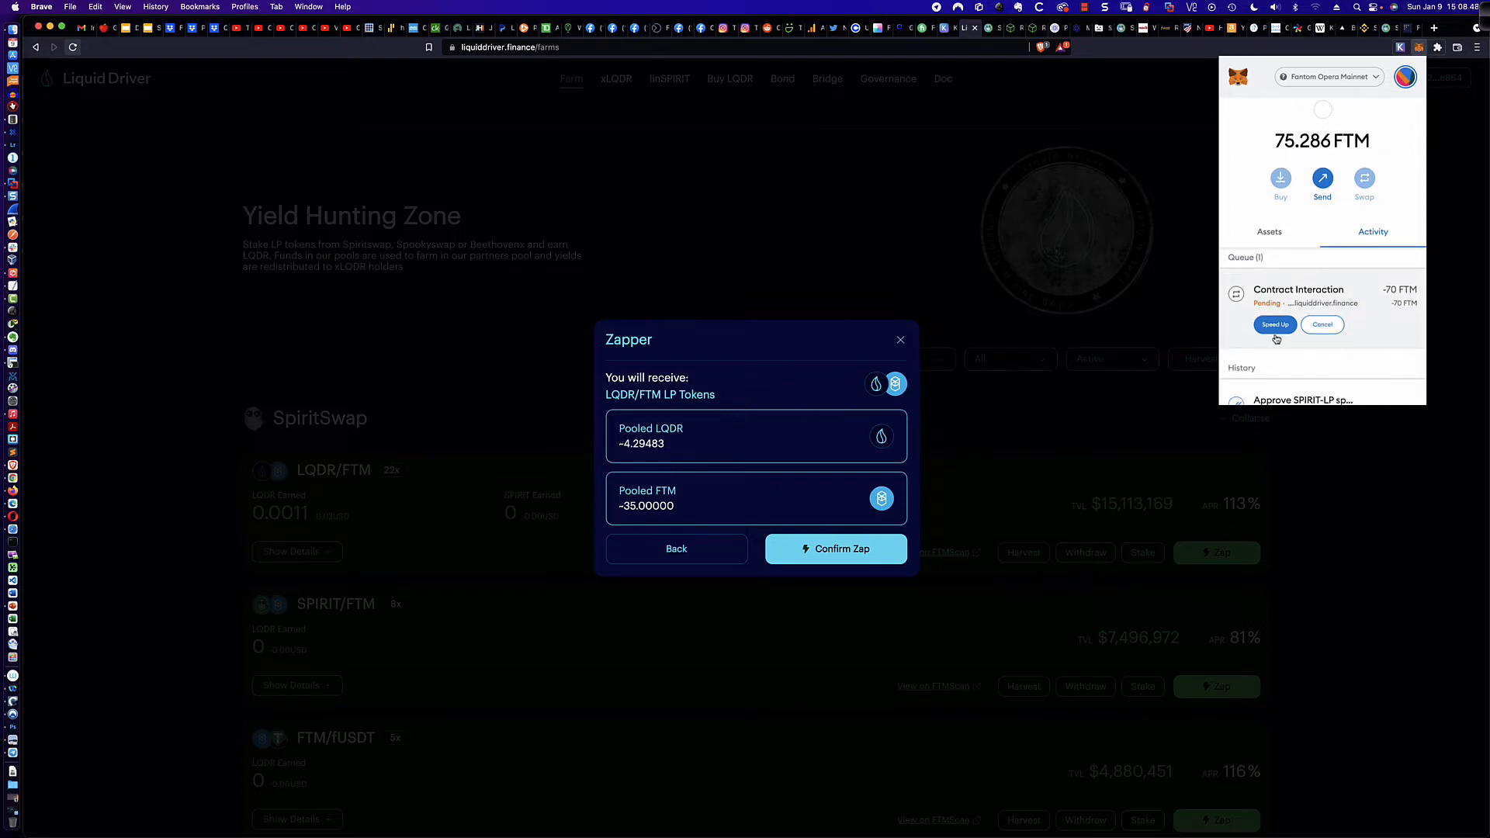
mouse_move(1286, 306)
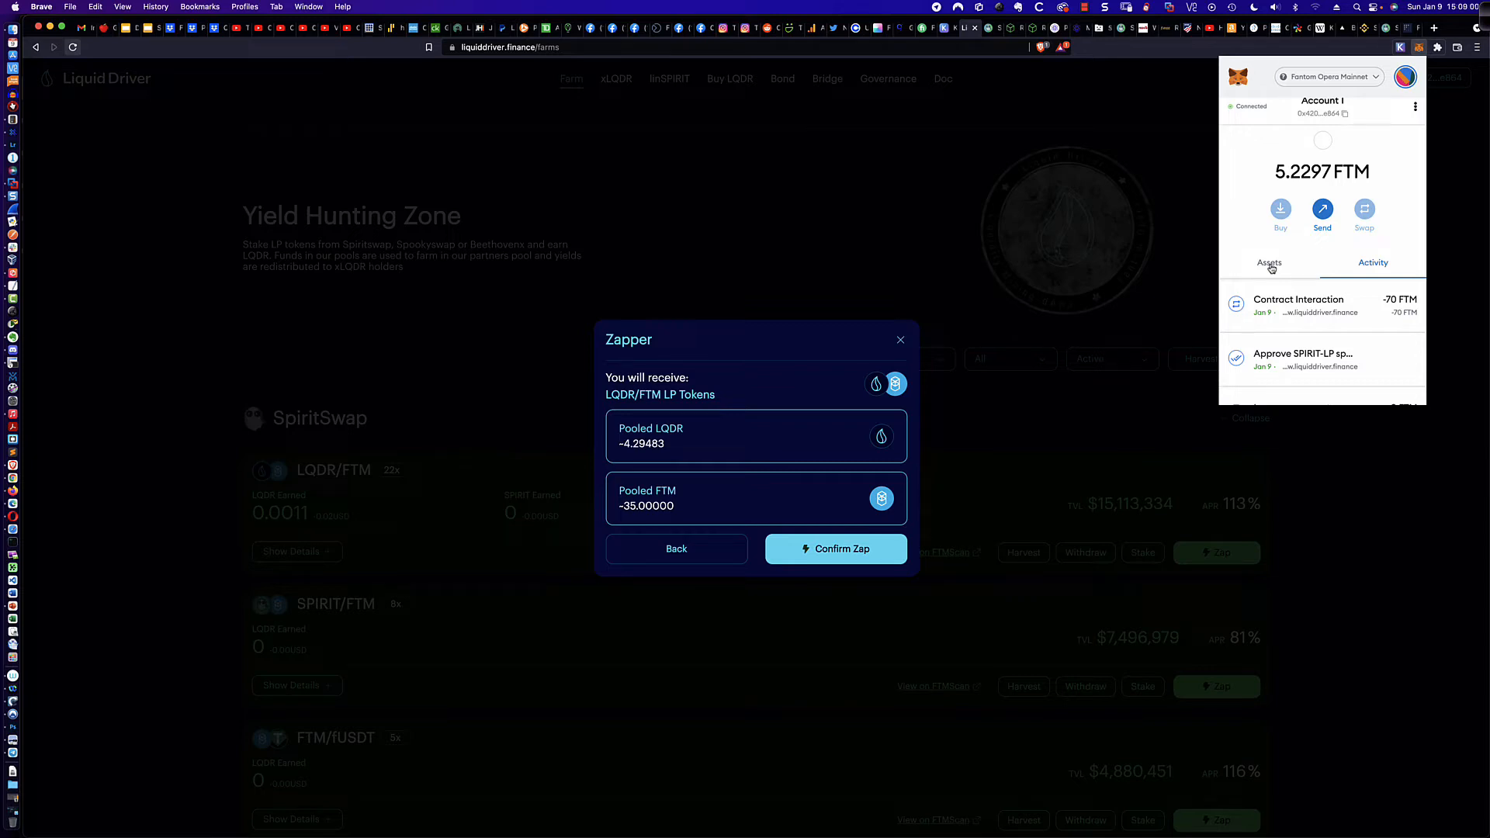
mouse_move(1304, 184)
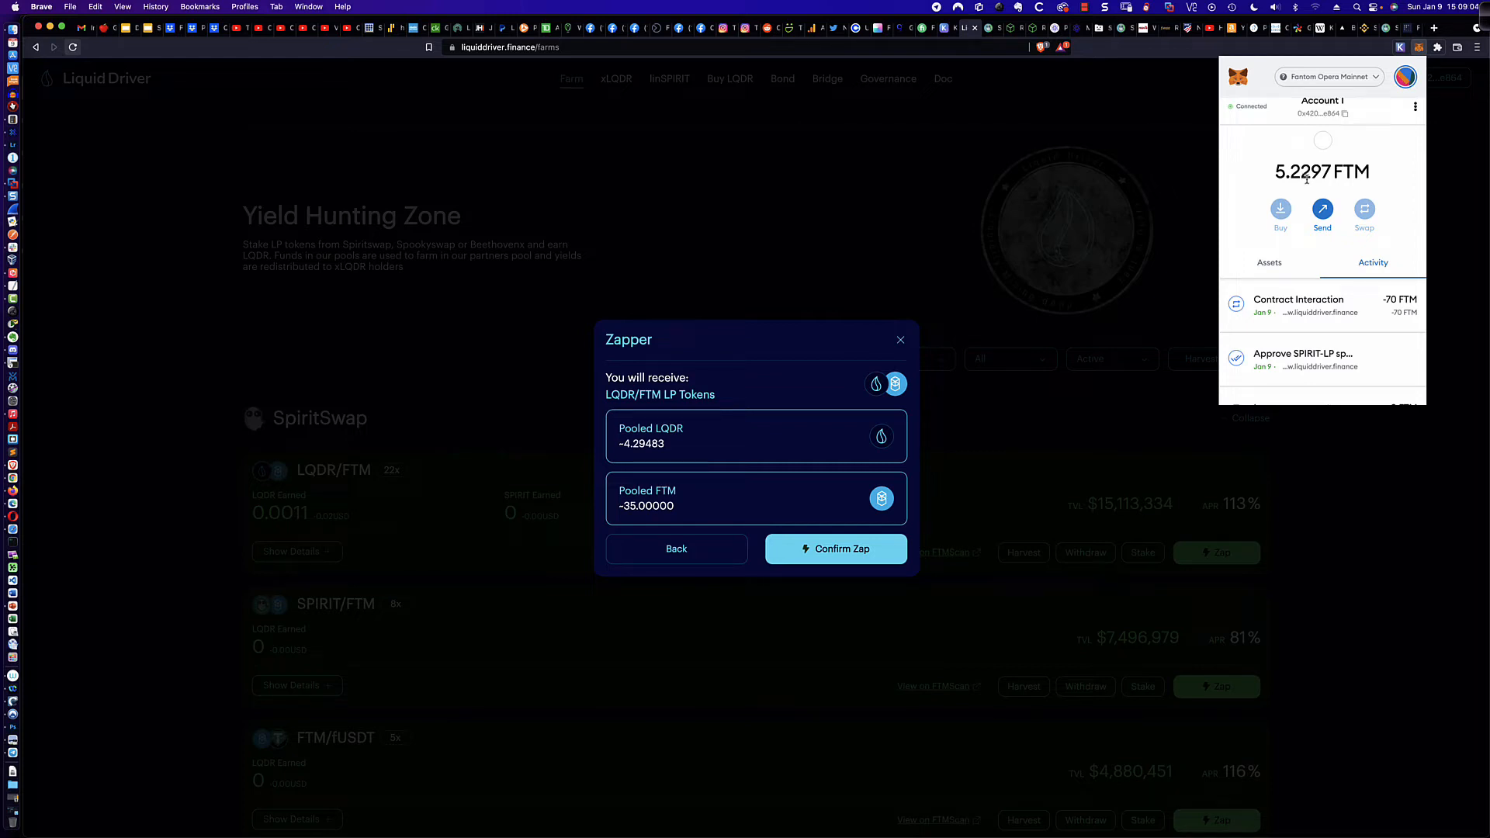
click(1269, 262)
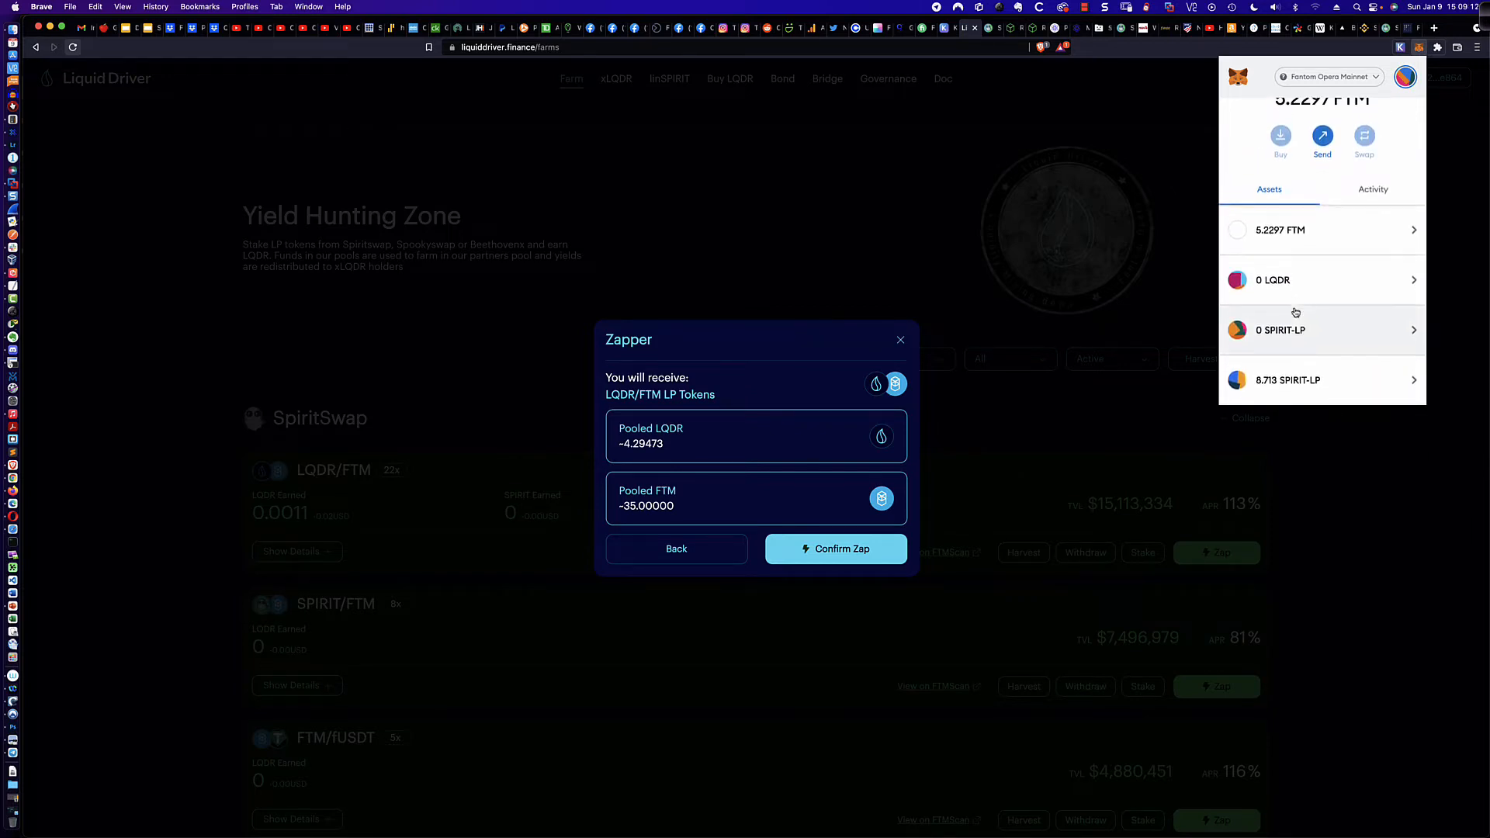
scroll(down, 3)
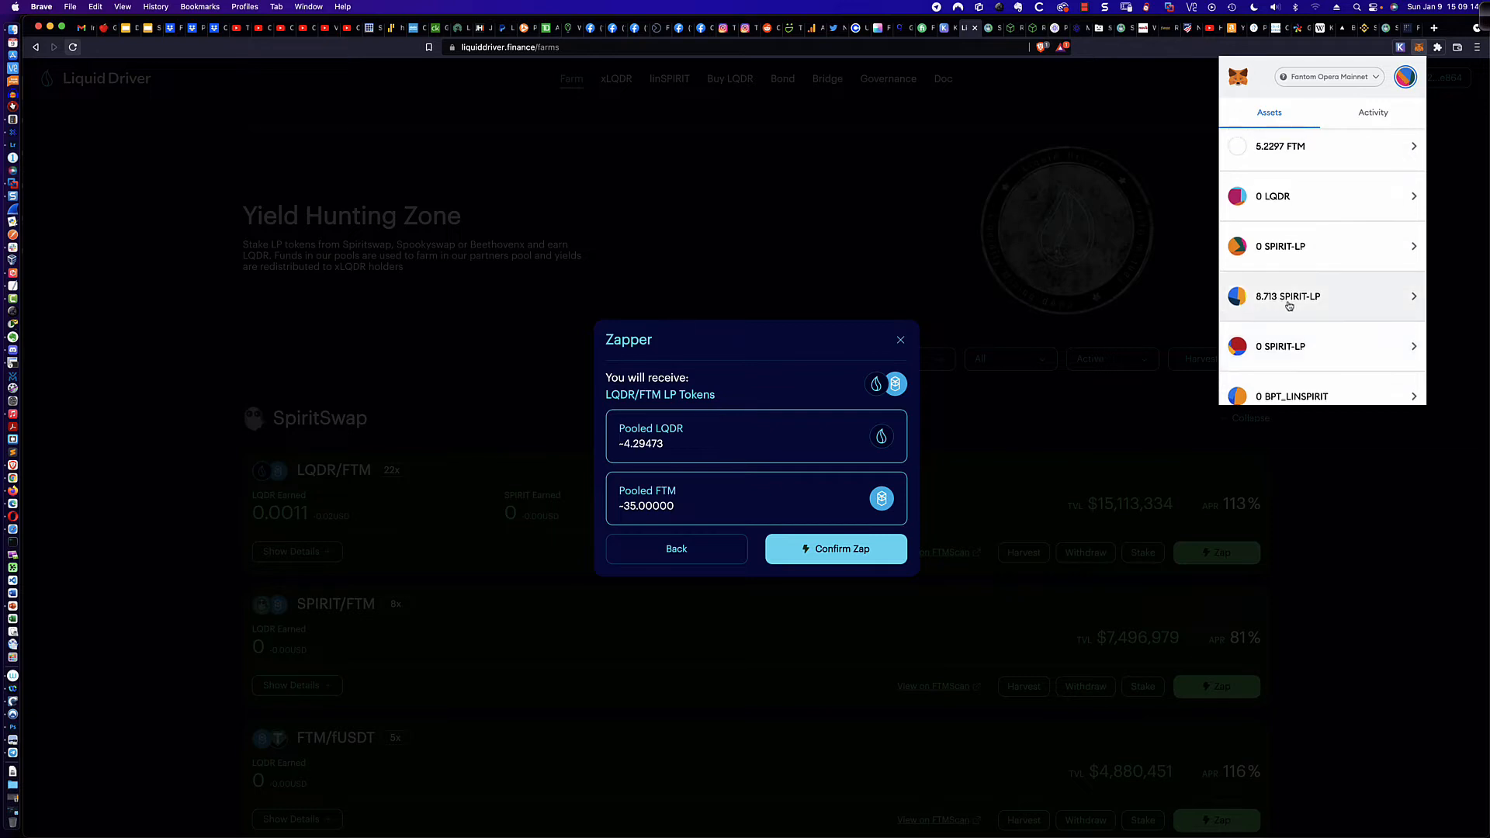
mouse_move(1287, 306)
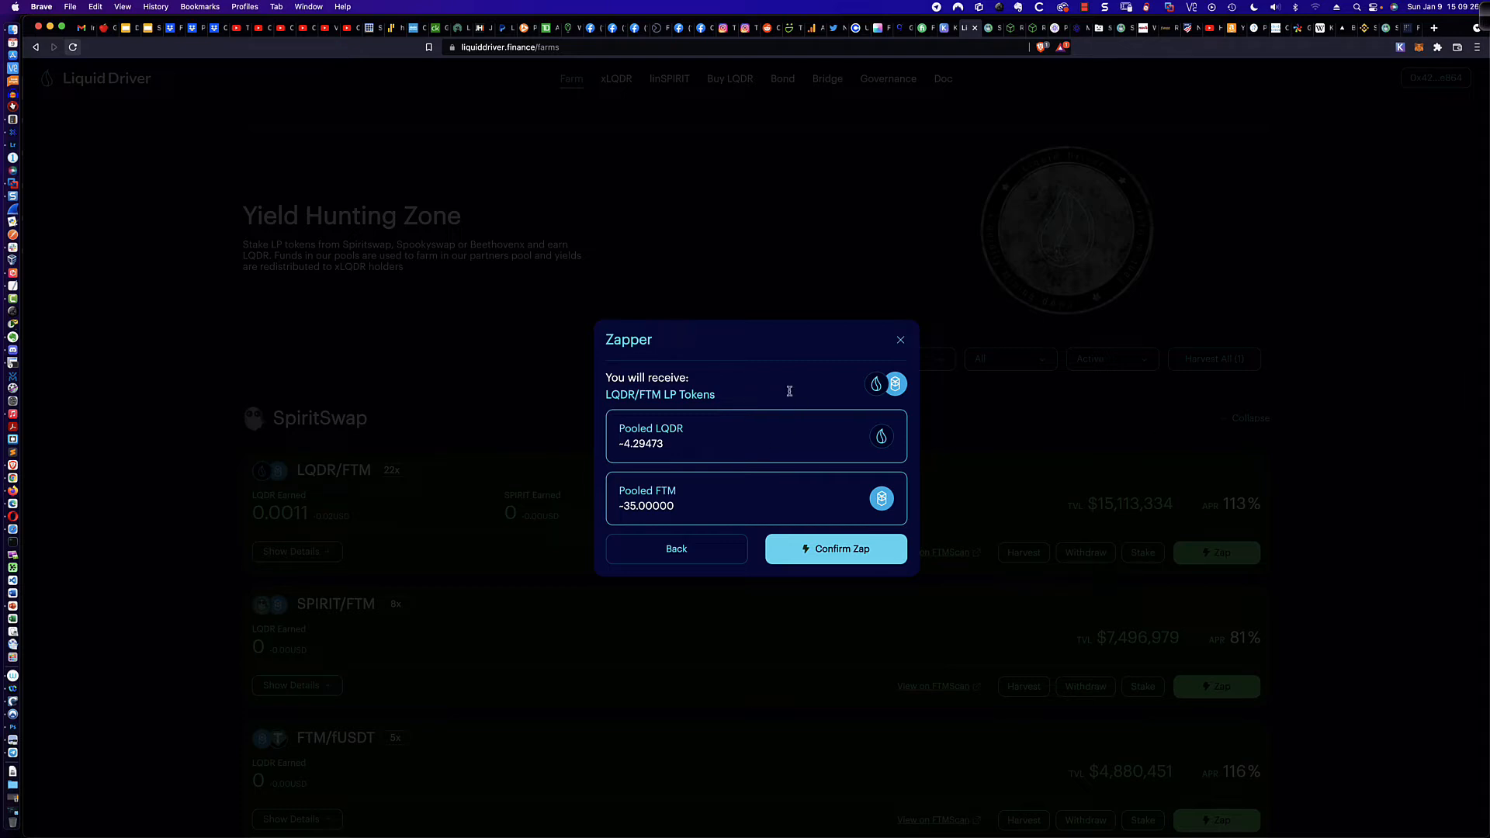
mouse_move(881, 367)
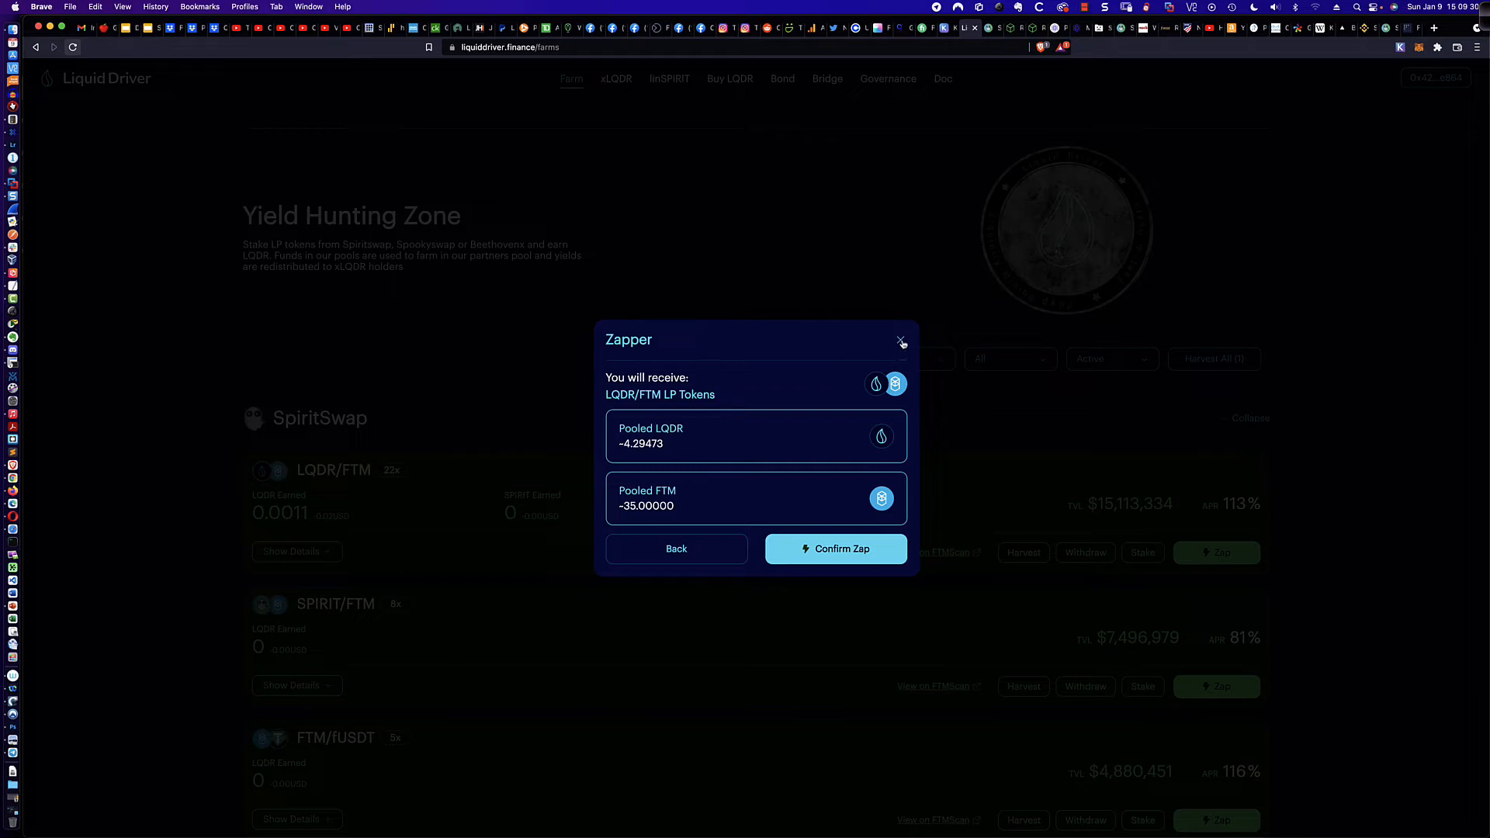
- Close the Zapper and show LQDR/FTM farm details with its $36.6 stake
click(901, 341)
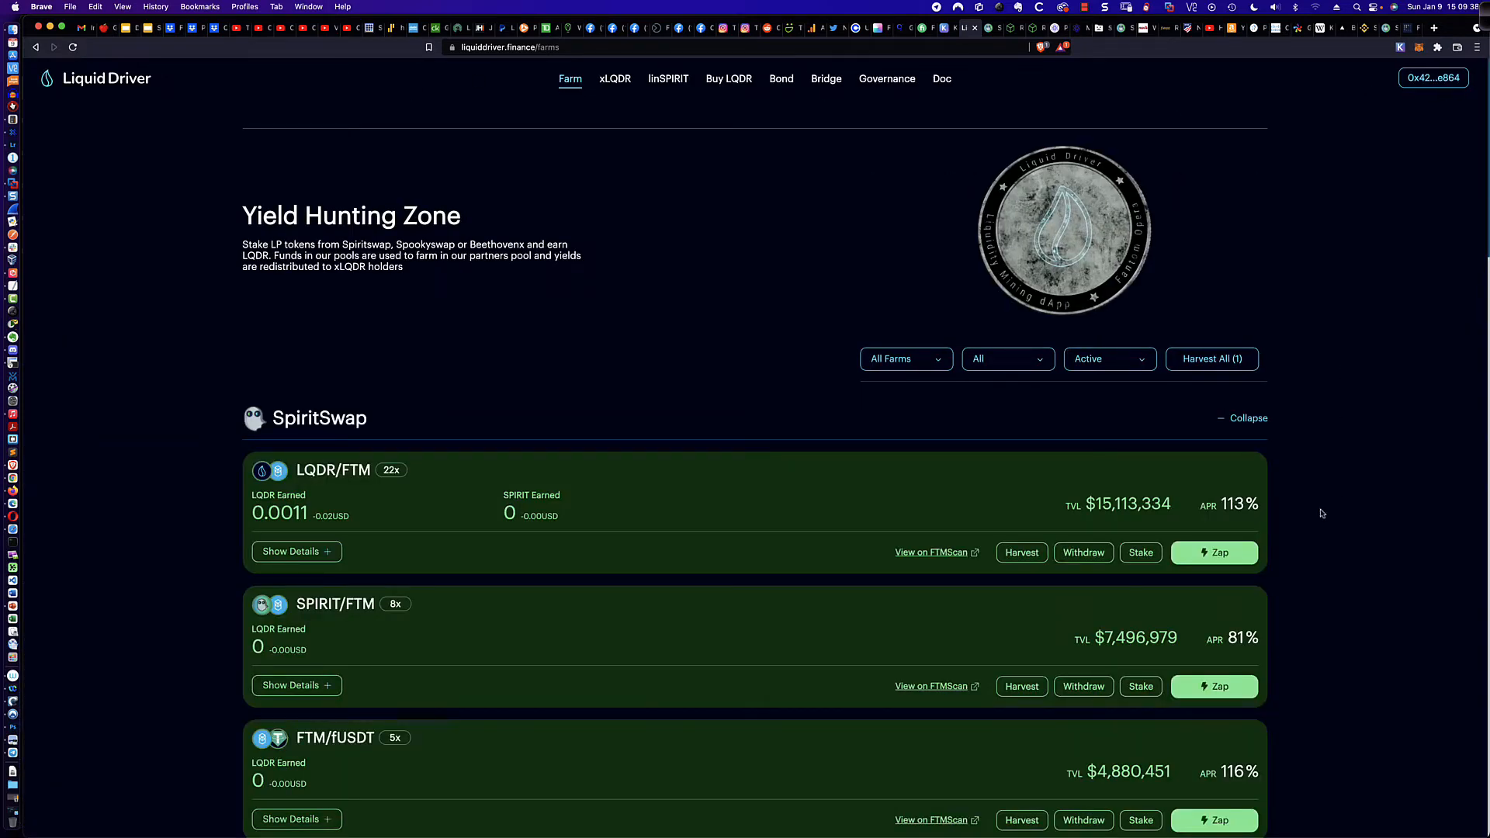
mouse_move(885, 518)
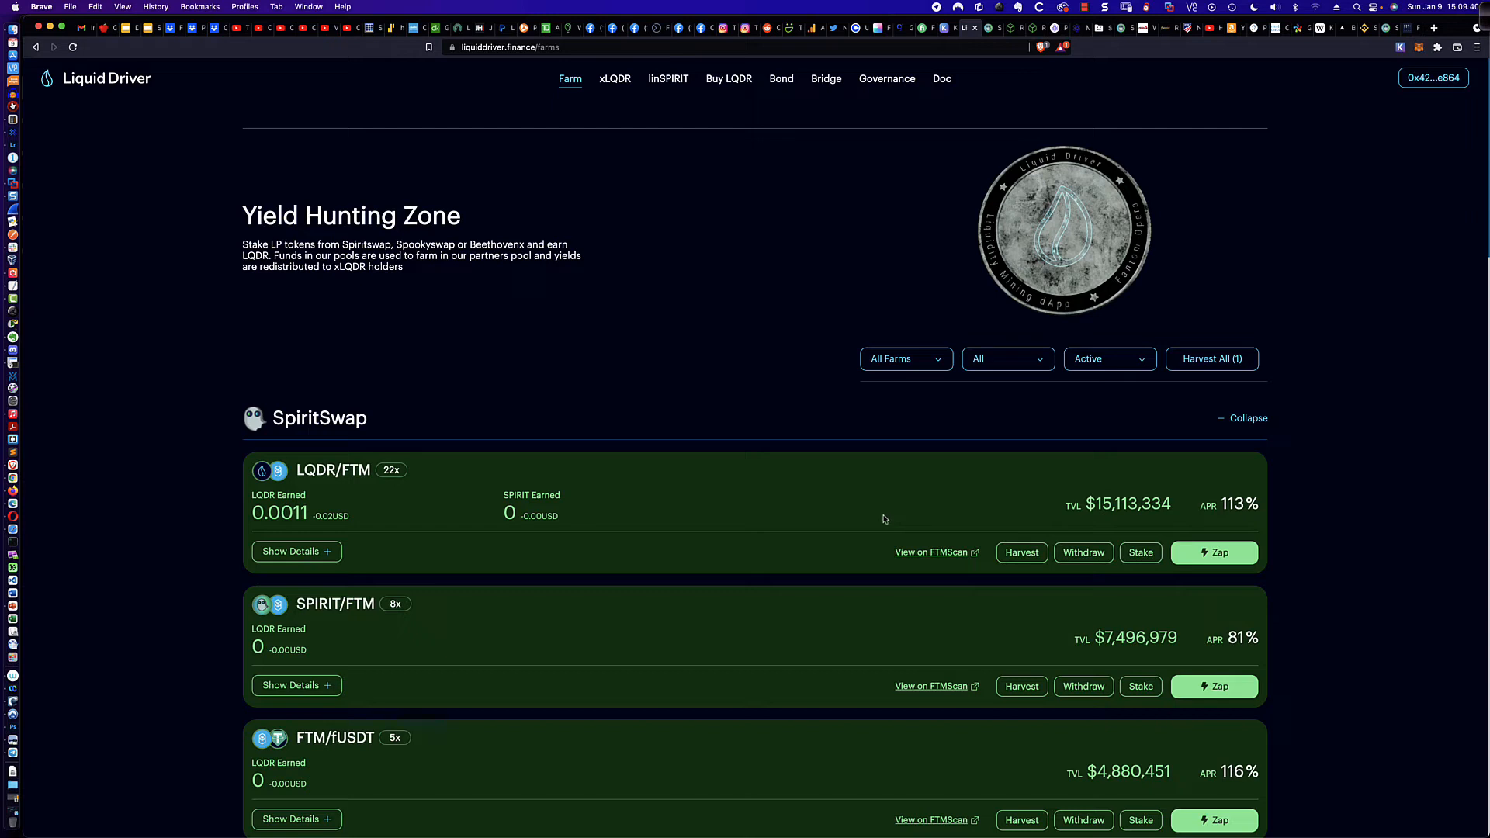
click(292, 551)
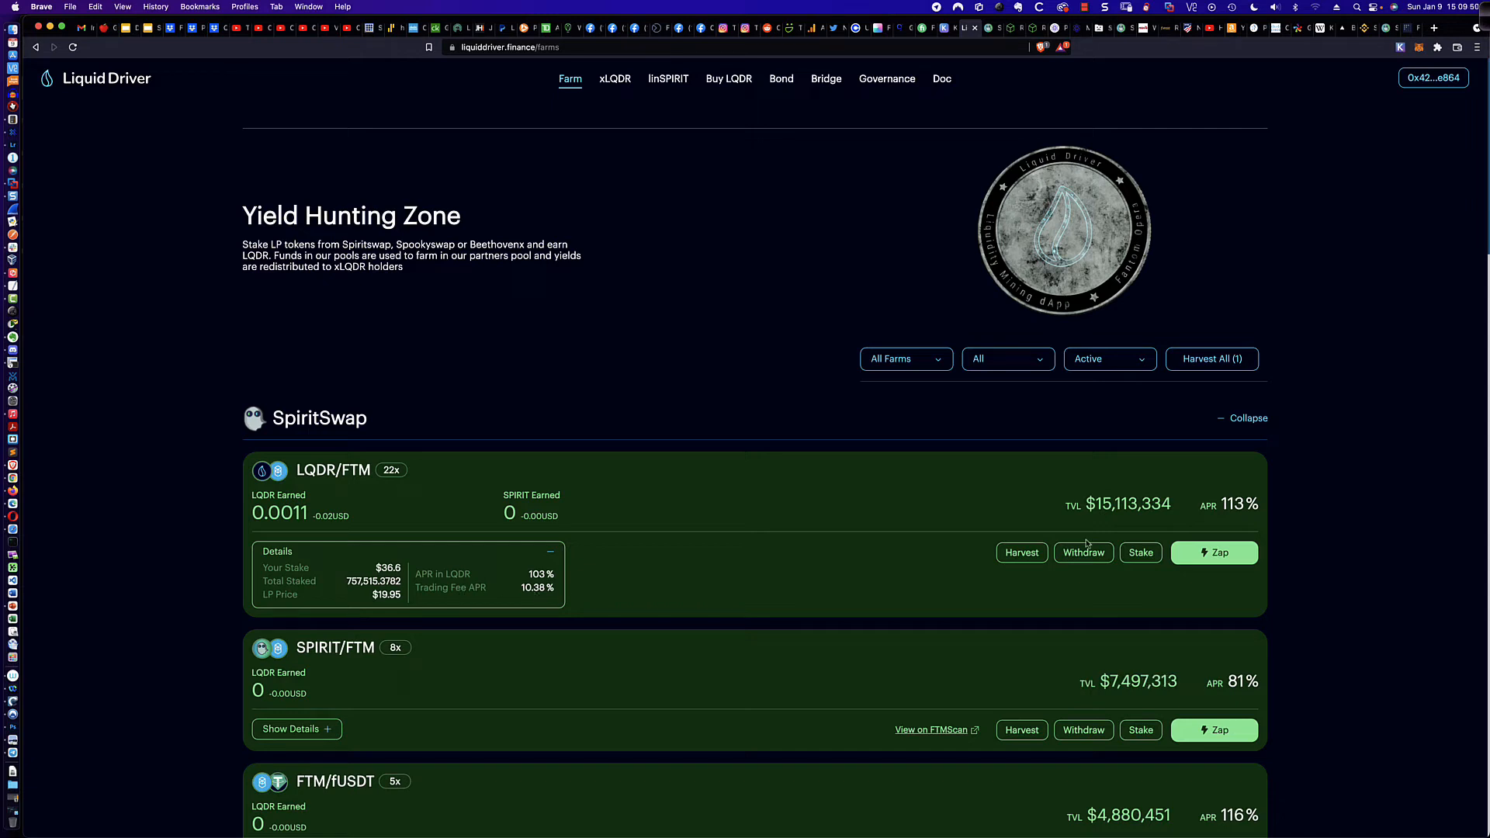
mouse_move(1239, 517)
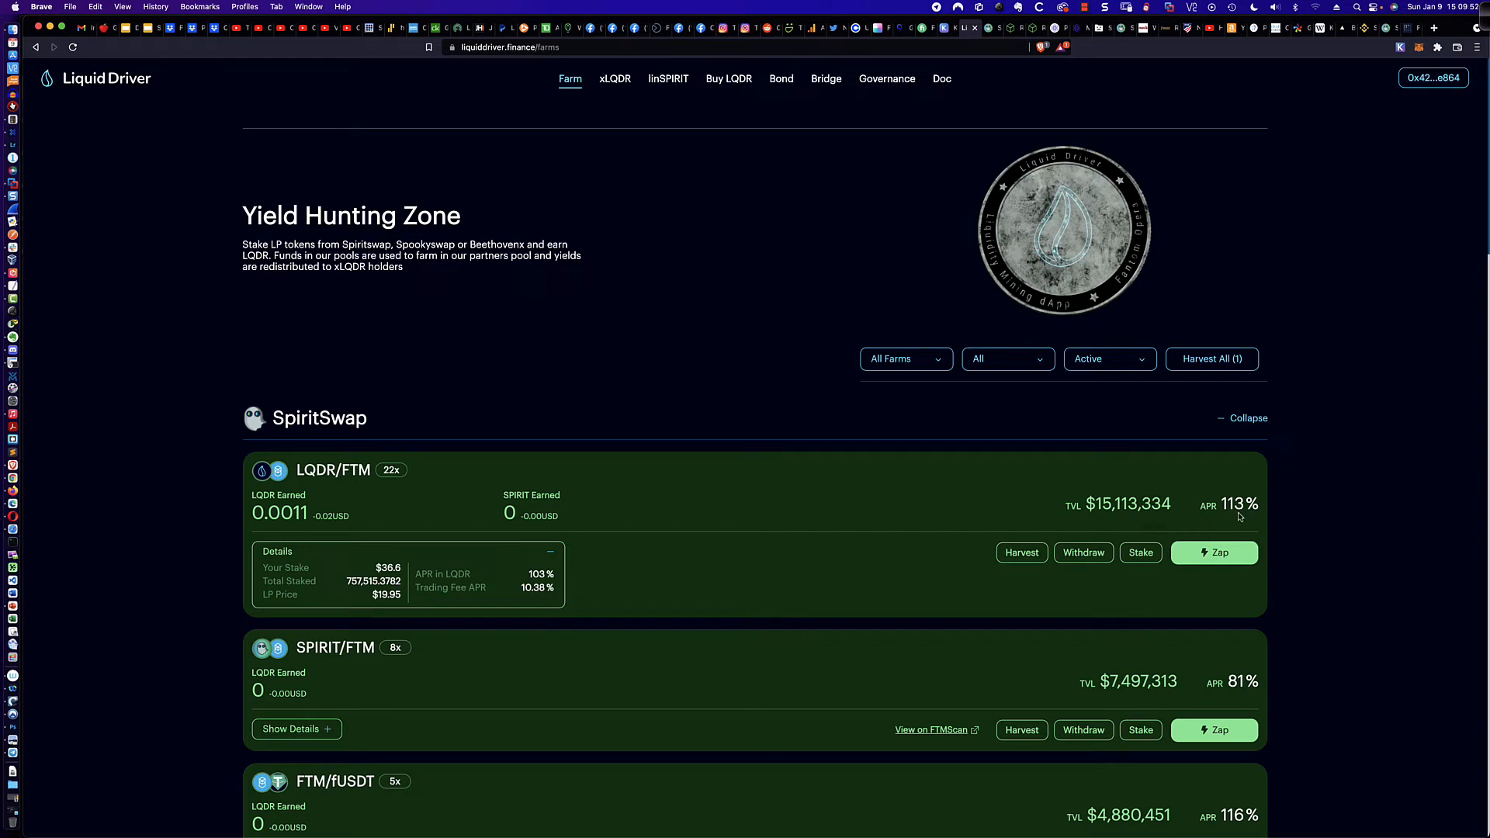
mouse_move(1212, 520)
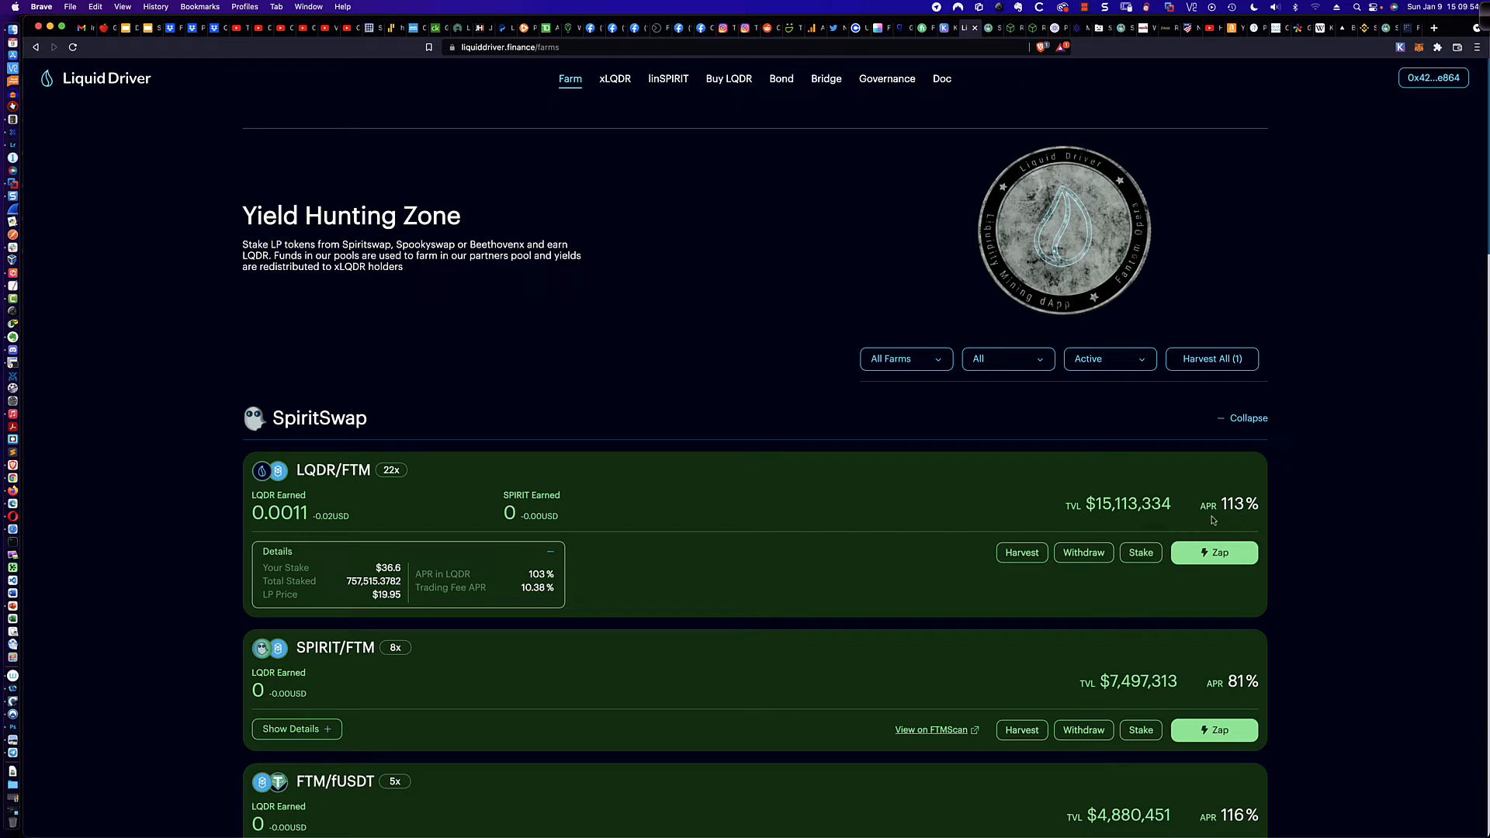
mouse_move(531, 599)
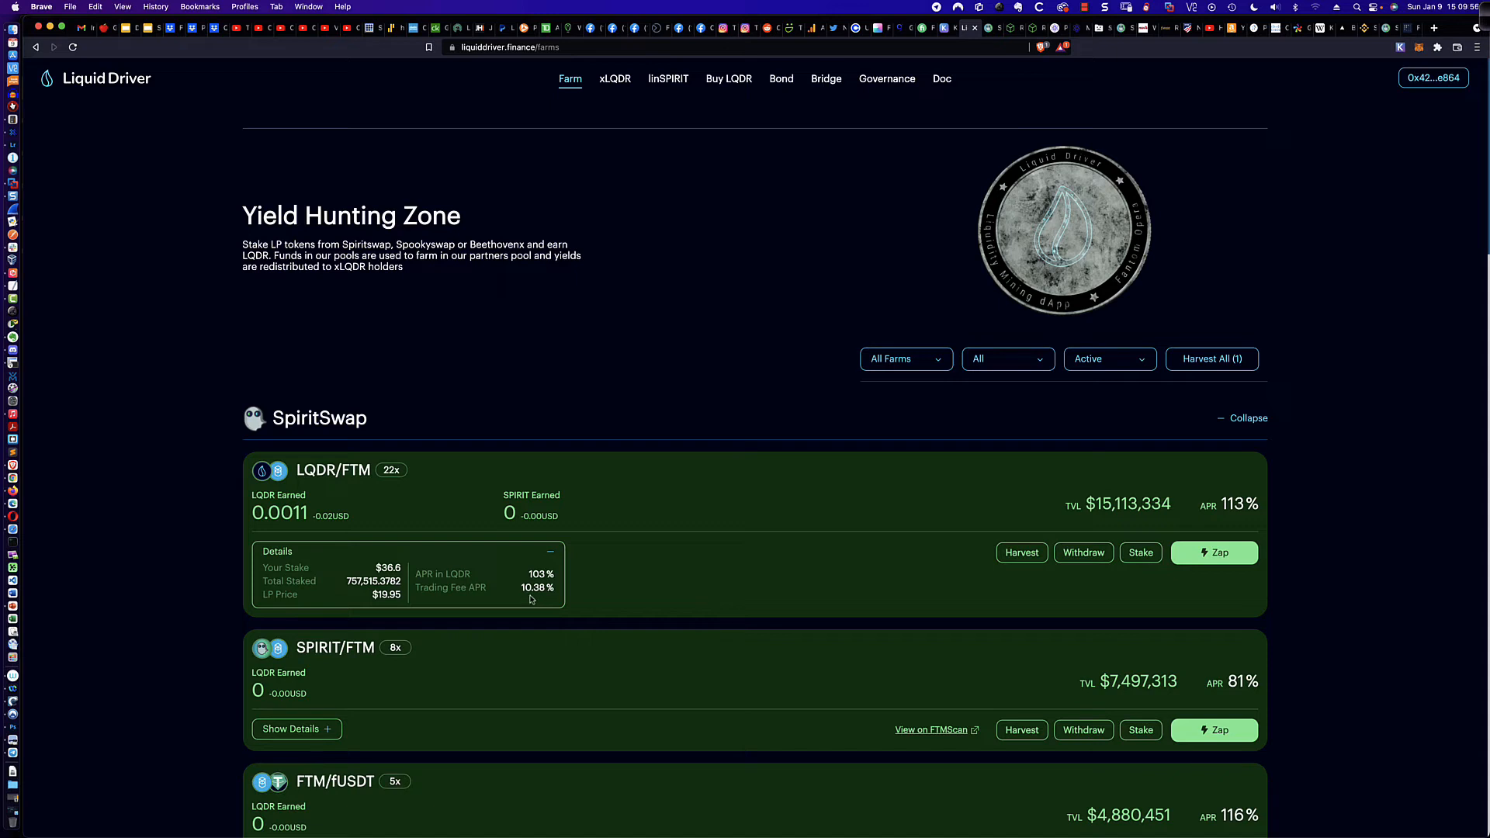
mouse_move(535, 602)
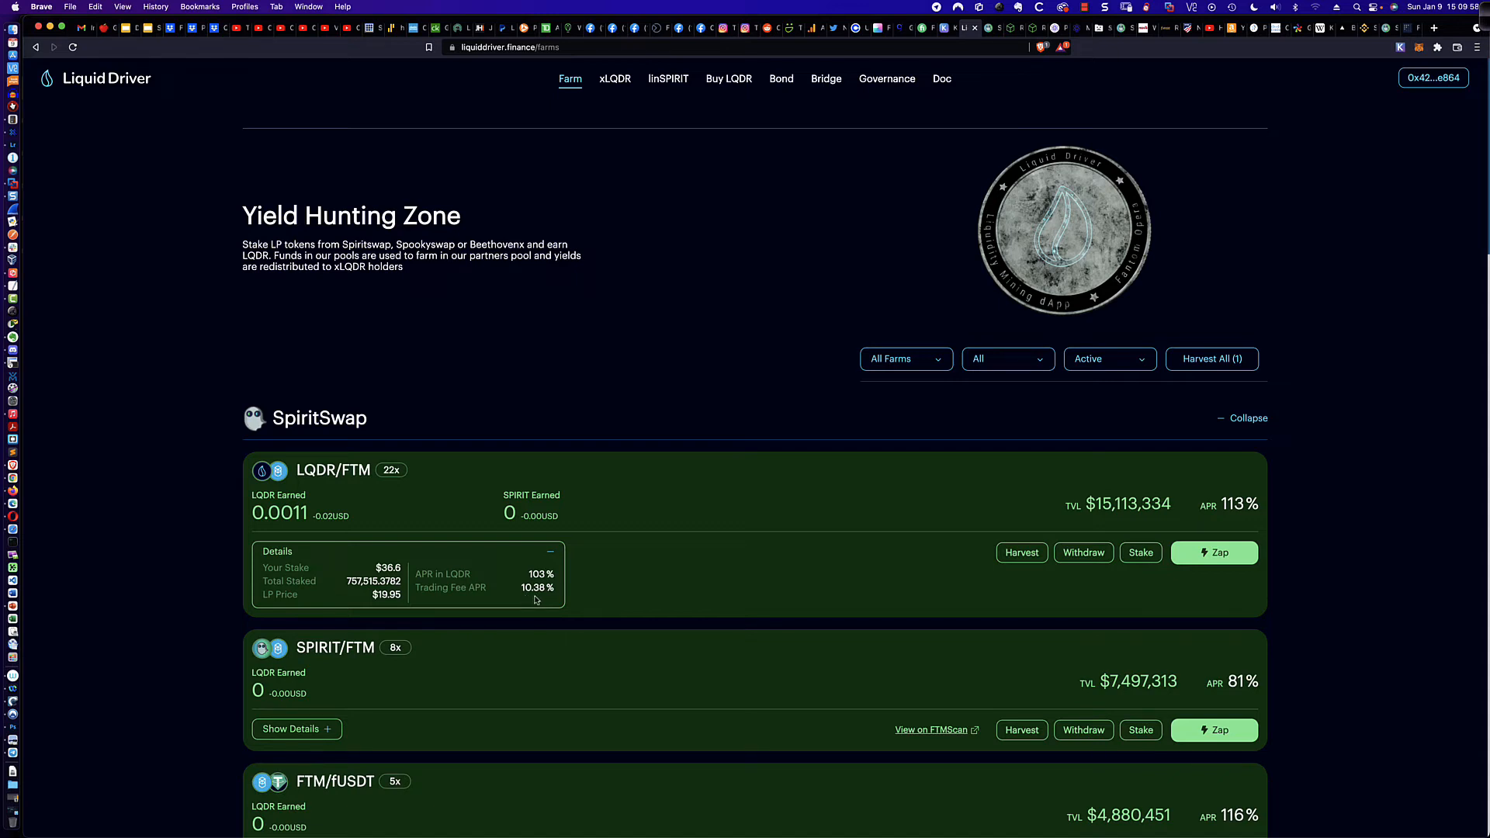
mouse_move(528, 596)
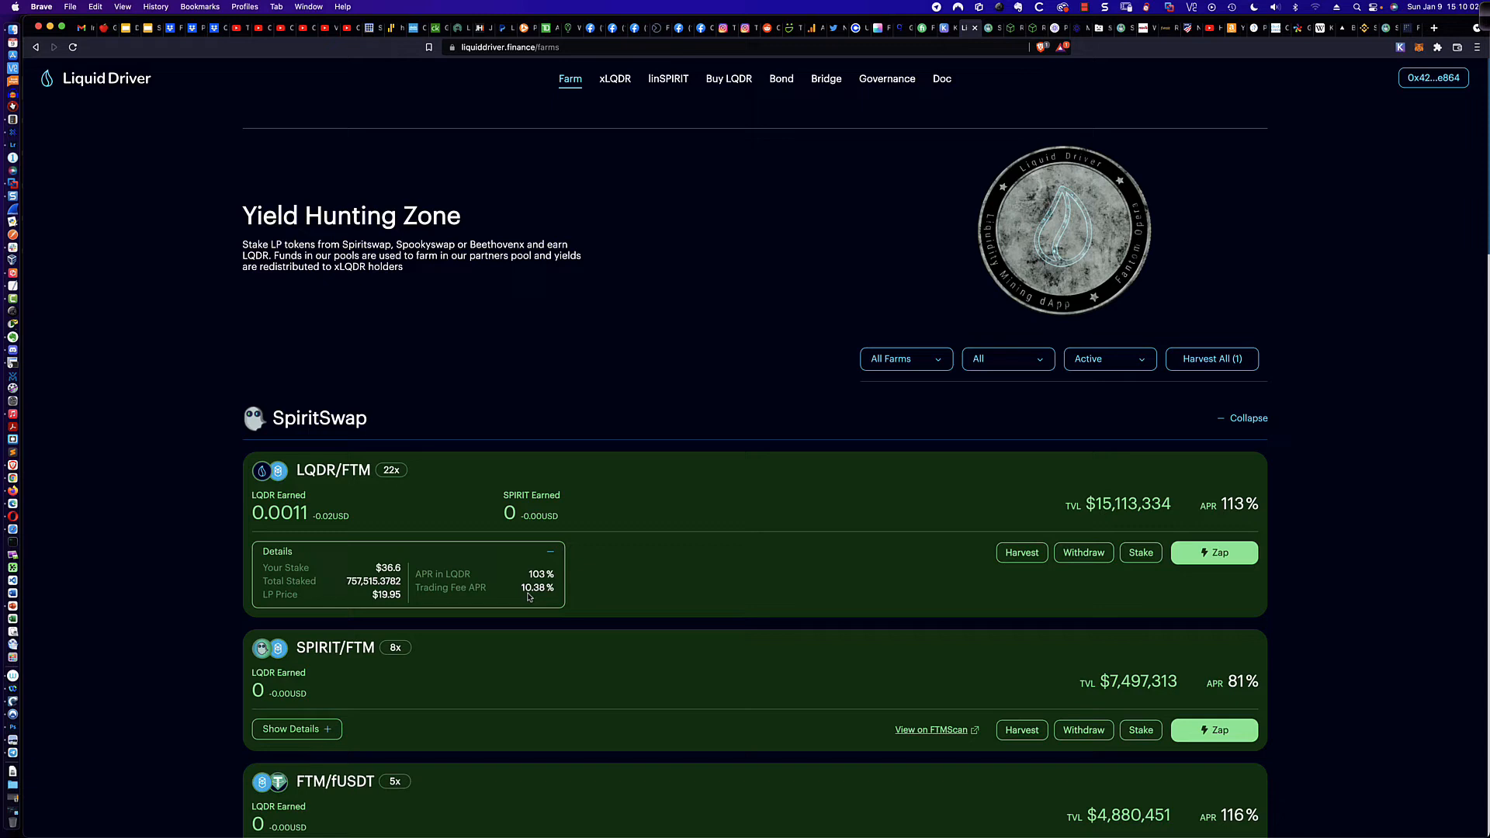
mouse_move(536, 599)
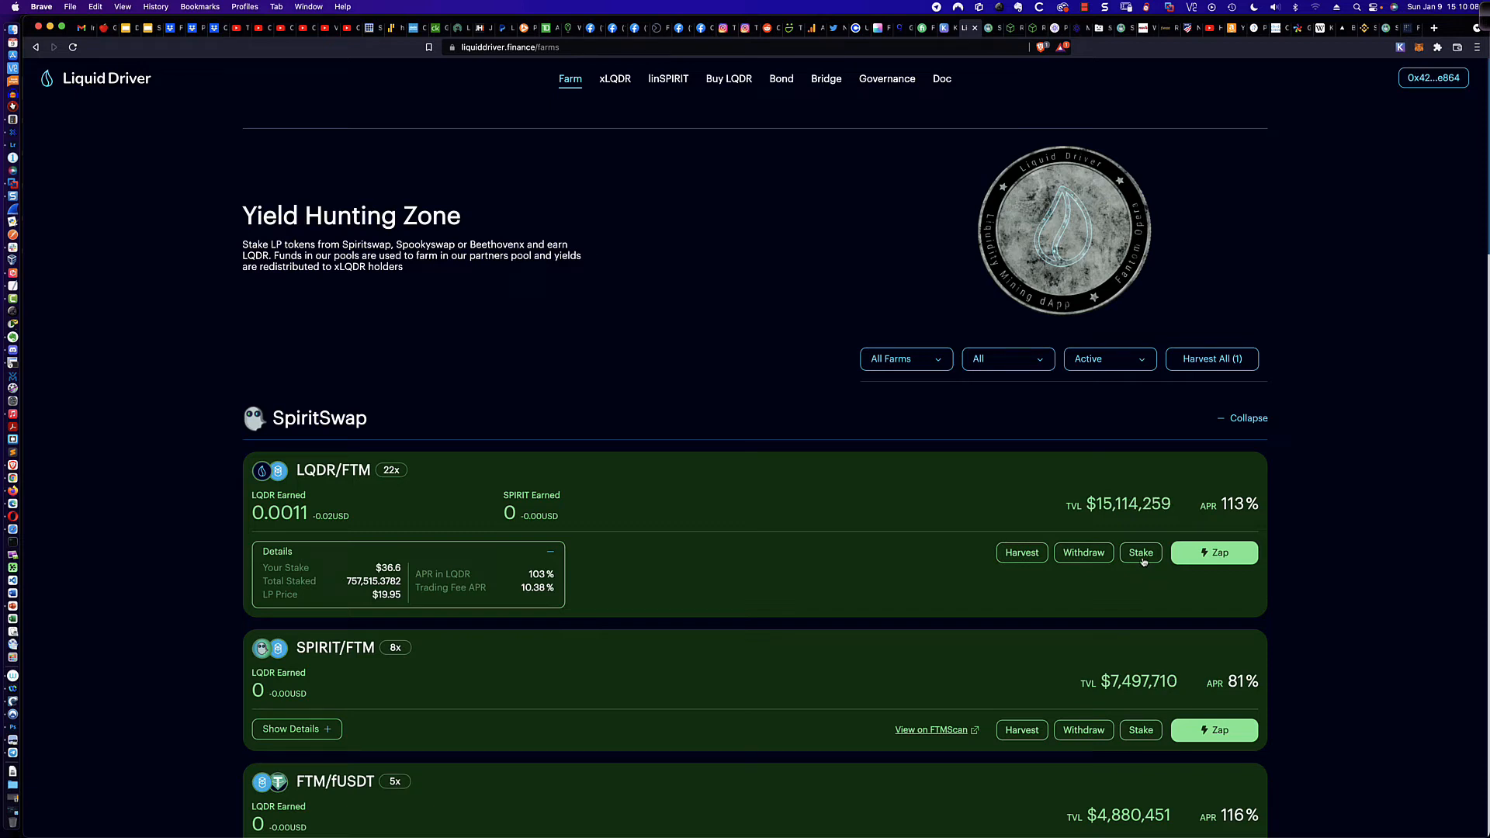
- Deposit the maximum 8.7135 LQDR/FTM LP tokens into the farm
click(1141, 552)
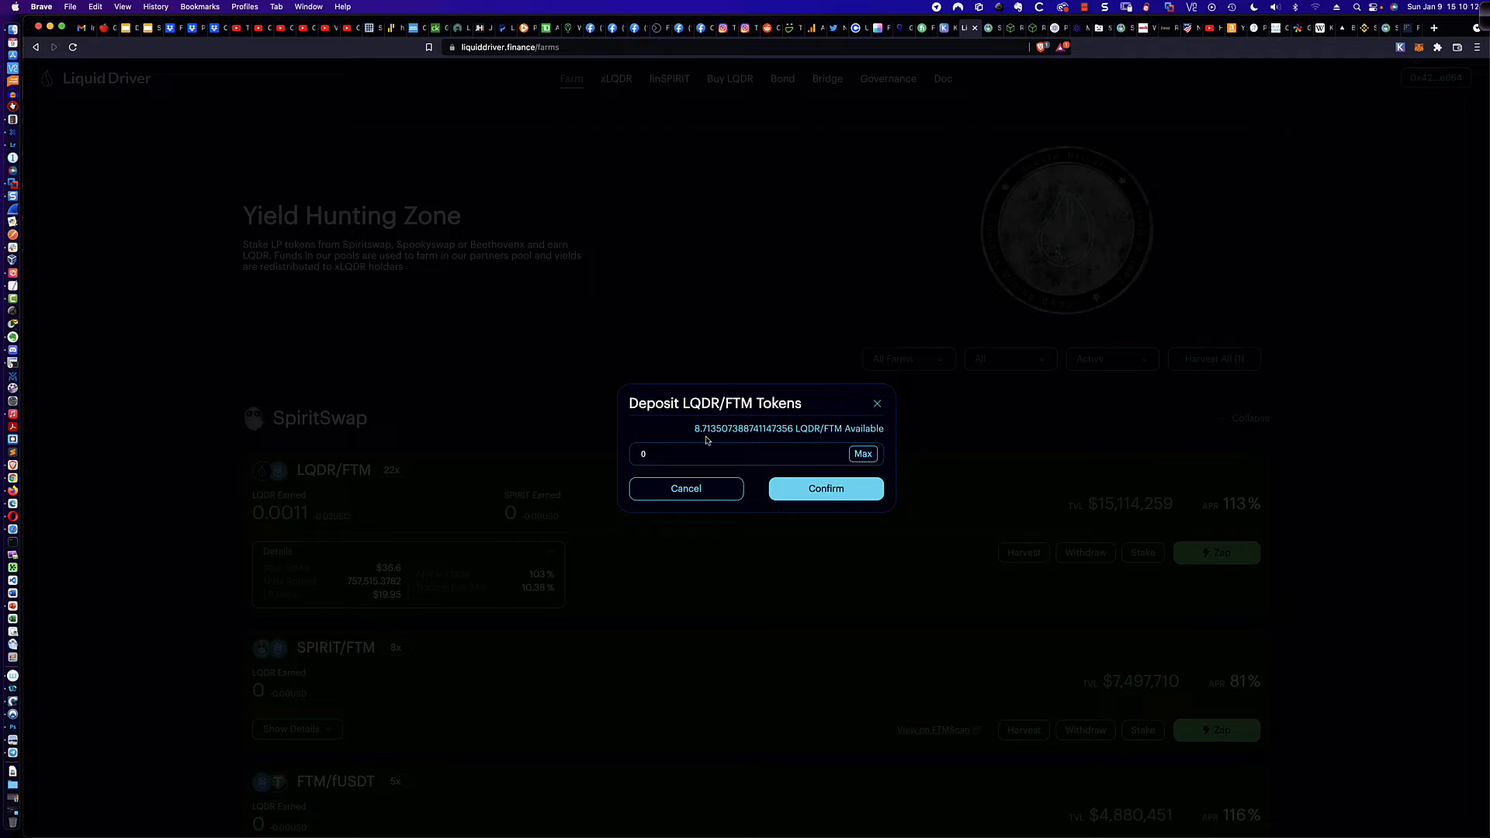
mouse_move(767, 440)
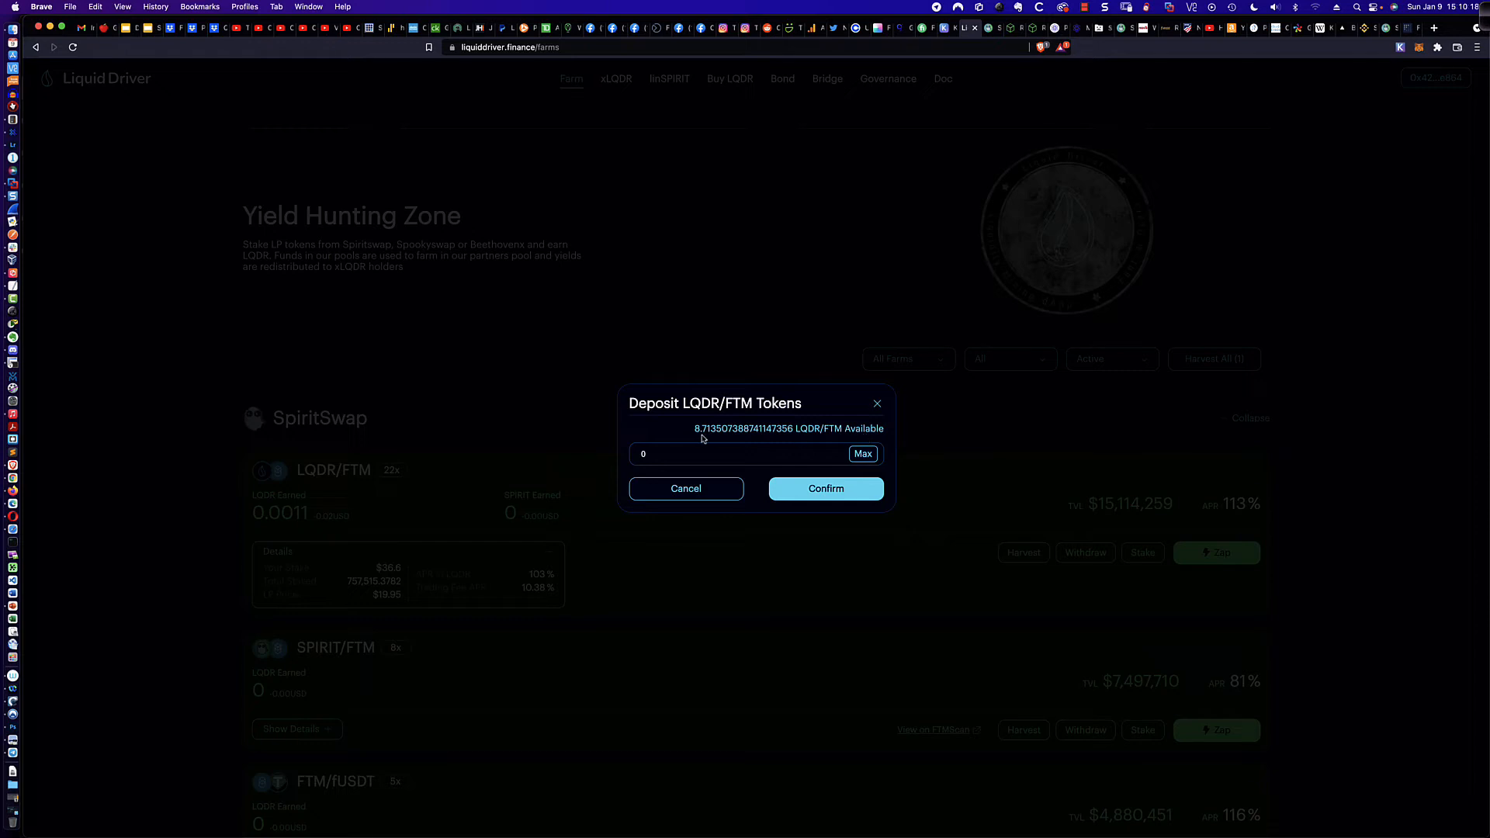
click(862, 454)
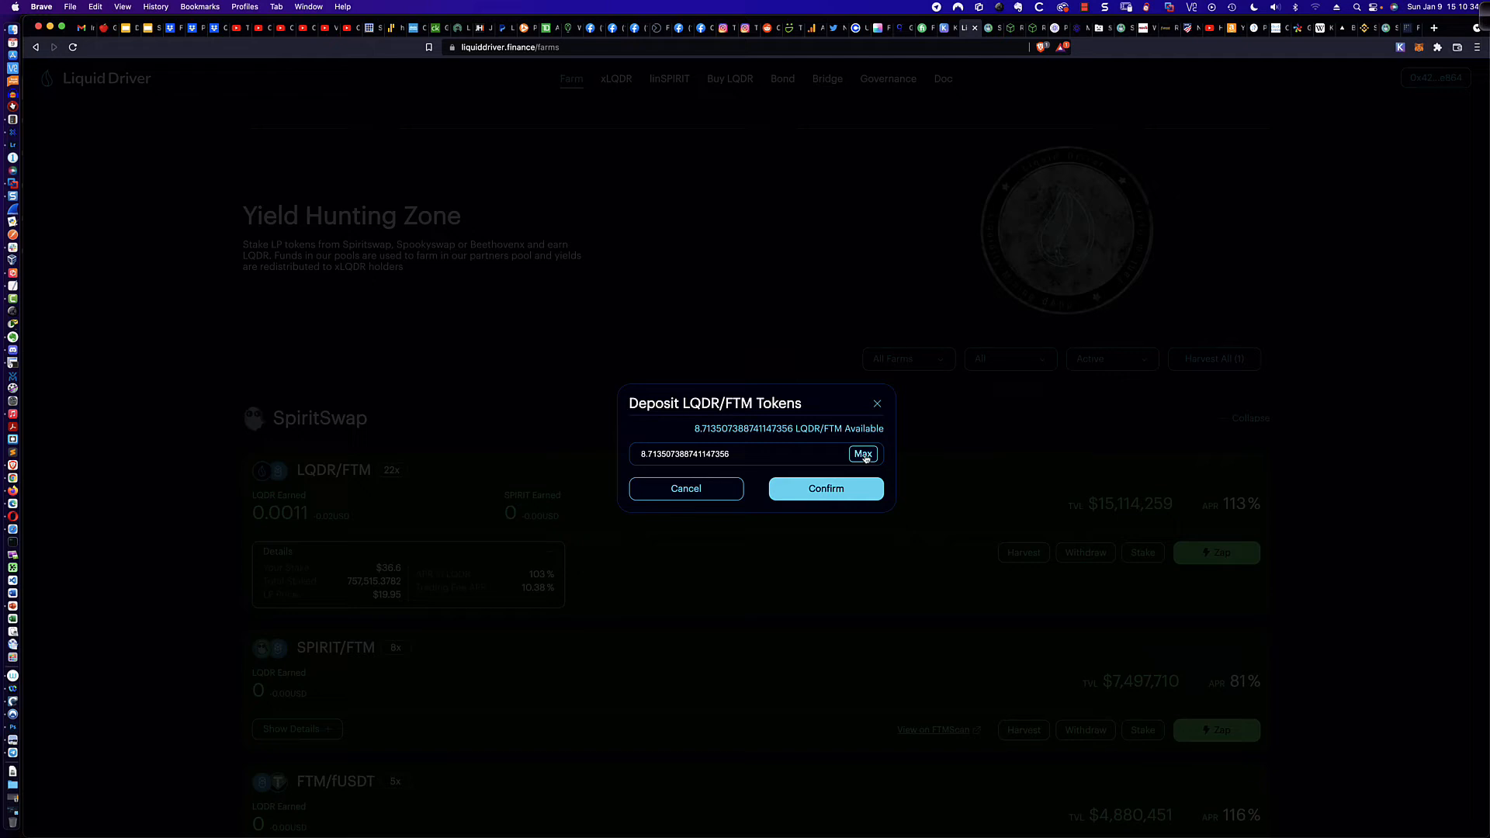
mouse_move(816, 491)
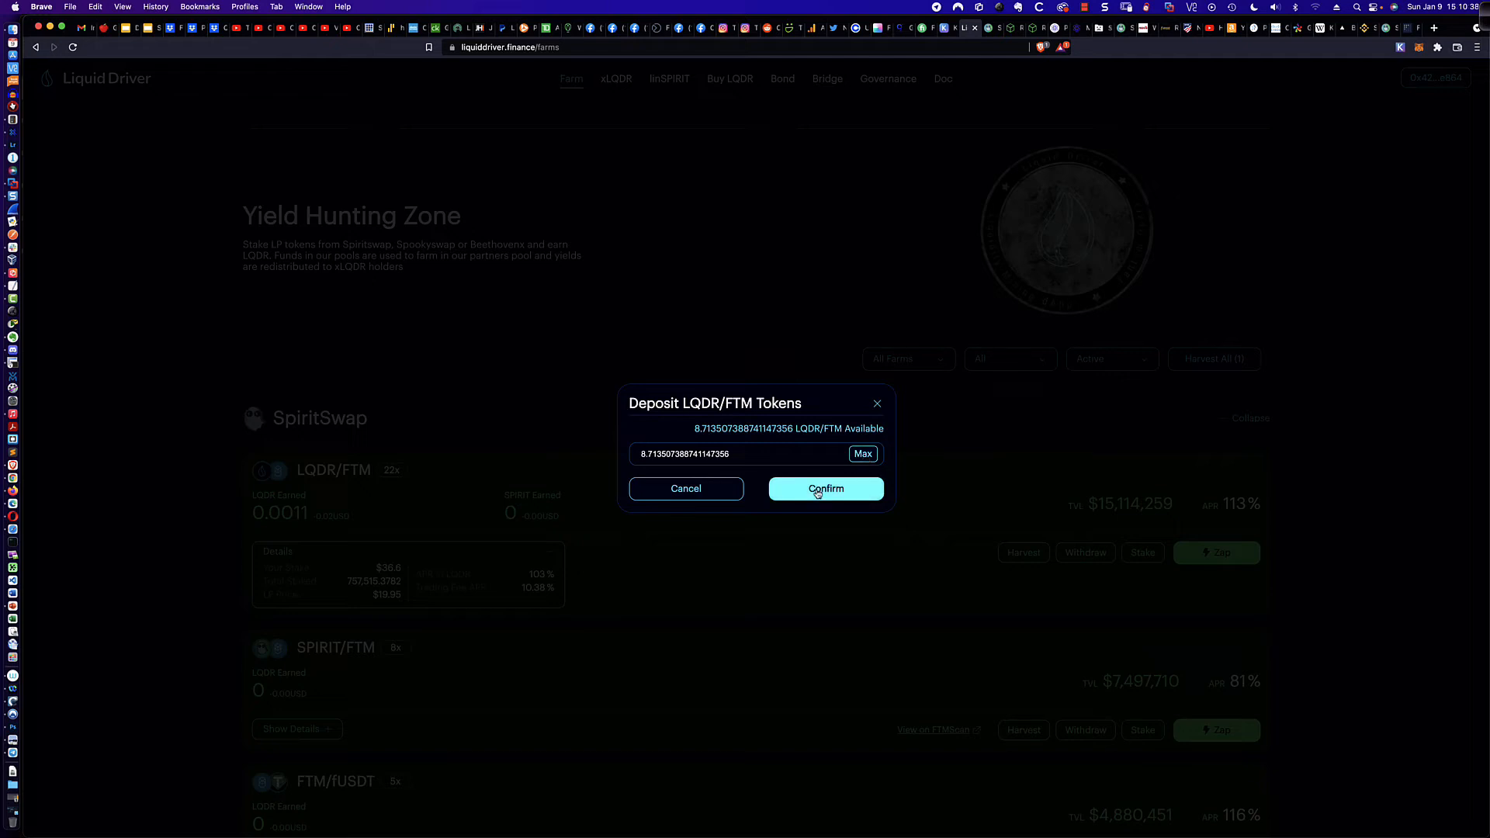
click(826, 488)
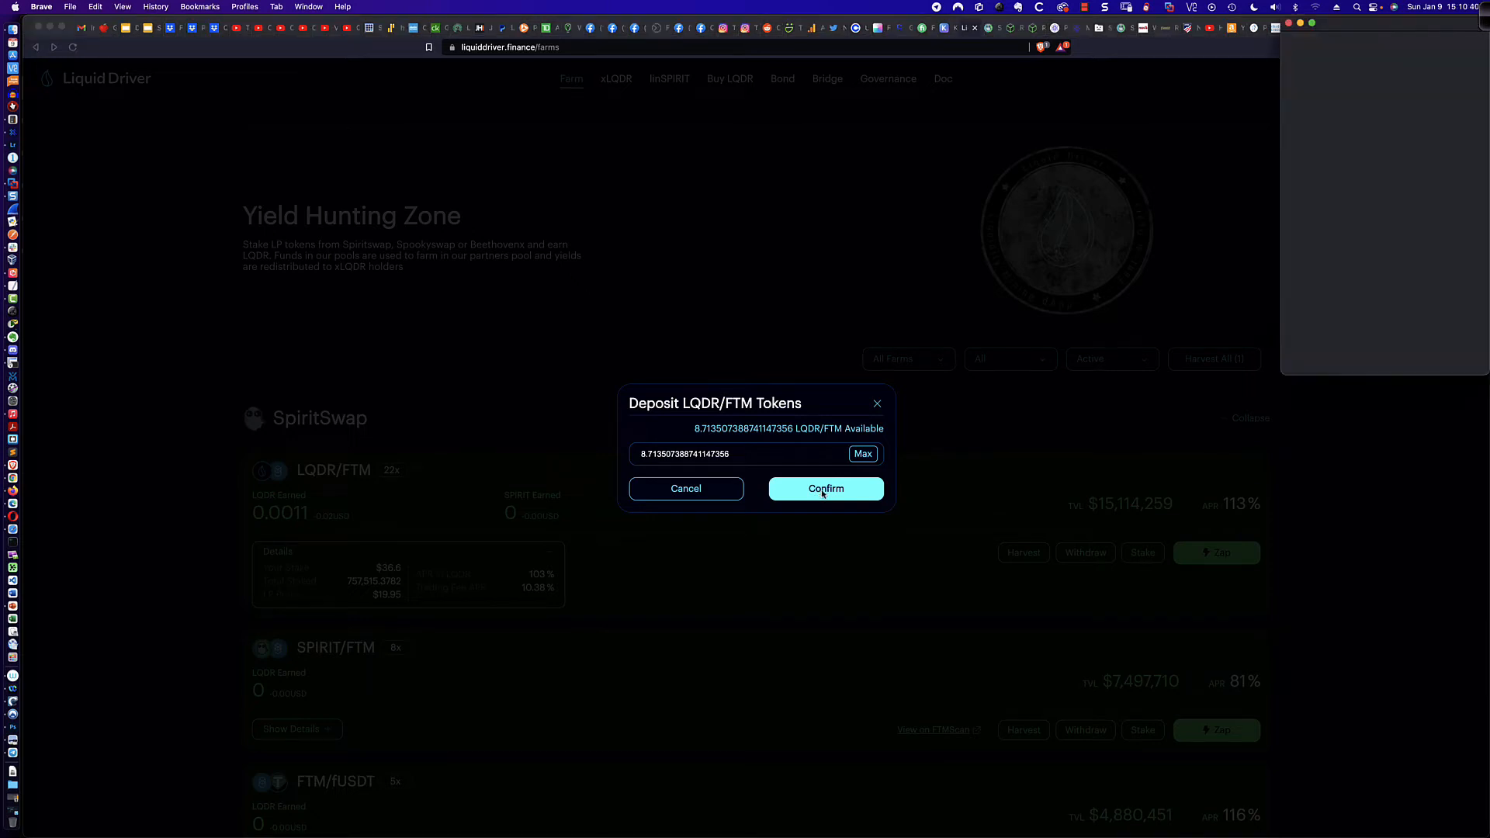
- Confirm the LQDR/FTM deposit transaction in MetaMask, paying about 0.1384 FTM gas
click(826, 489)
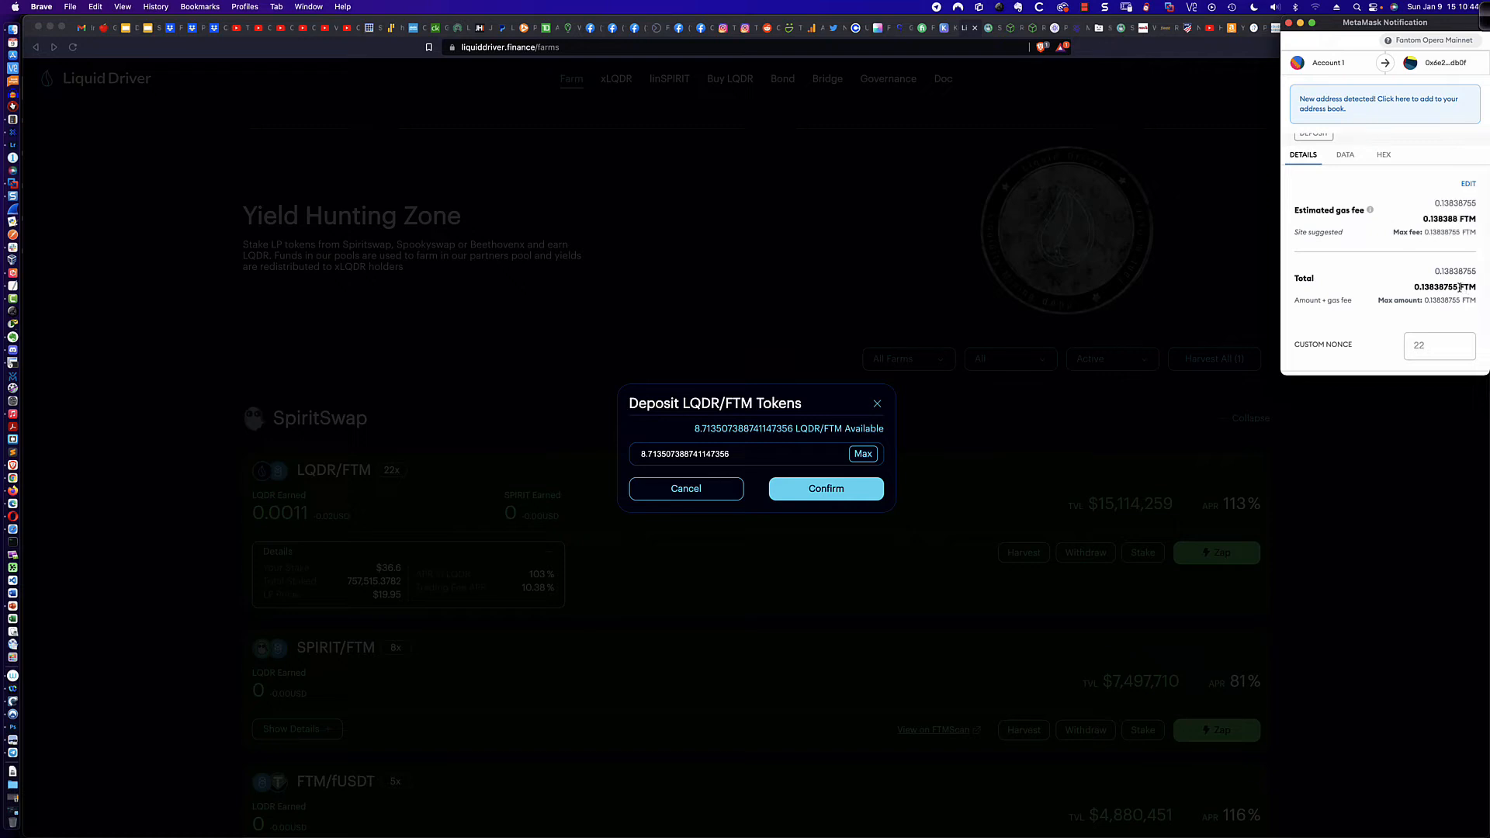
mouse_move(1357, 275)
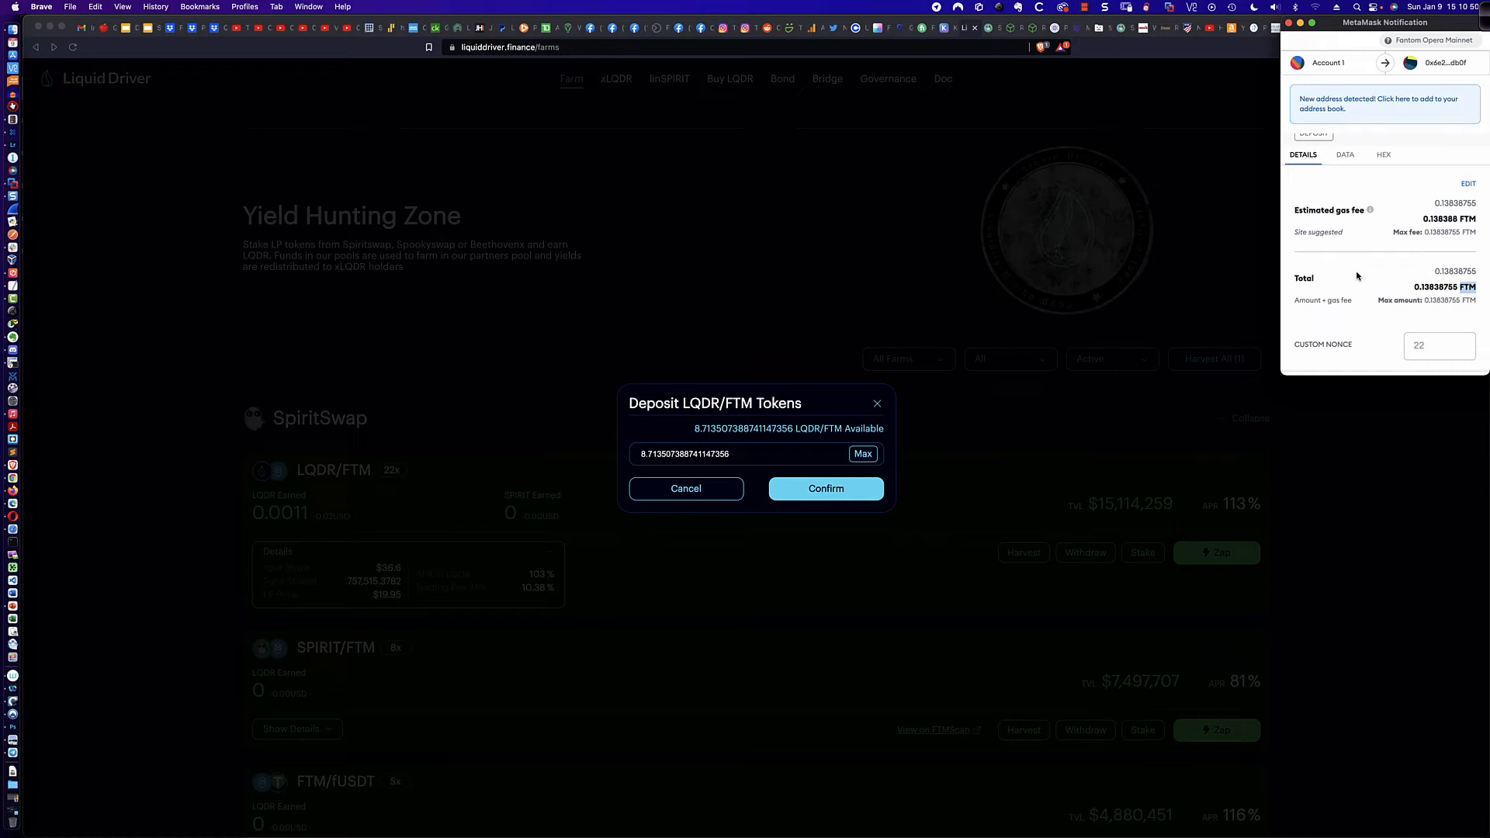
mouse_move(1369, 280)
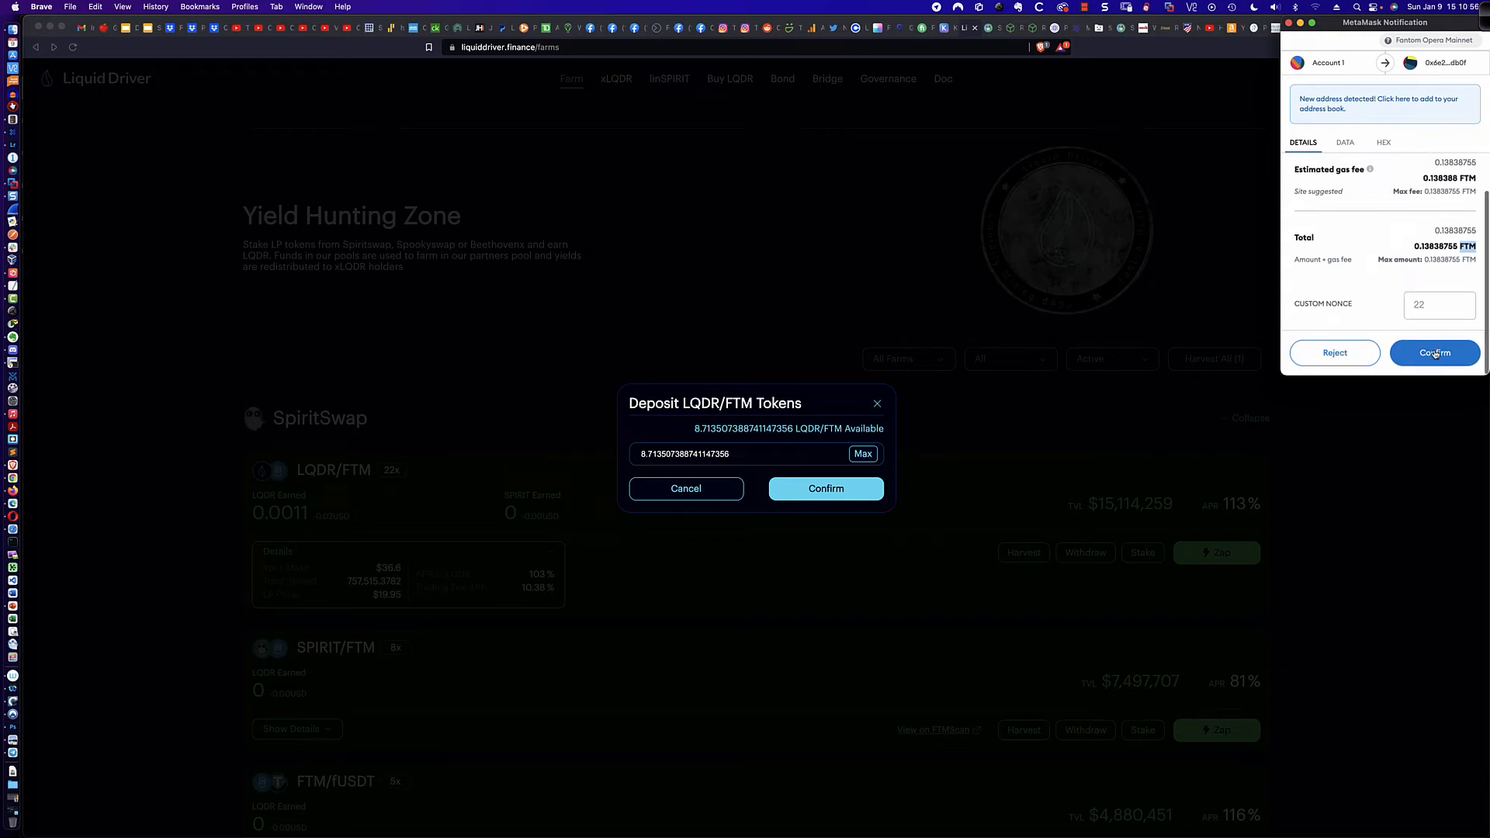
click(1434, 353)
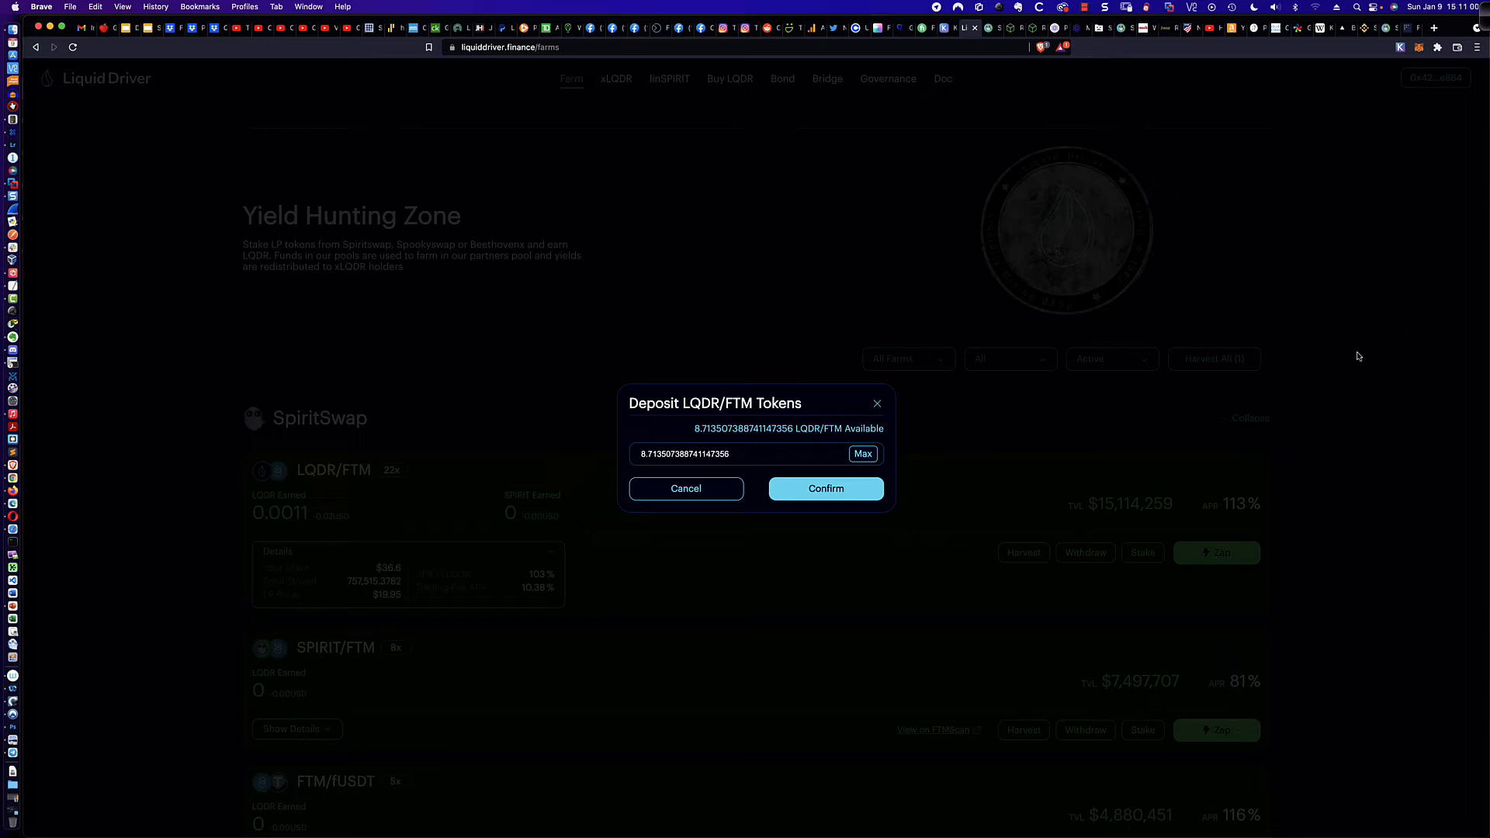
mouse_move(753, 489)
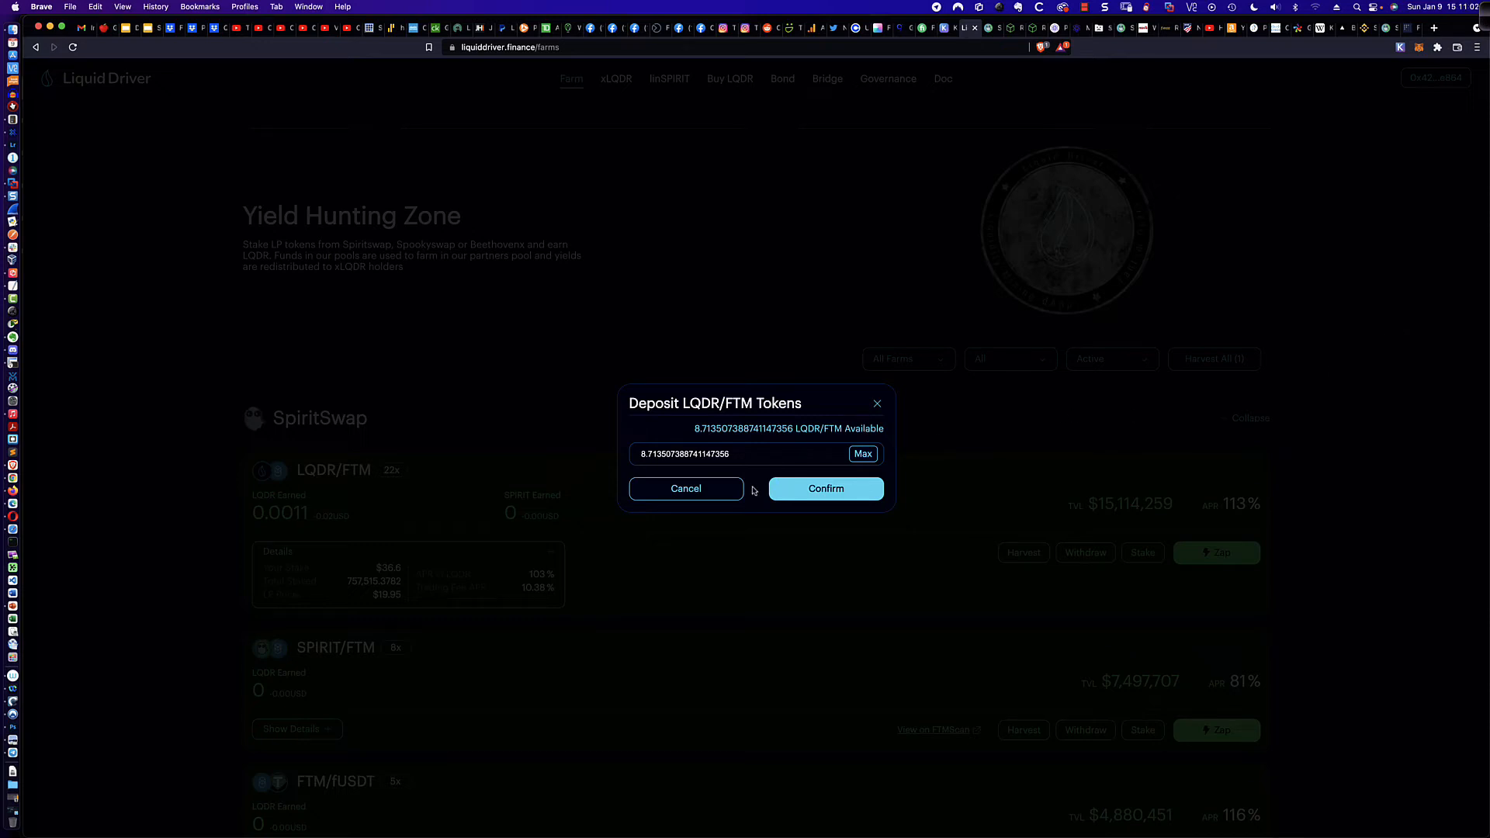
- Dismiss the deposit form, returning to the farms list with LQDR/FTM at $15,114,301 TVL
click(686, 488)
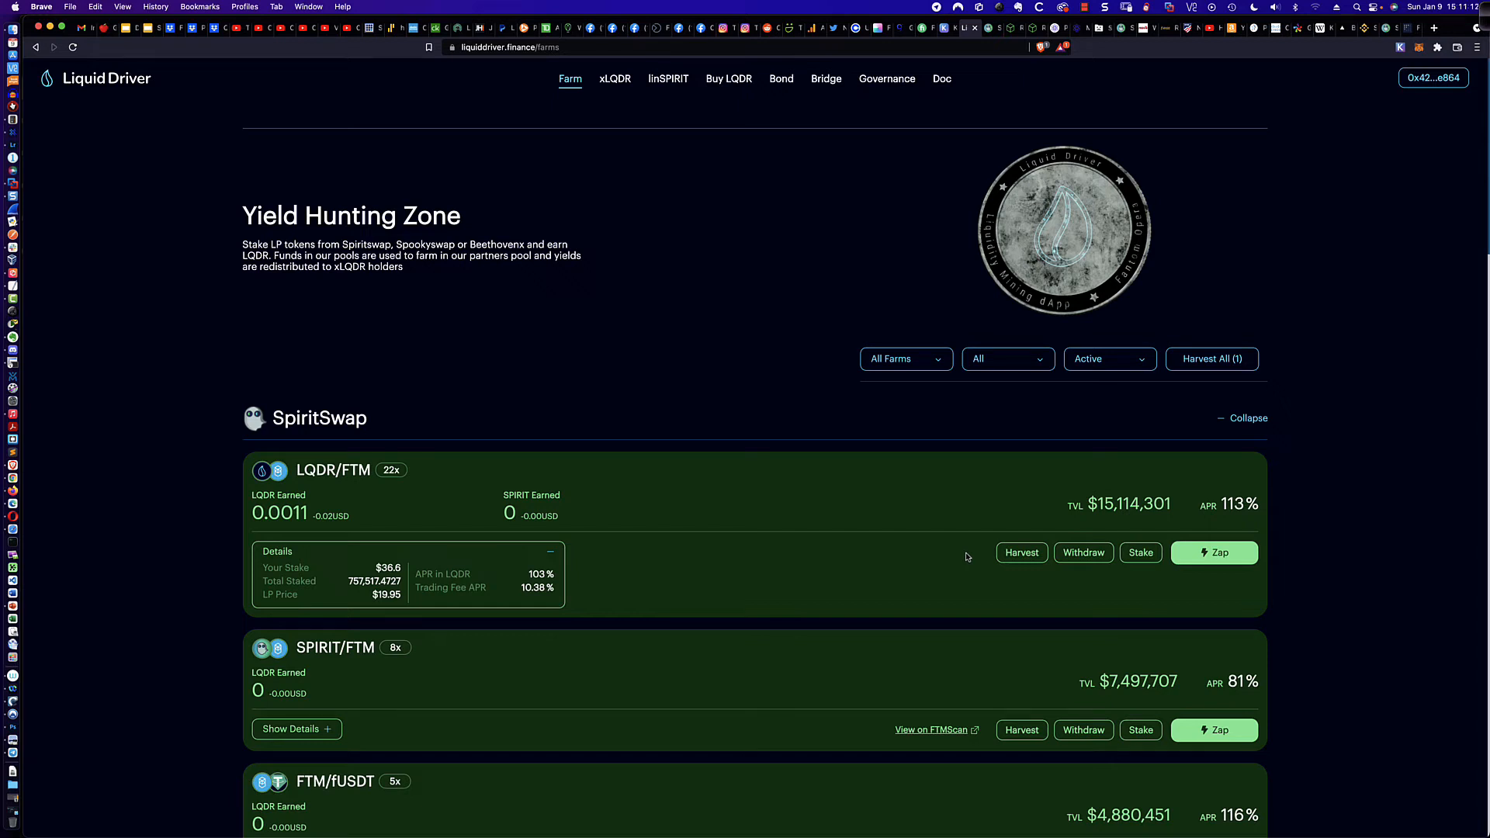
mouse_move(908, 563)
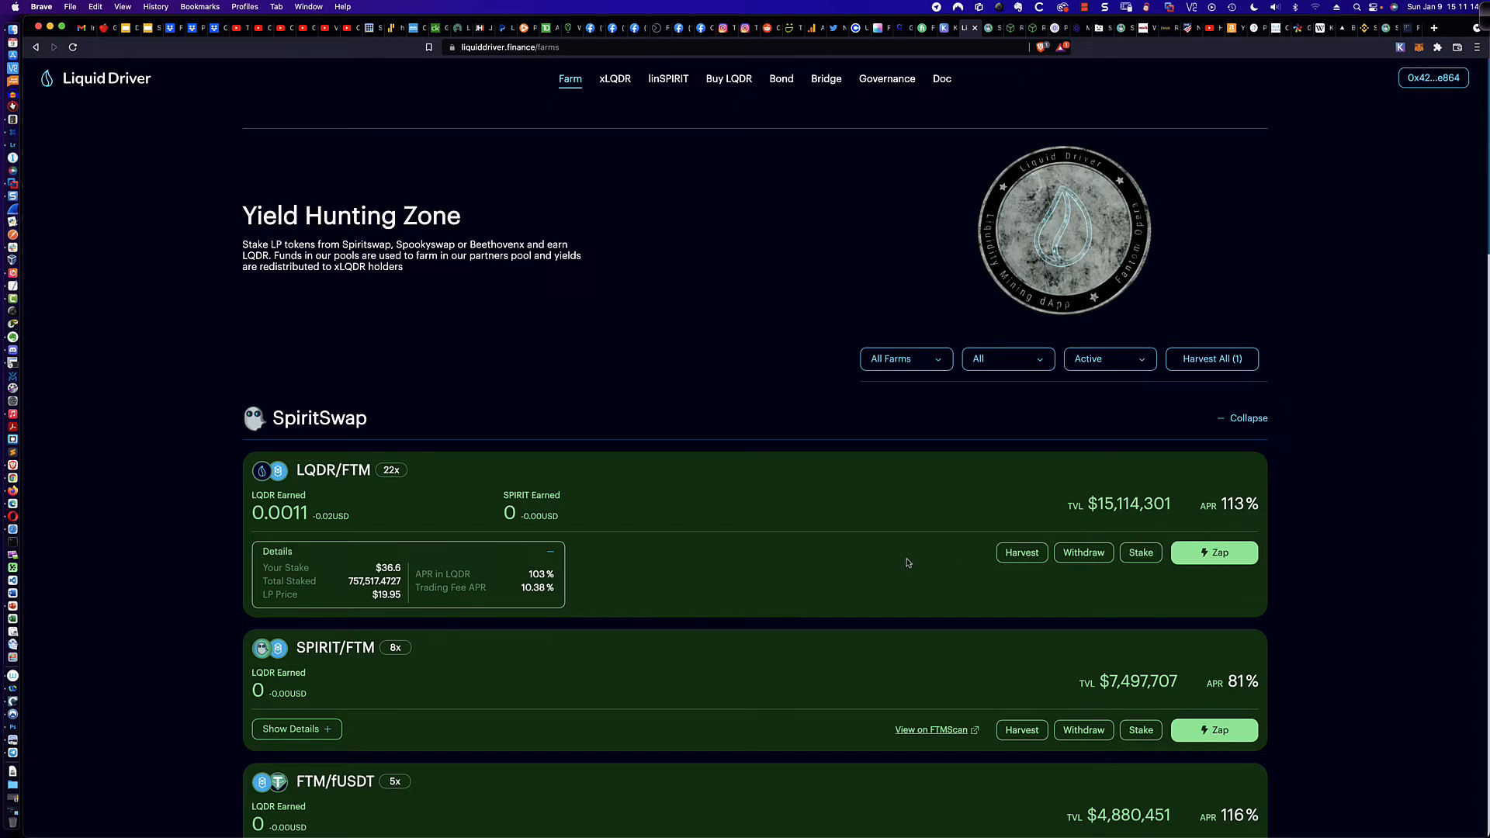
mouse_move(575, 548)
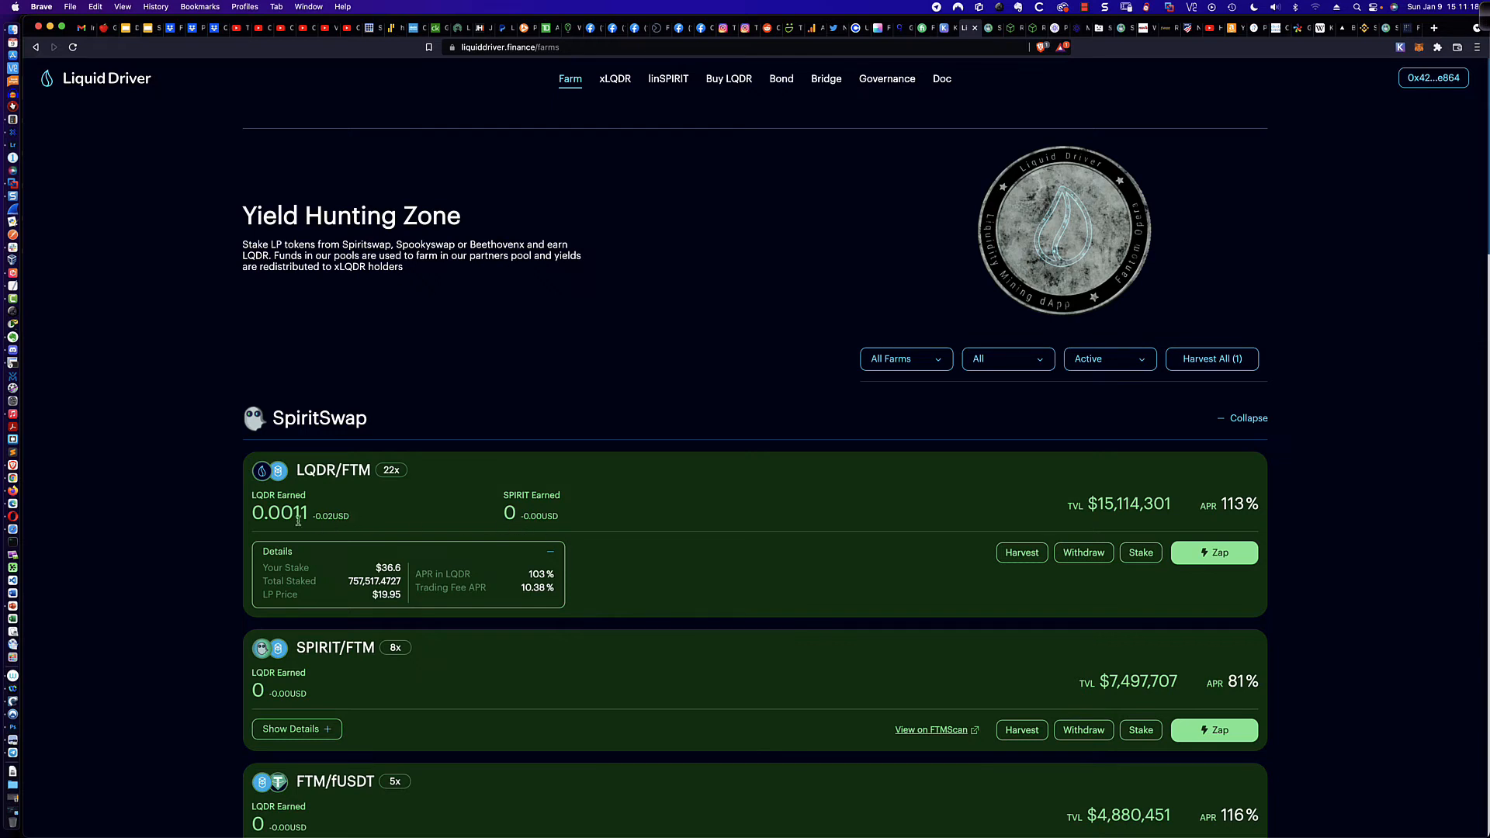
mouse_move(540, 525)
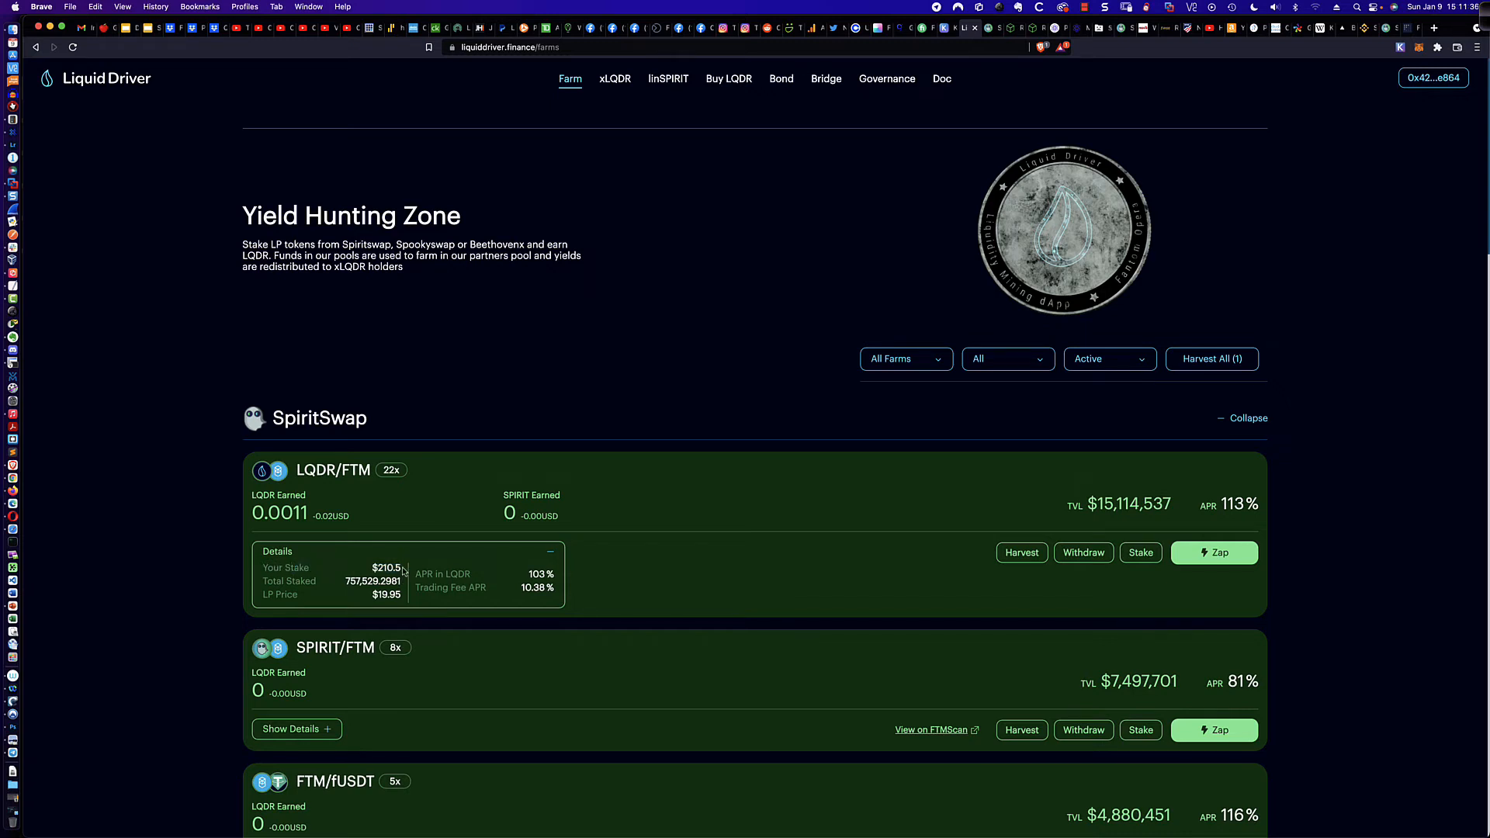
mouse_move(400, 583)
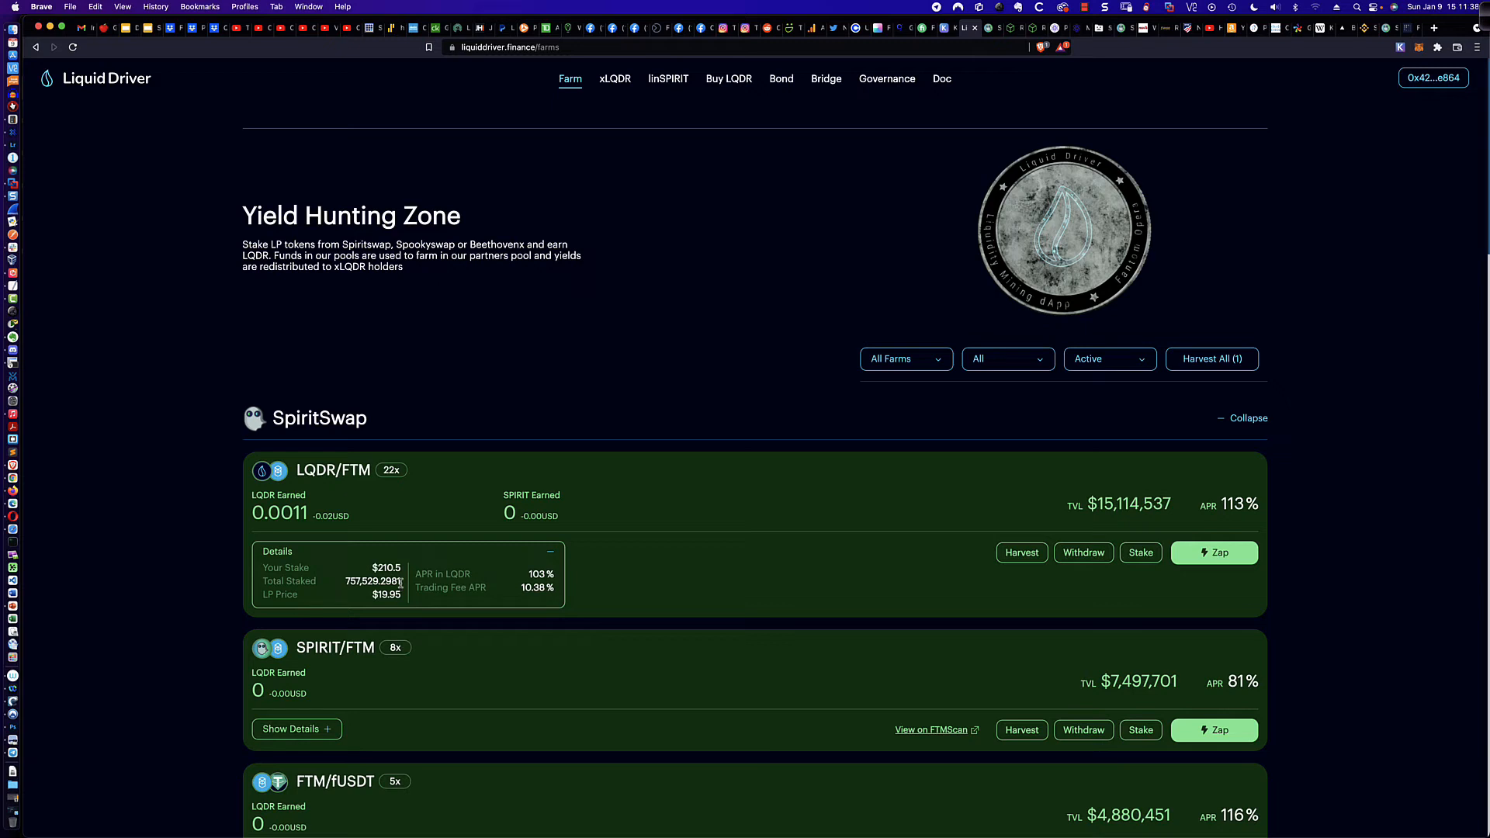
mouse_move(405, 597)
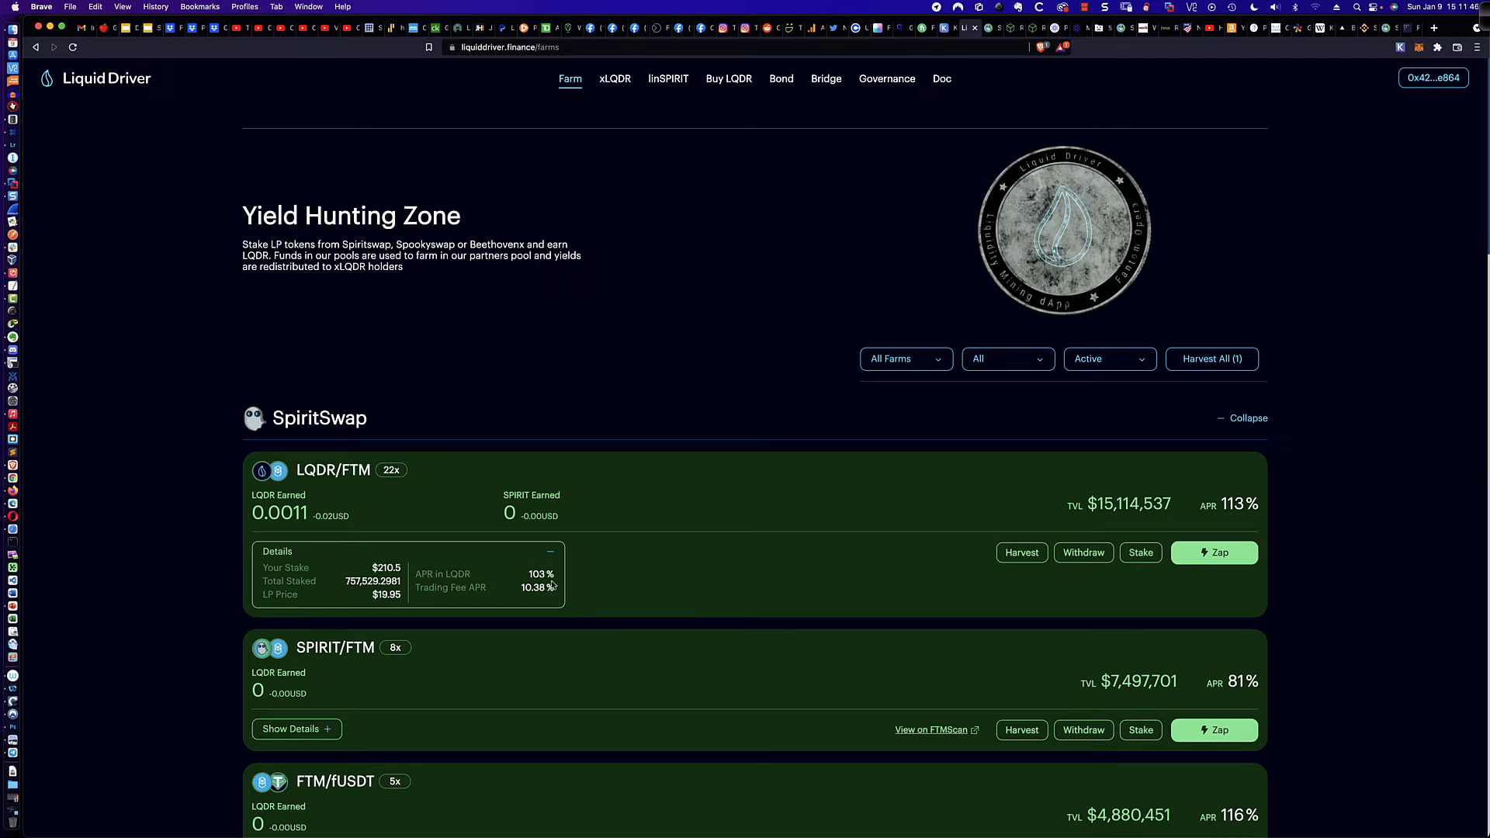
mouse_move(866, 562)
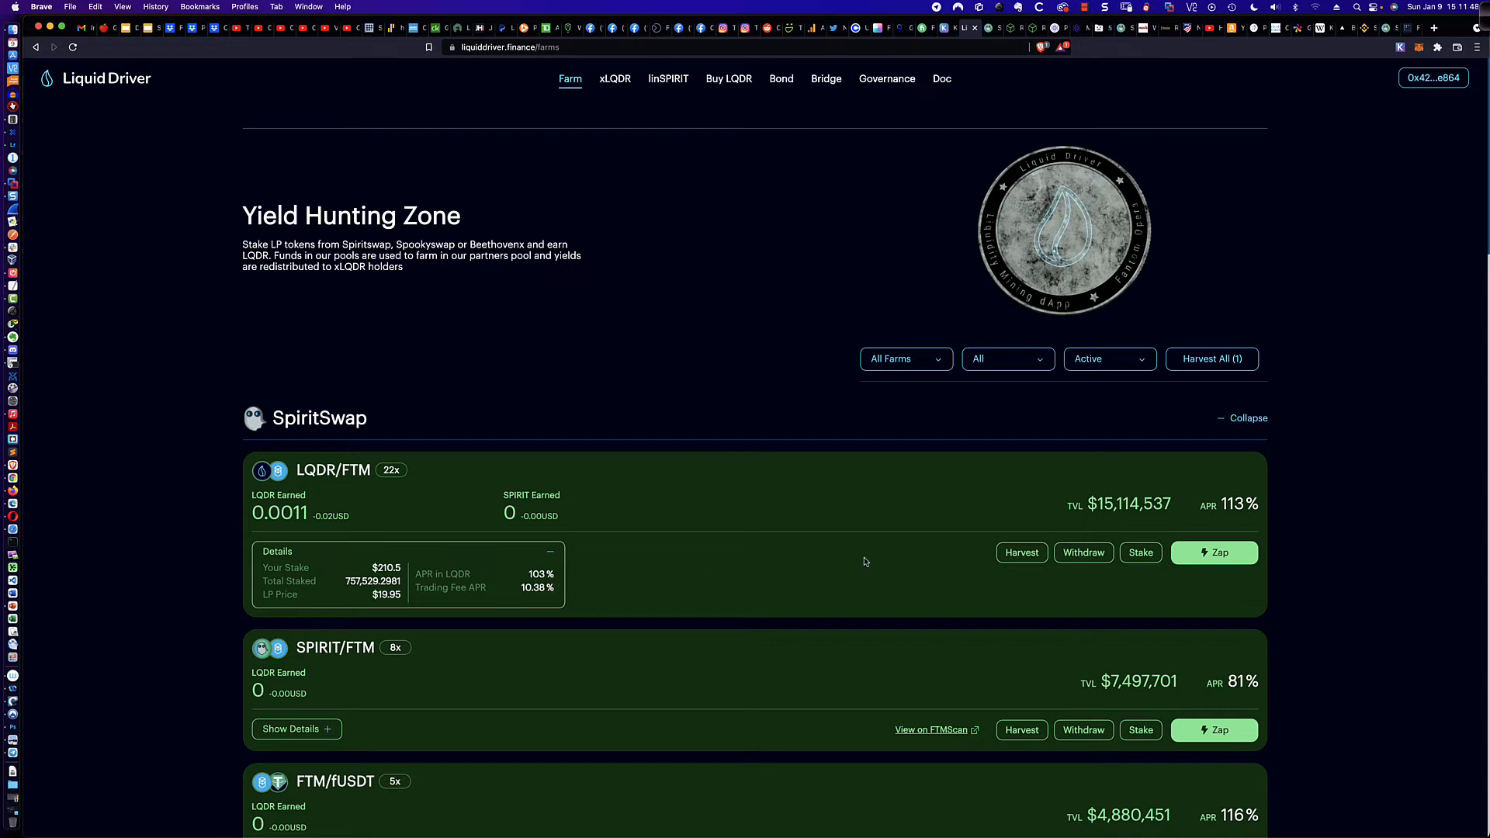
mouse_move(730, 582)
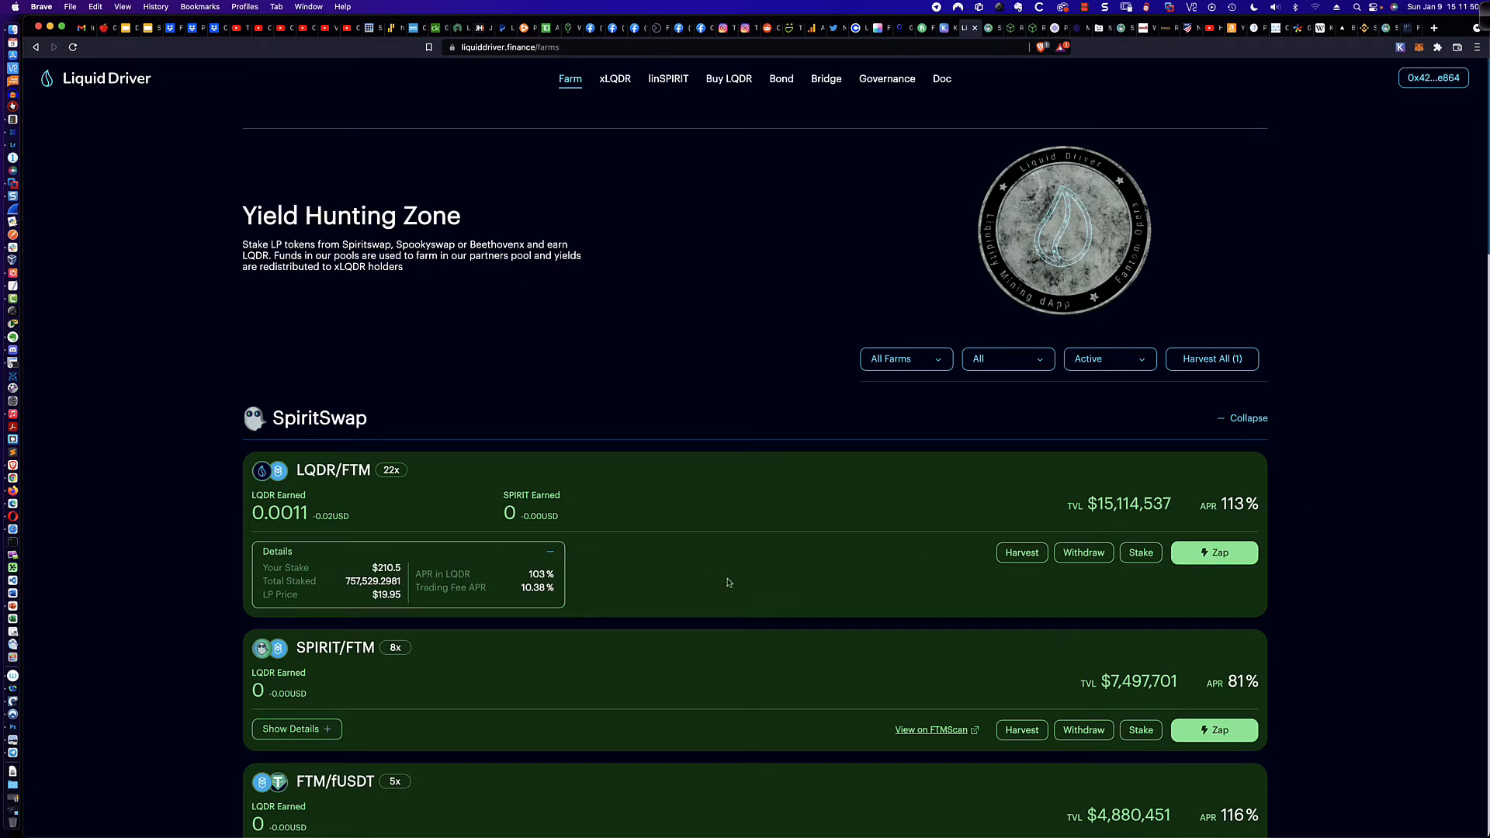
mouse_move(536, 599)
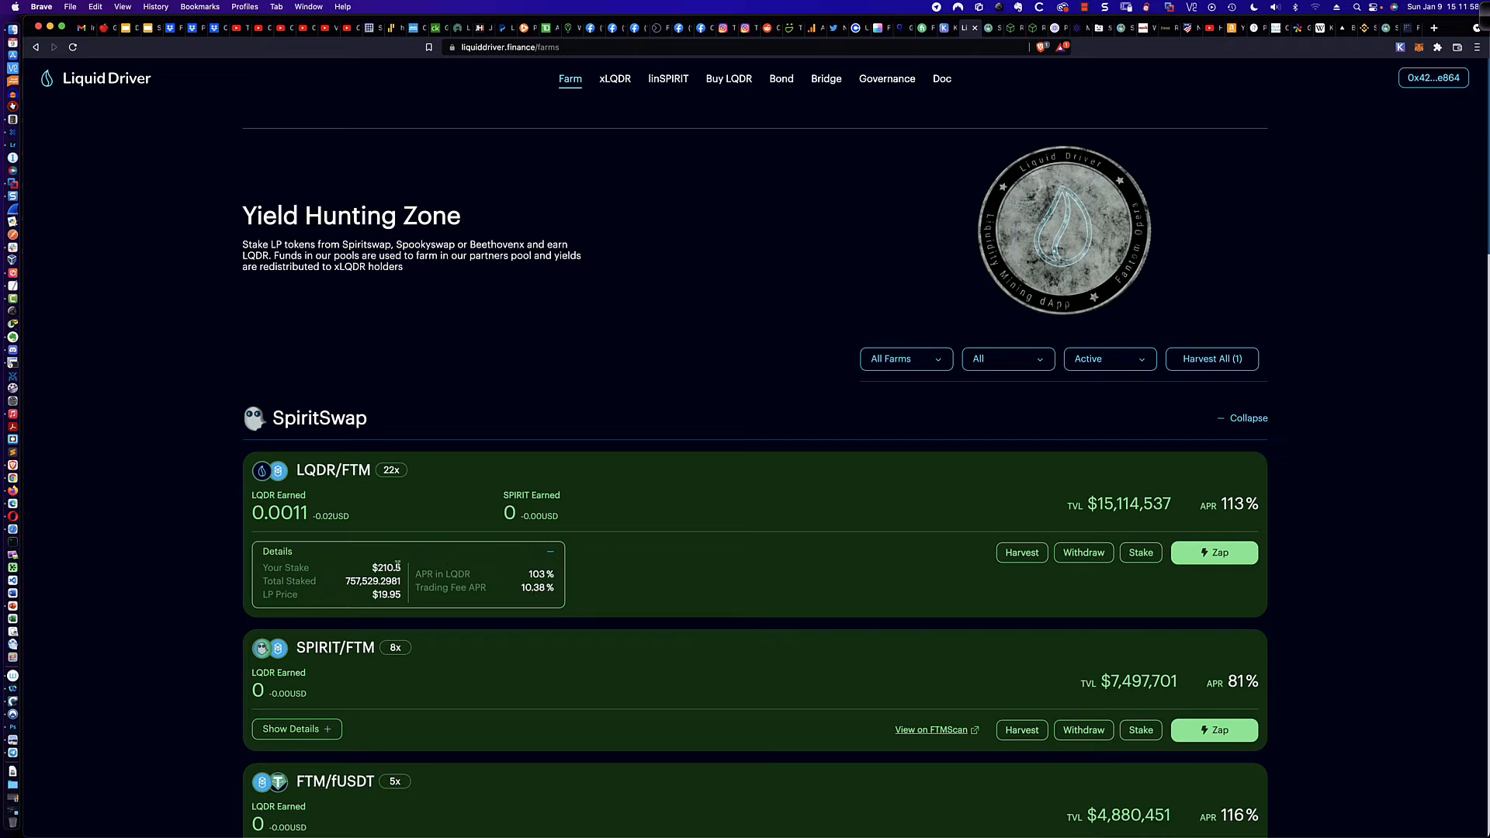
mouse_move(572, 518)
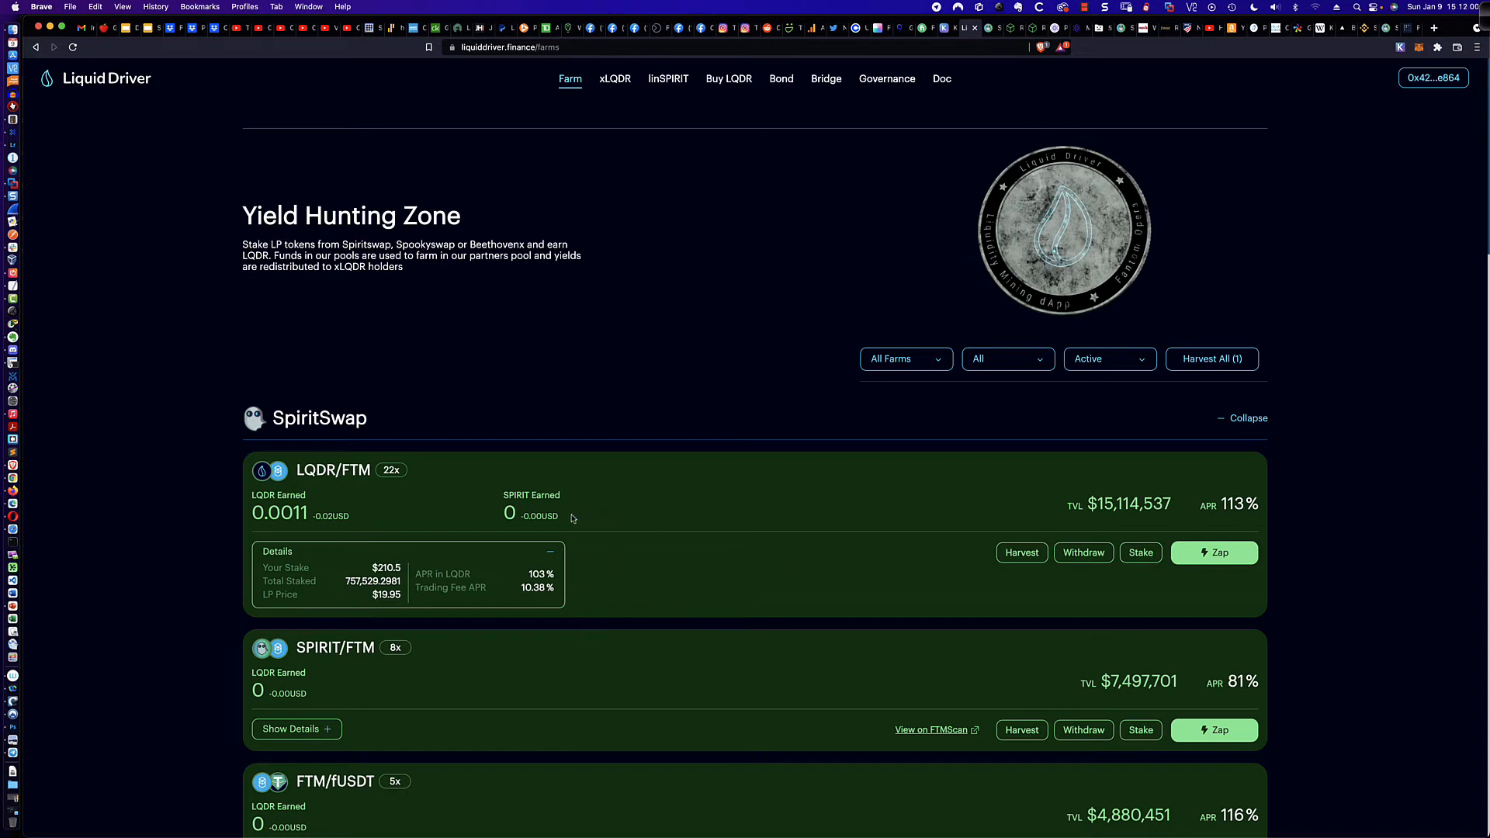
mouse_move(604, 69)
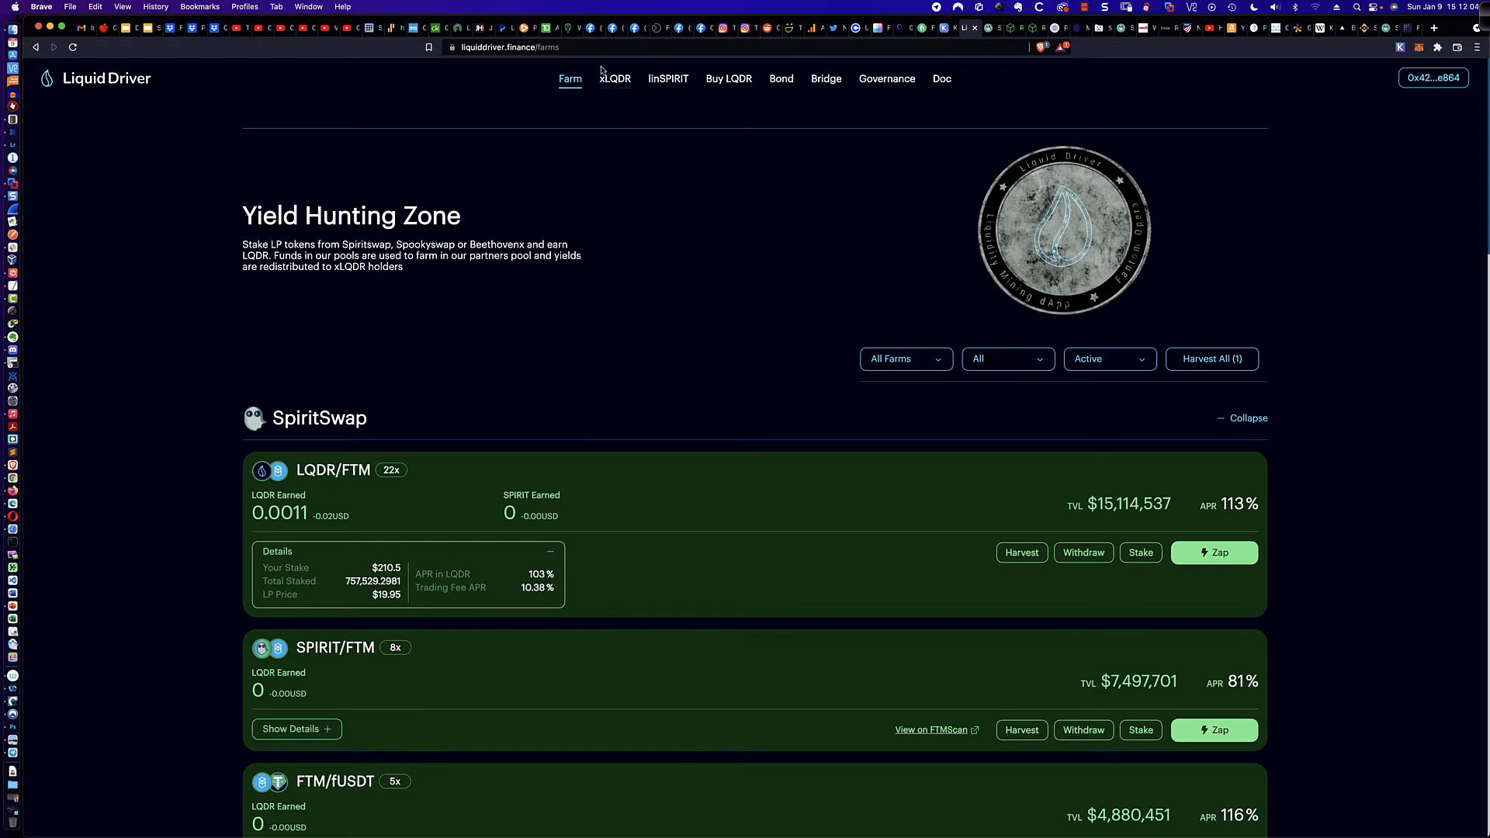
- Go to xLQDR and scroll to the Generate xLQDR, Withdraw and Revenue Sharing Vault panels
click(614, 78)
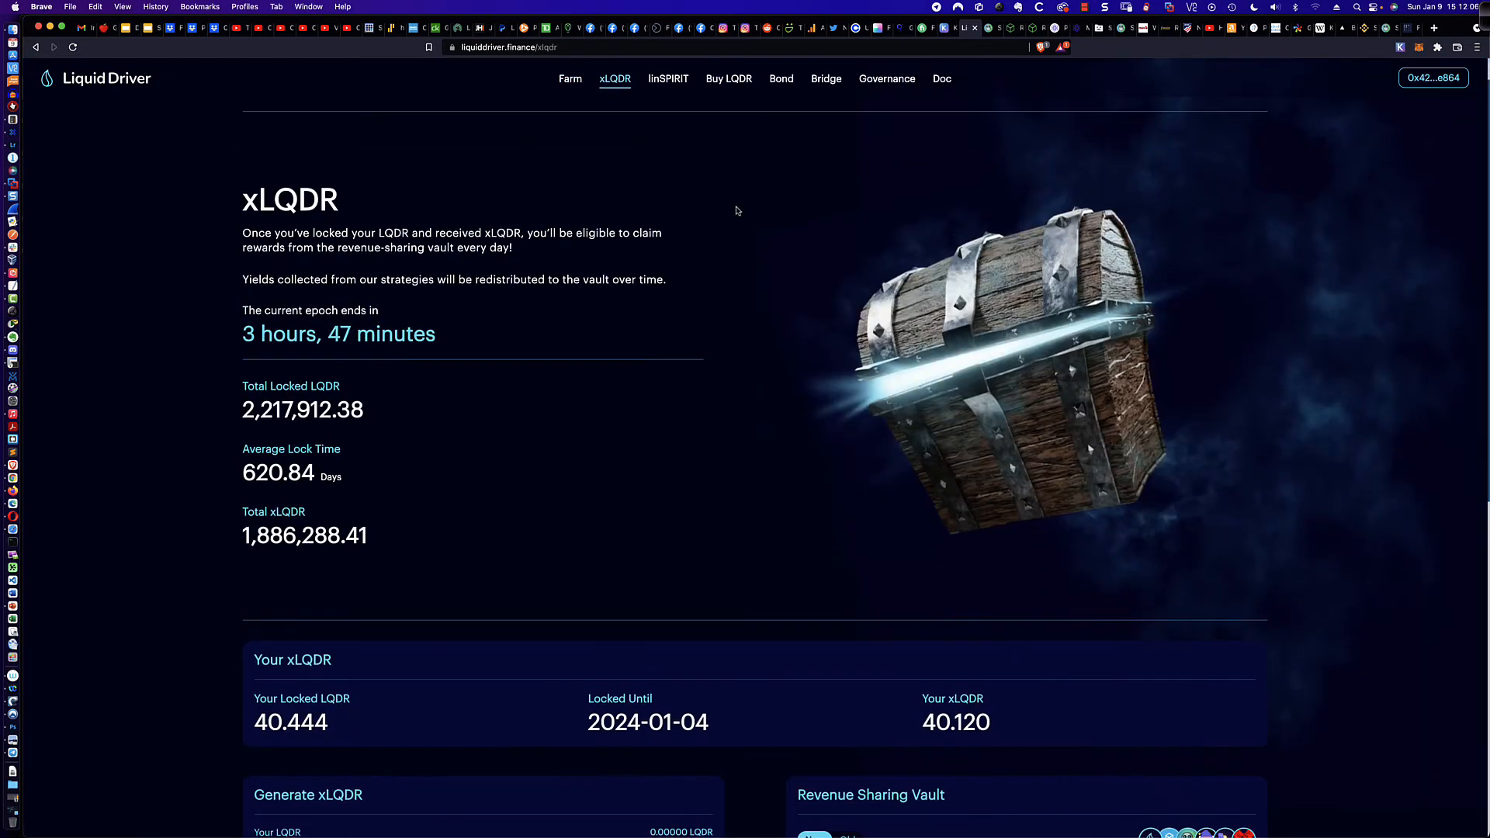
scroll(down, 3)
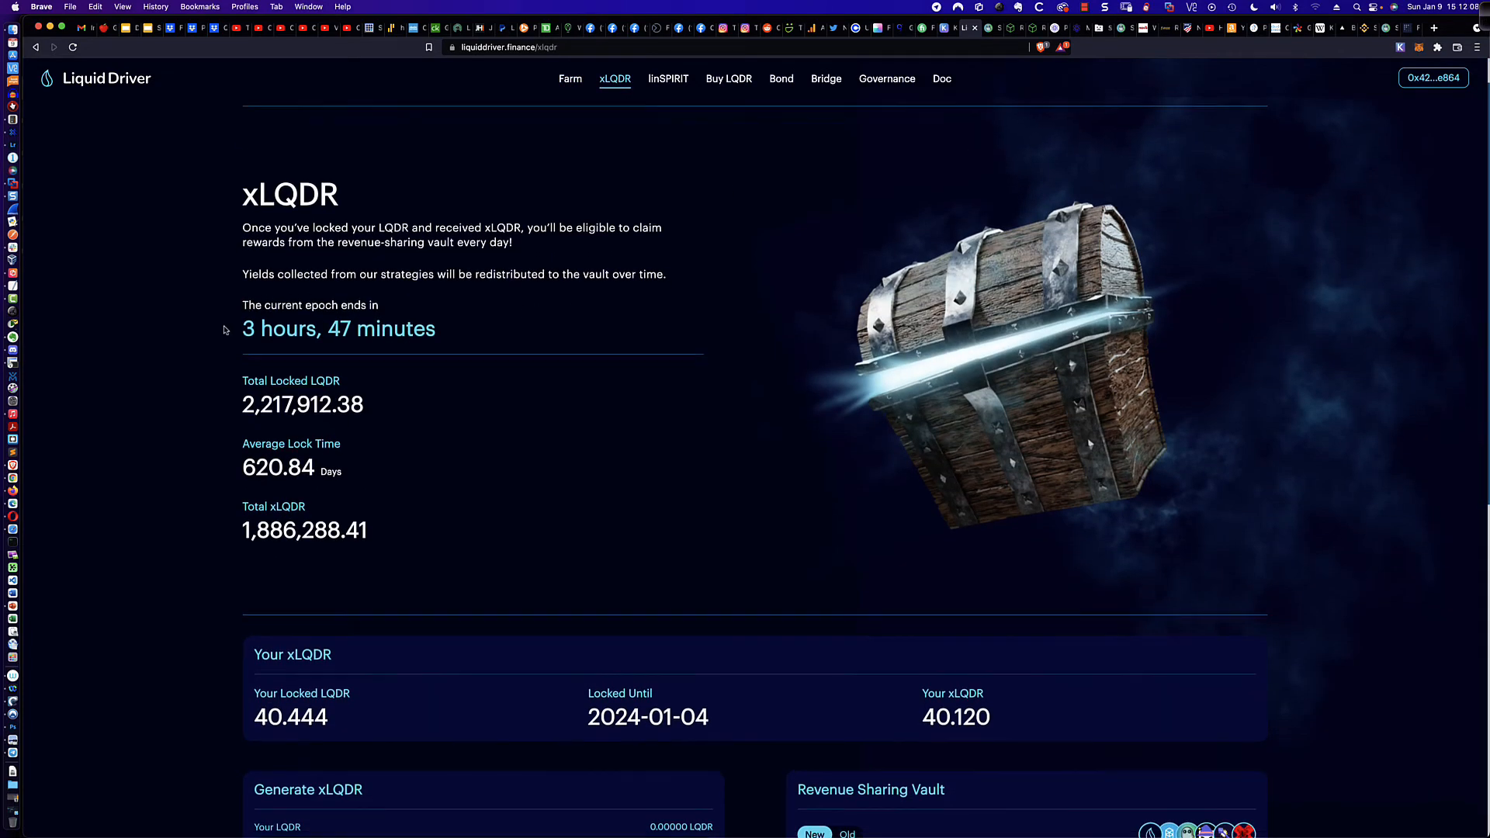
scroll(down, 3)
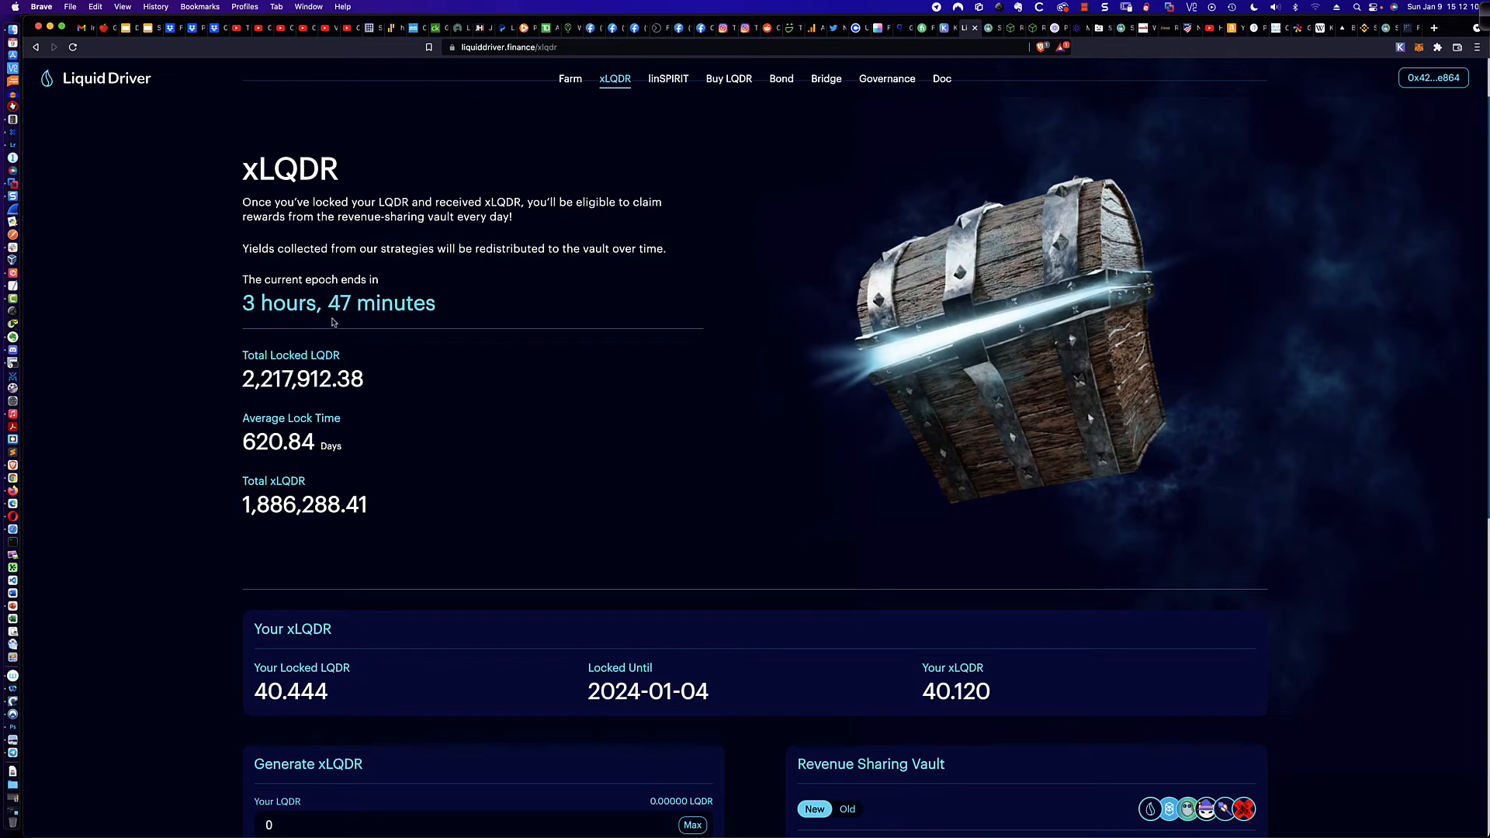
scroll(down, 3)
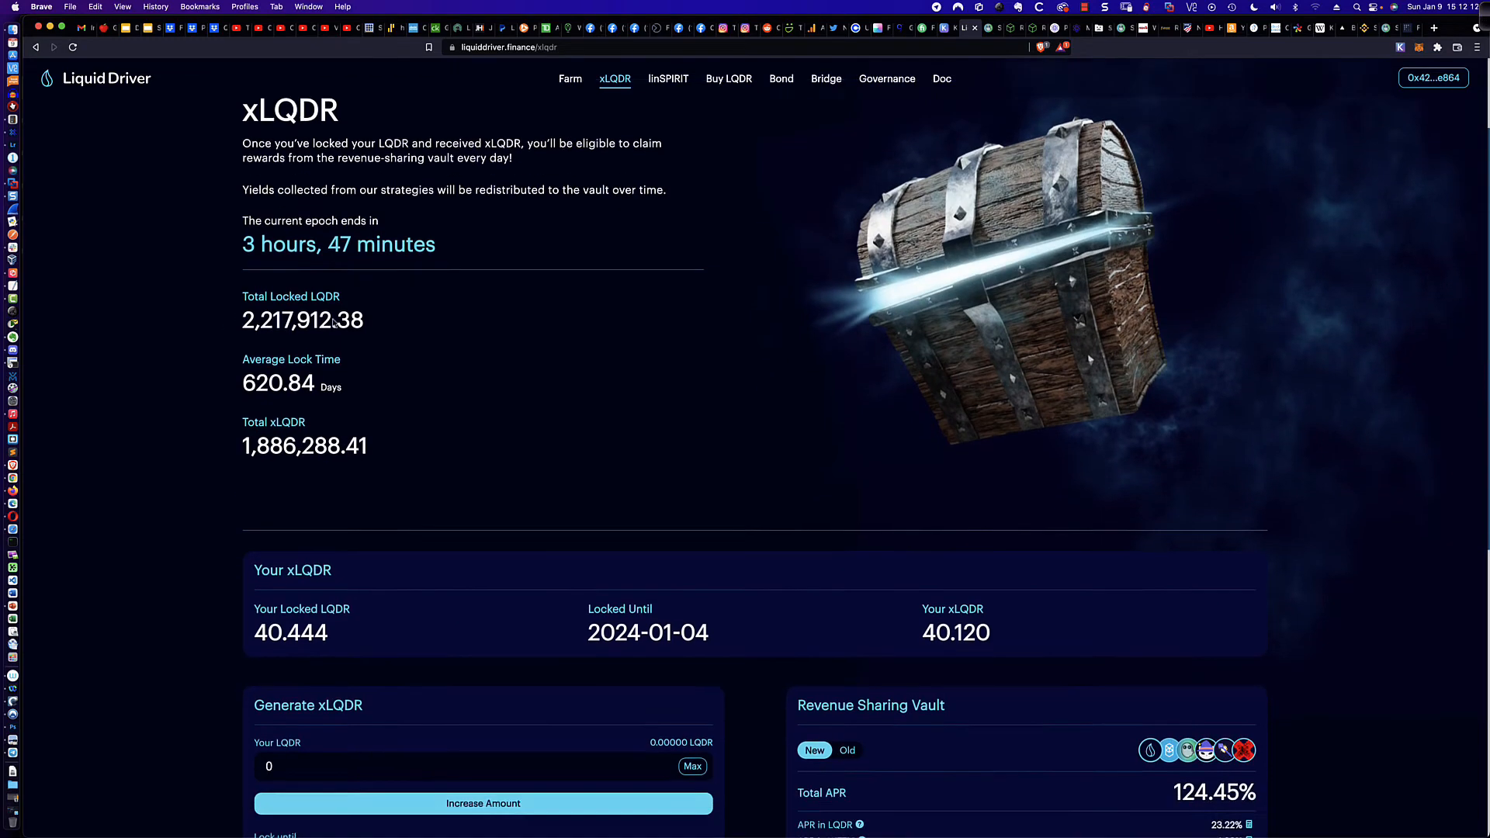
scroll(down, 3)
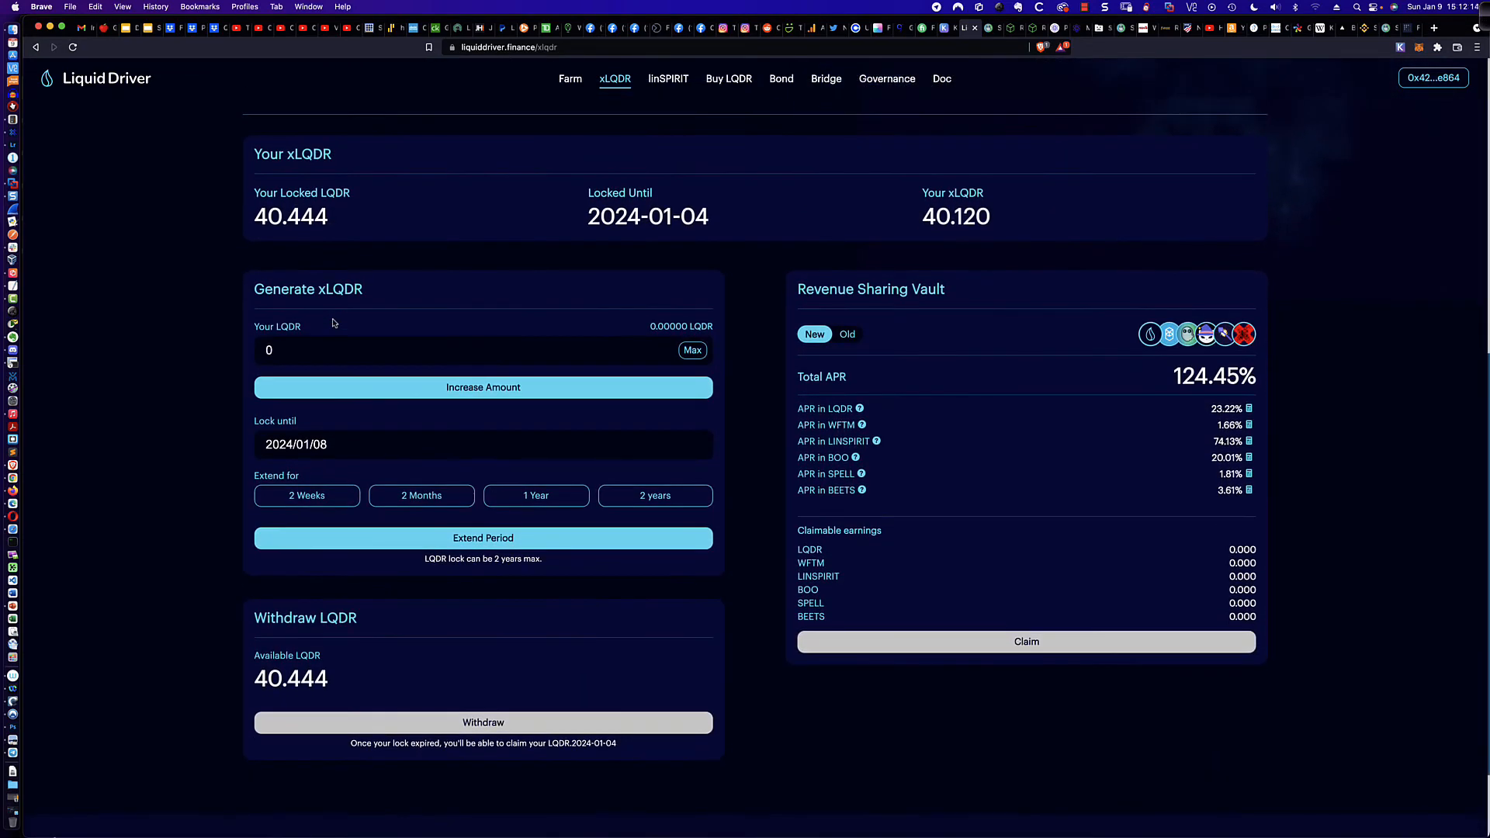
mouse_move(1108, 454)
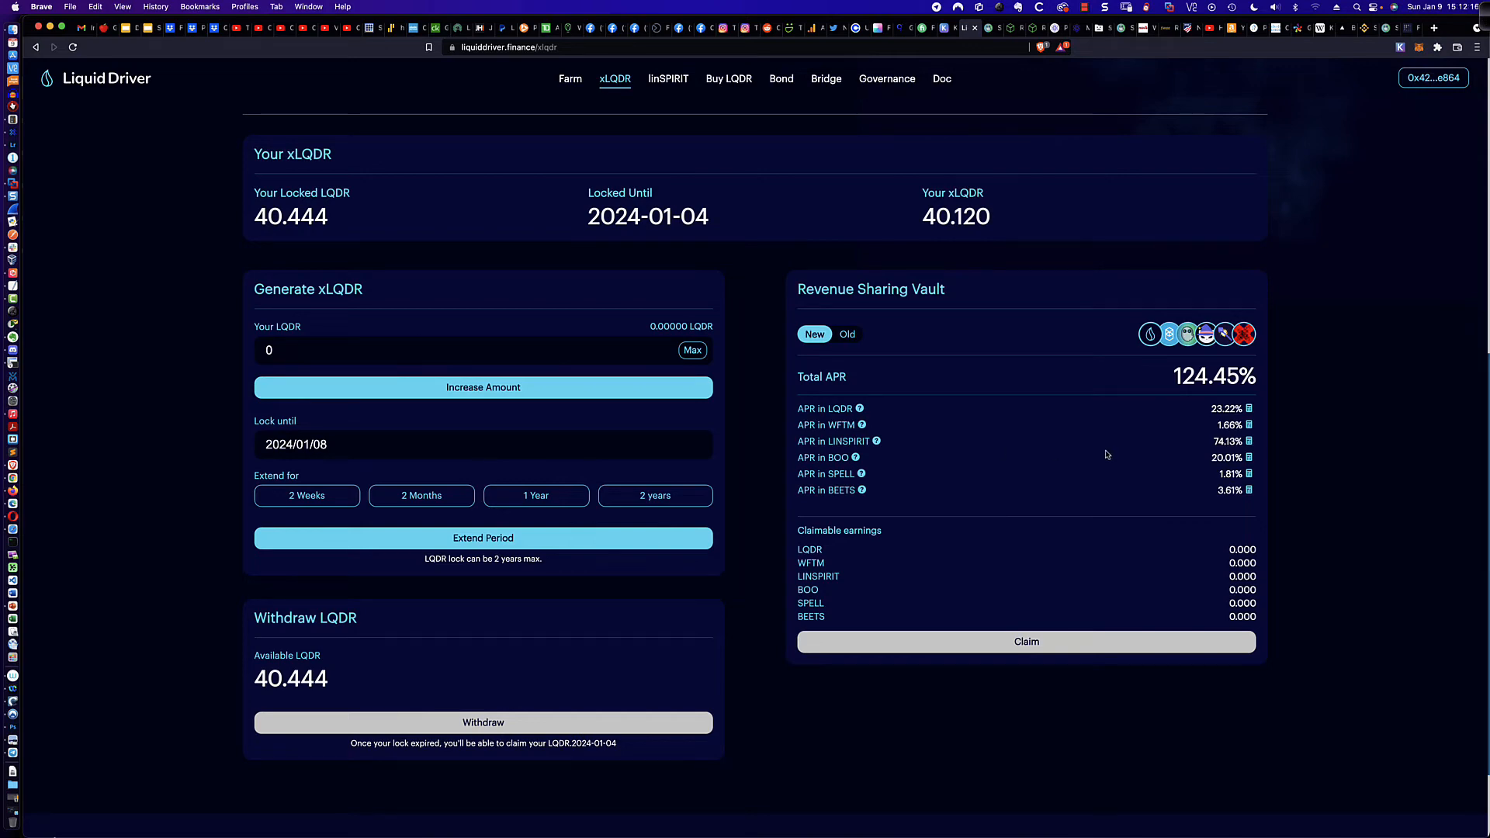
mouse_move(1213, 541)
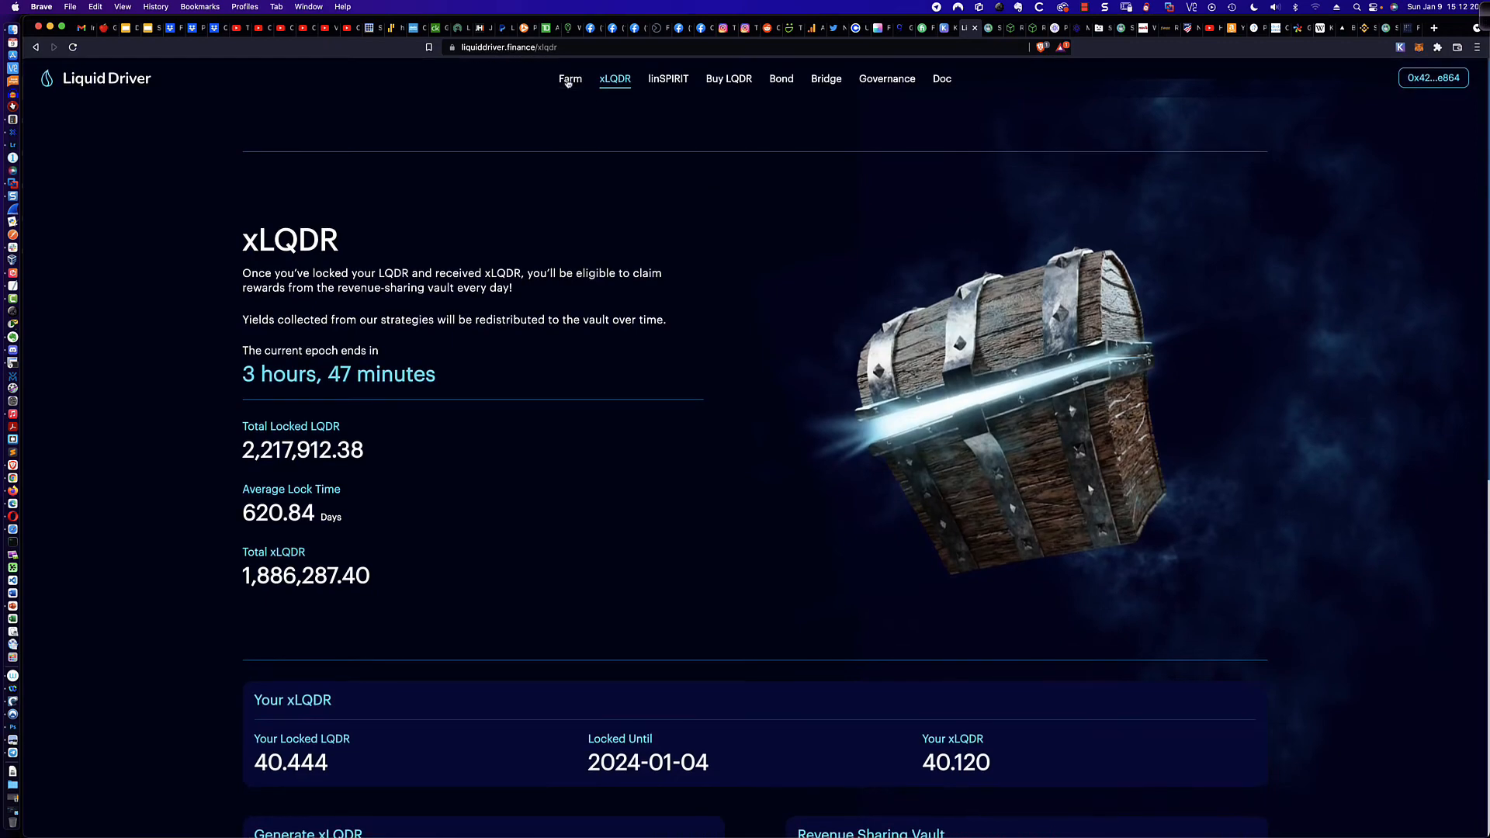
- Return to Farm and expand LQDR/FTM details showing the $210.5 stake and 103% APR
click(570, 79)
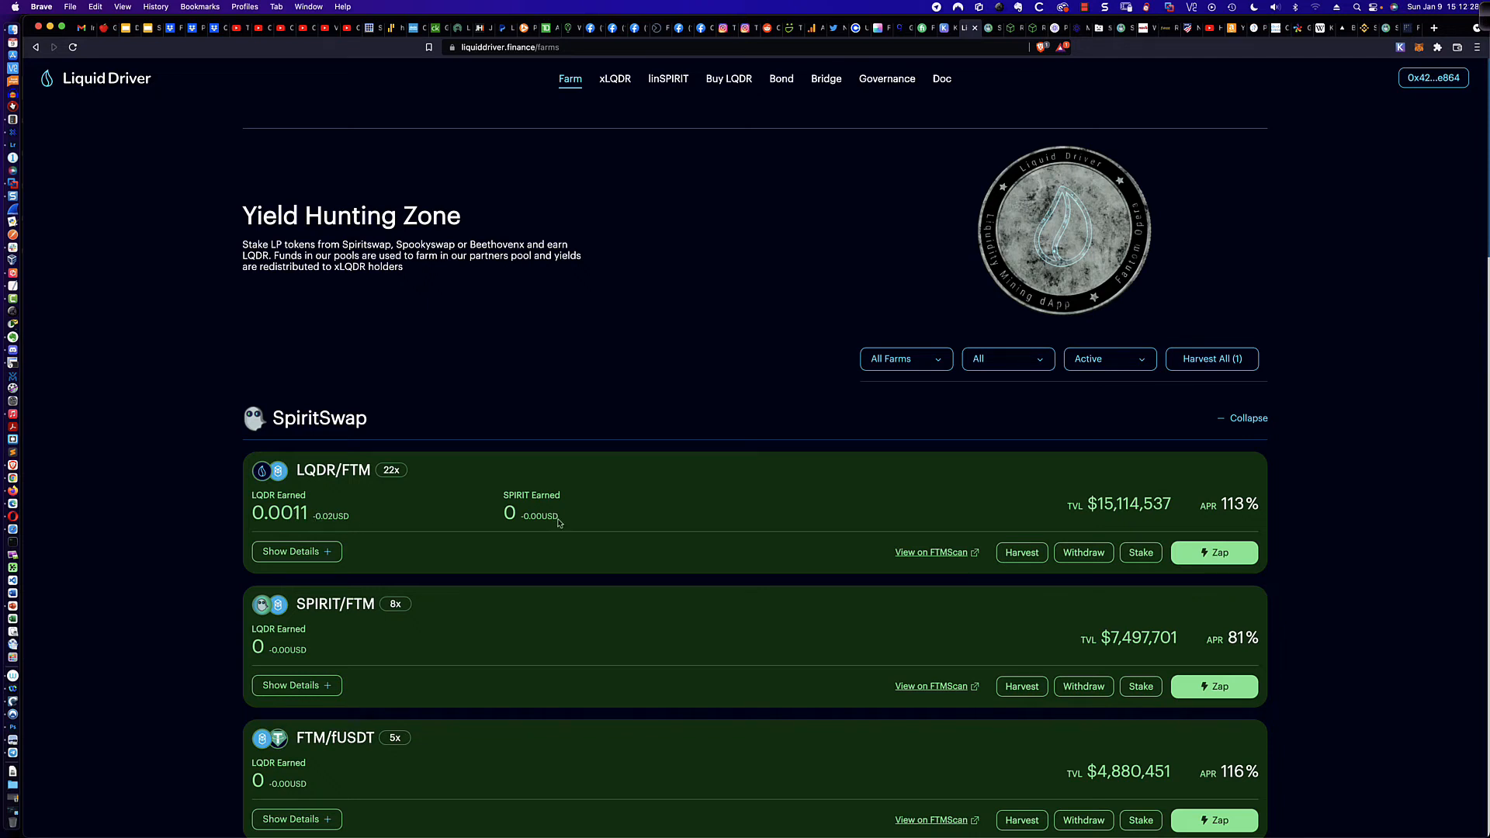
mouse_move(600, 520)
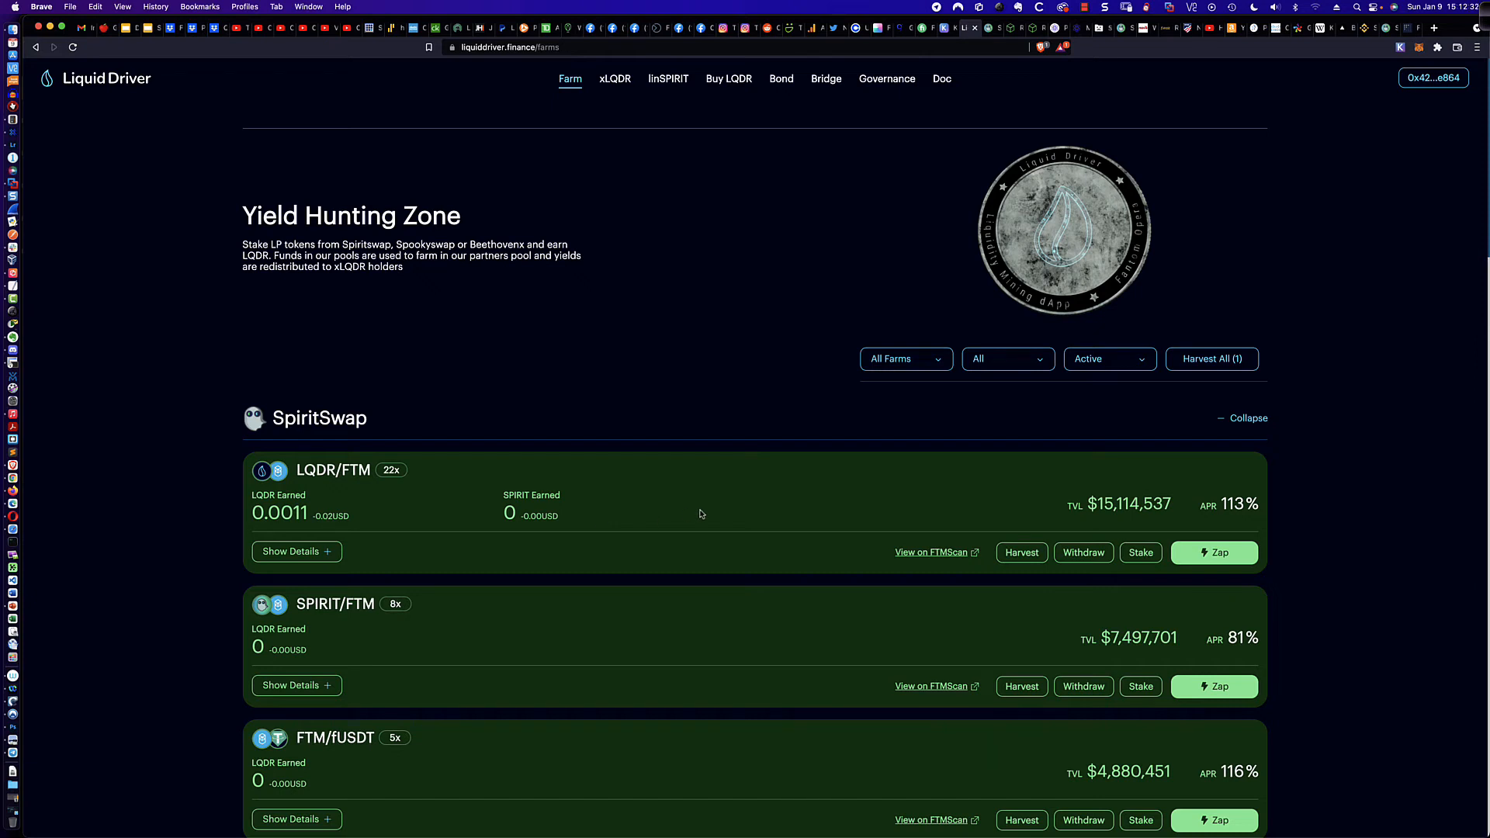
click(296, 552)
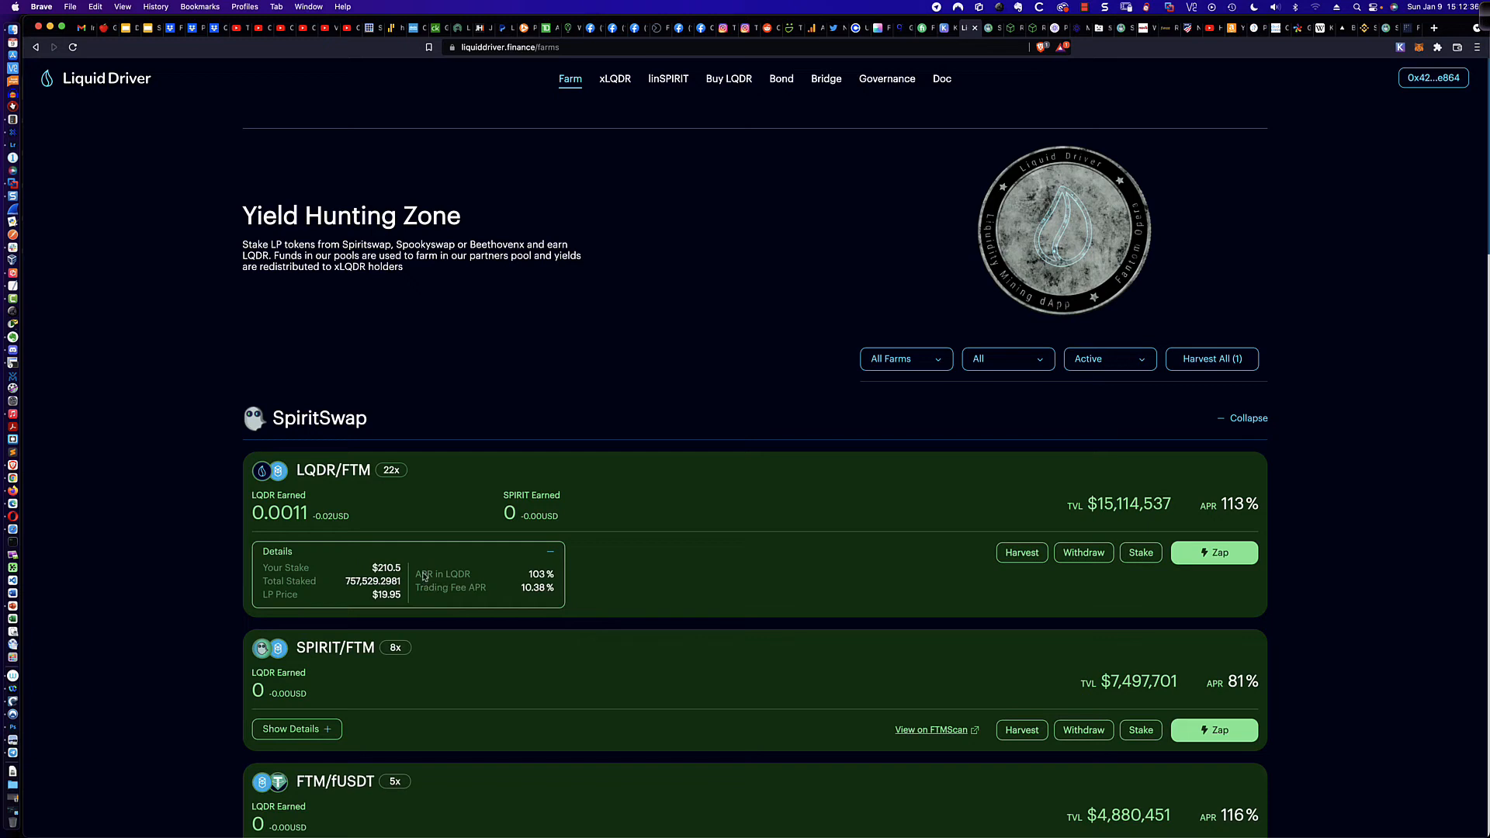
mouse_move(1032, 552)
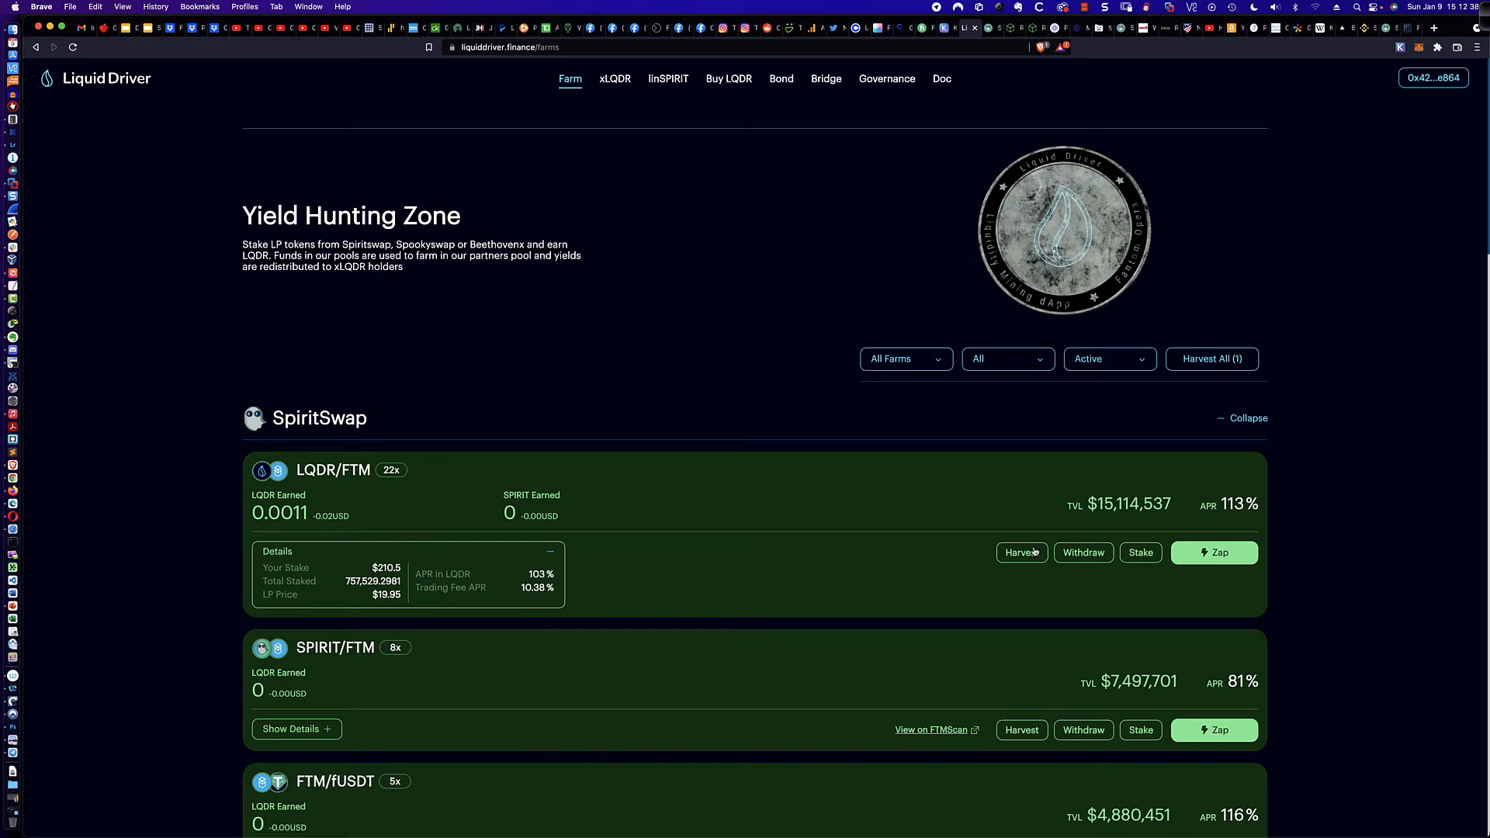
mouse_move(1022, 556)
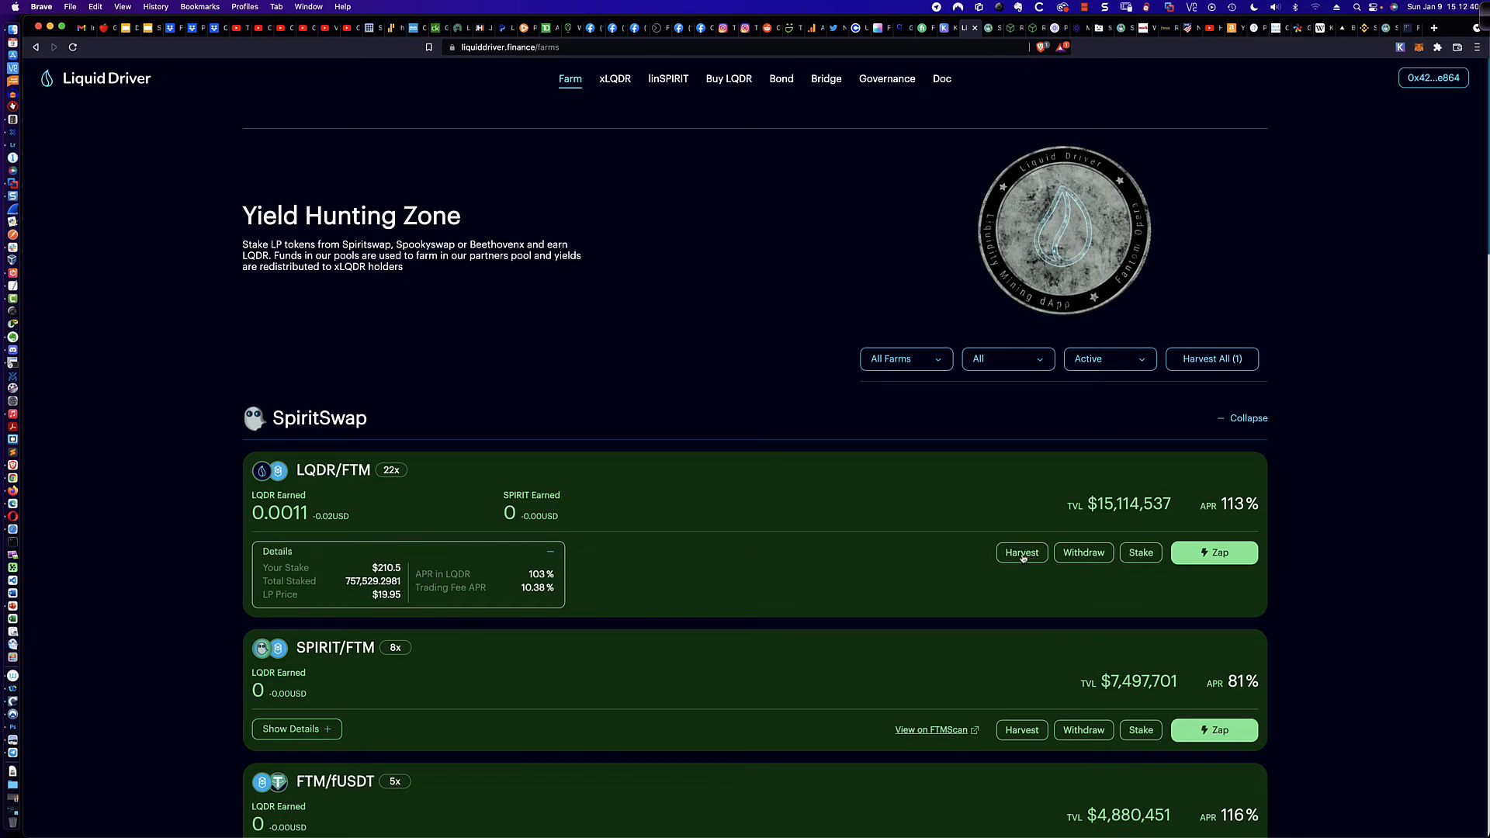
click(1021, 552)
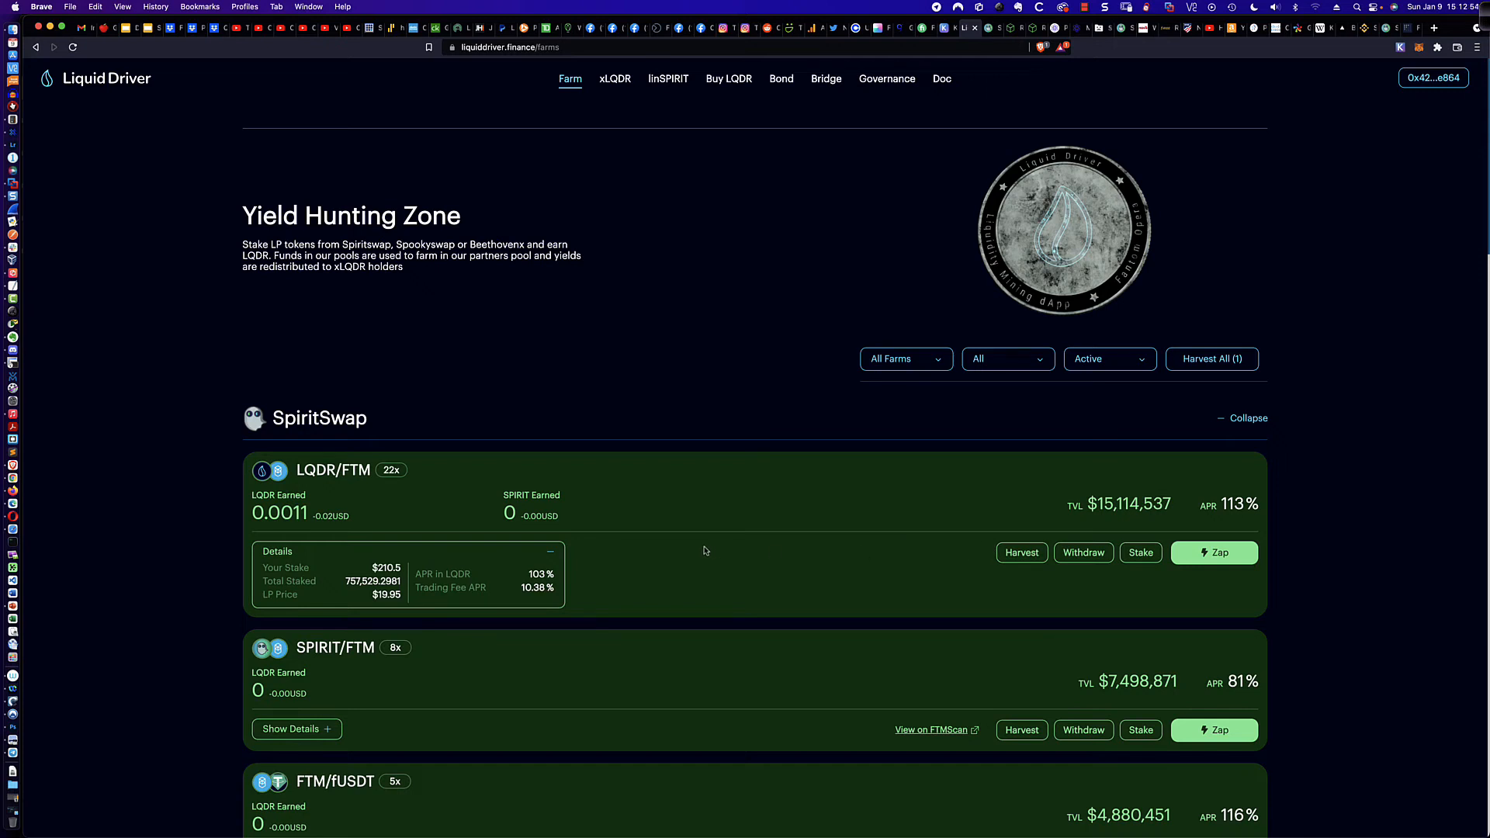
mouse_move(691, 549)
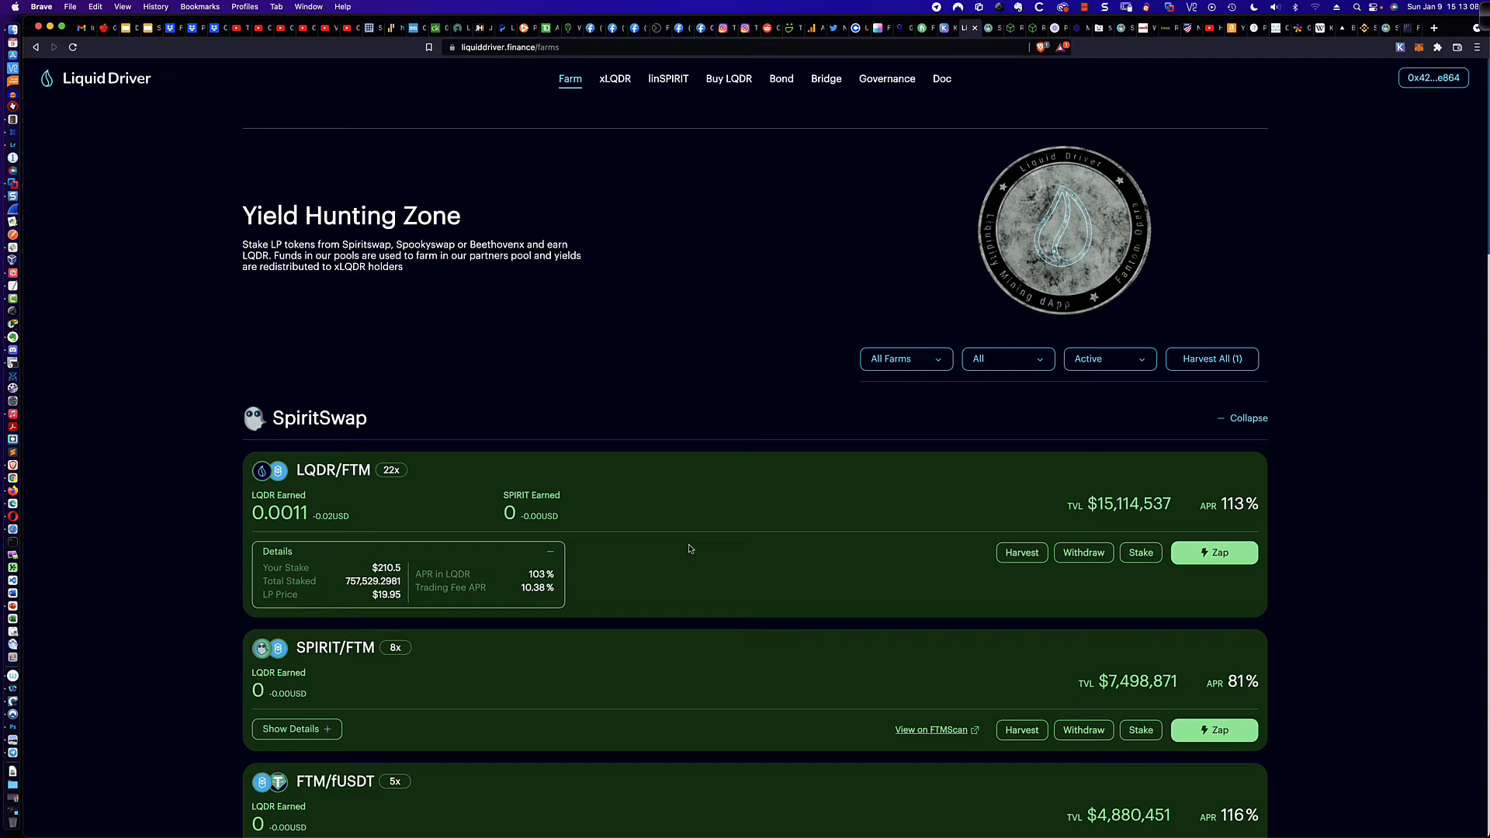
mouse_move(538, 498)
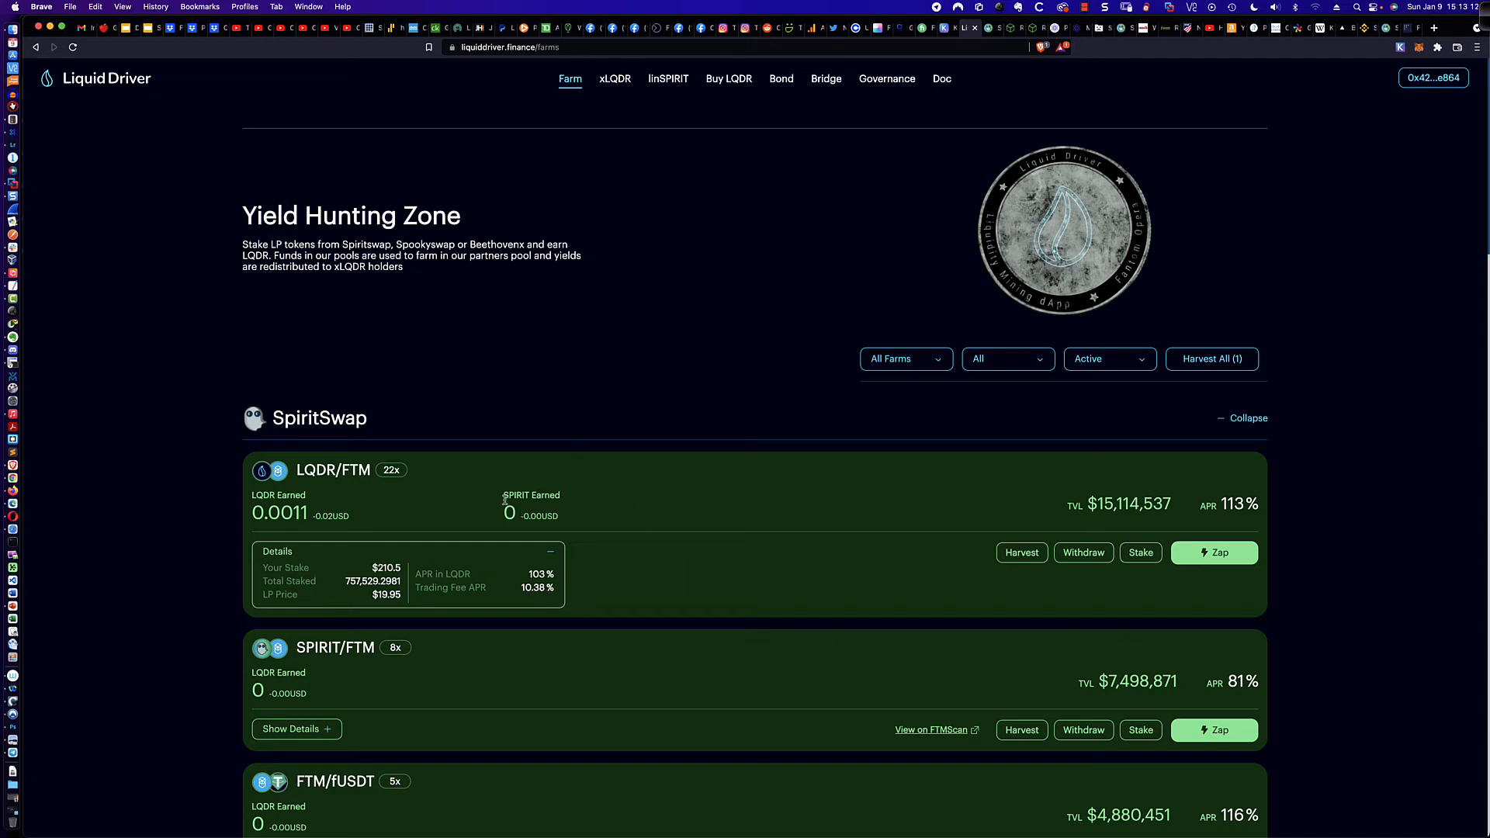
- Scroll past the SpiritSwap pools to Spooky Island farms such as BOO/FTM and USDC/FTM
double_click(531, 495)
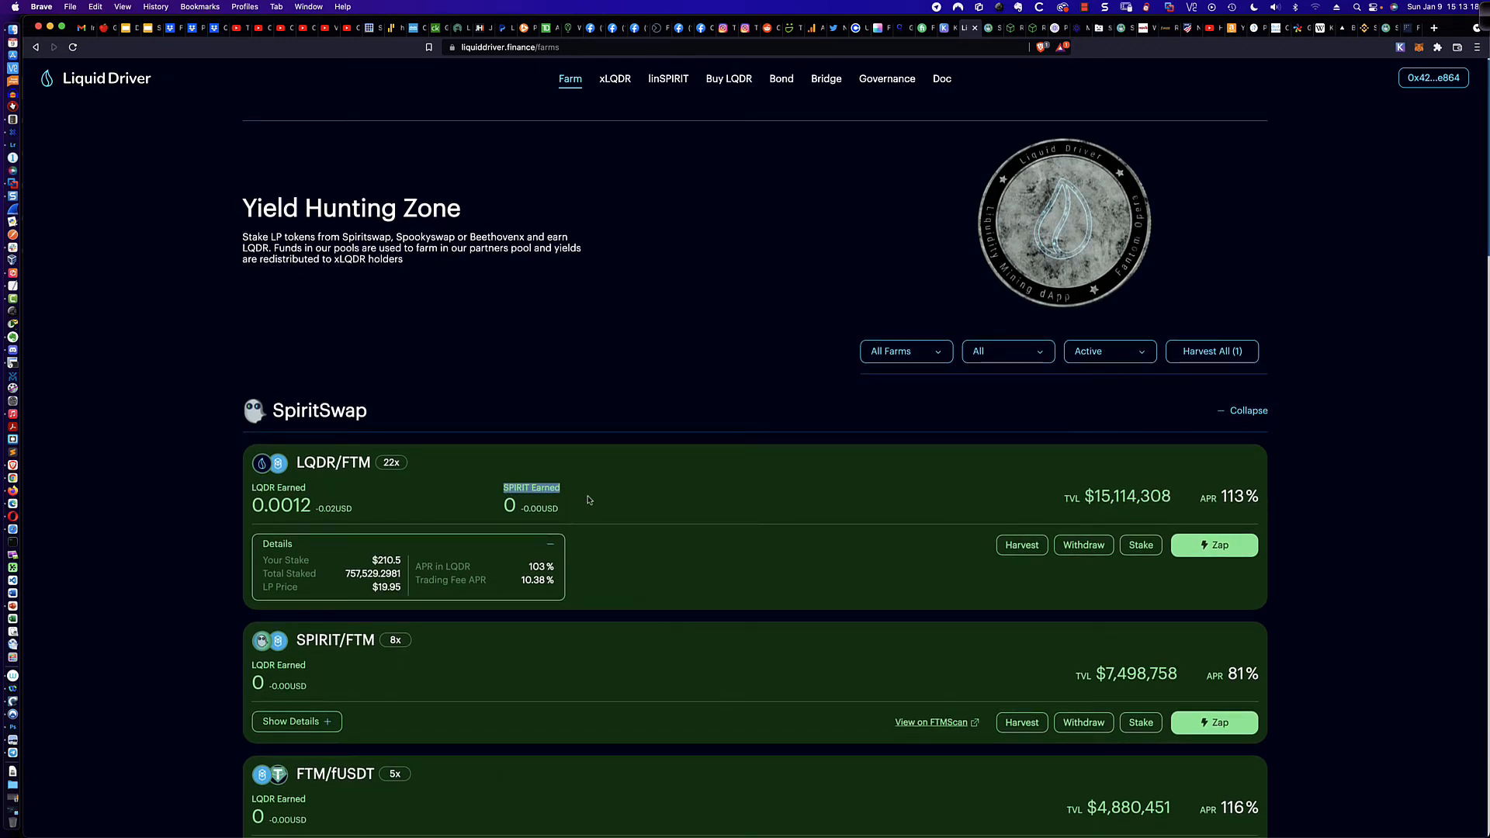
scroll(down, 3)
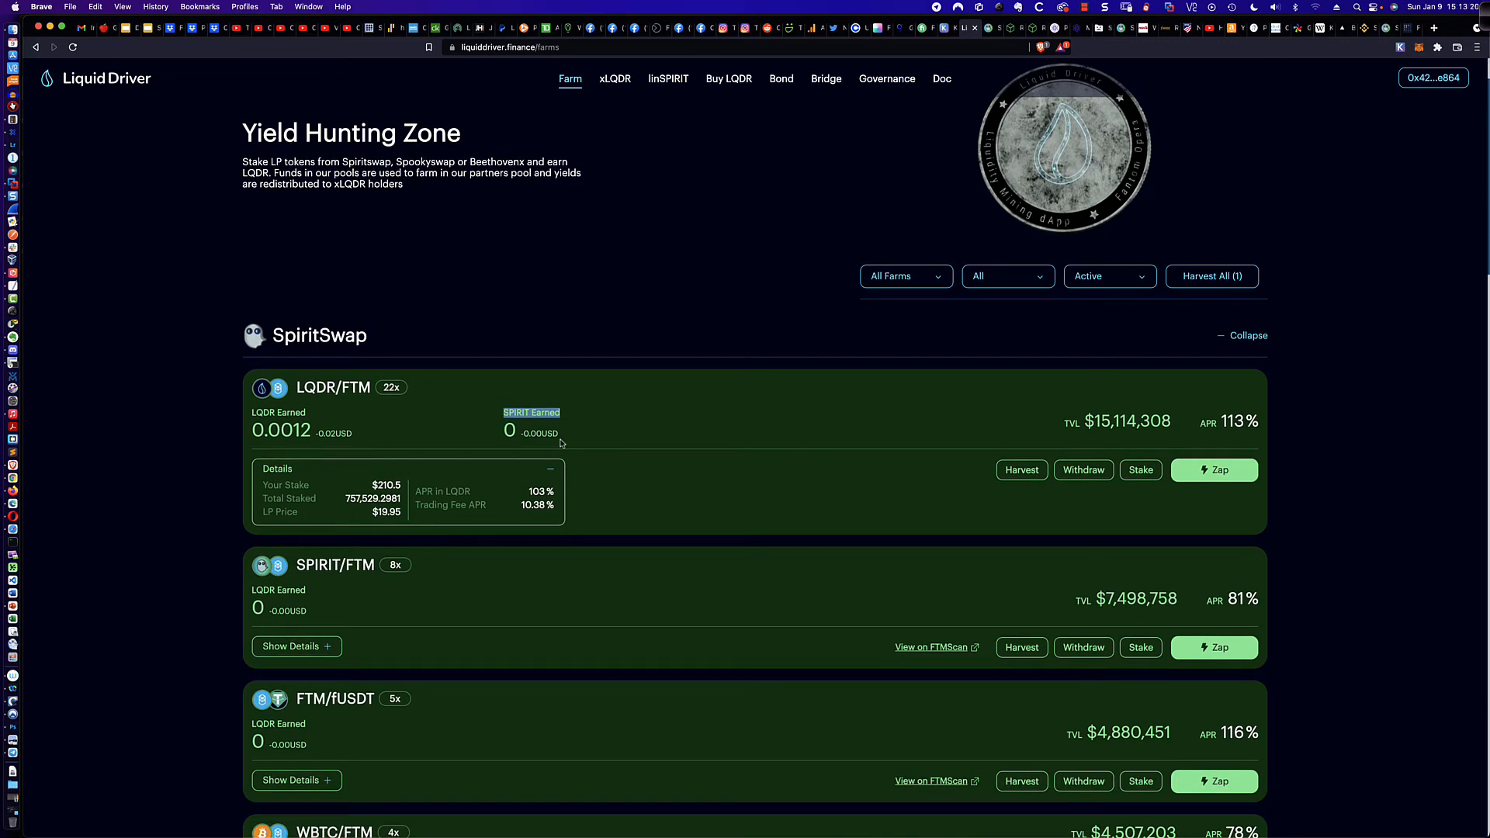
mouse_move(566, 423)
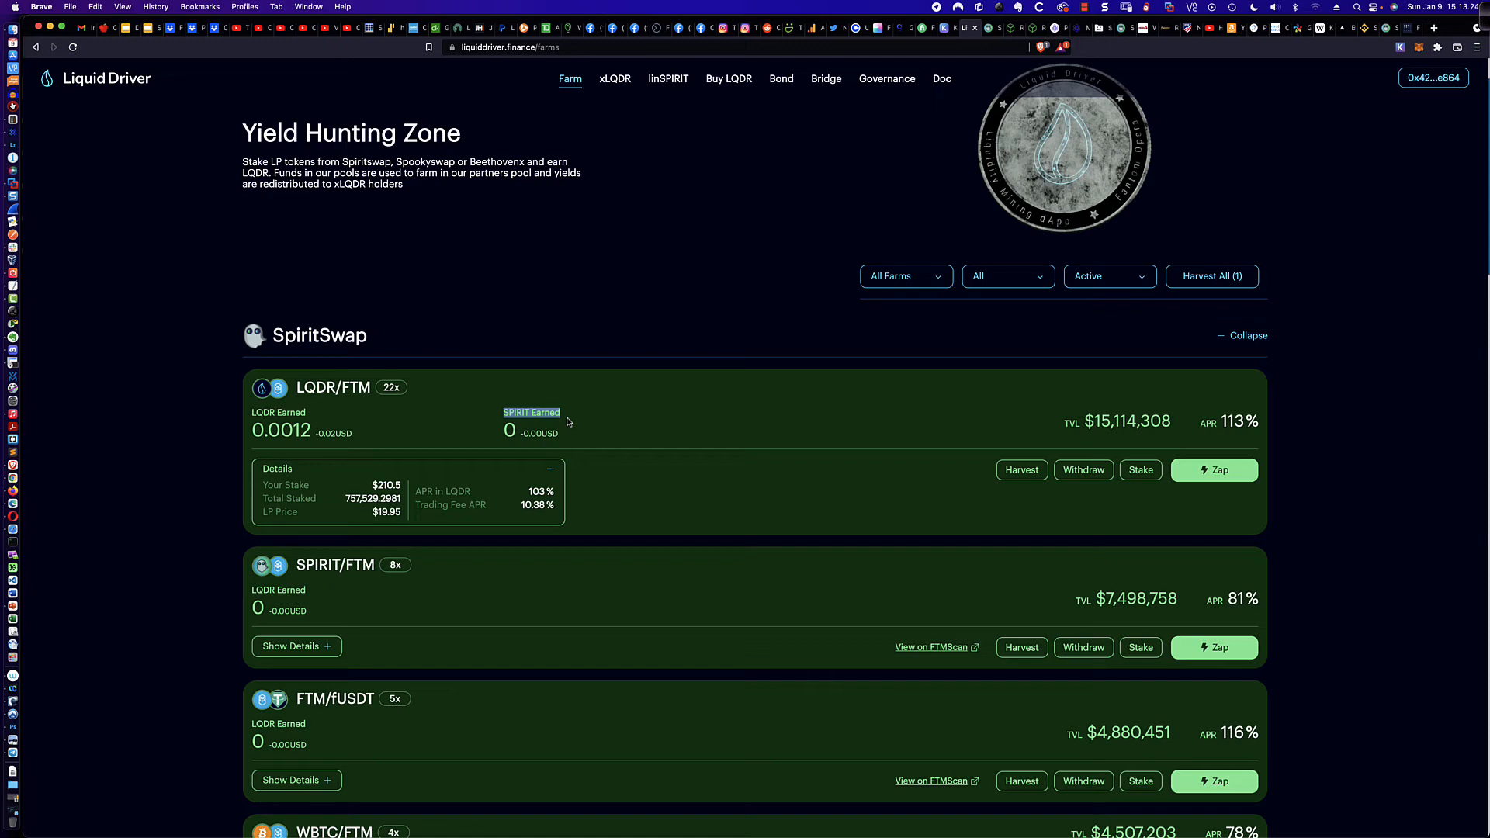
scroll(down, 3)
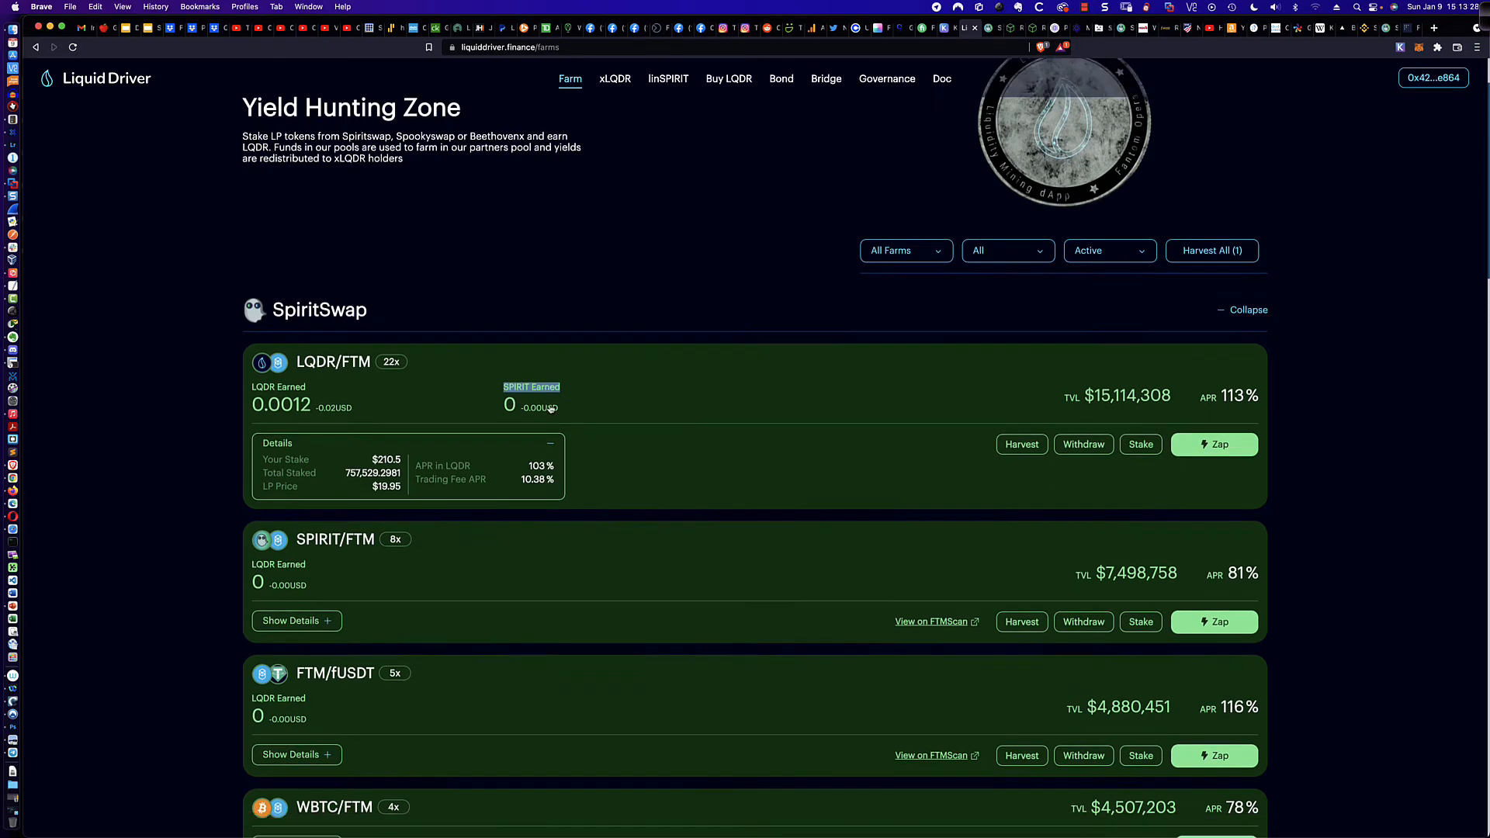
scroll(down, 3)
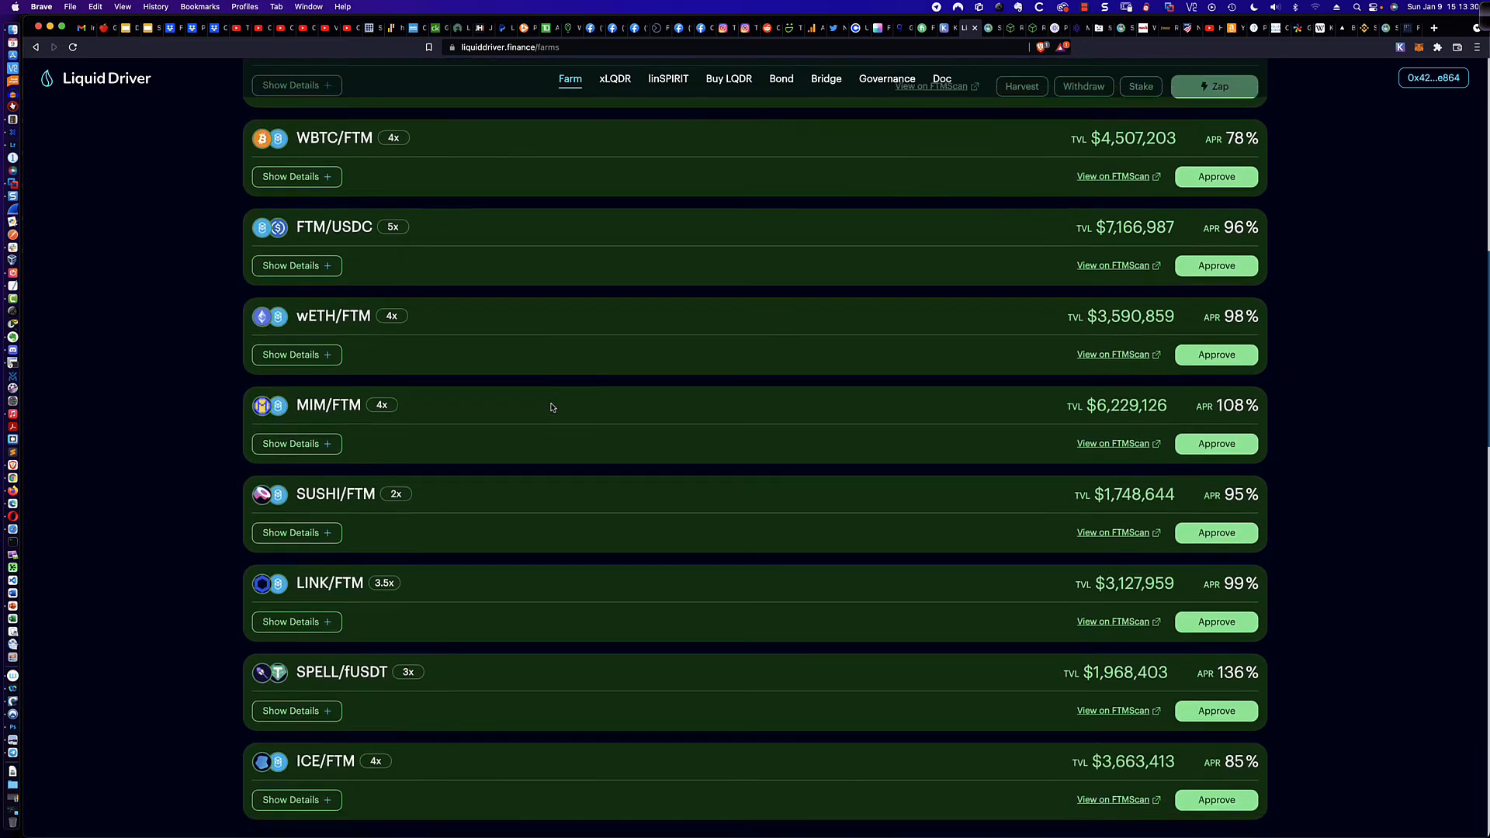
scroll(down, 3)
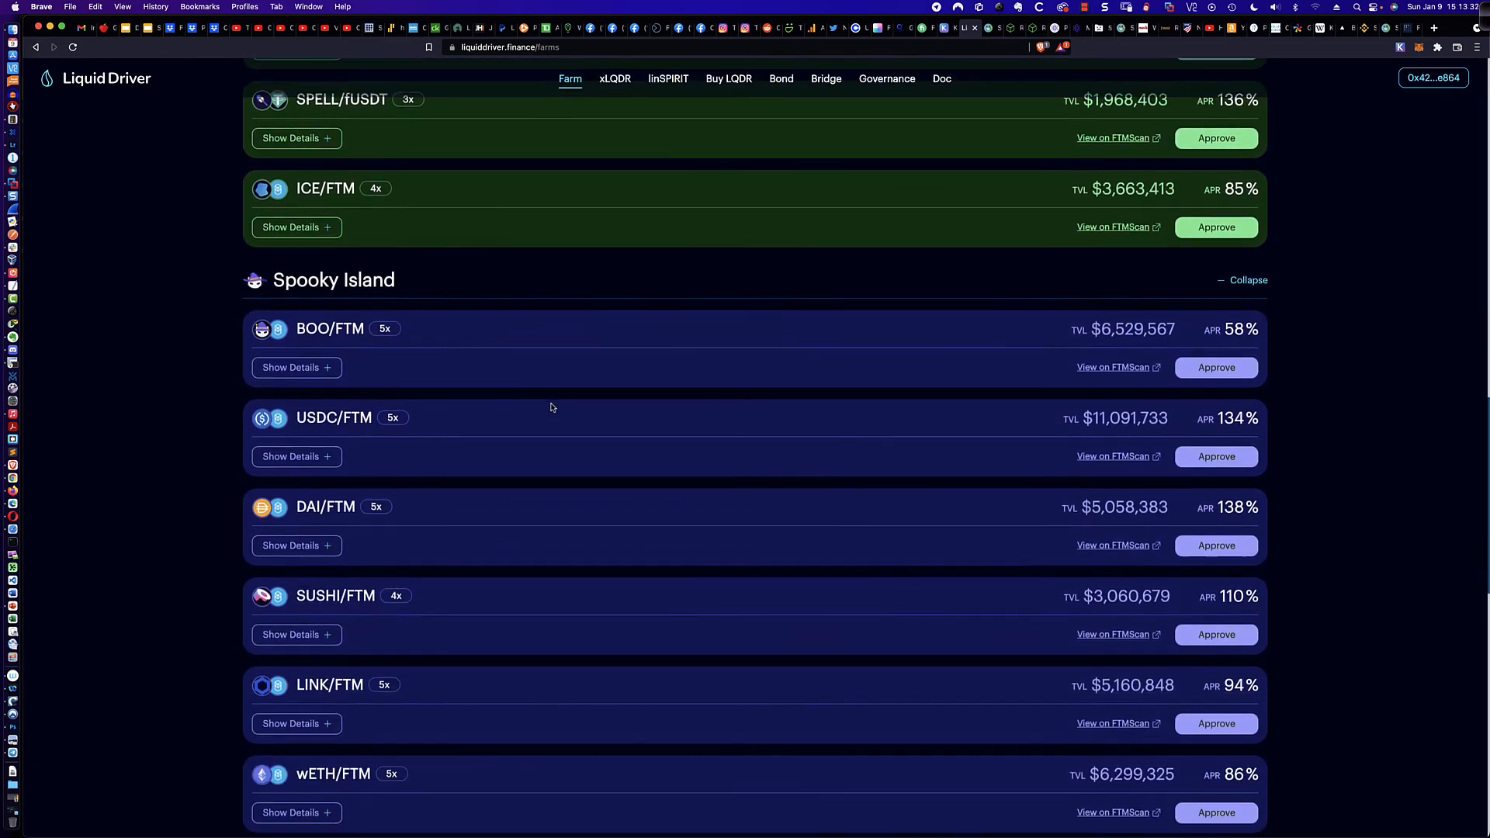
scroll(down, 3)
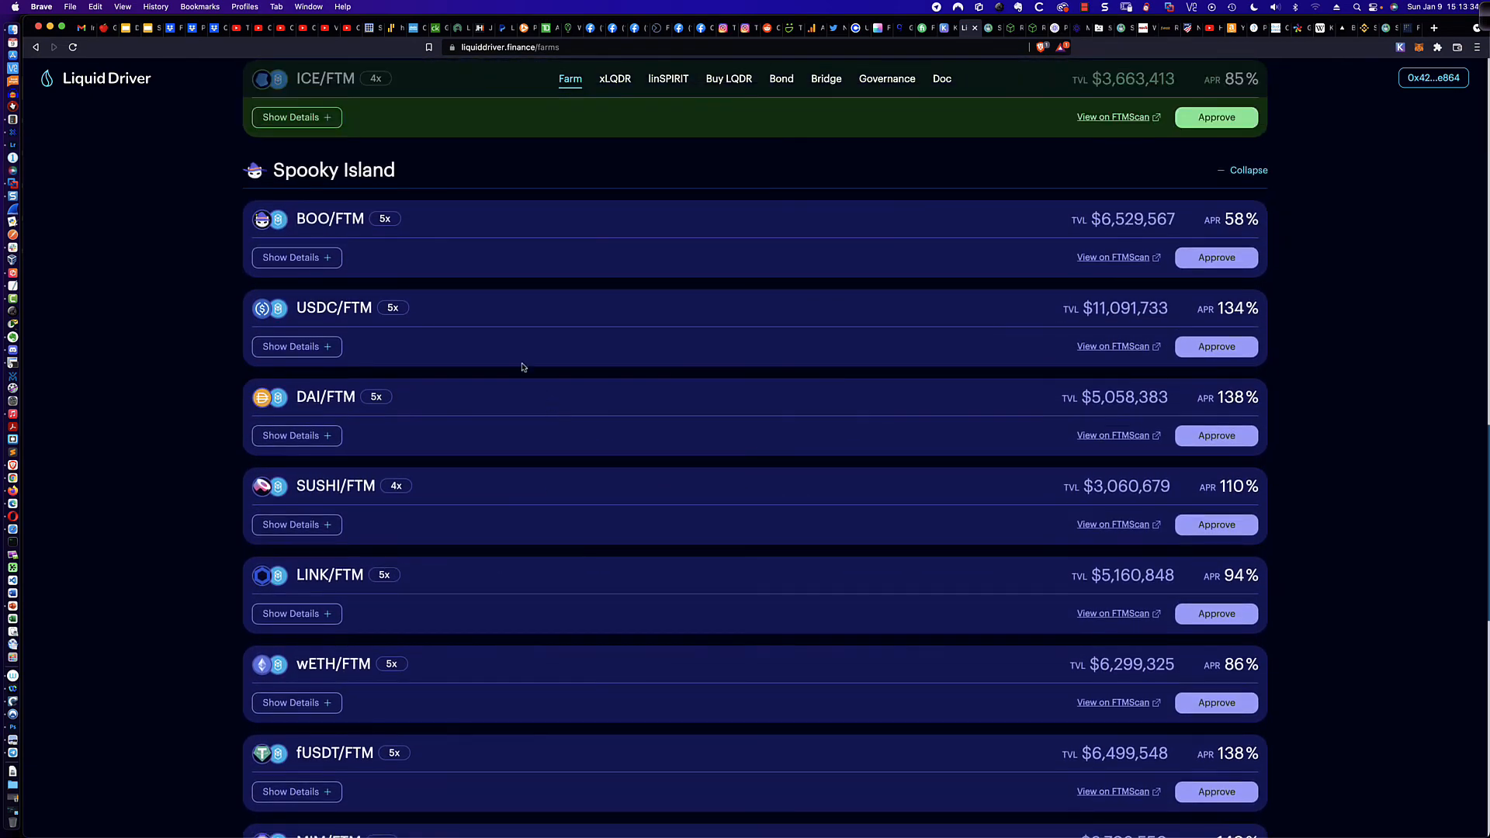
mouse_move(353, 235)
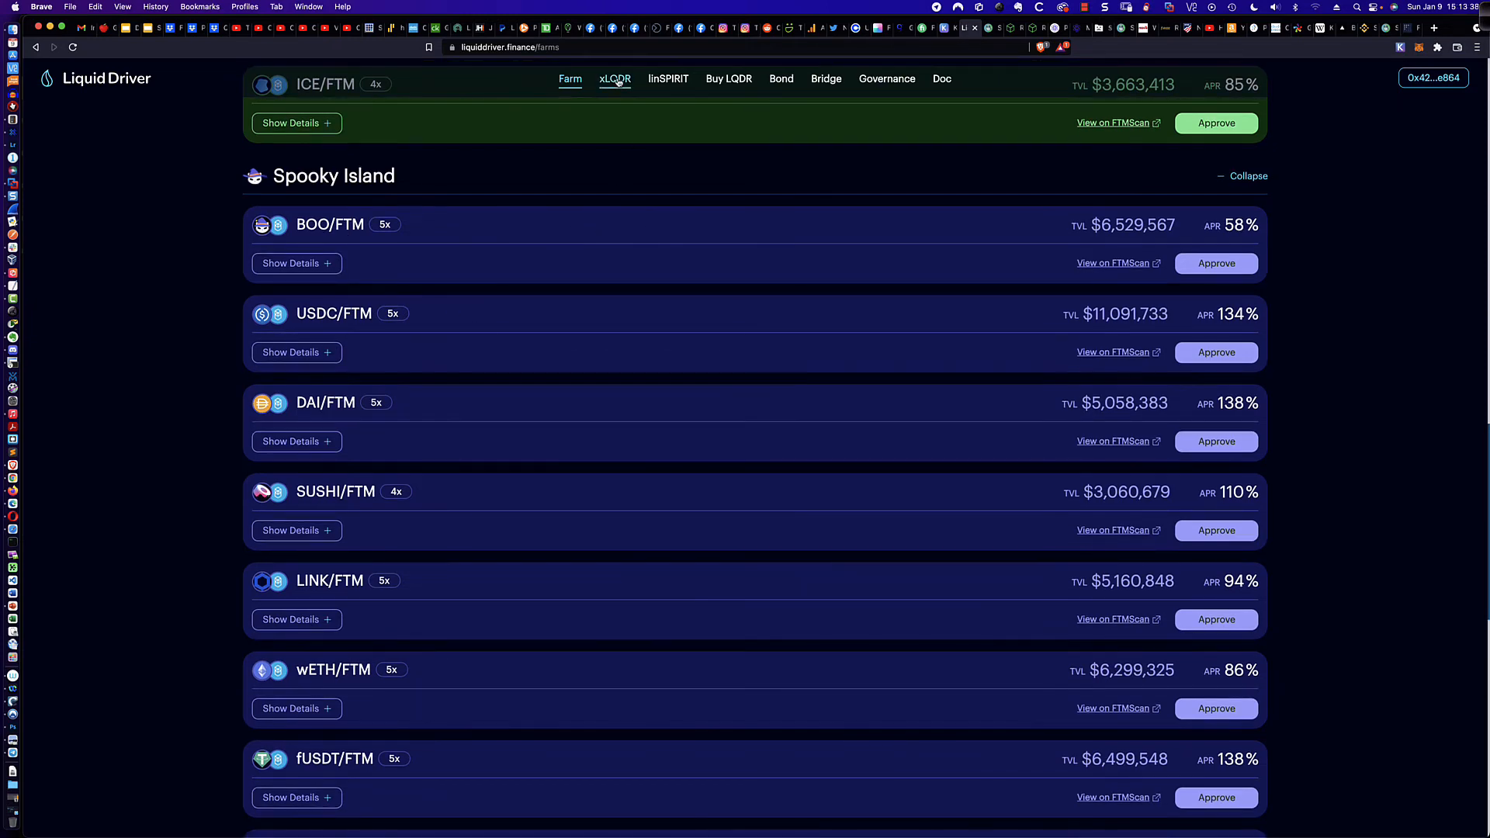
- View the 40.444 LQDR lock and the 124.46% Revenue Sharing Vault APR on xLQDR
click(615, 79)
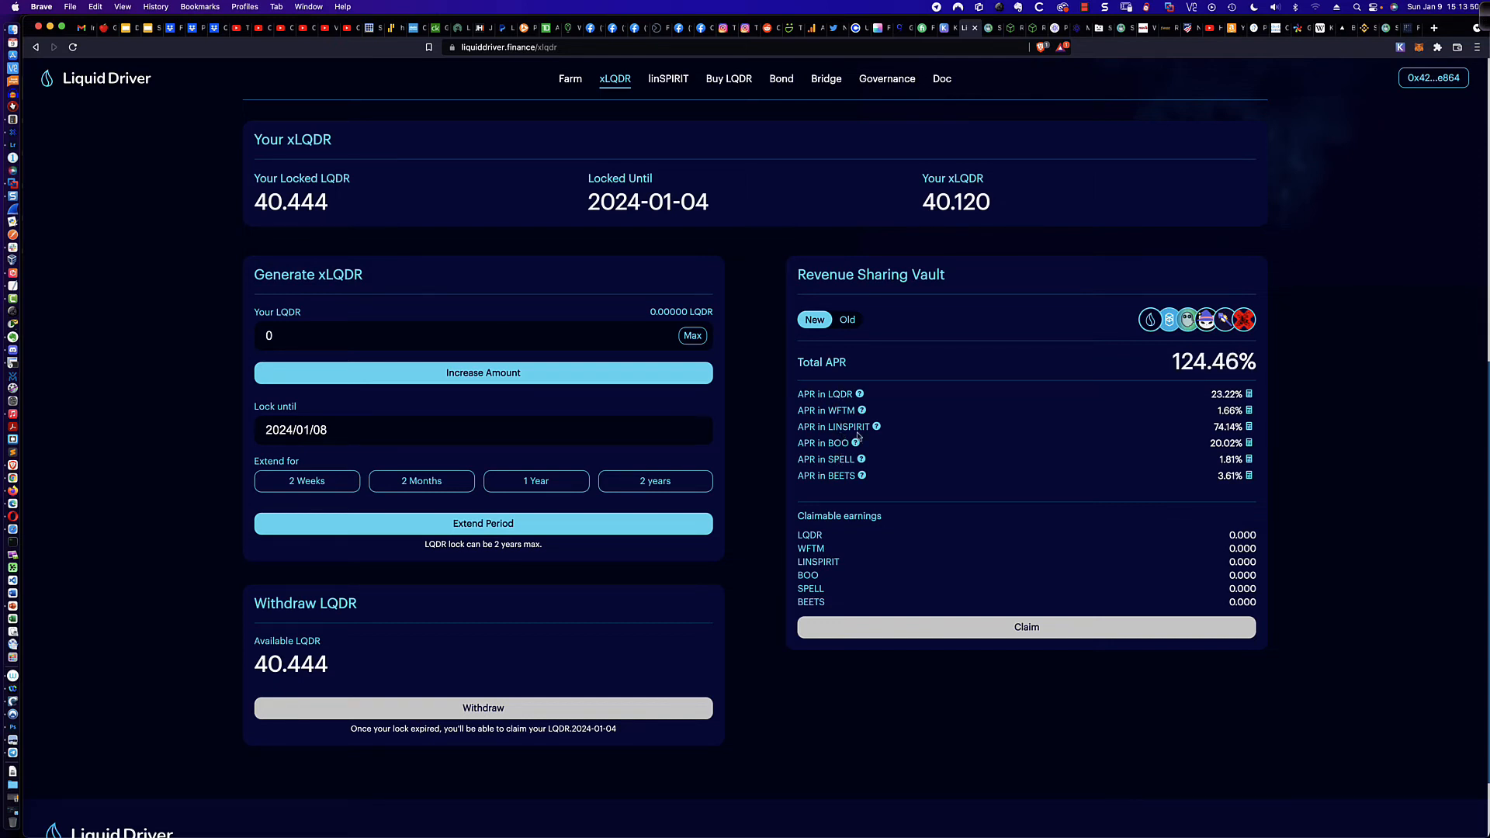
mouse_move(835, 449)
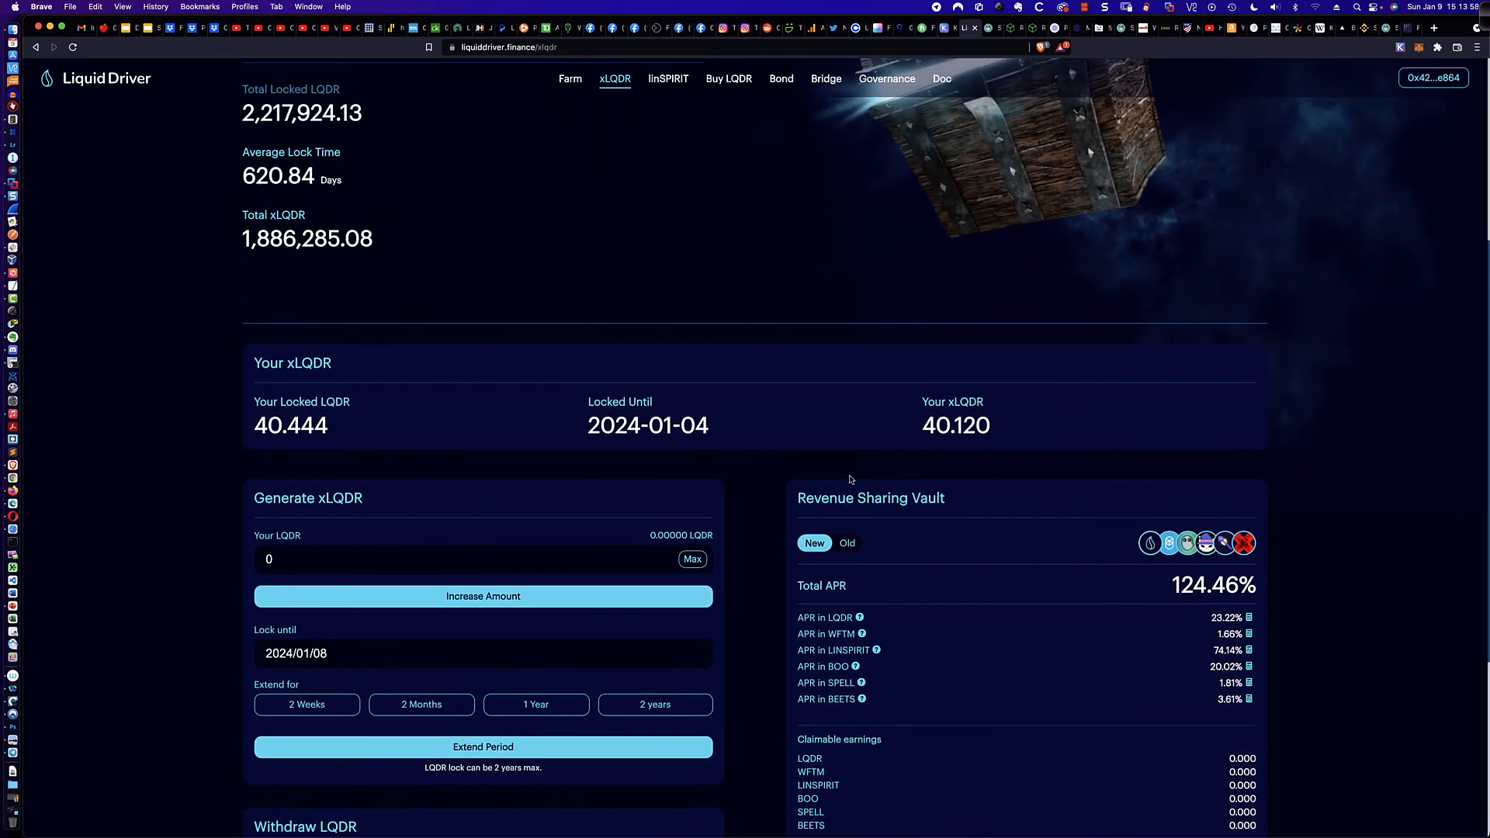
scroll(down, 3)
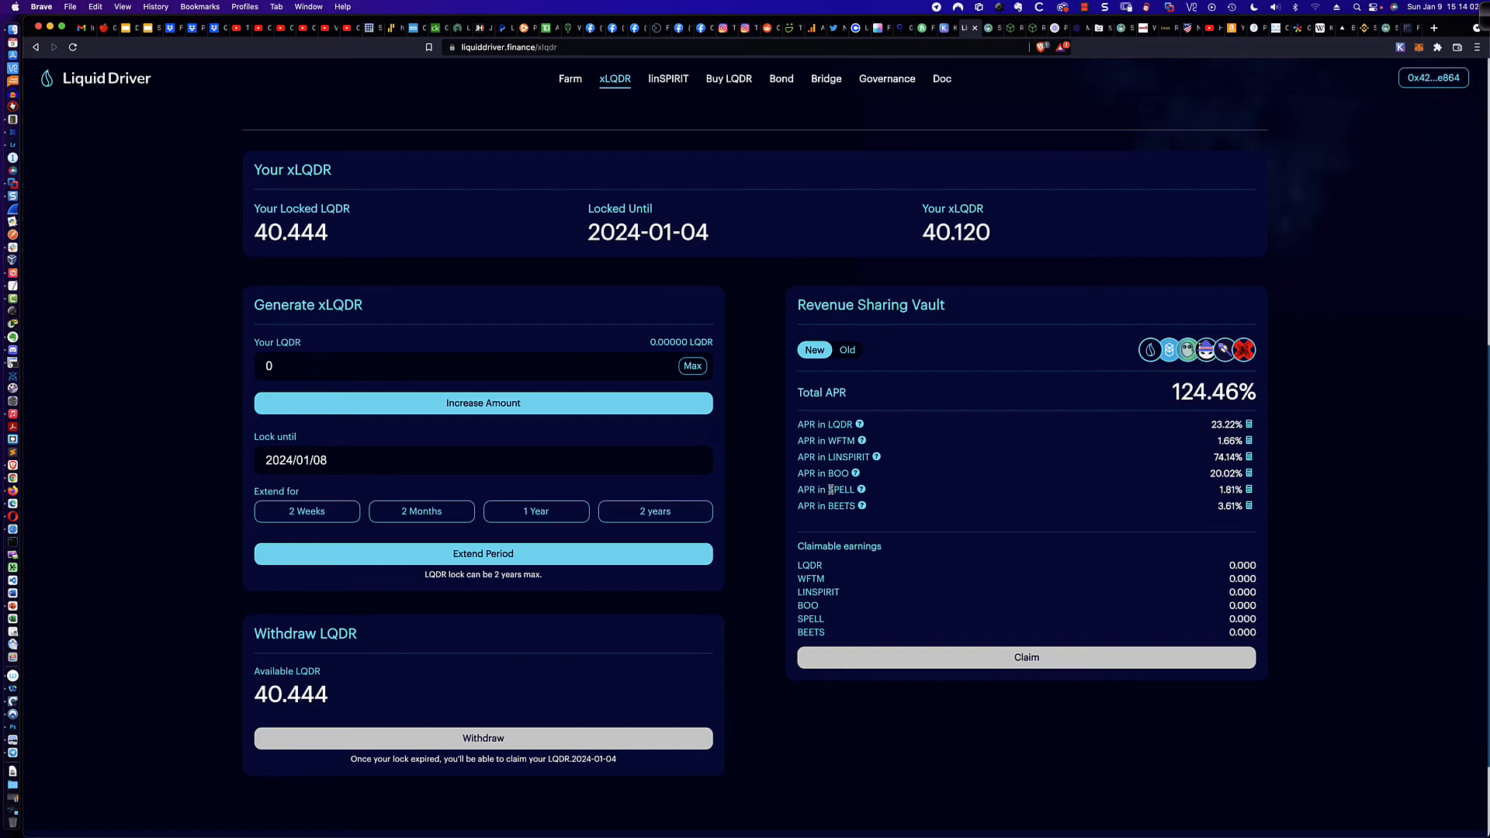
mouse_move(848, 466)
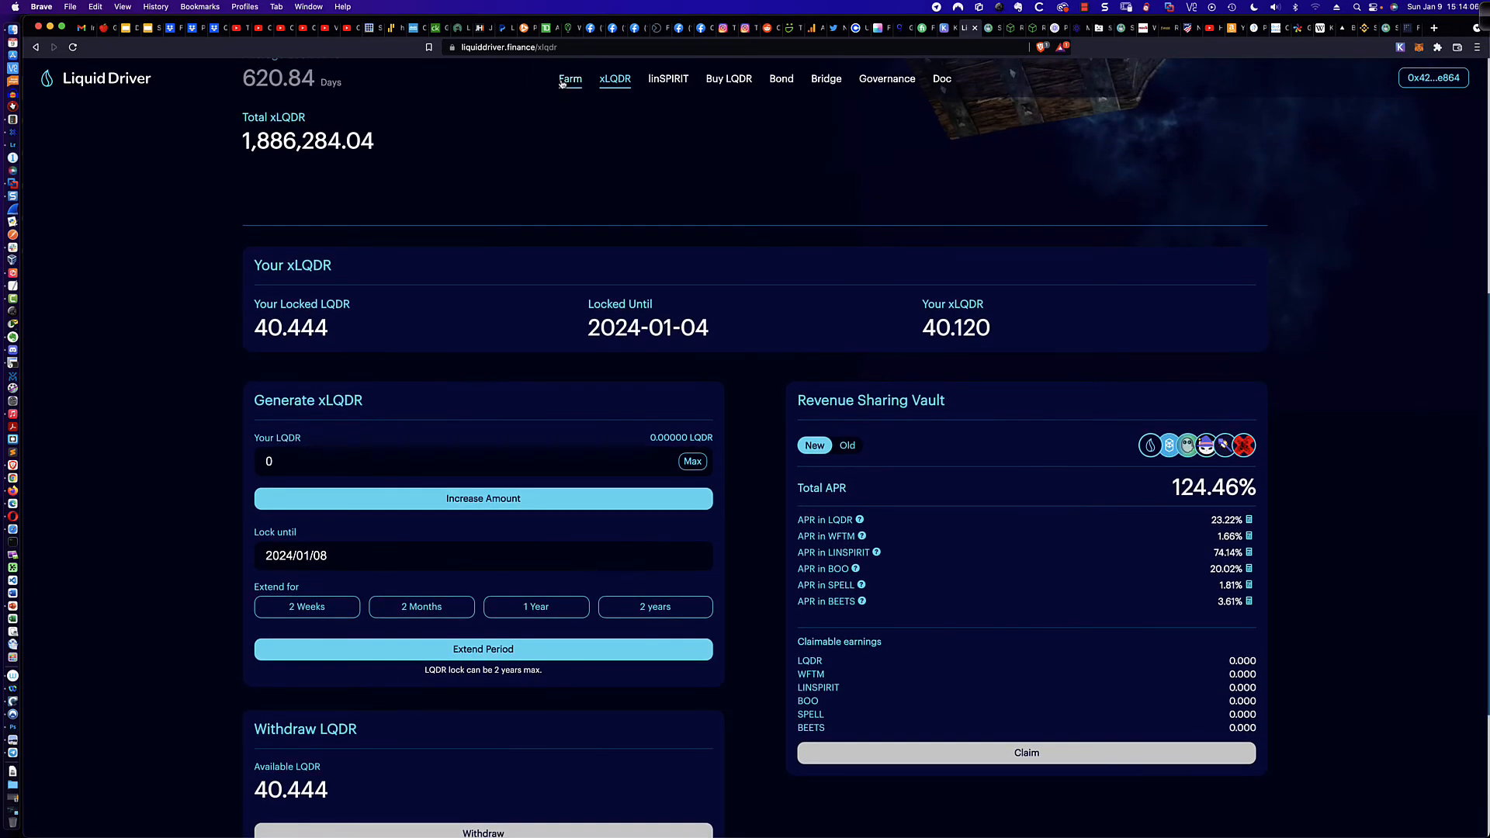
- On Farm, scroll down to Beethoven-X and back up to the SpiritSwap pools
click(570, 79)
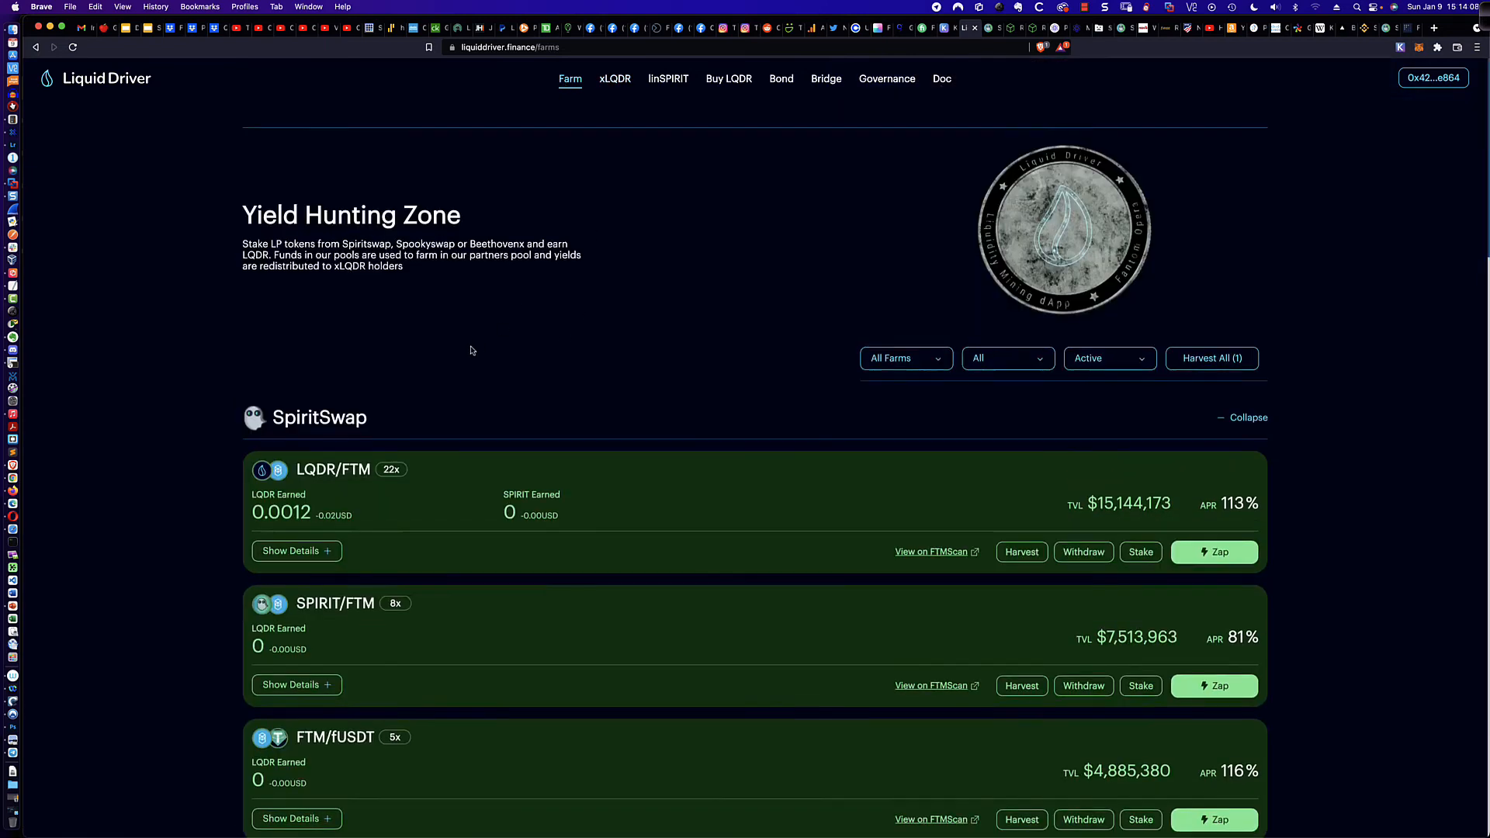
scroll(down, 3)
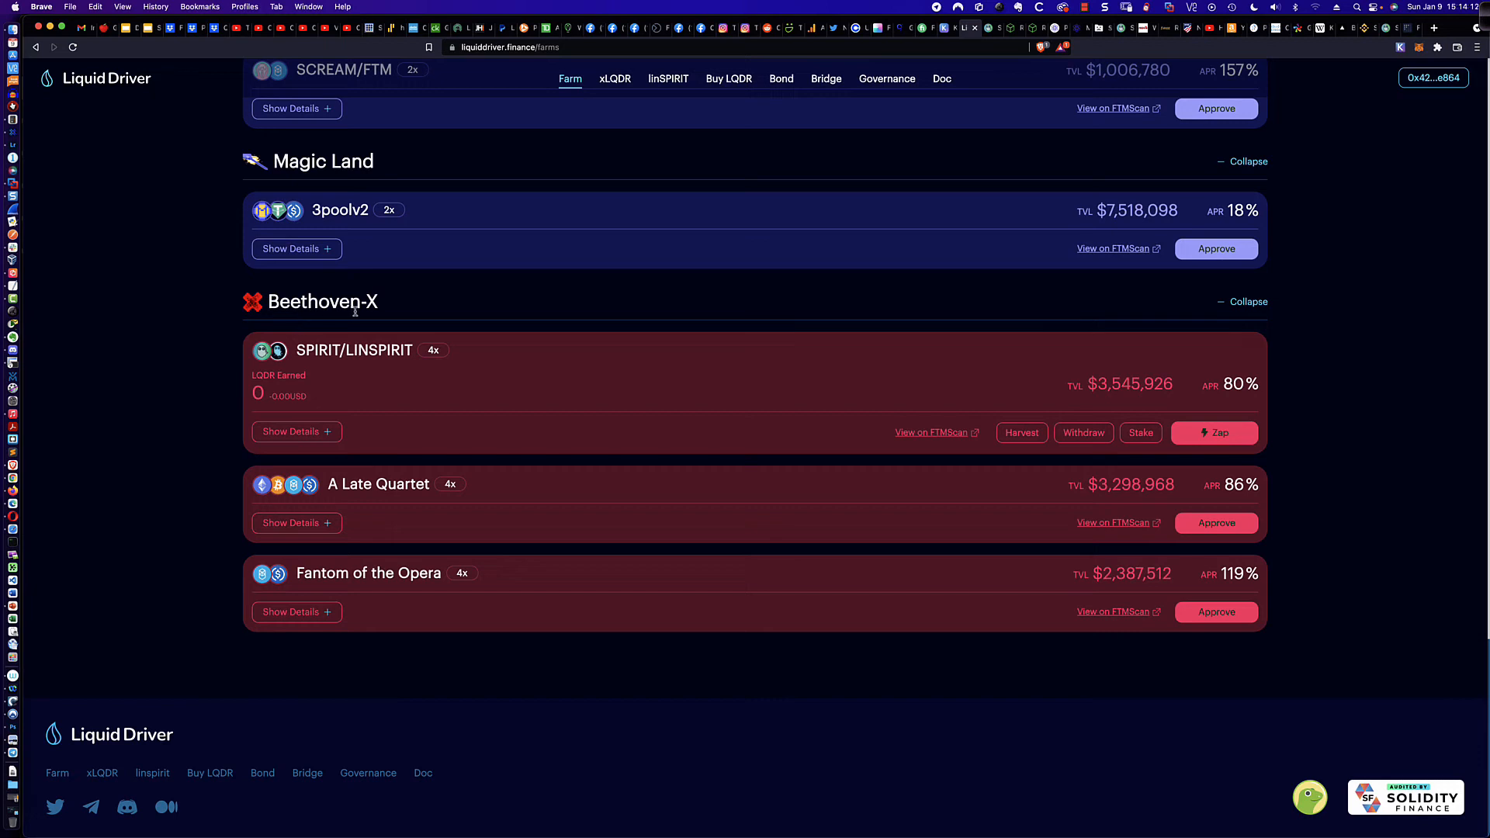
mouse_move(379, 315)
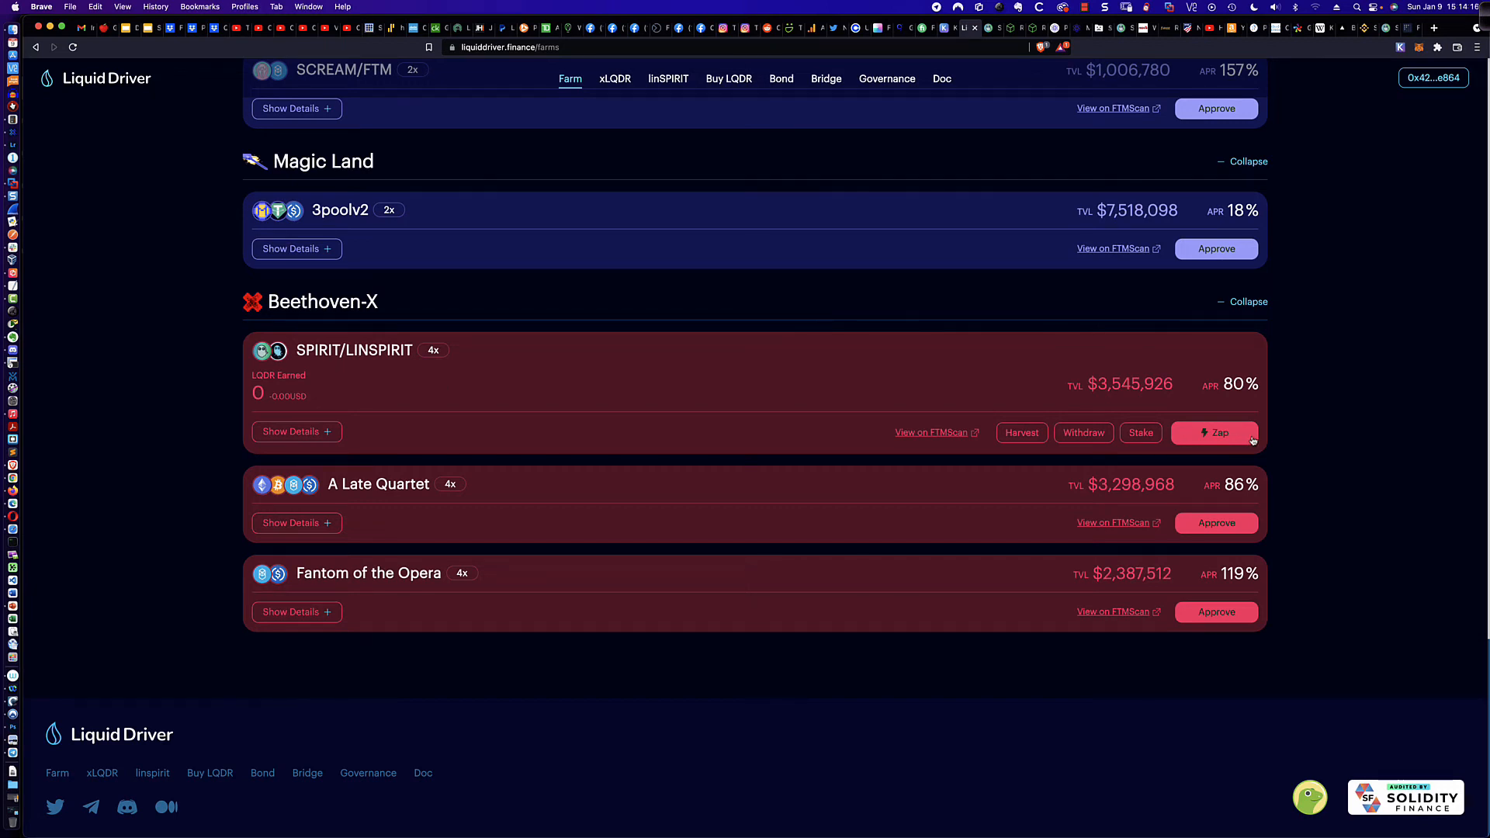
mouse_move(578, 415)
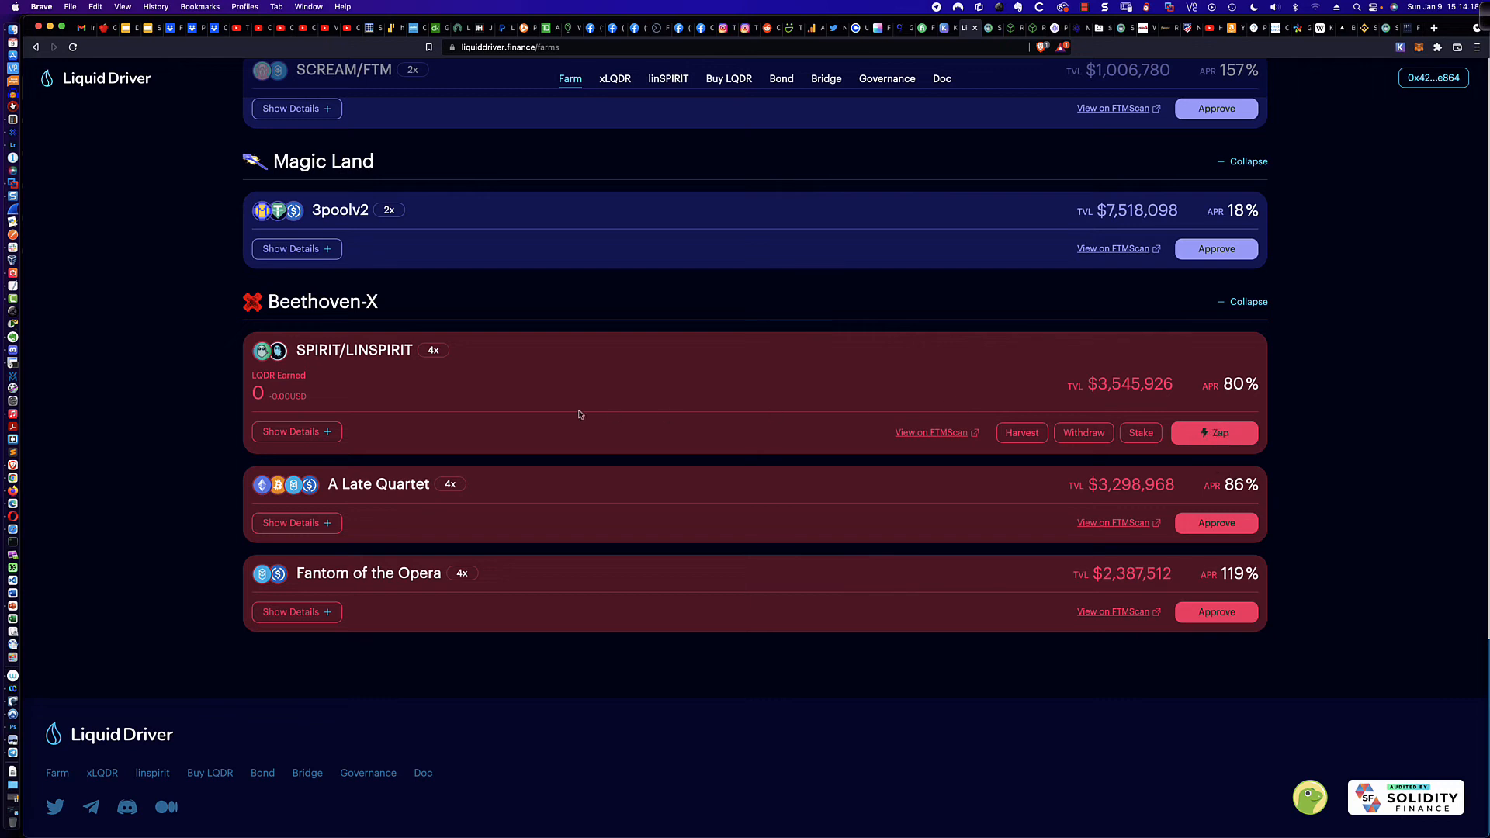
mouse_move(303, 358)
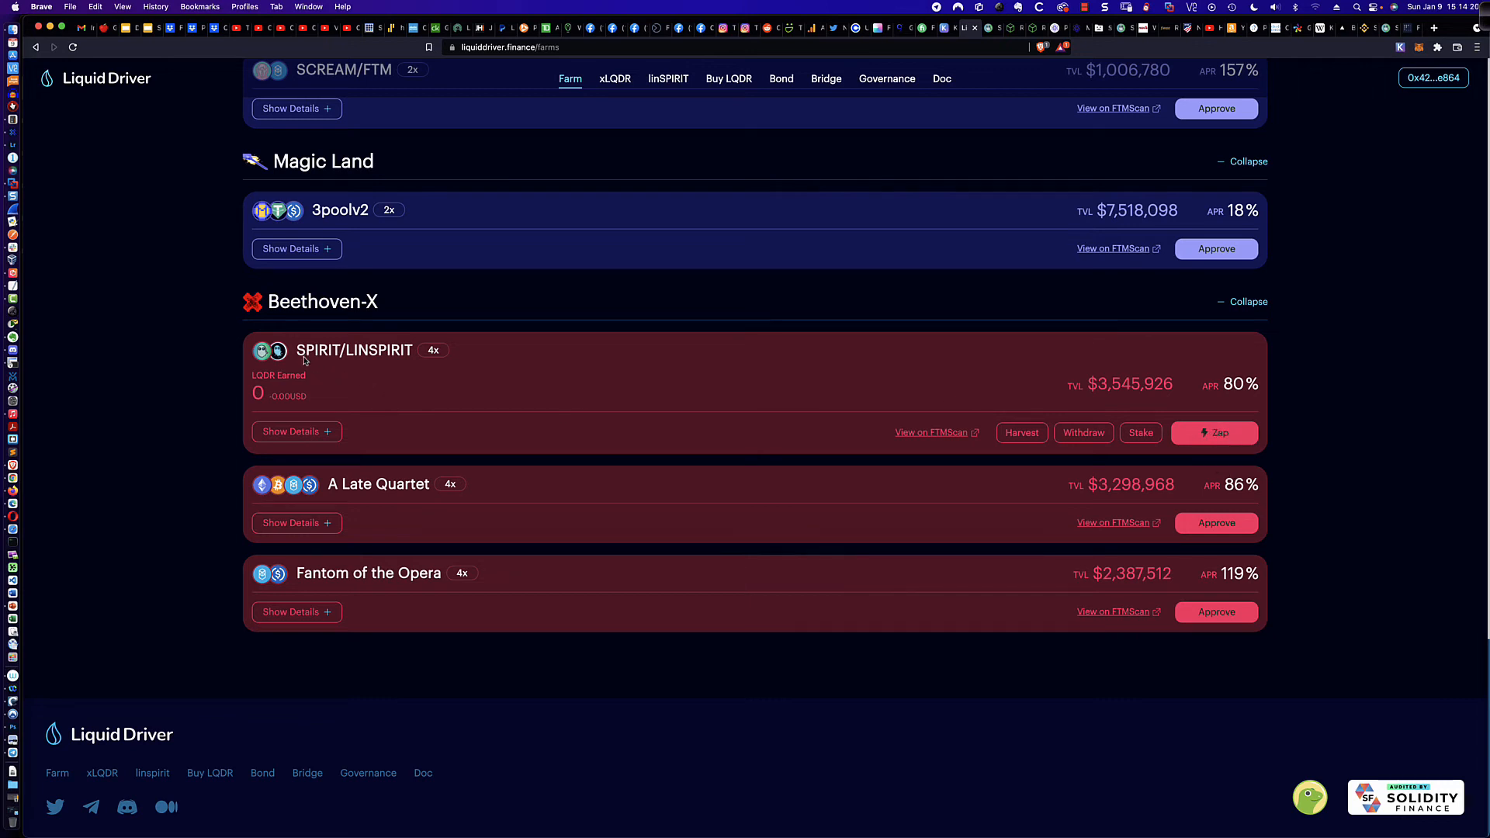
mouse_move(331, 358)
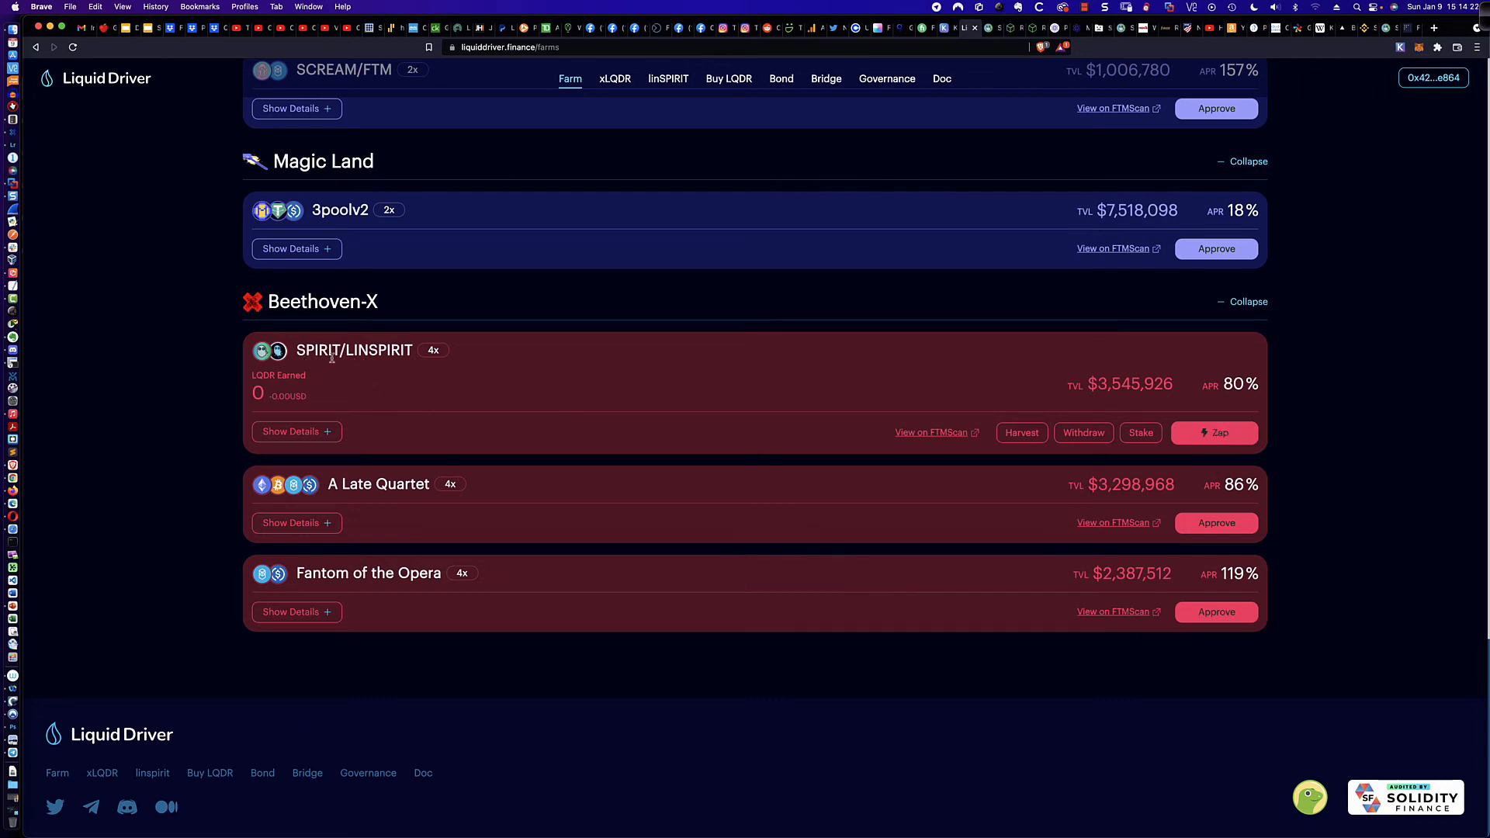
scroll(up, 3)
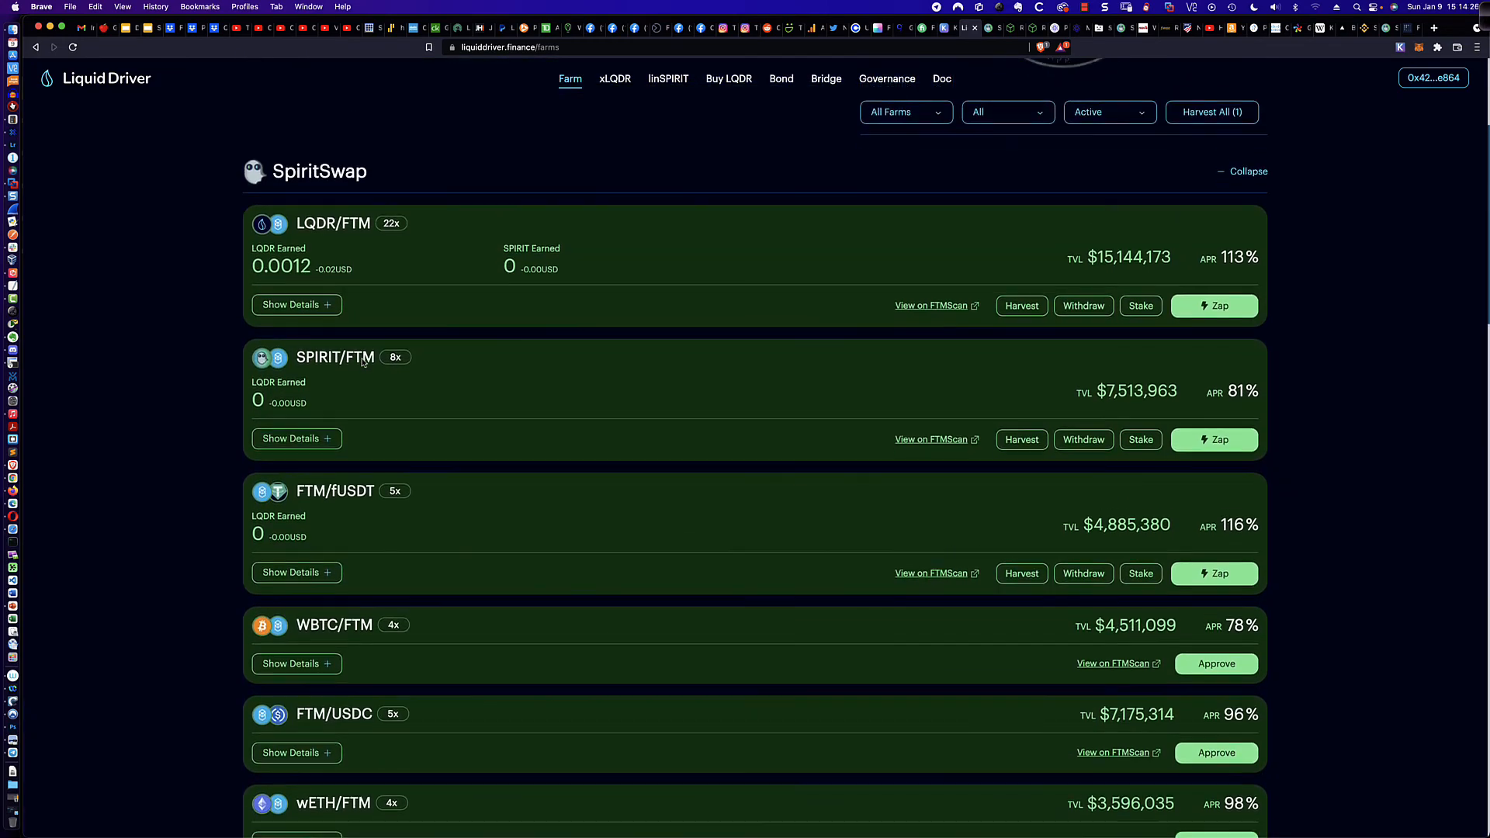
- Revisit xLQDR to check the LINSPIRIT APR info, then return to the farms page
click(615, 78)
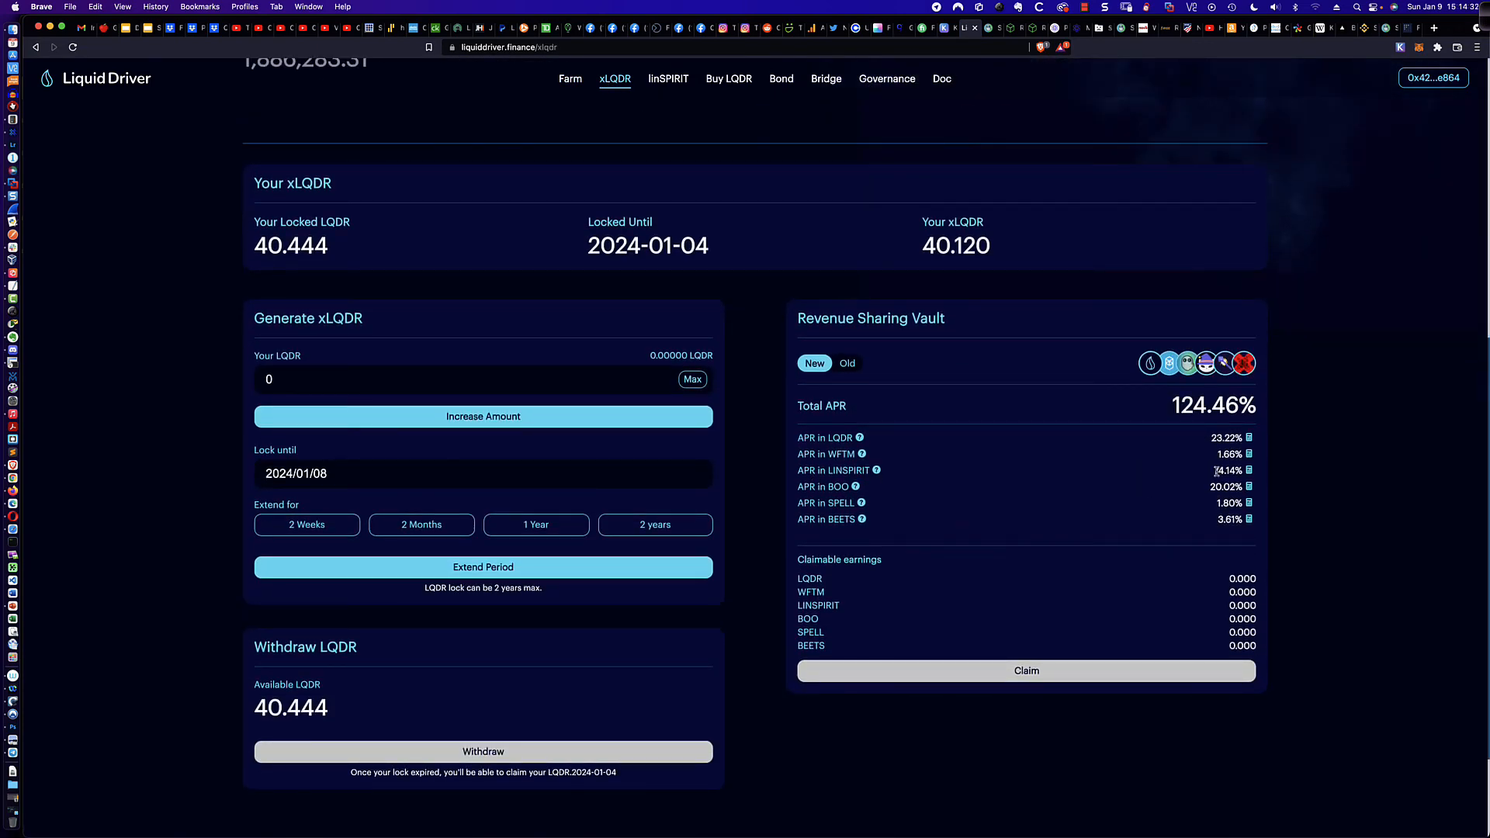
mouse_move(824, 471)
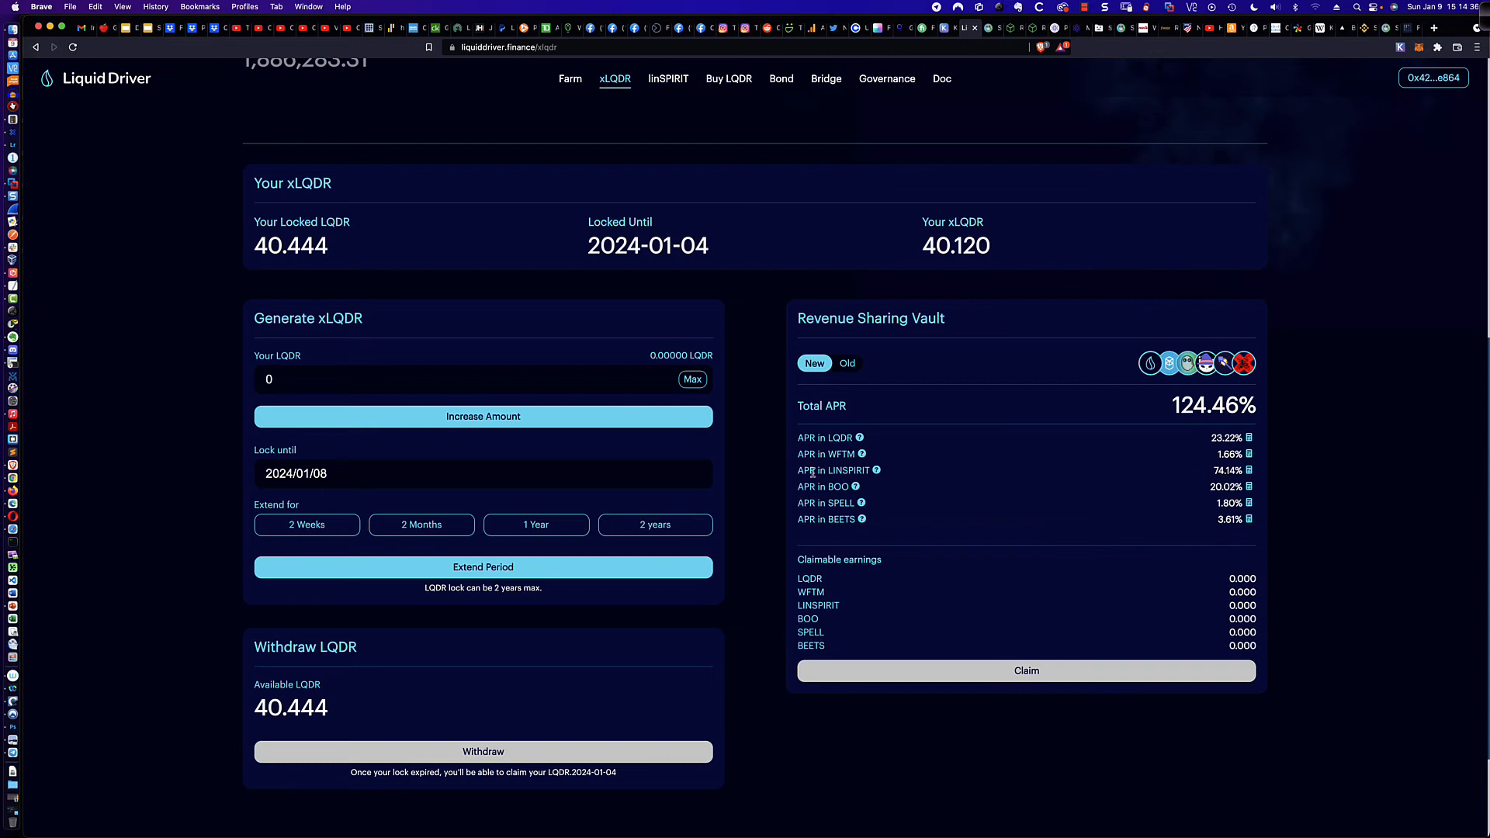
mouse_move(876, 473)
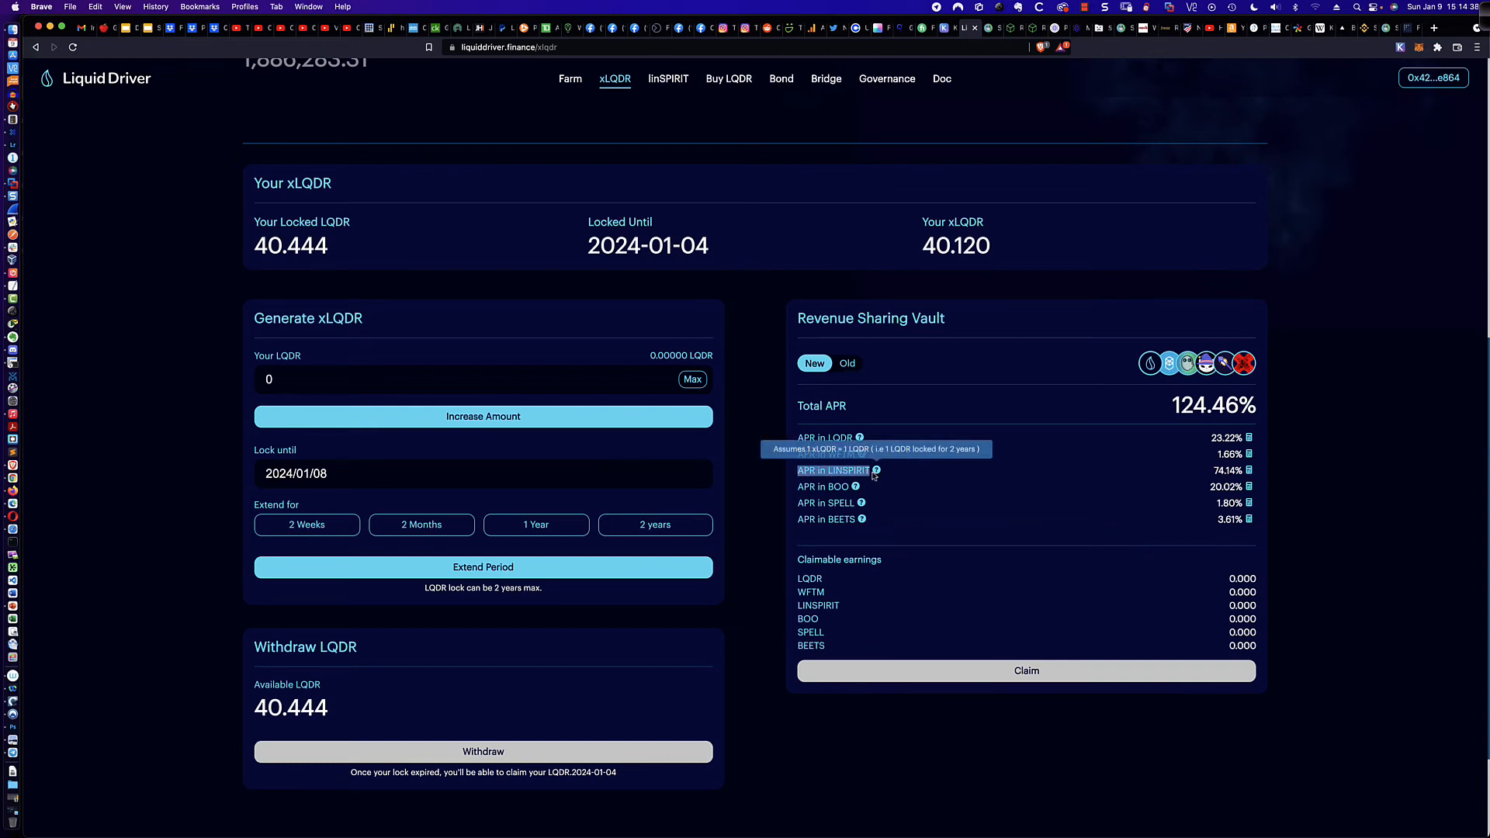
scroll(up, 3)
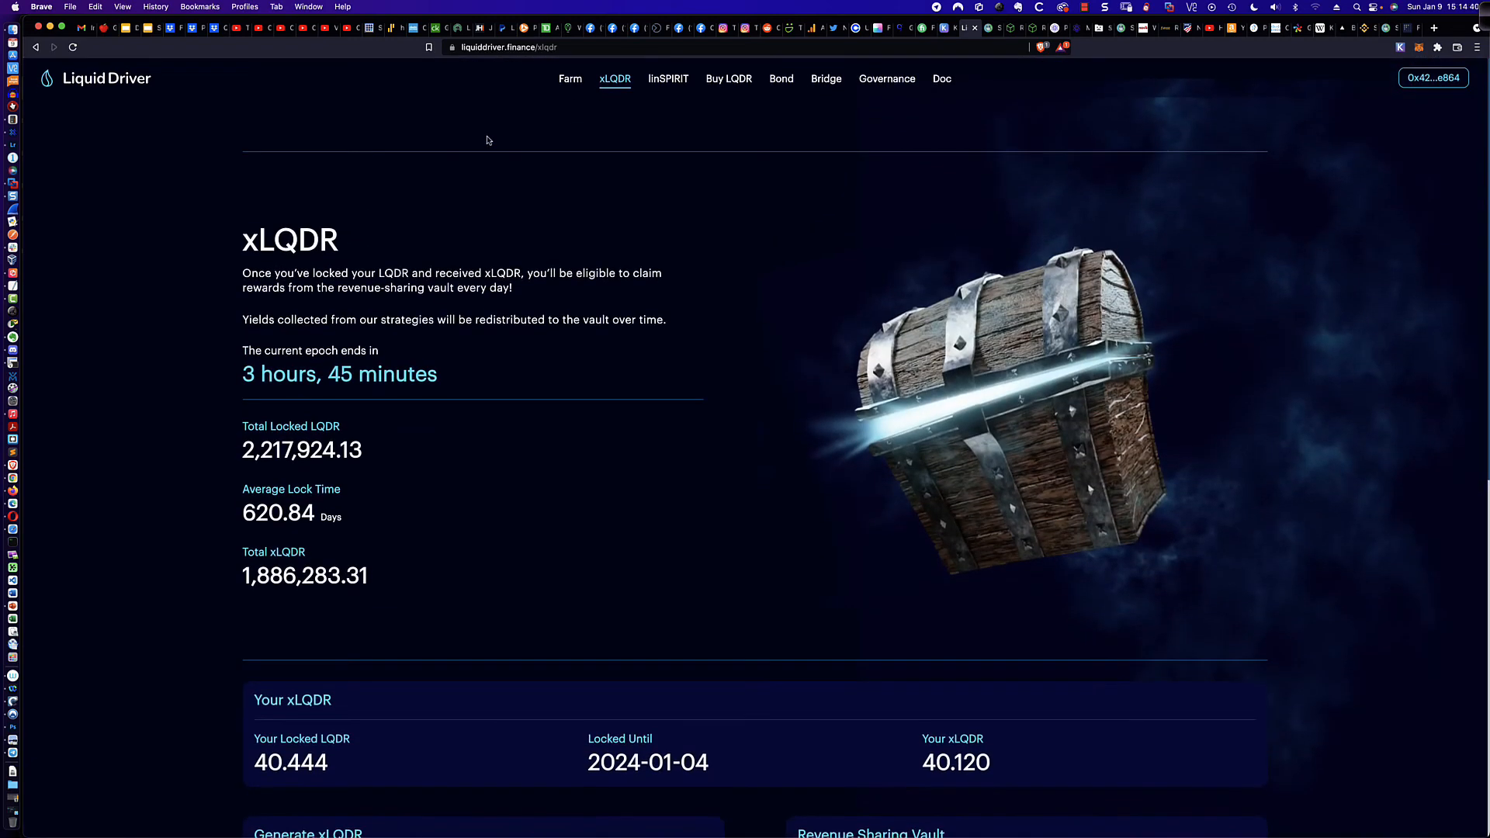
click(569, 79)
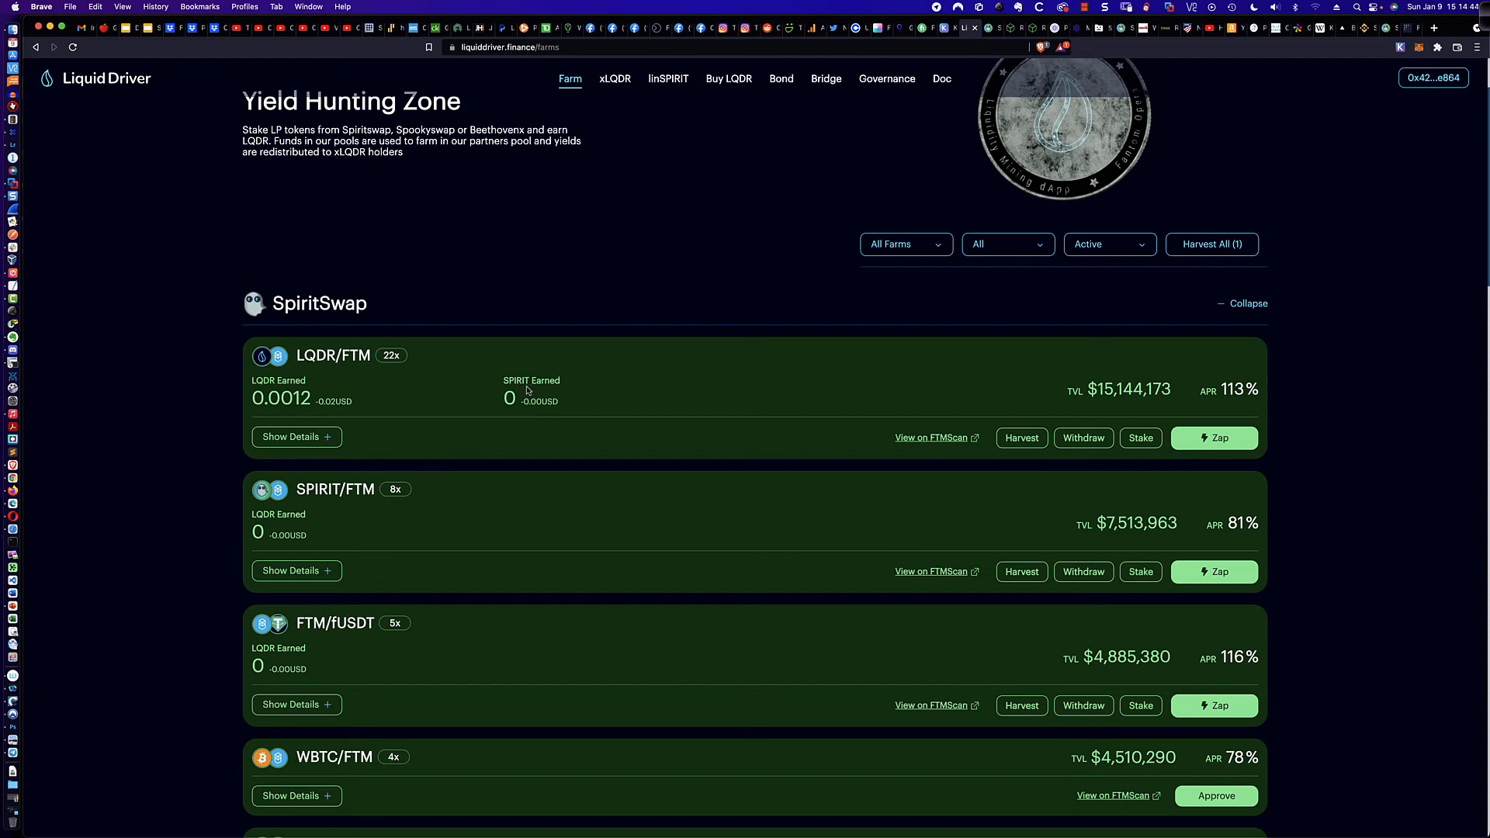
mouse_move(523, 398)
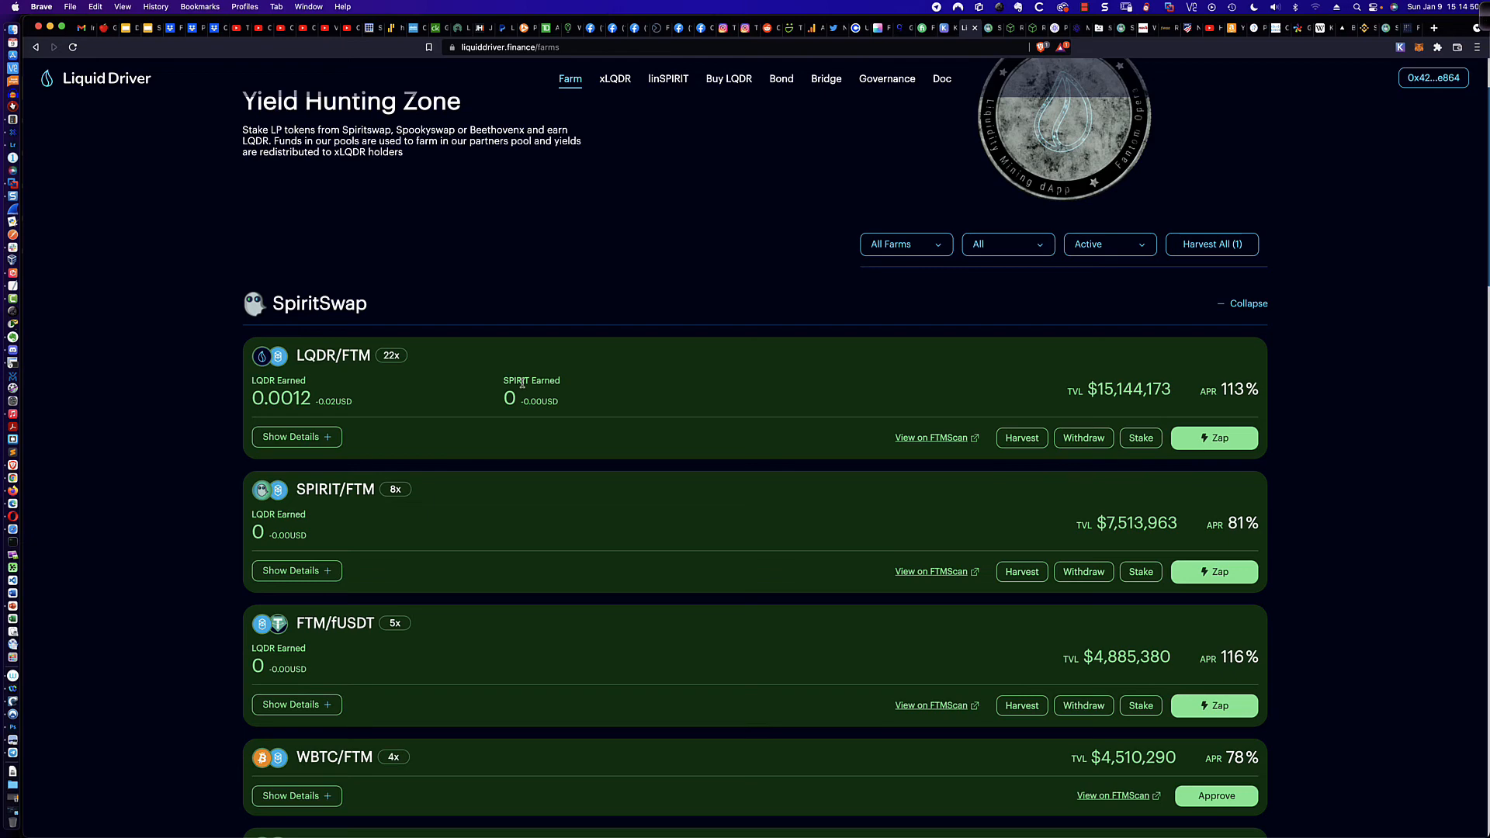
- Scroll to Beethoven-X and expand SPIRIT/LINSPIRIT details showing 19,208,440 staked at 80% APR
scroll(down, 3)
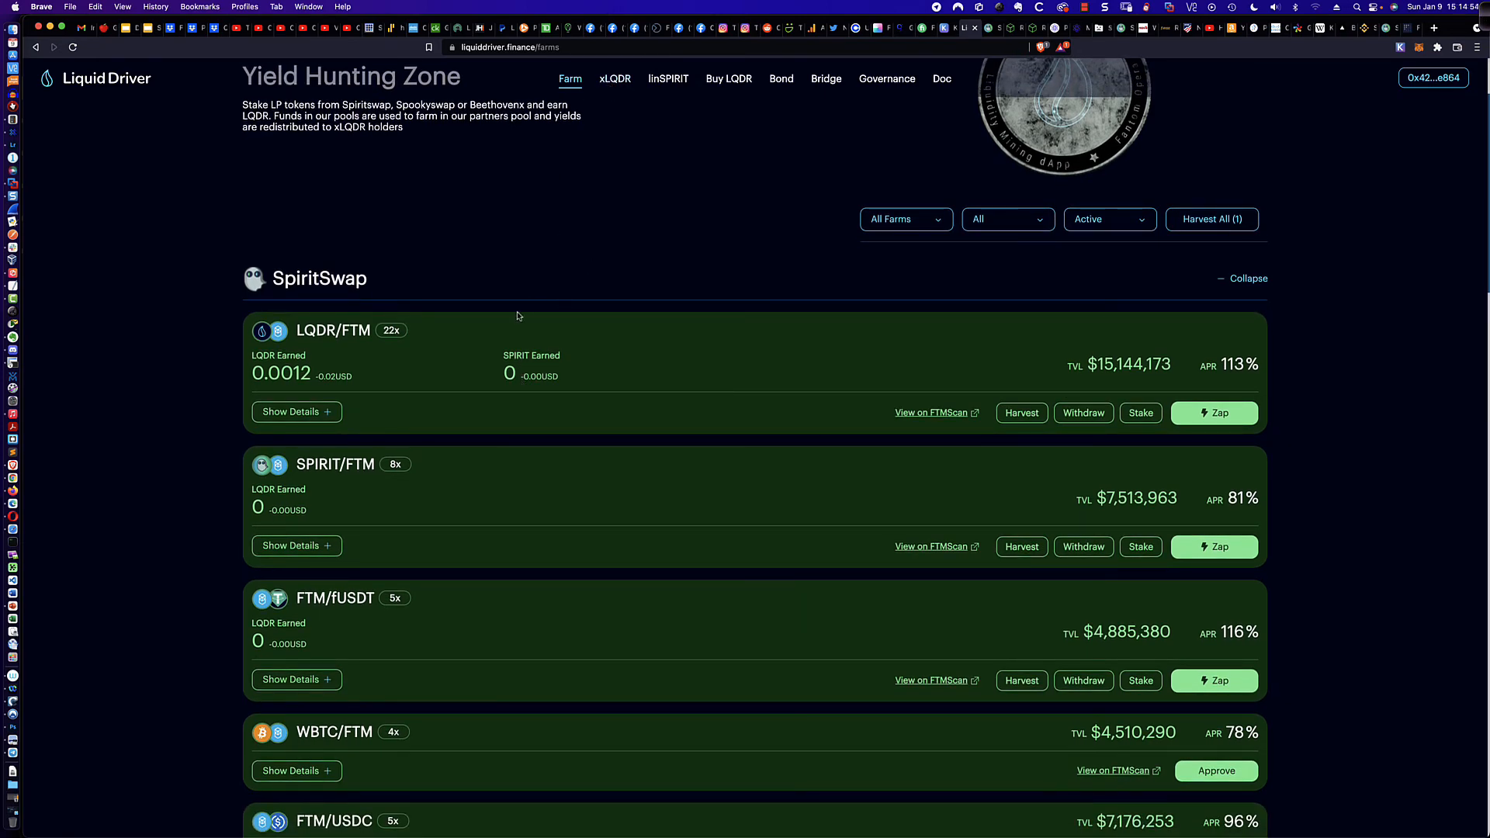
scroll(down, 3)
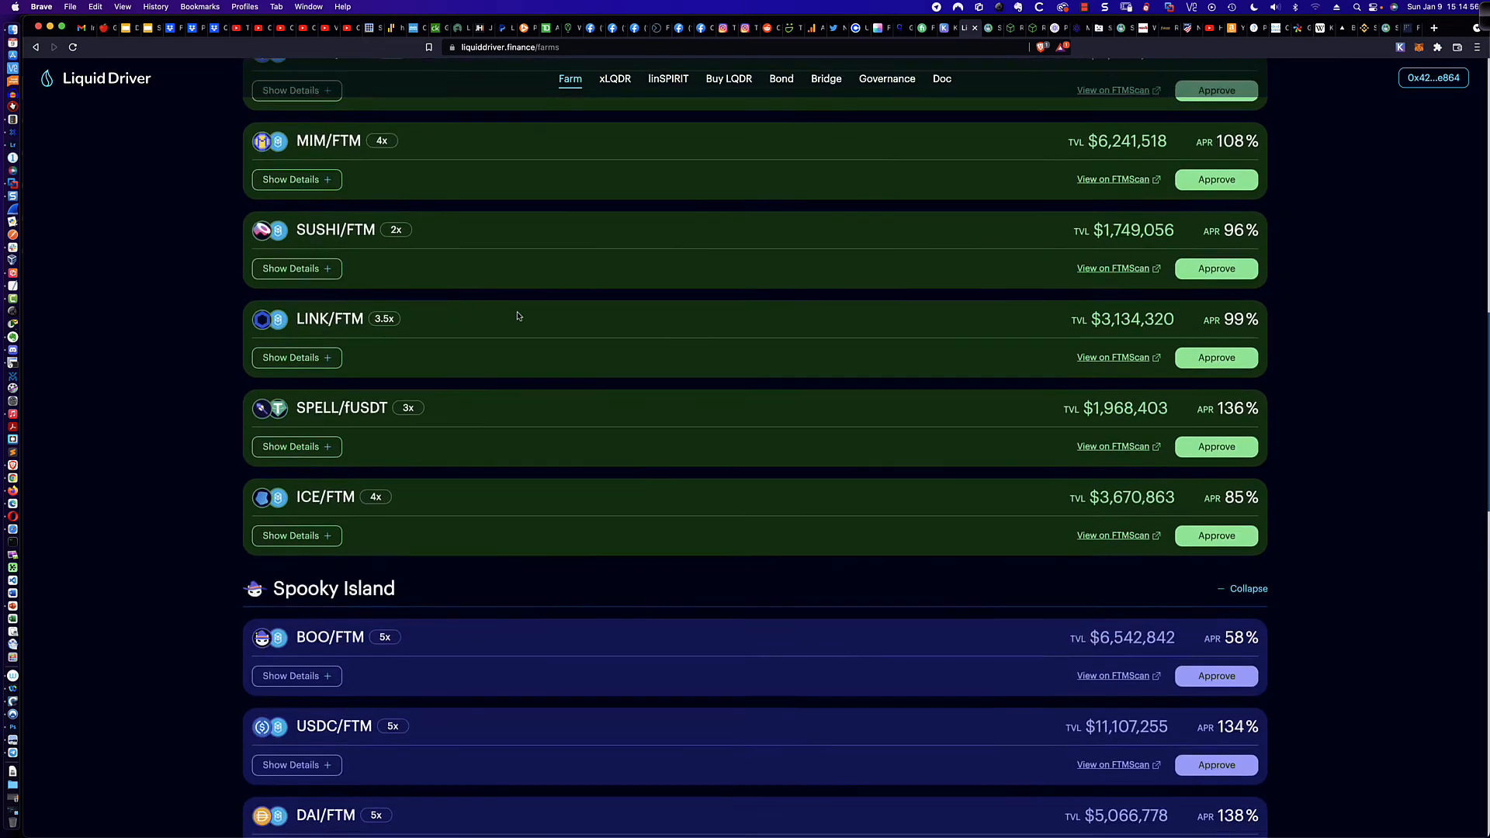
scroll(down, 3)
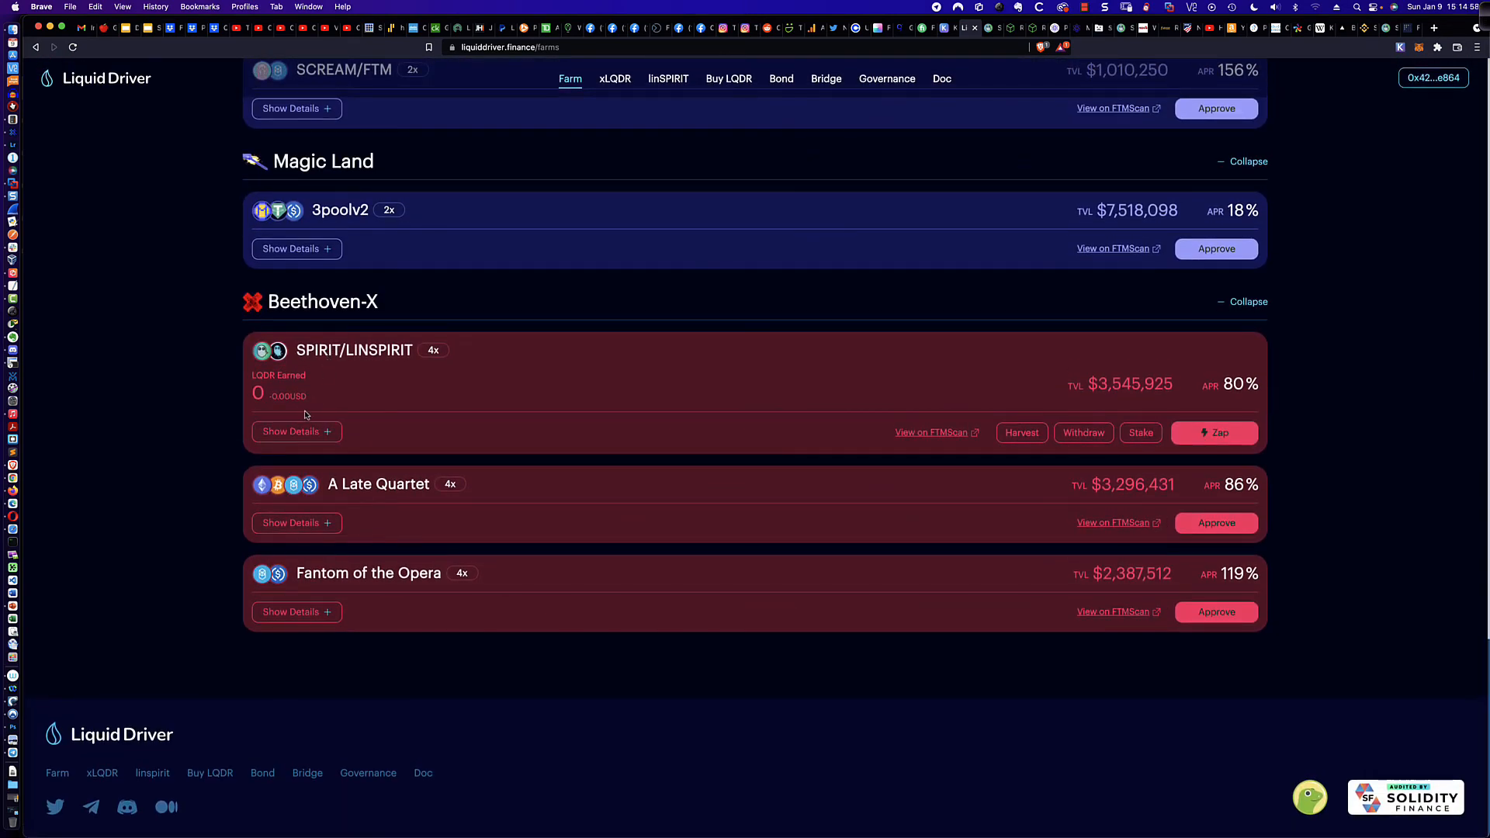
click(292, 431)
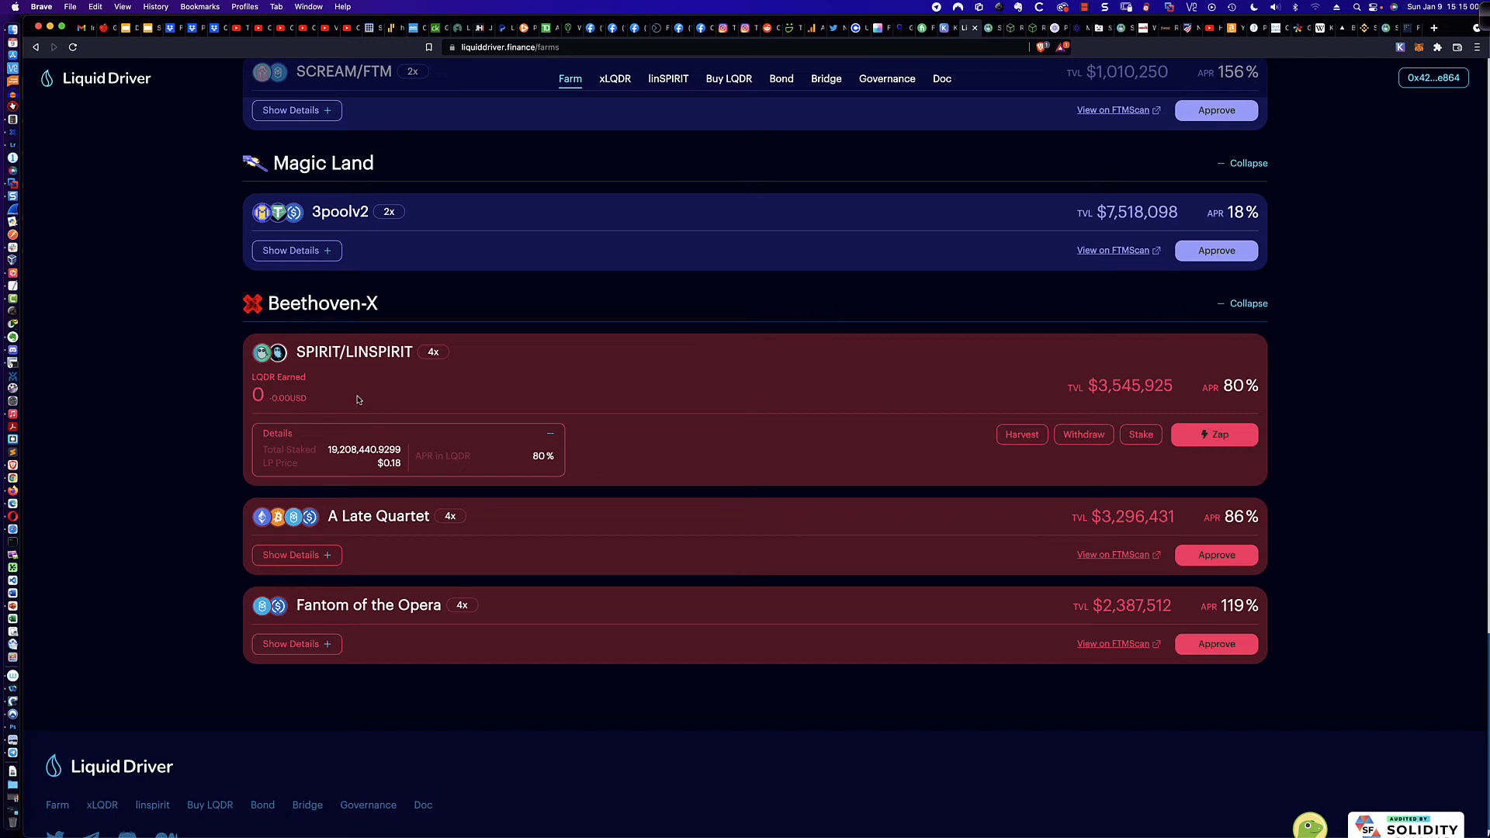
mouse_move(1238, 404)
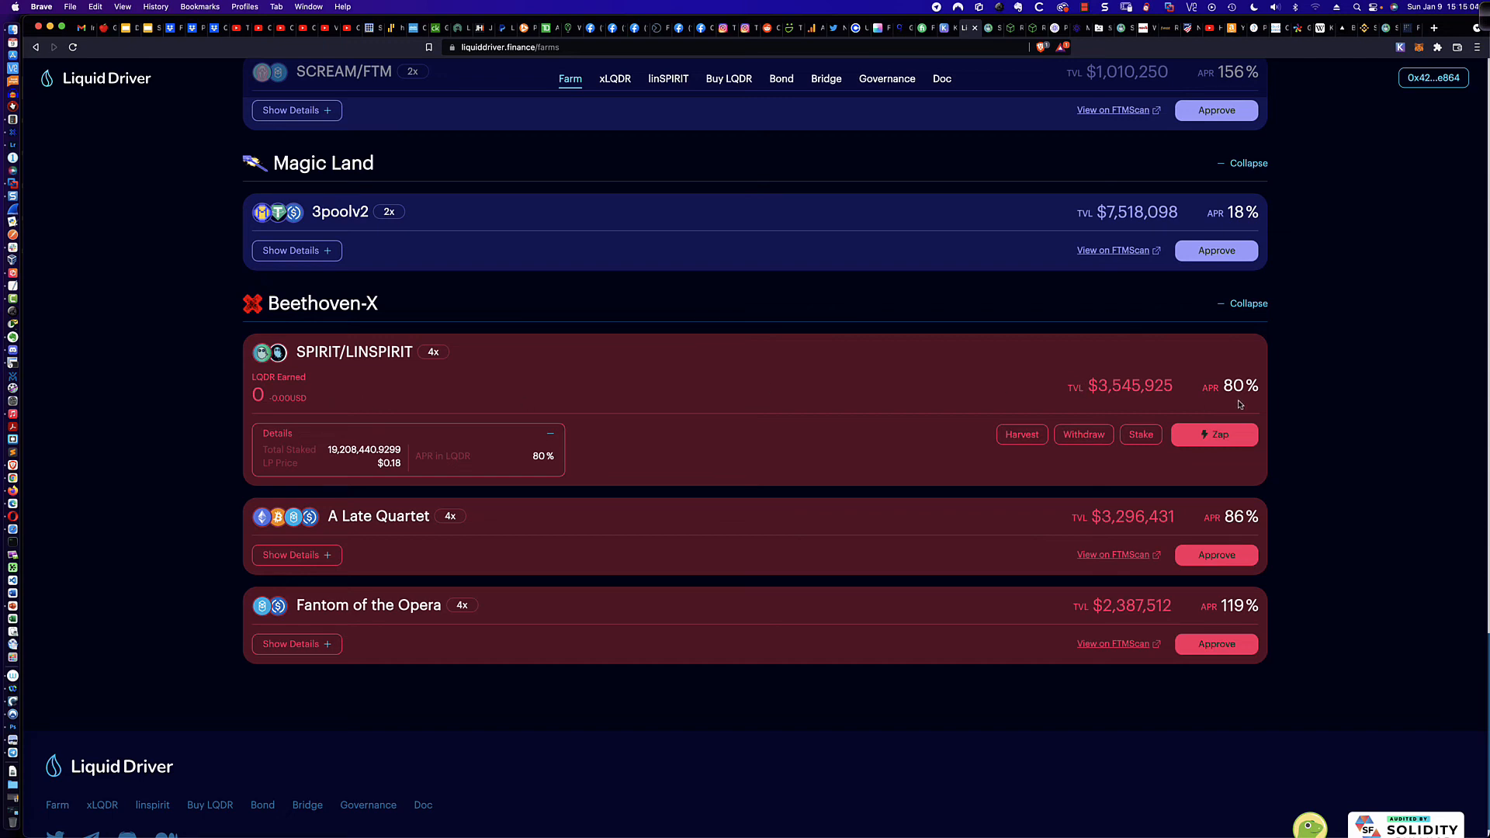
mouse_move(1233, 405)
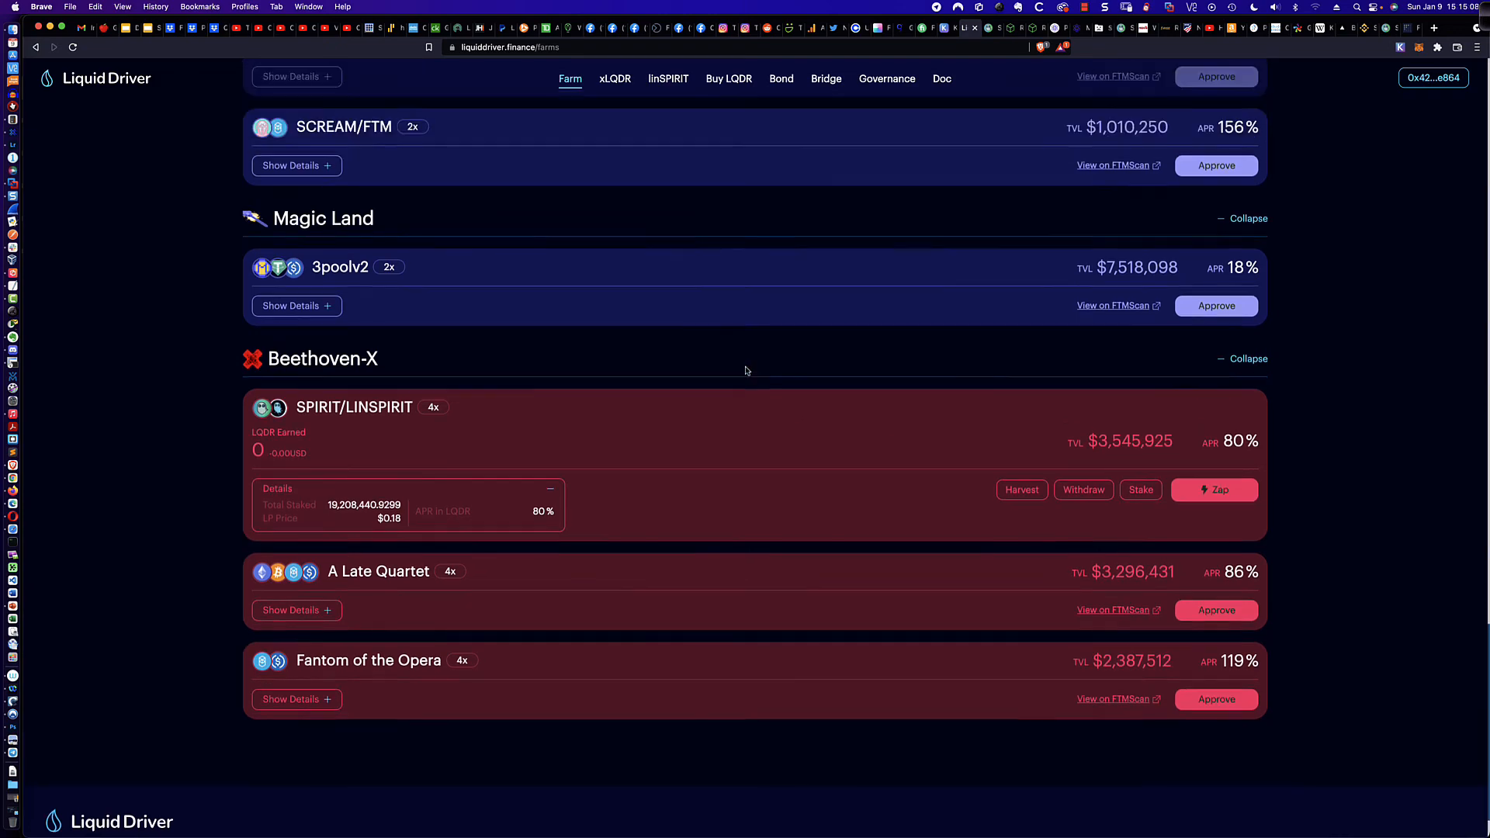
scroll(down, 3)
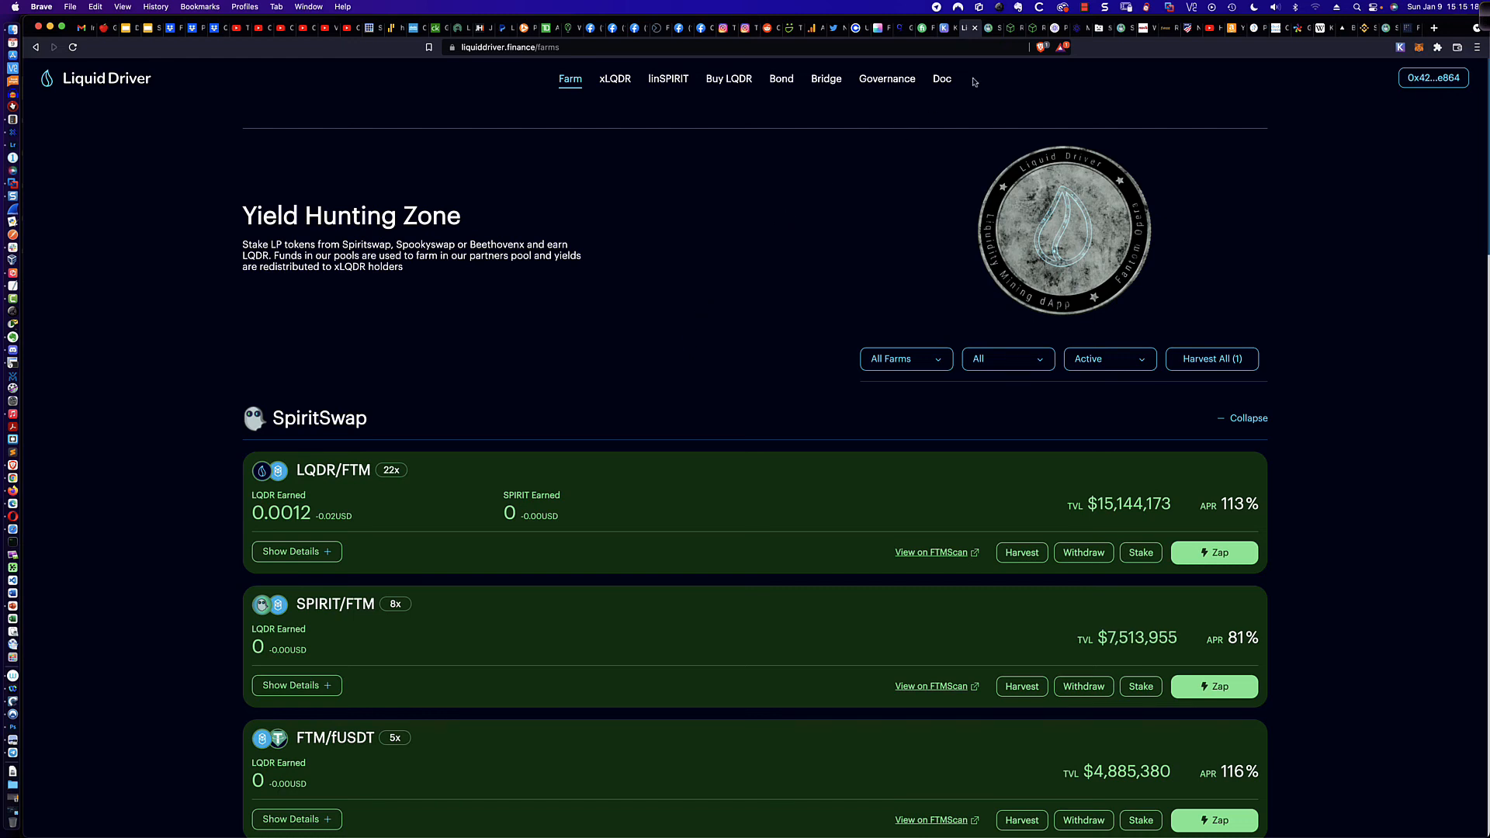
mouse_move(1010, 29)
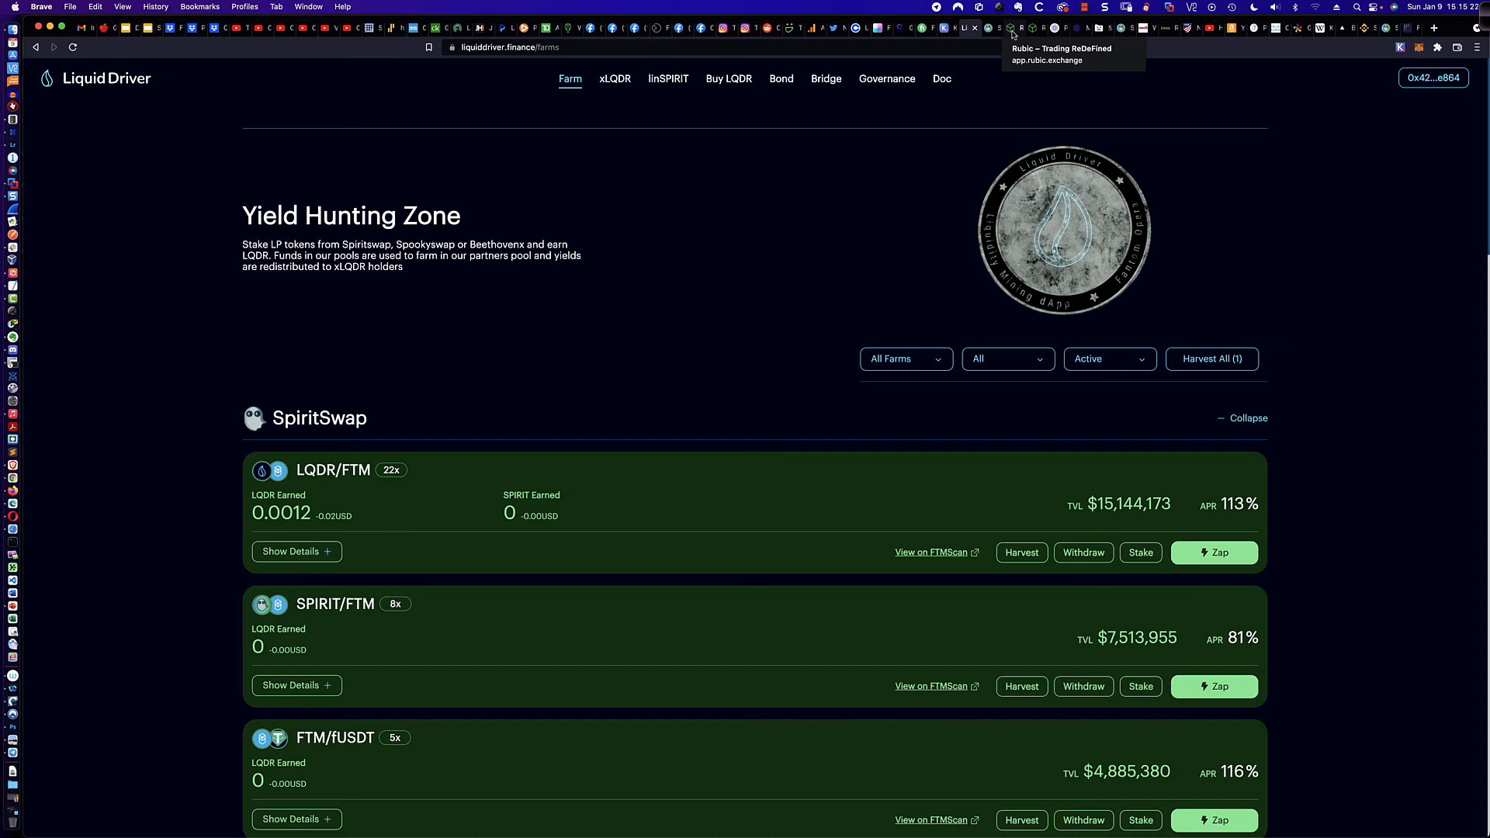
click(1012, 29)
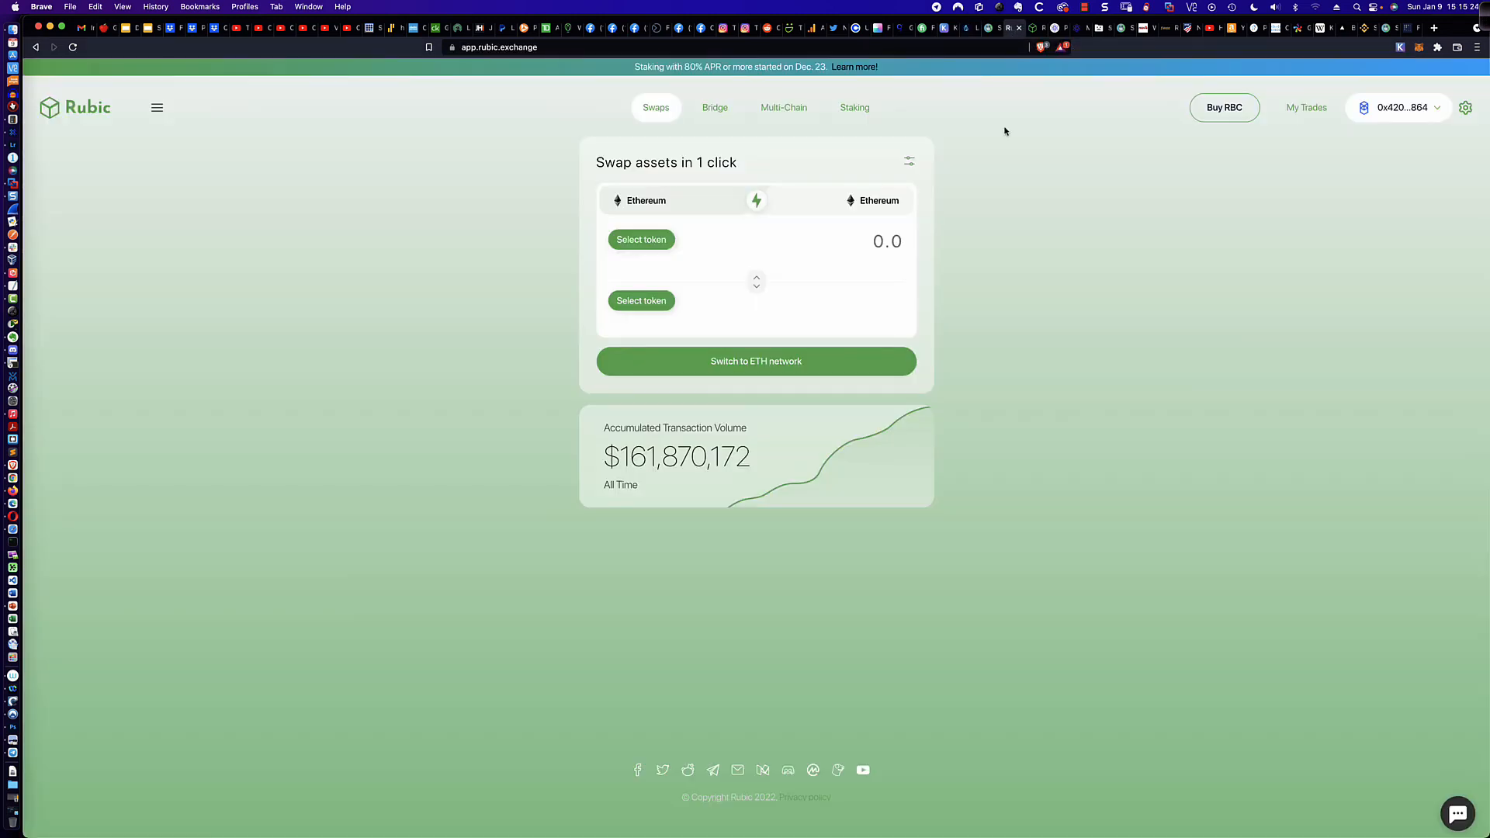
mouse_move(1274, 151)
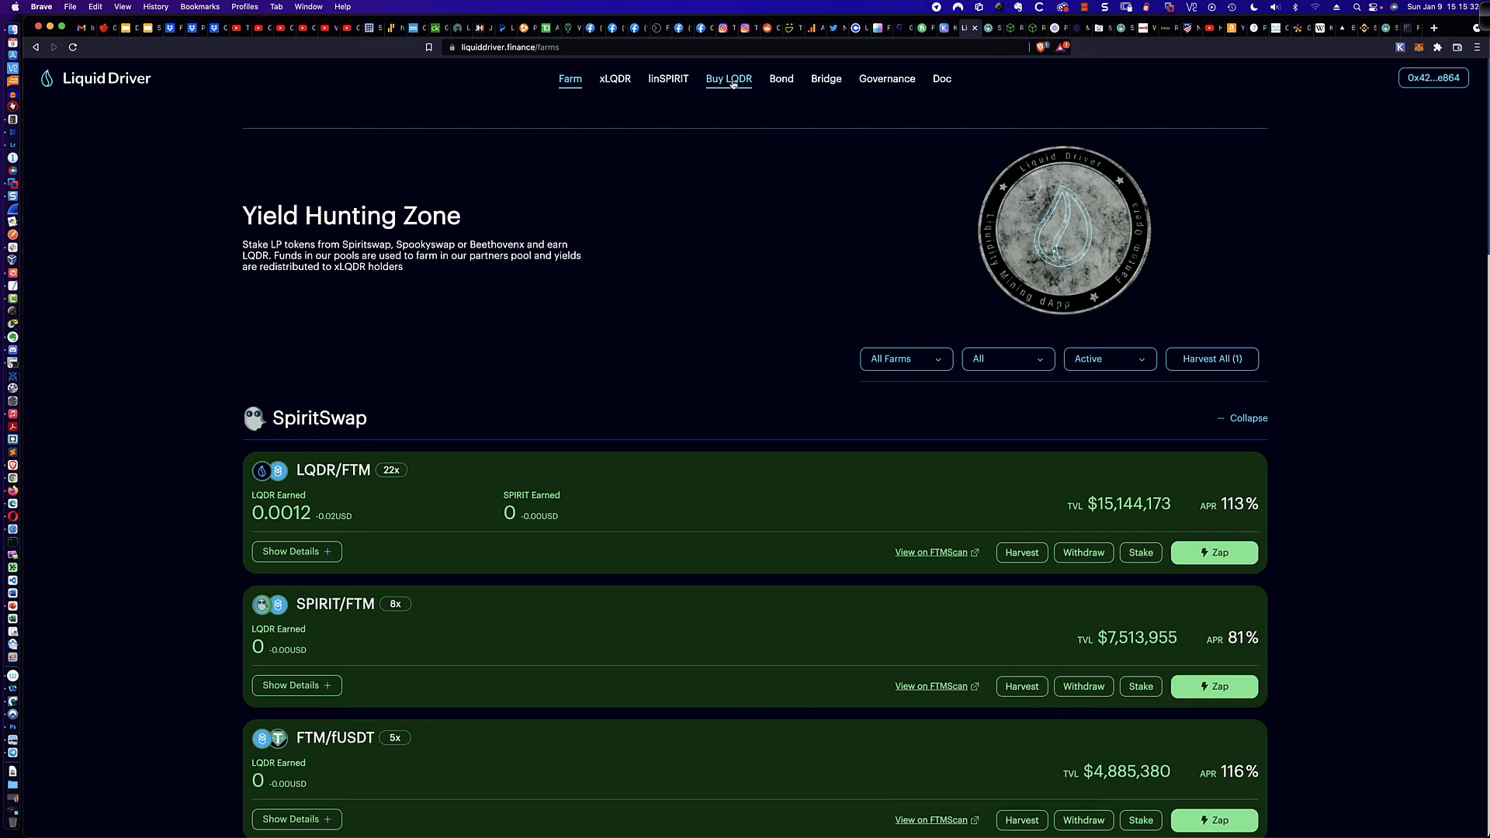
- On the Buy LQDR page, connect the wallet account to the Rubic swap widget
click(729, 78)
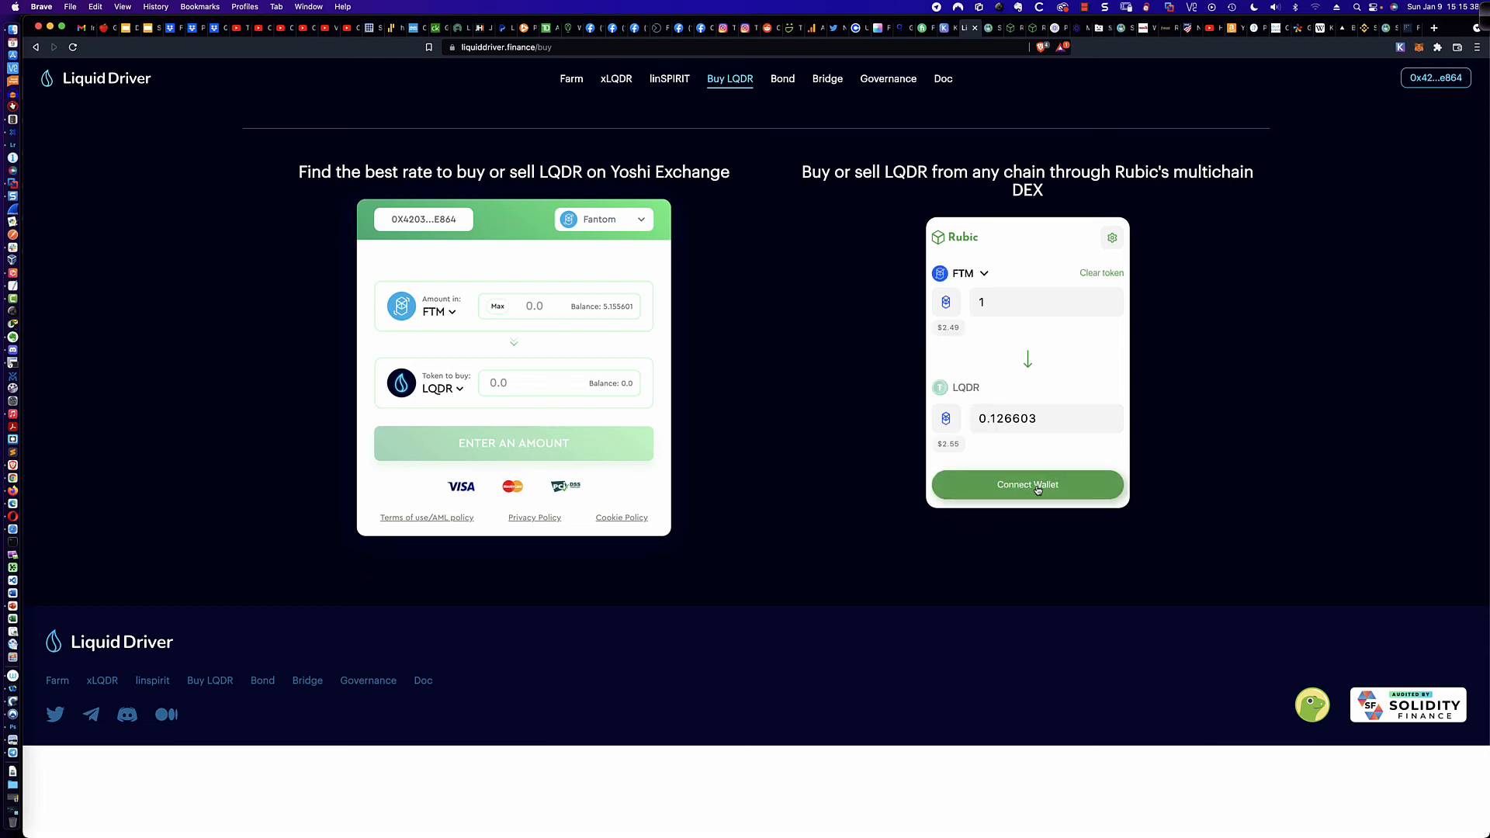
click(1028, 484)
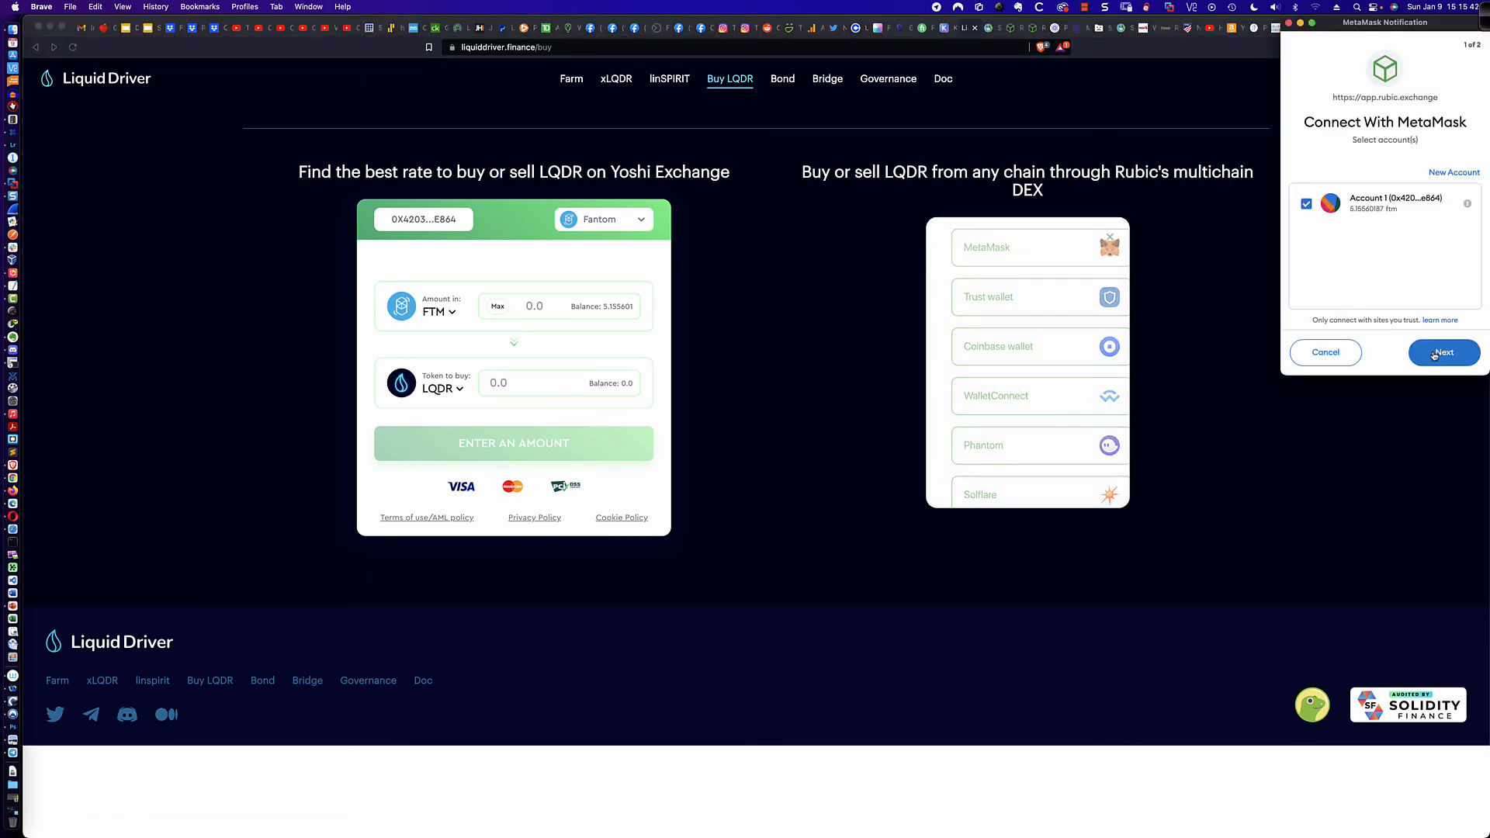
click(1443, 352)
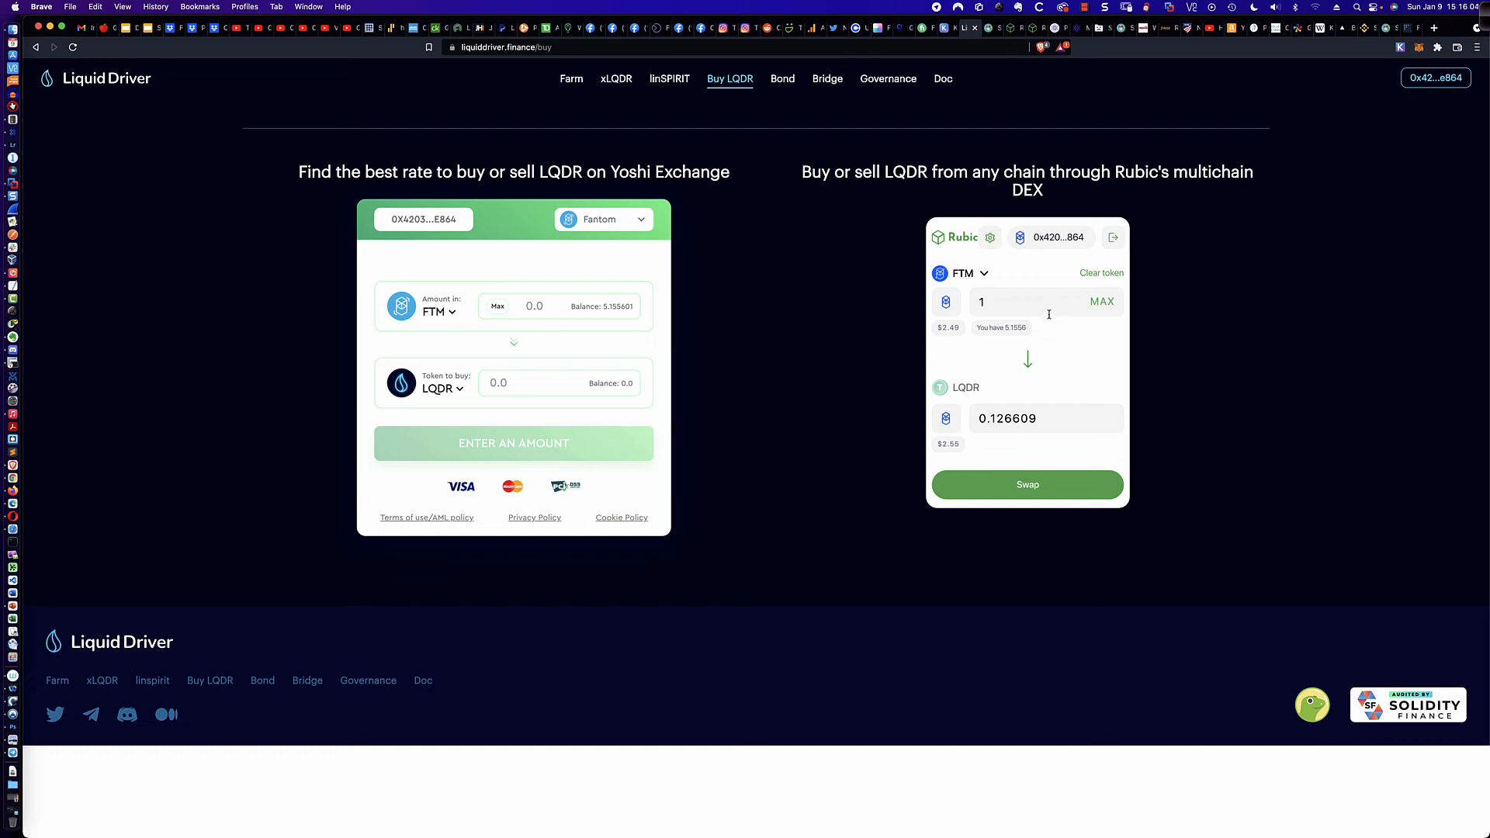
mouse_move(1145, 292)
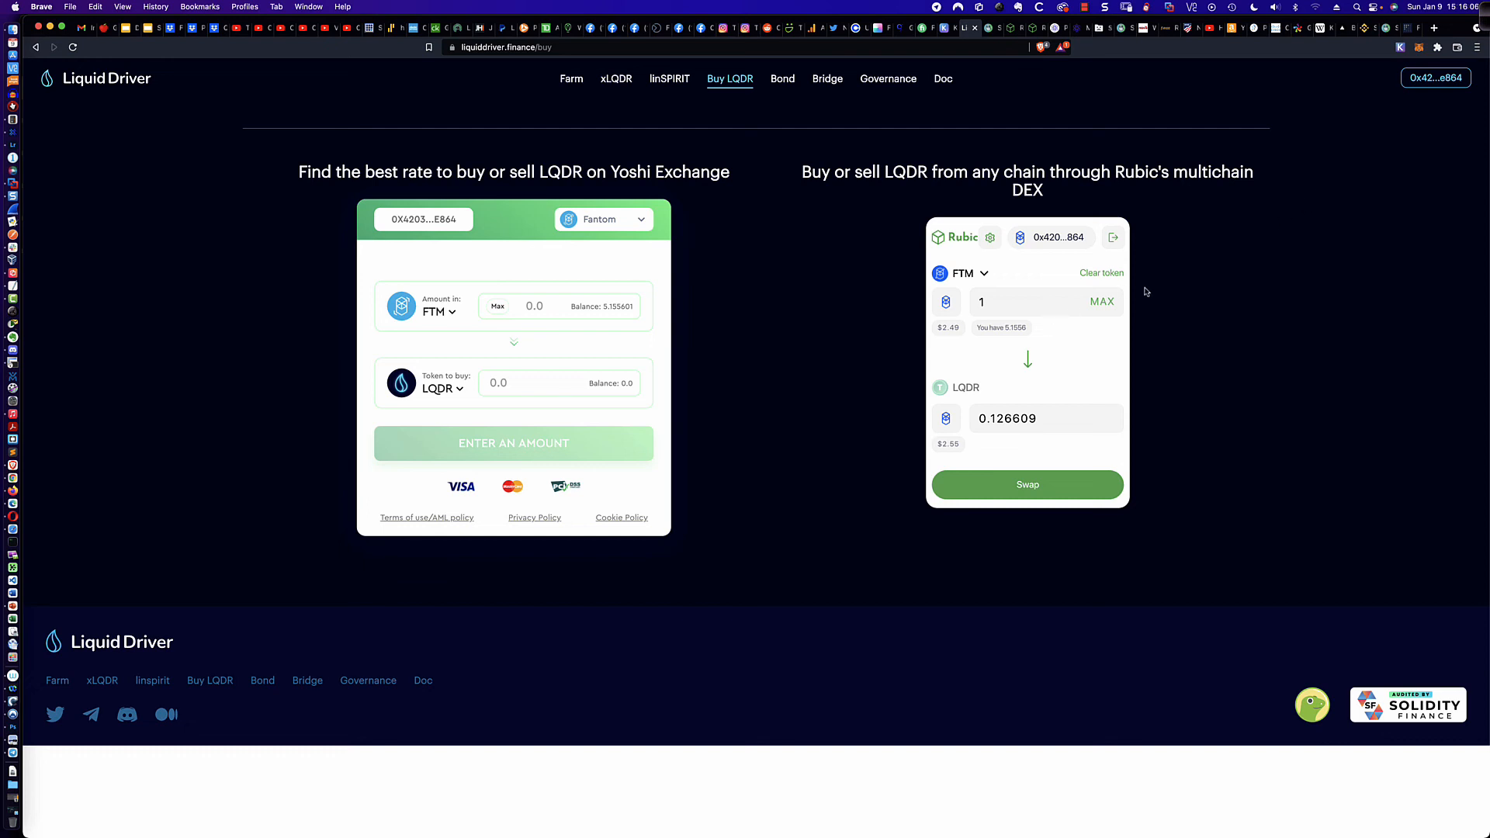
mouse_move(1070, 370)
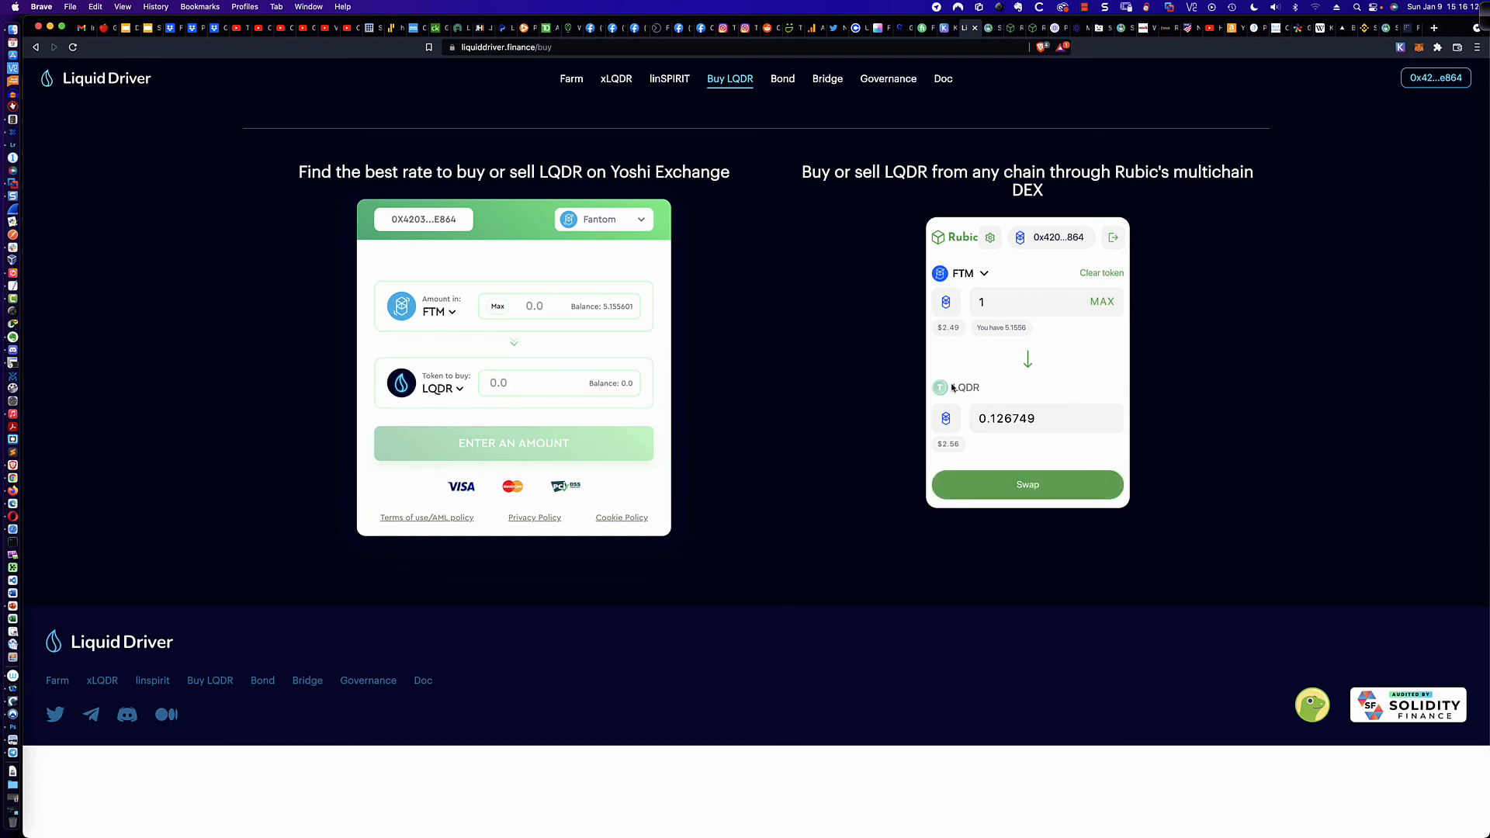
mouse_move(977, 382)
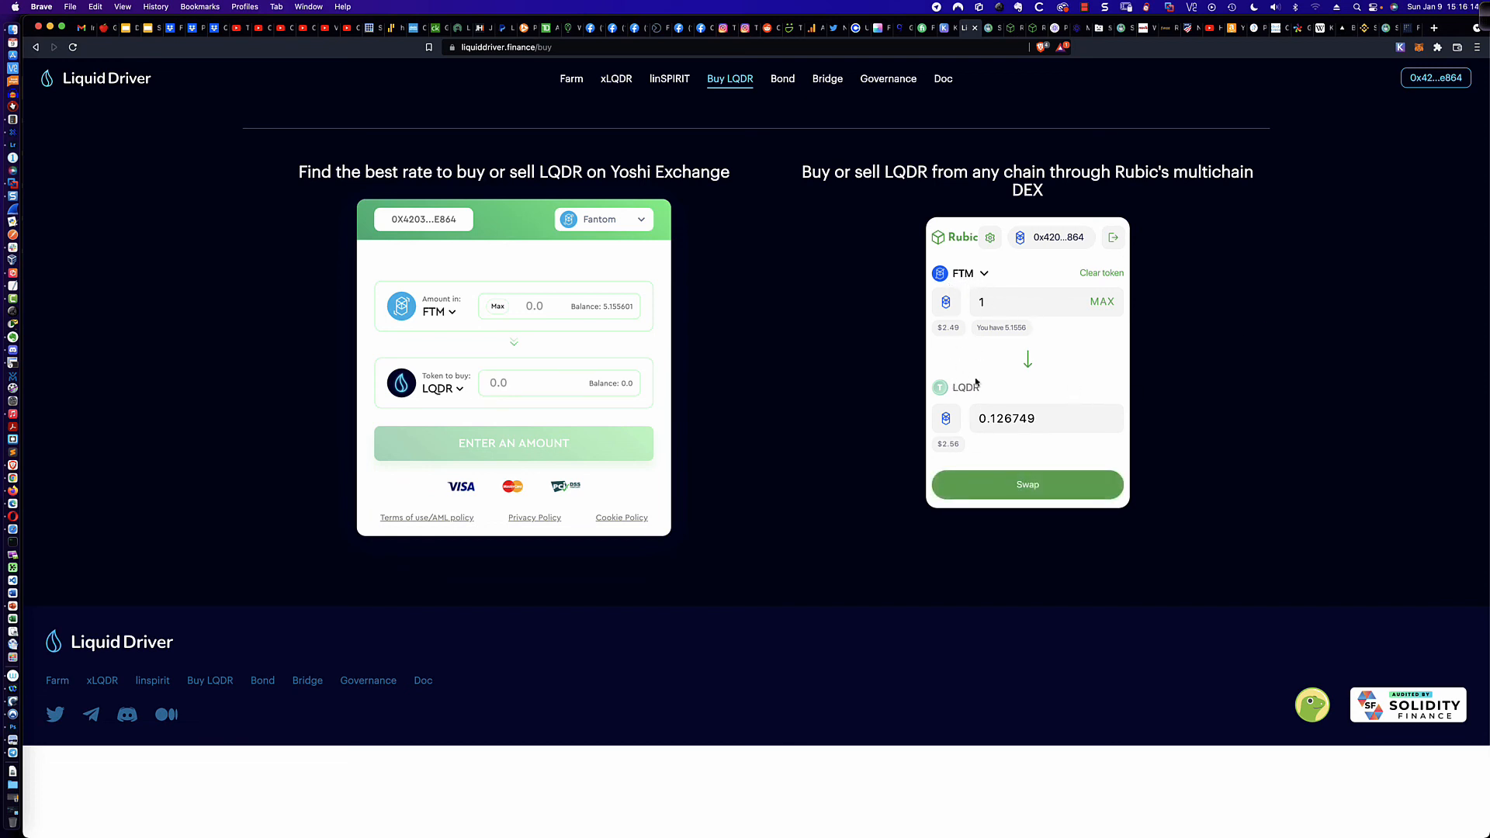
mouse_move(975, 372)
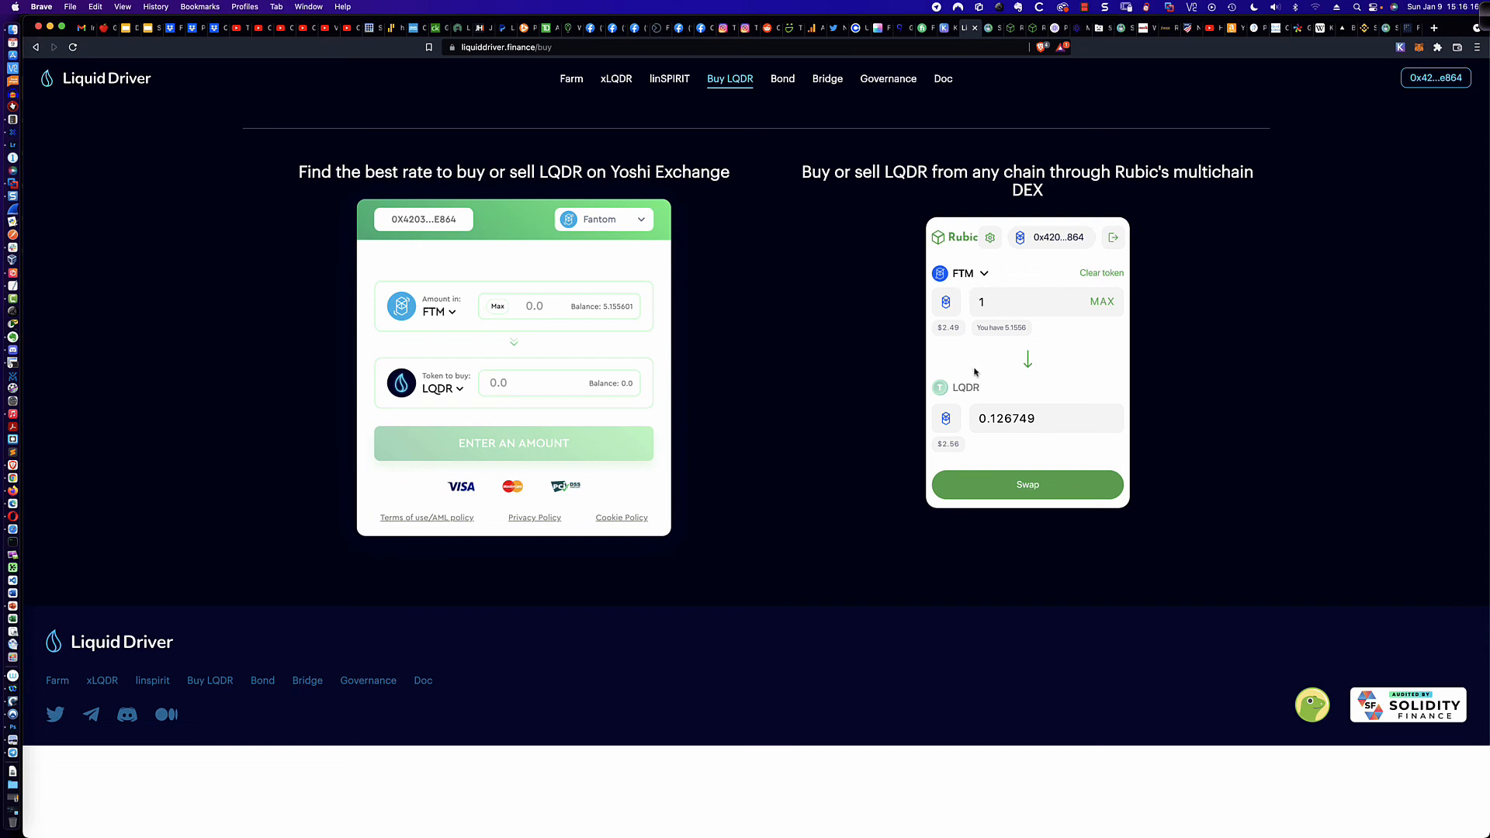
mouse_move(1034, 347)
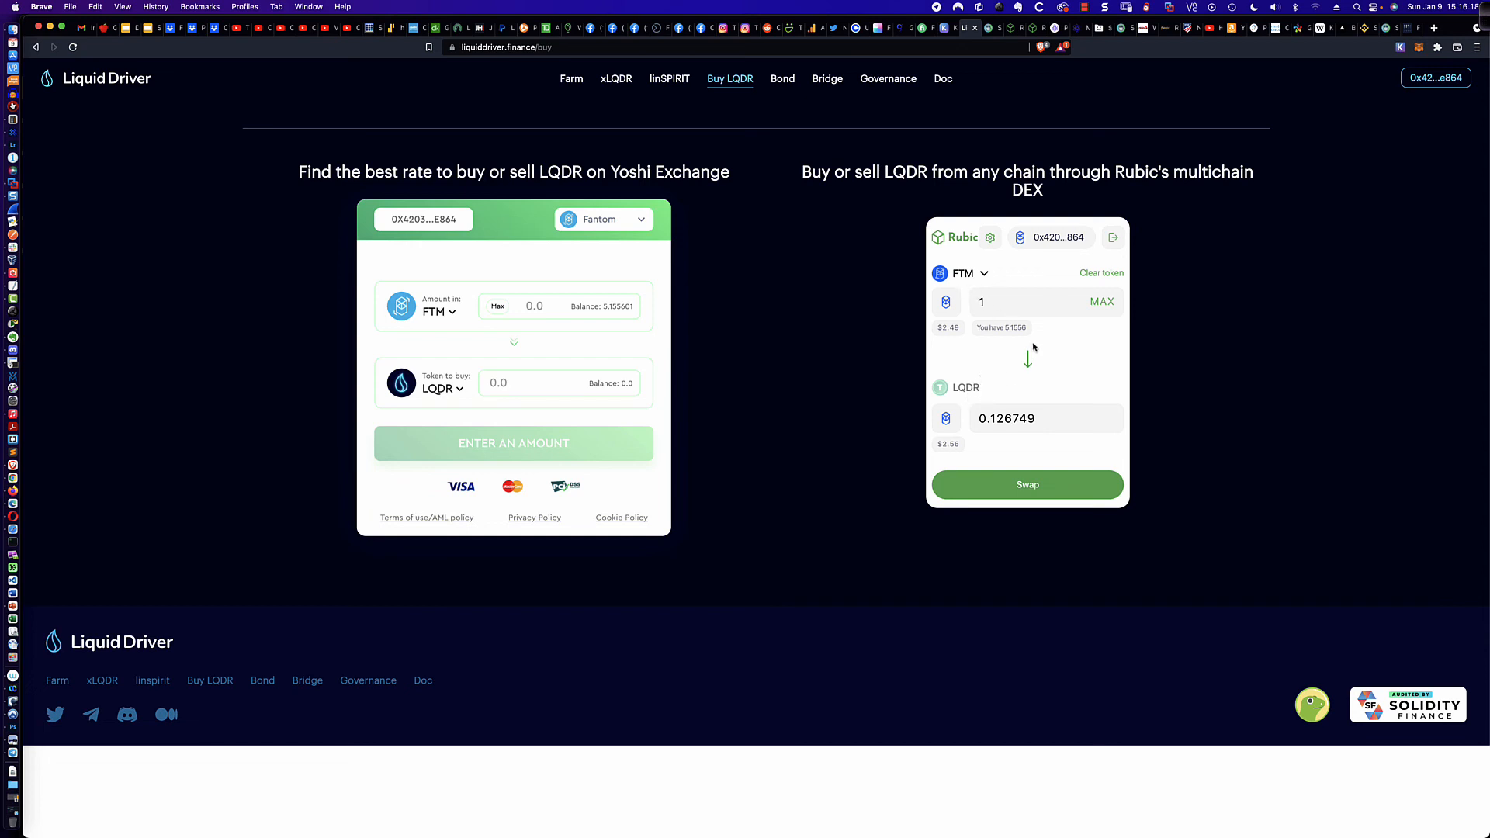
mouse_move(1056, 343)
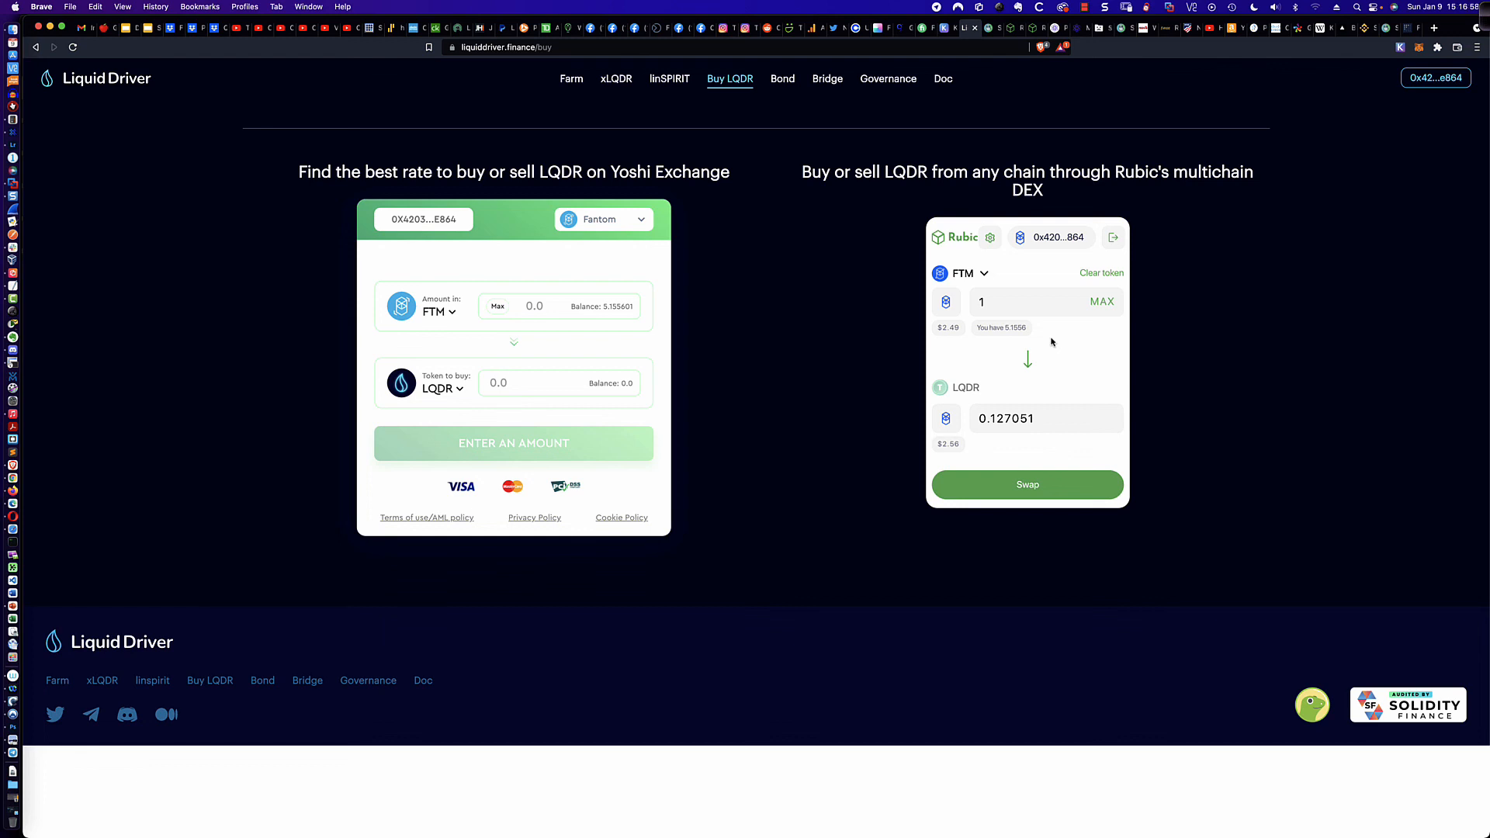
mouse_move(973, 285)
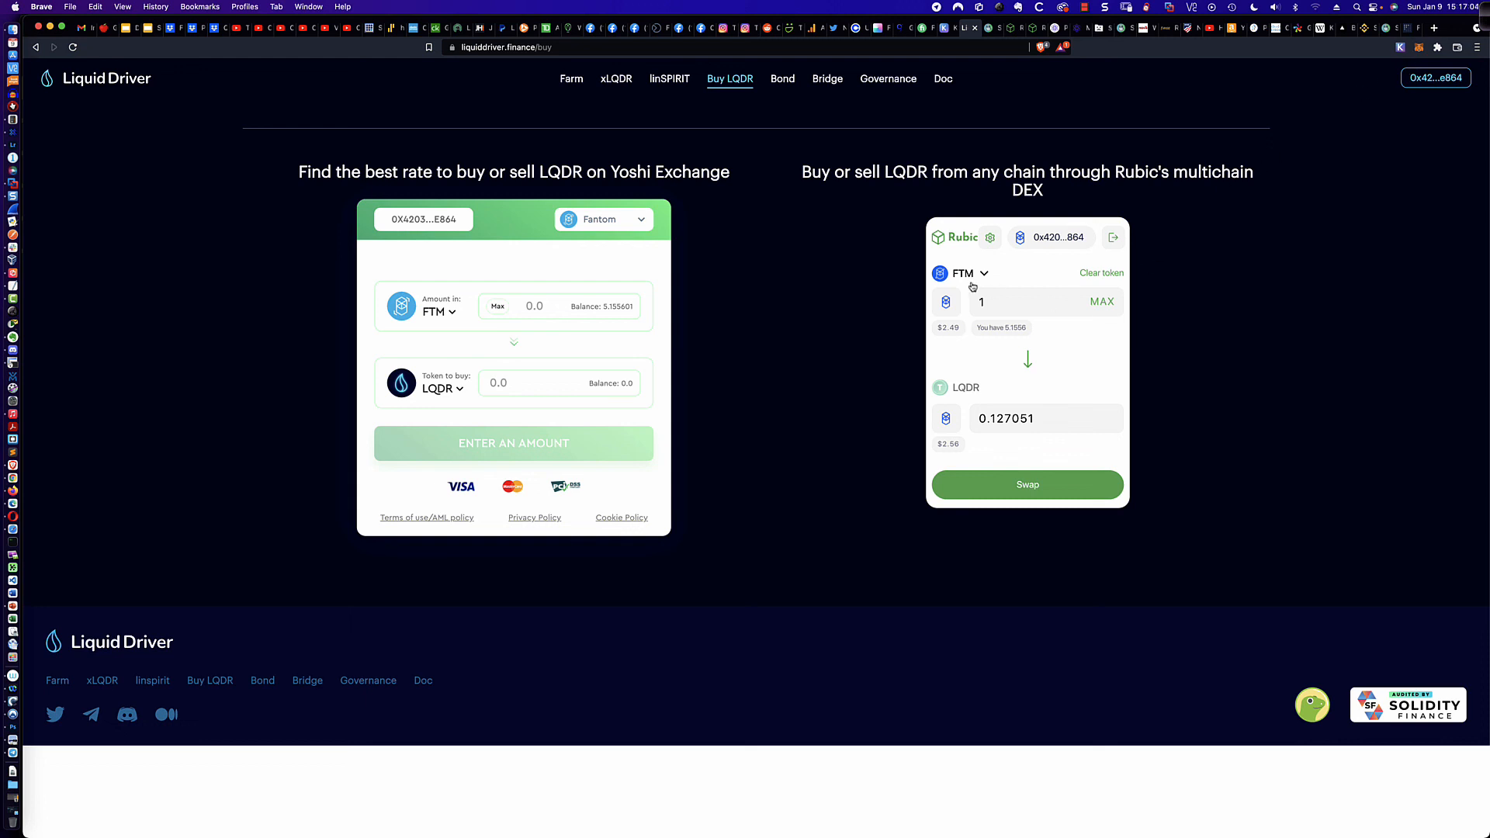
mouse_move(976, 403)
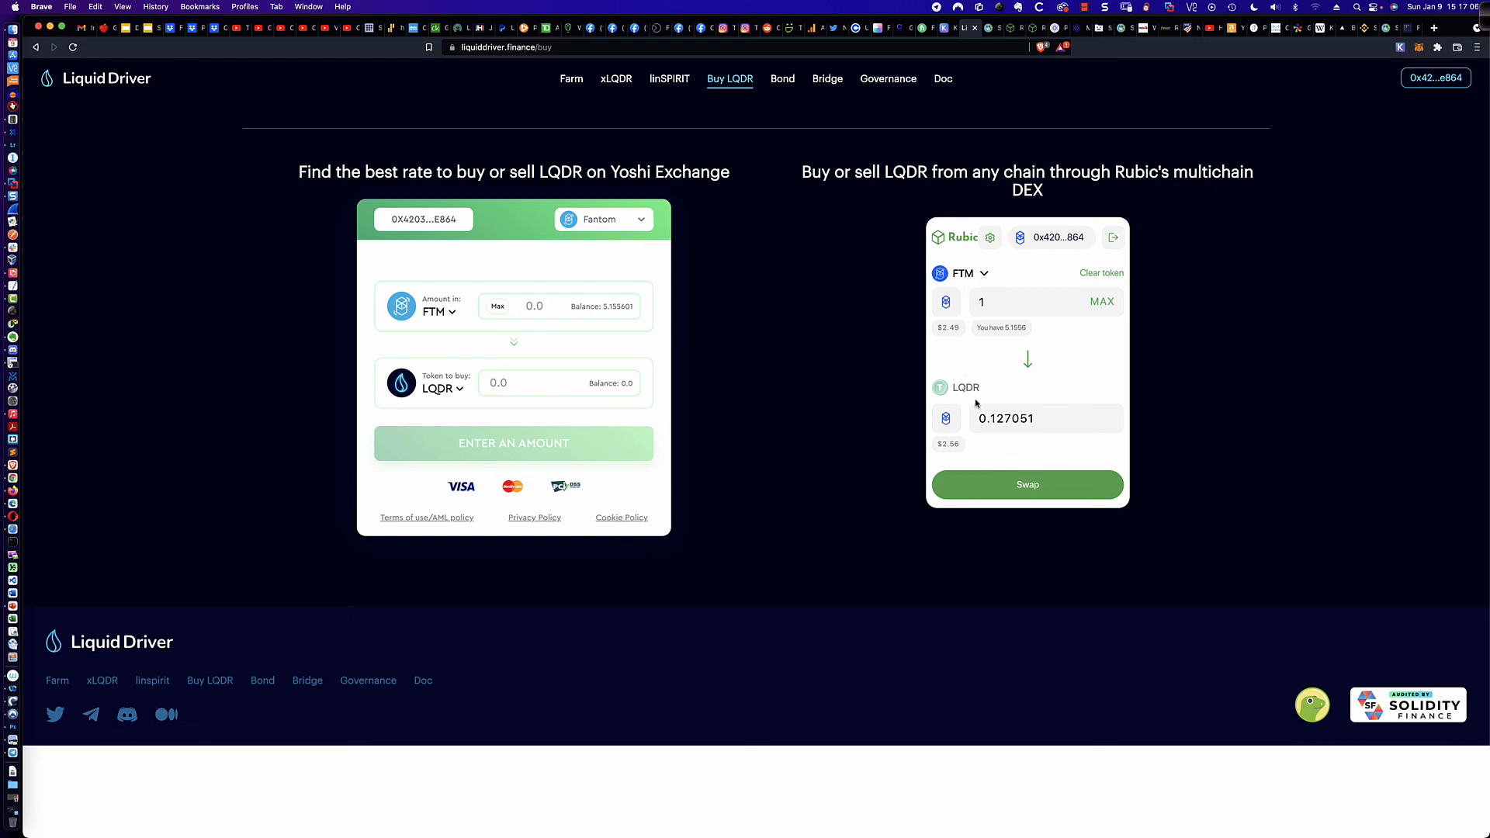
mouse_move(973, 359)
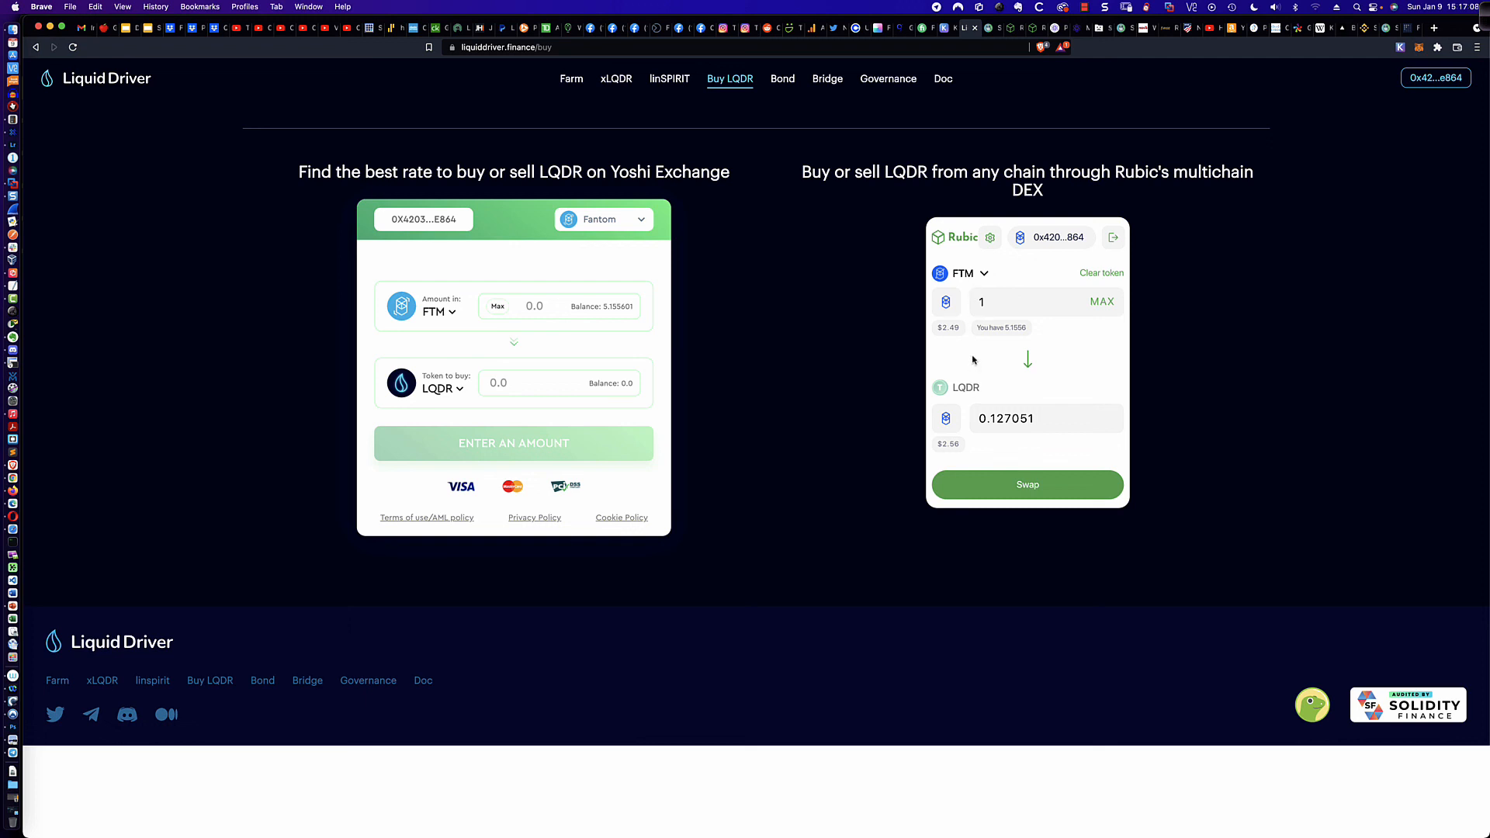
mouse_move(1206, 244)
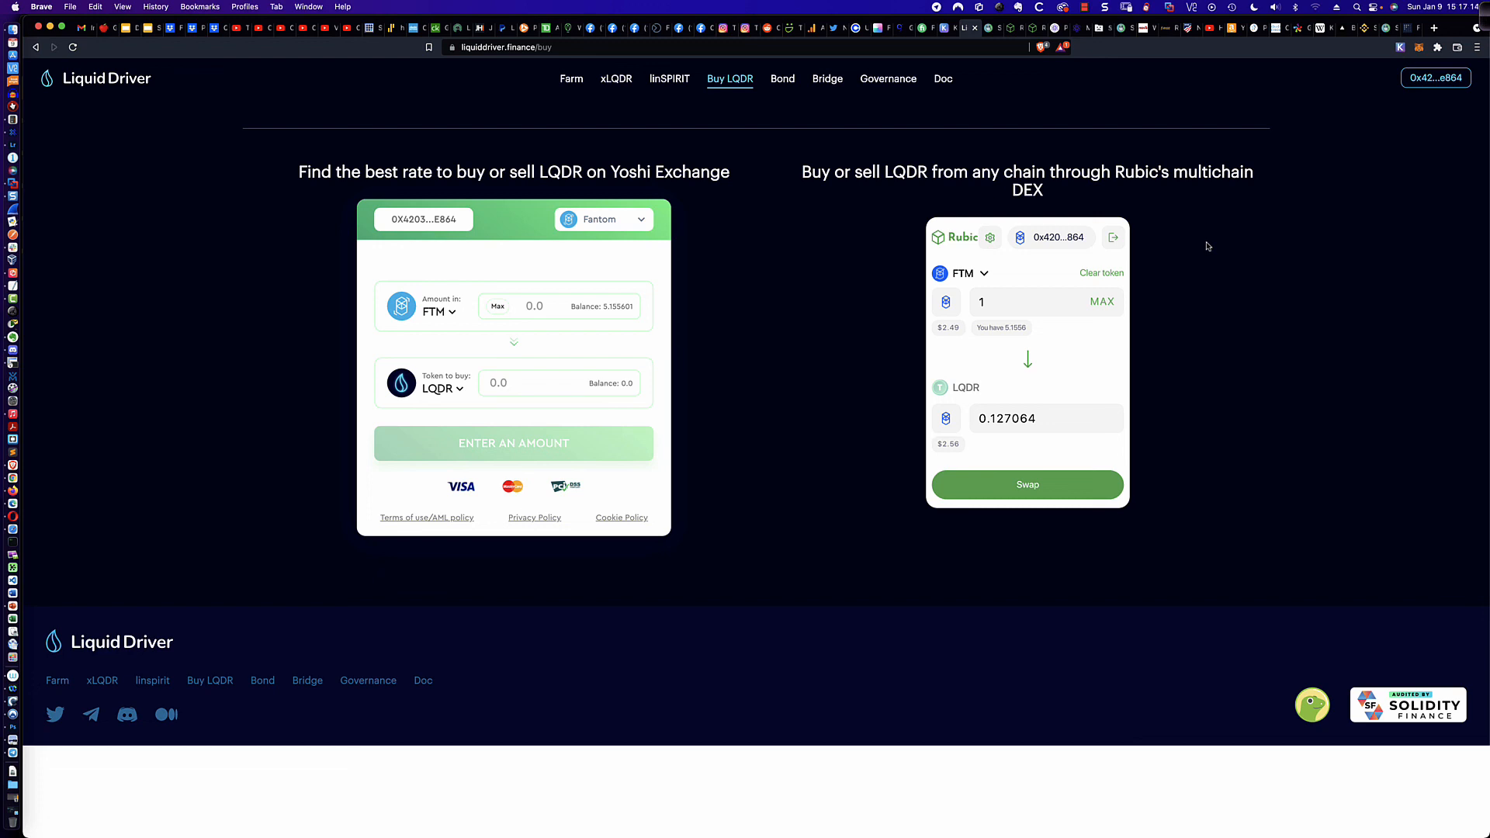
mouse_move(1225, 245)
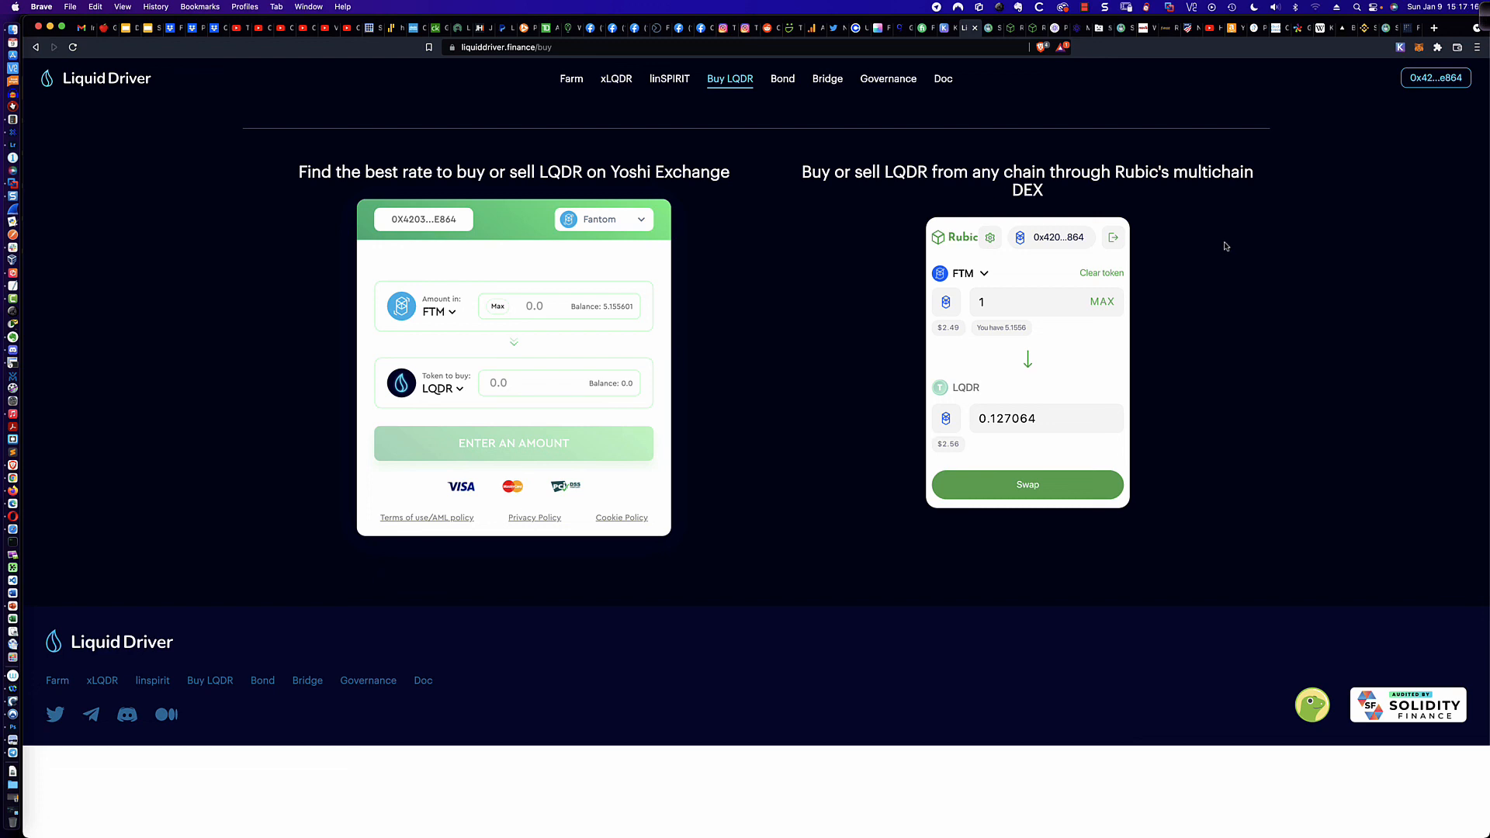
mouse_move(1232, 240)
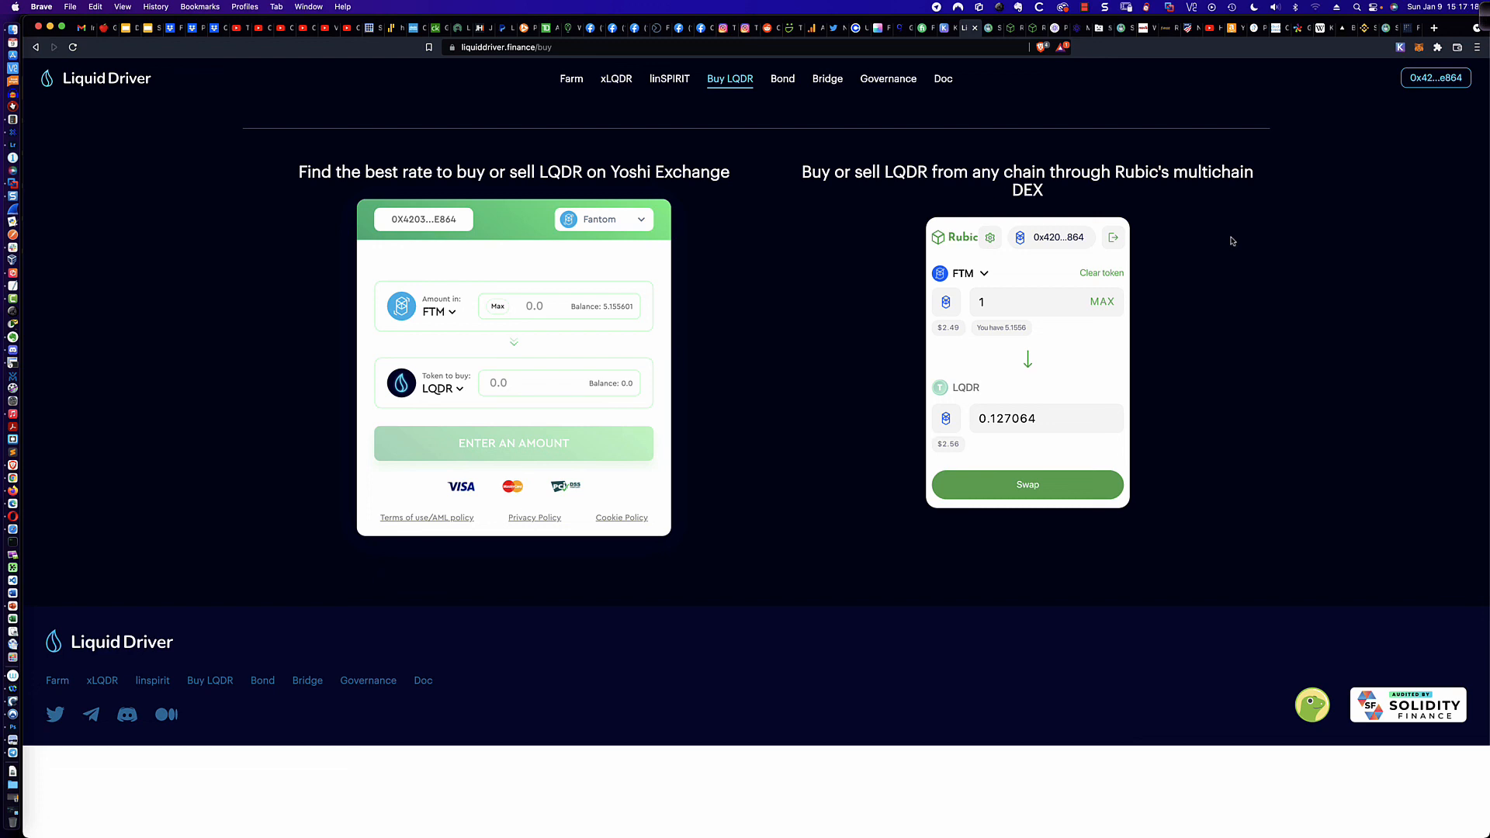
mouse_move(1079, 346)
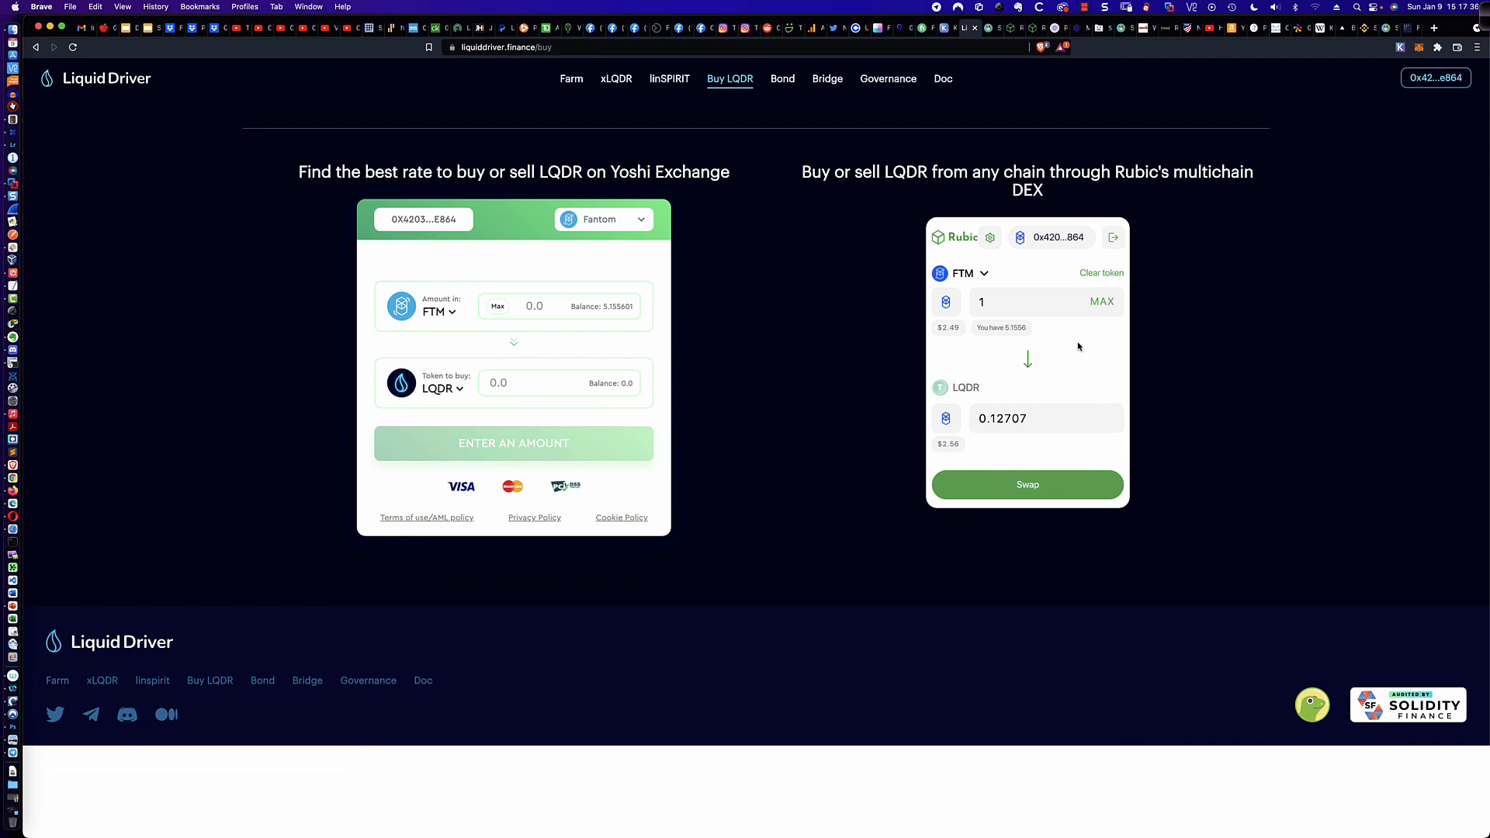
mouse_move(1404, 70)
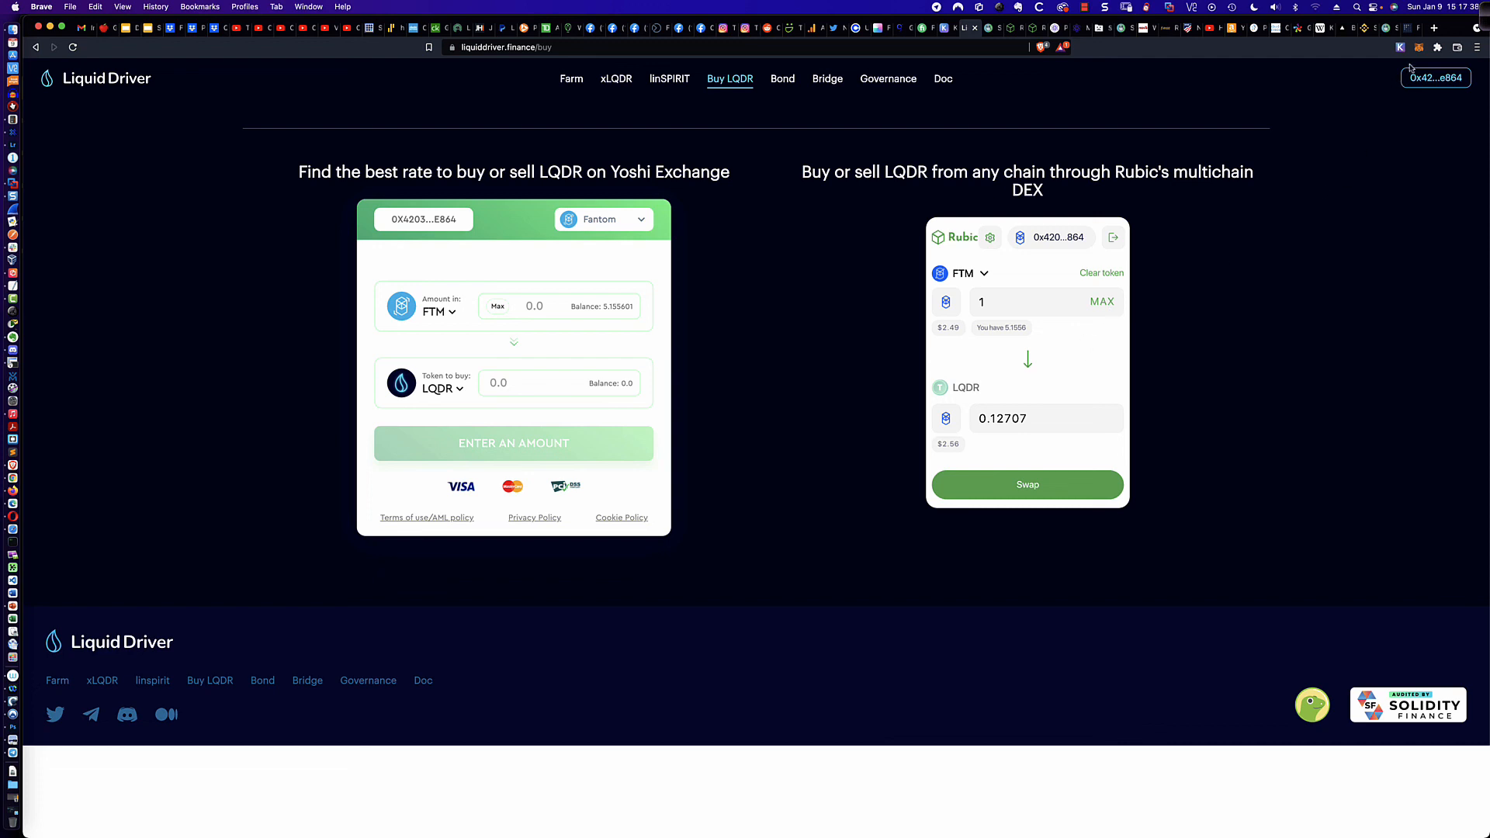
click(1416, 48)
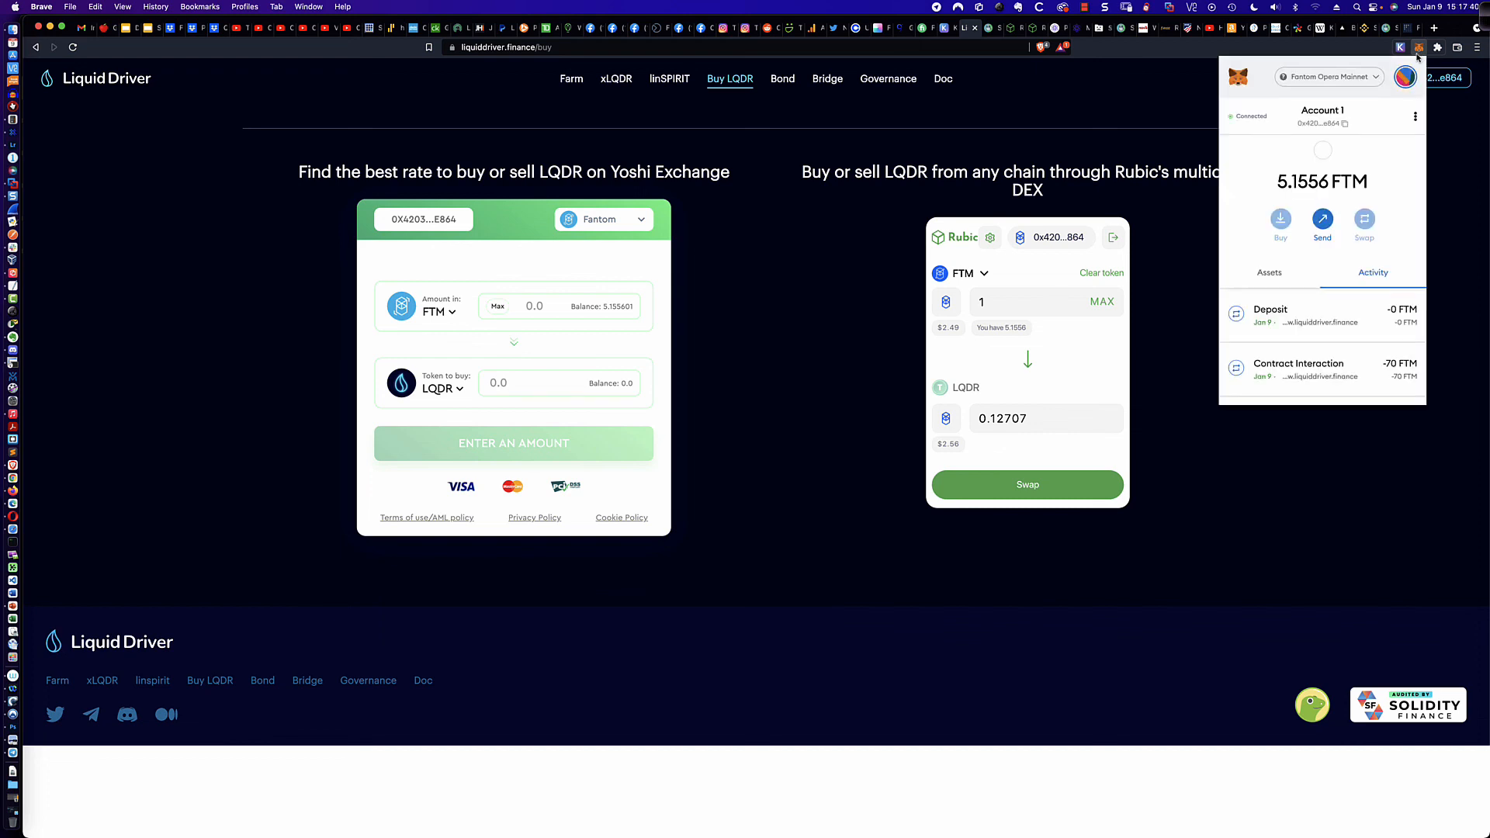
click(1268, 272)
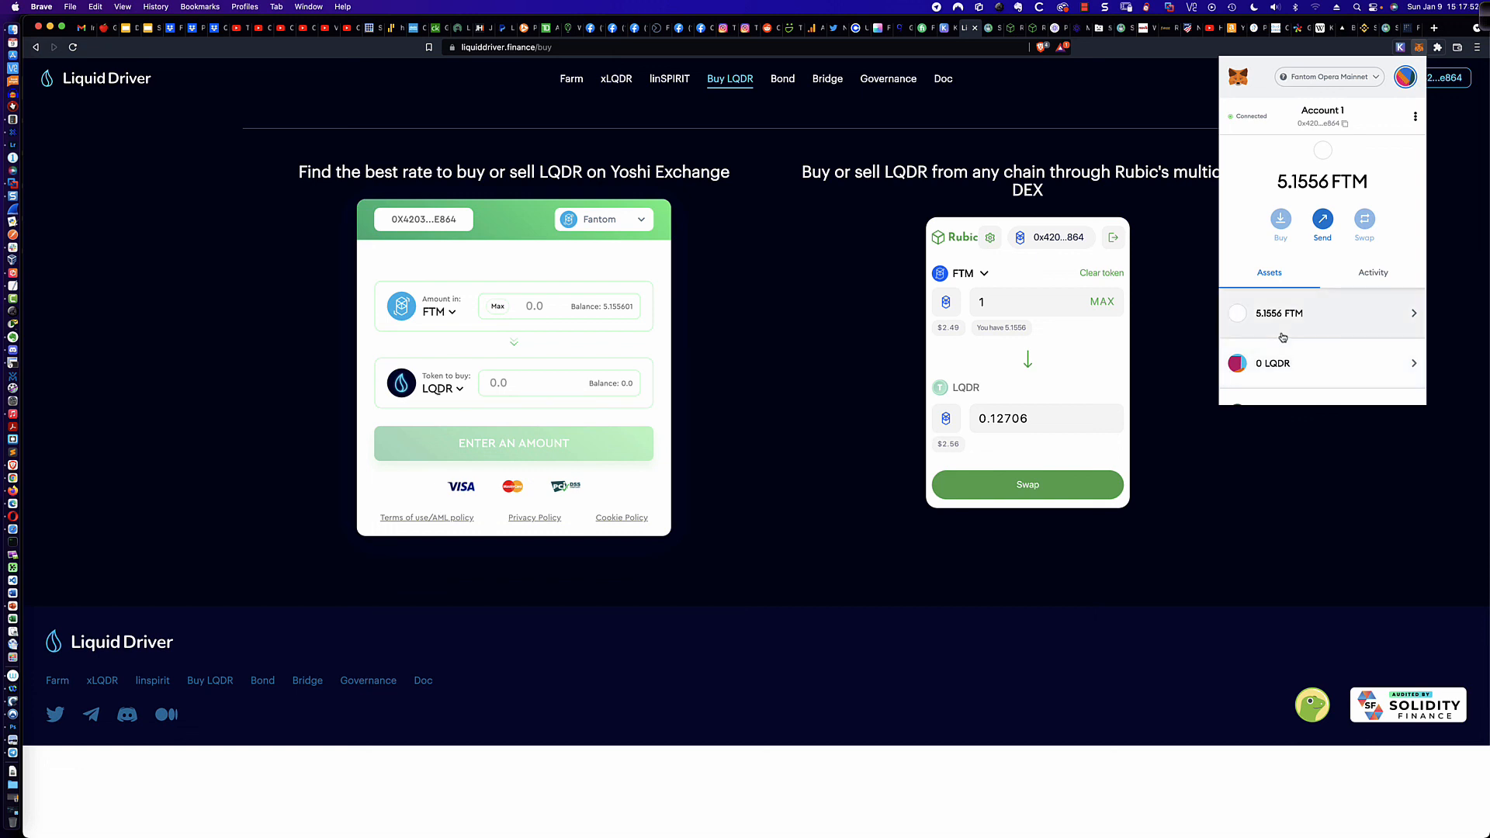
mouse_move(1435, 182)
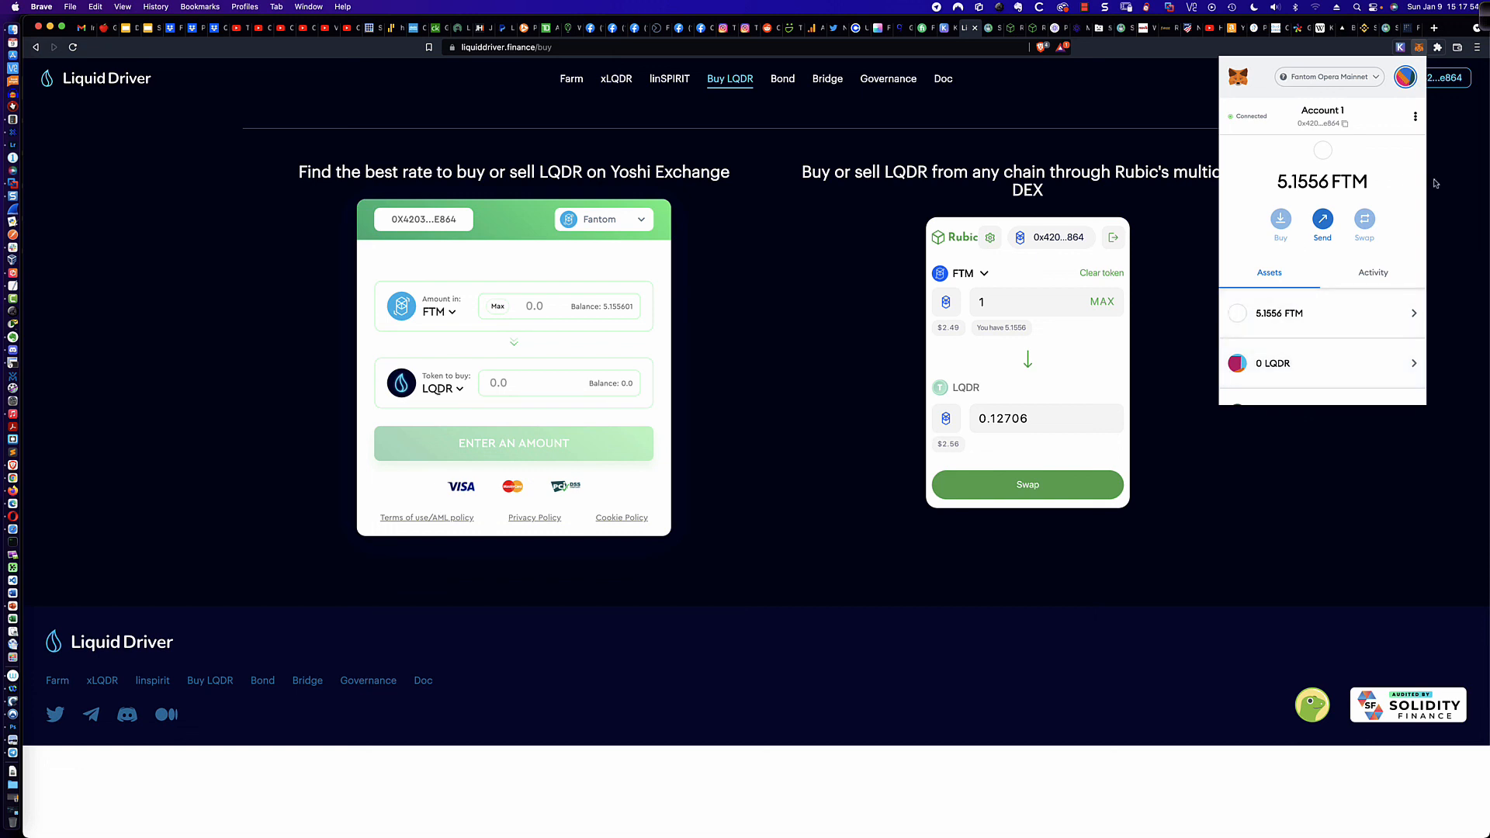
click(1008, 77)
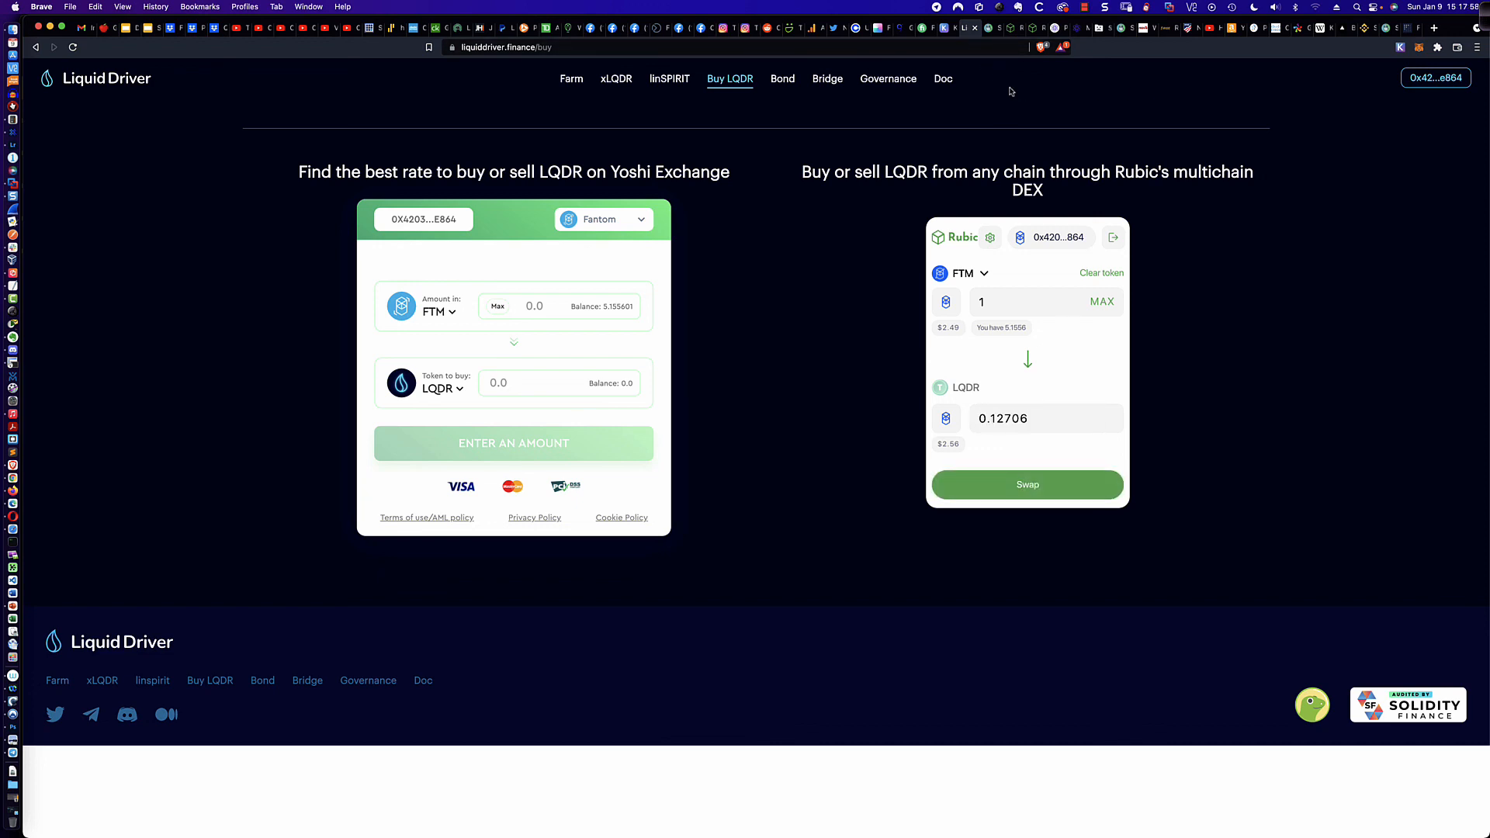
mouse_move(984, 80)
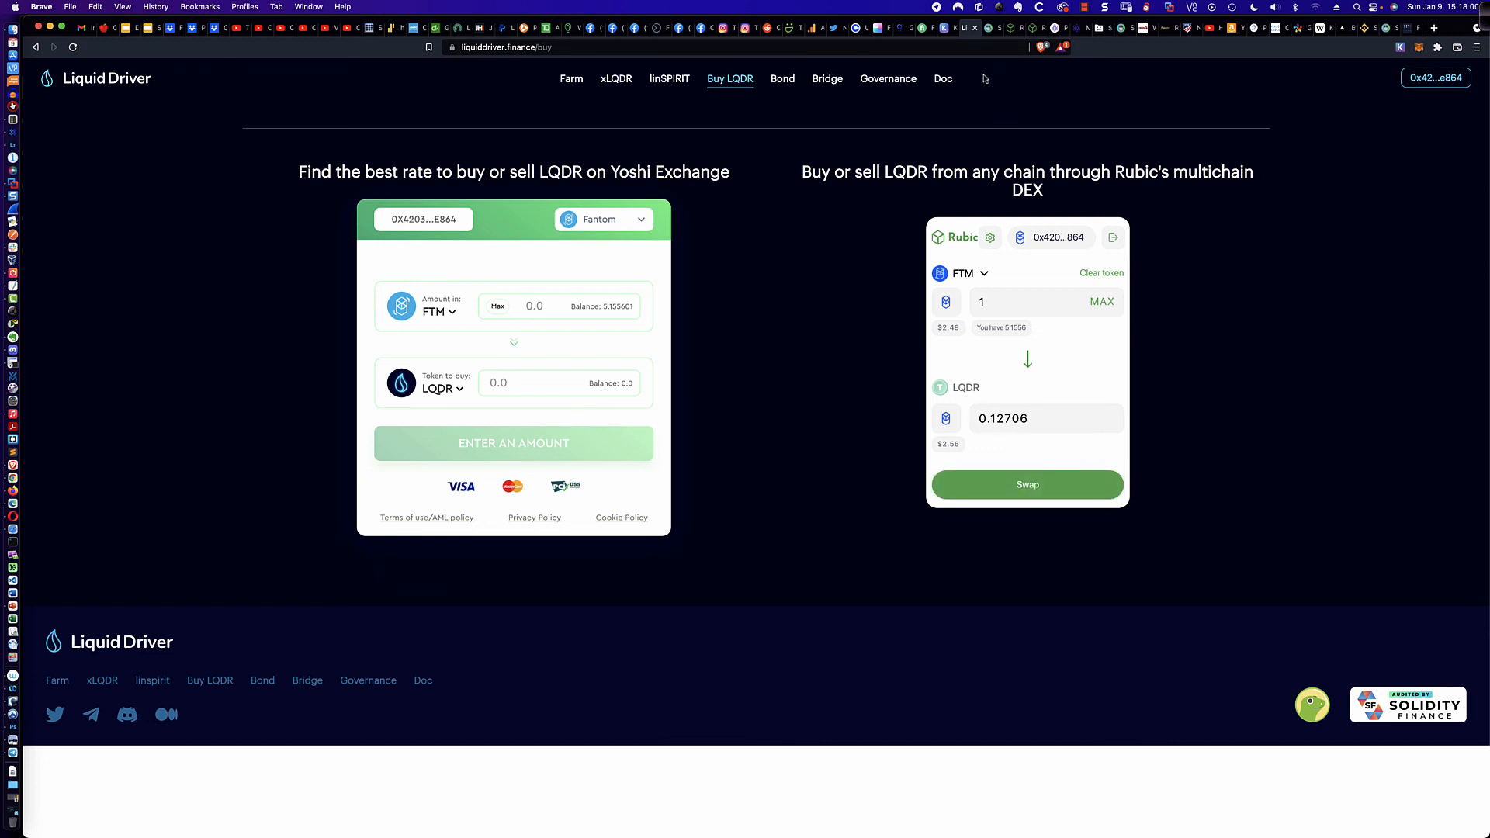
mouse_move(988, 69)
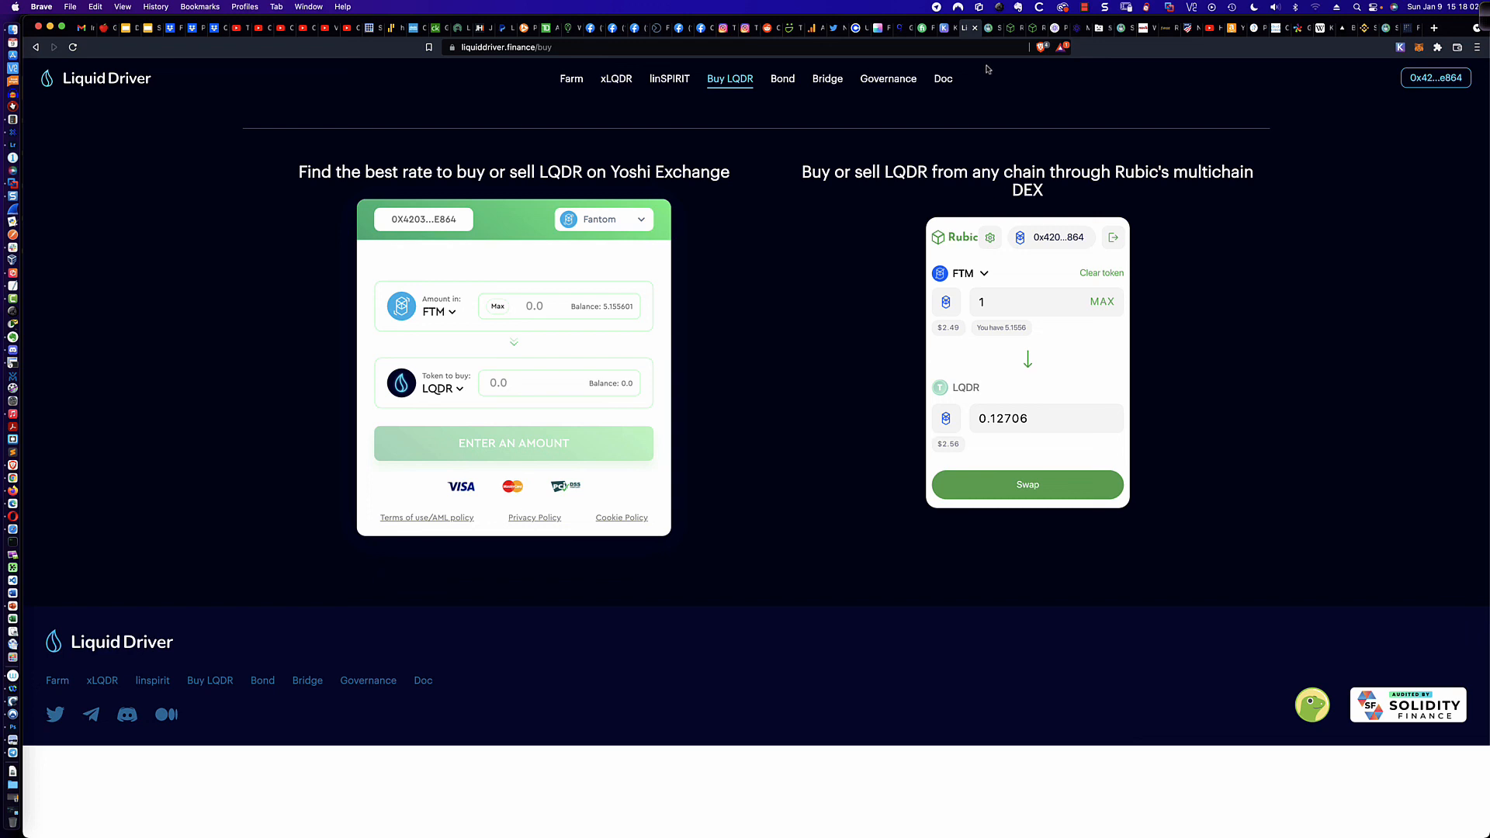
mouse_move(570, 96)
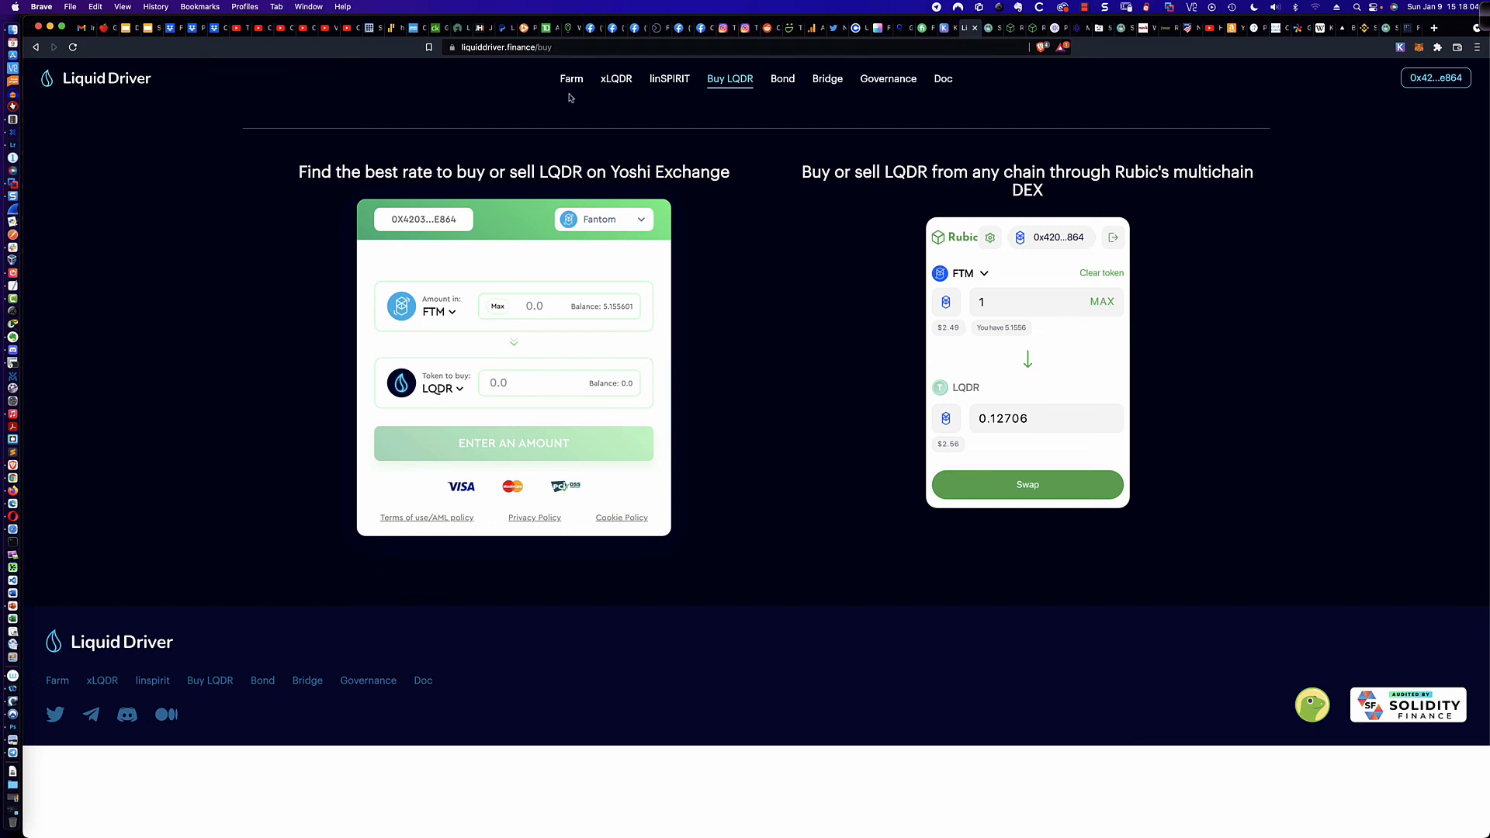
- Go to Farm and expand LQDR/FTM details showing a $212.5 stake and 103% APR
click(570, 79)
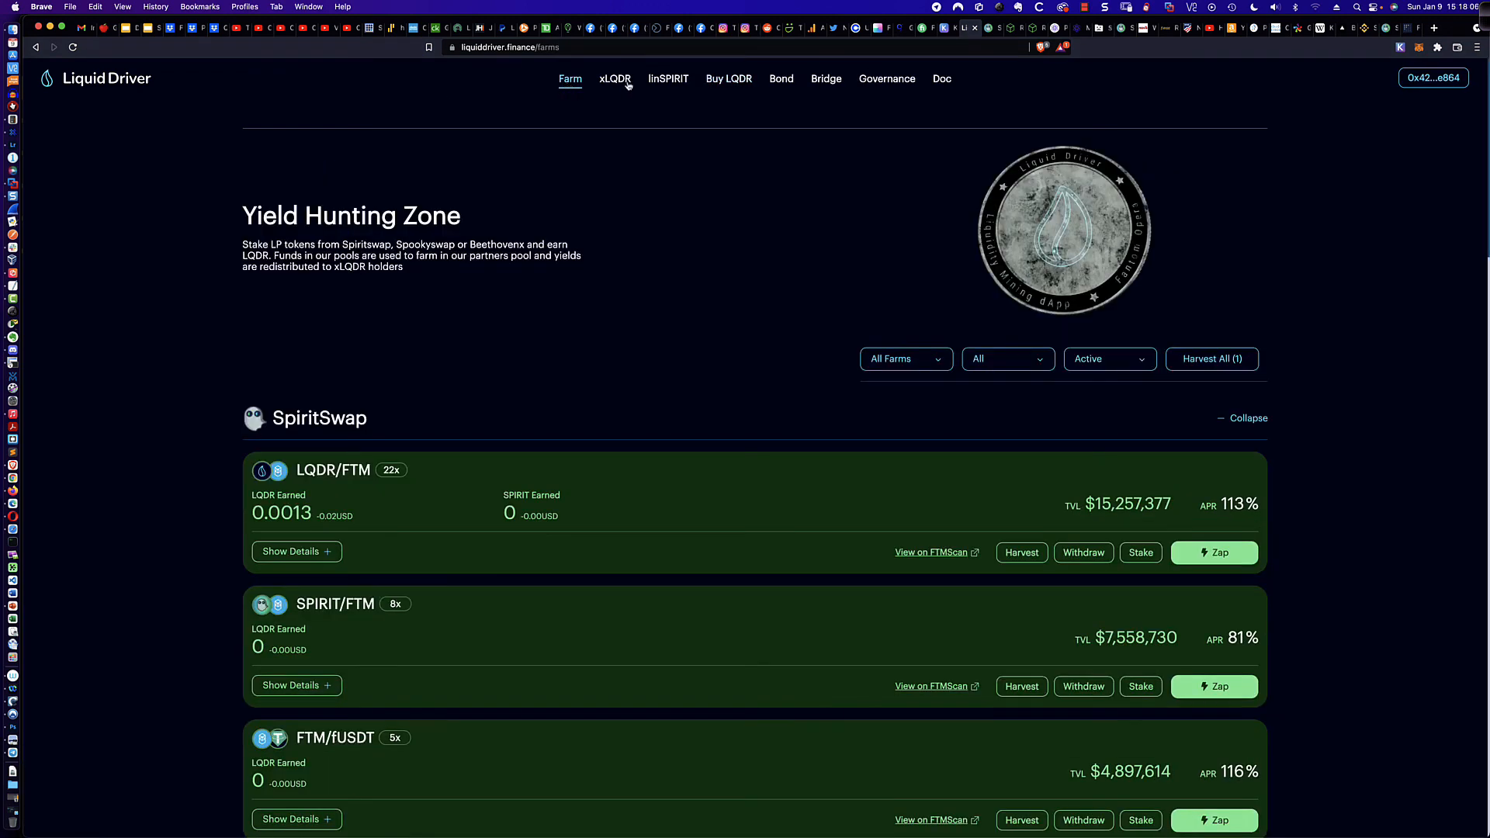
mouse_move(1358, 236)
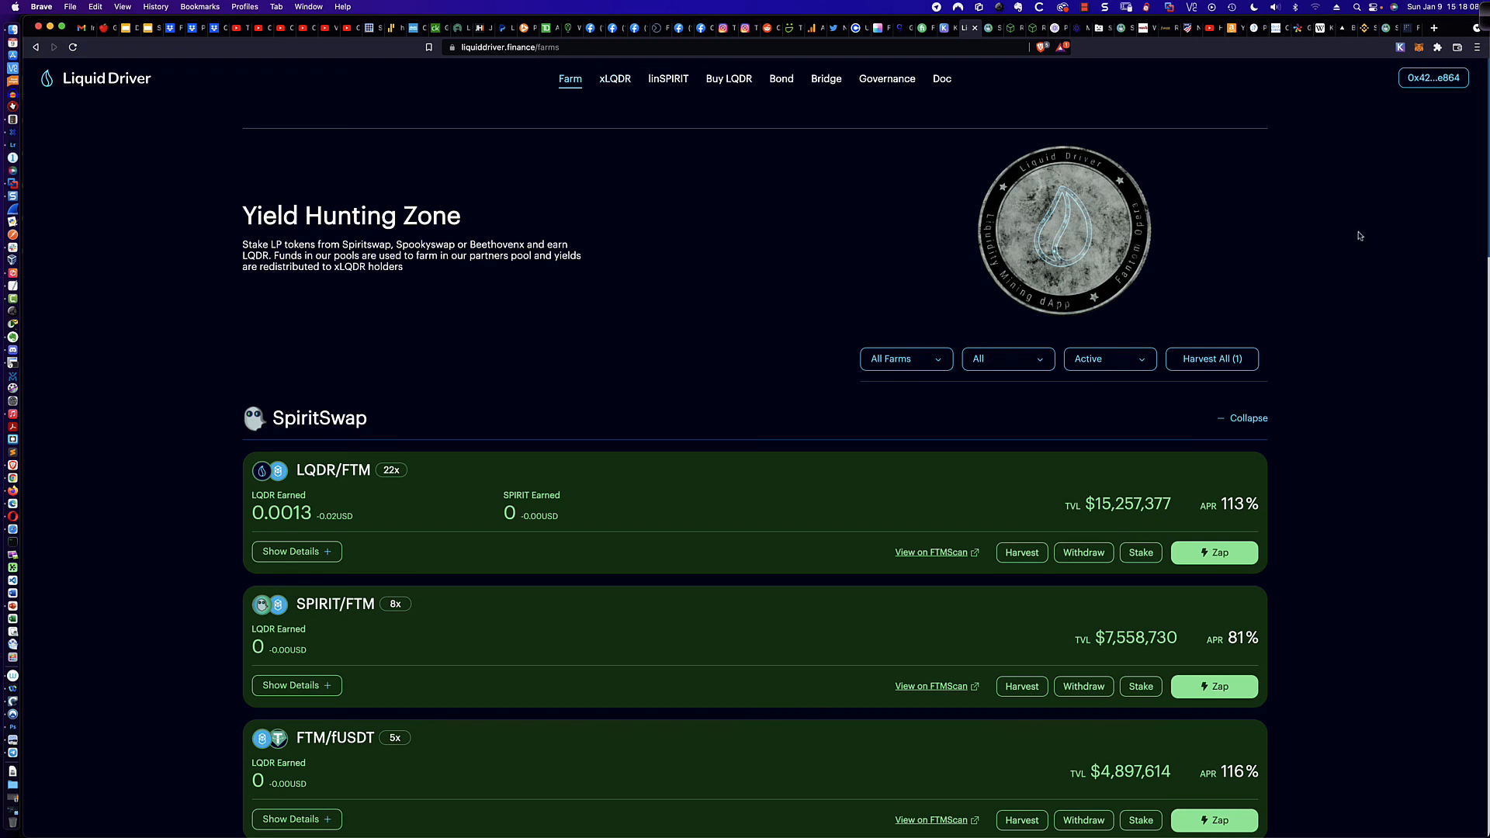
mouse_move(297, 551)
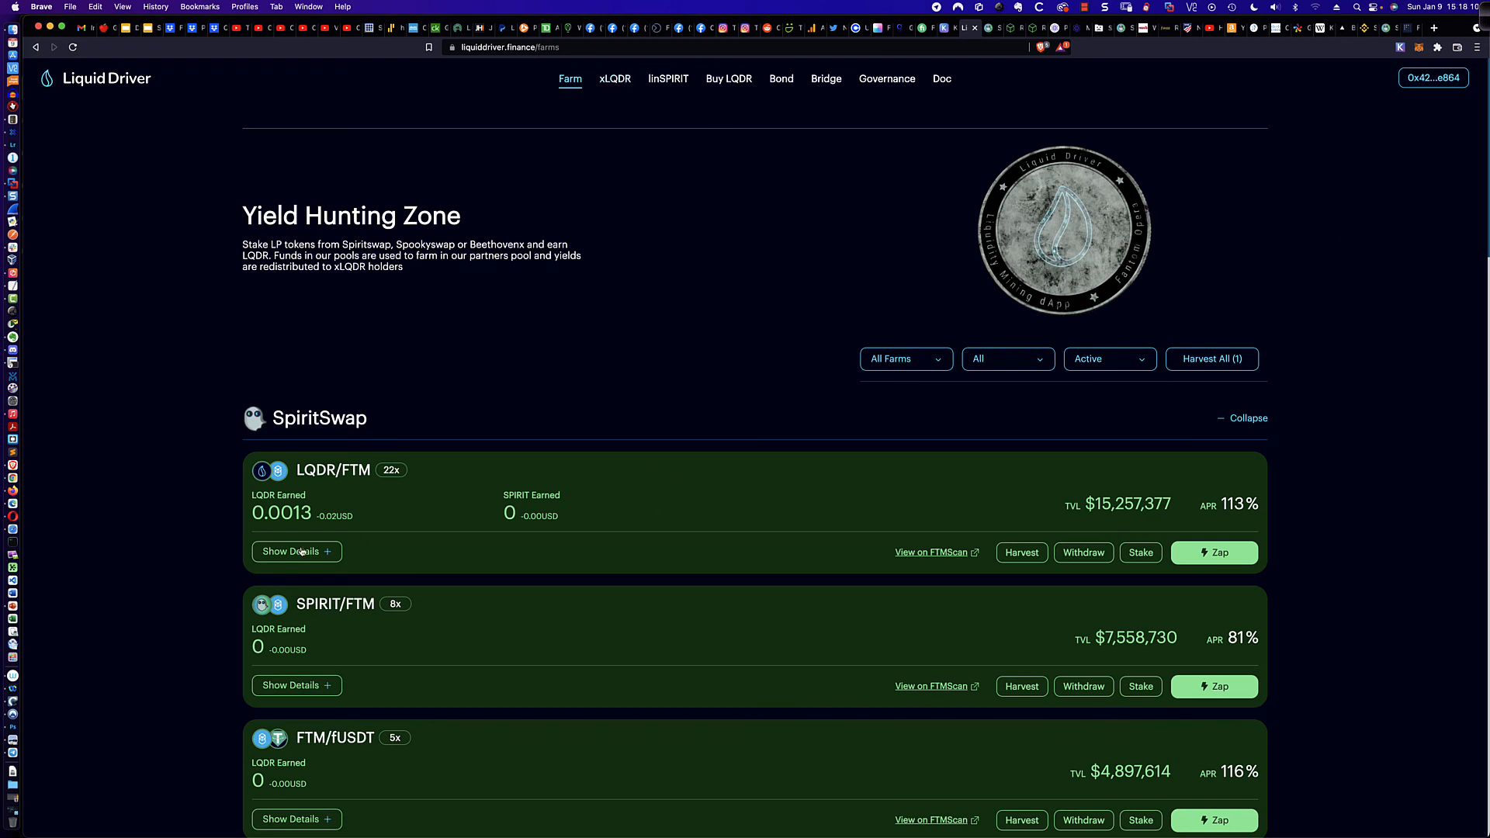
click(296, 552)
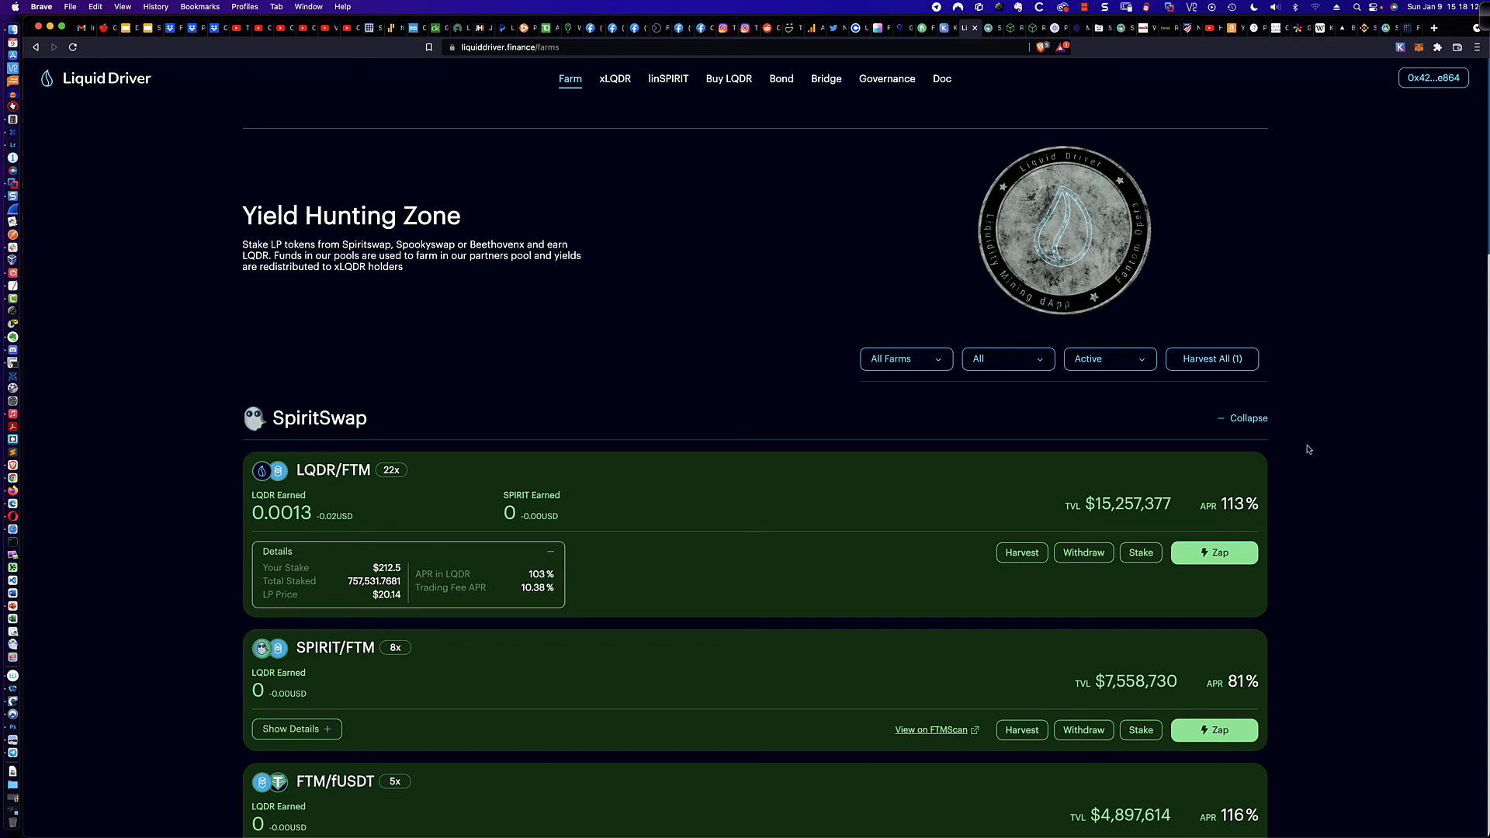
mouse_move(1371, 264)
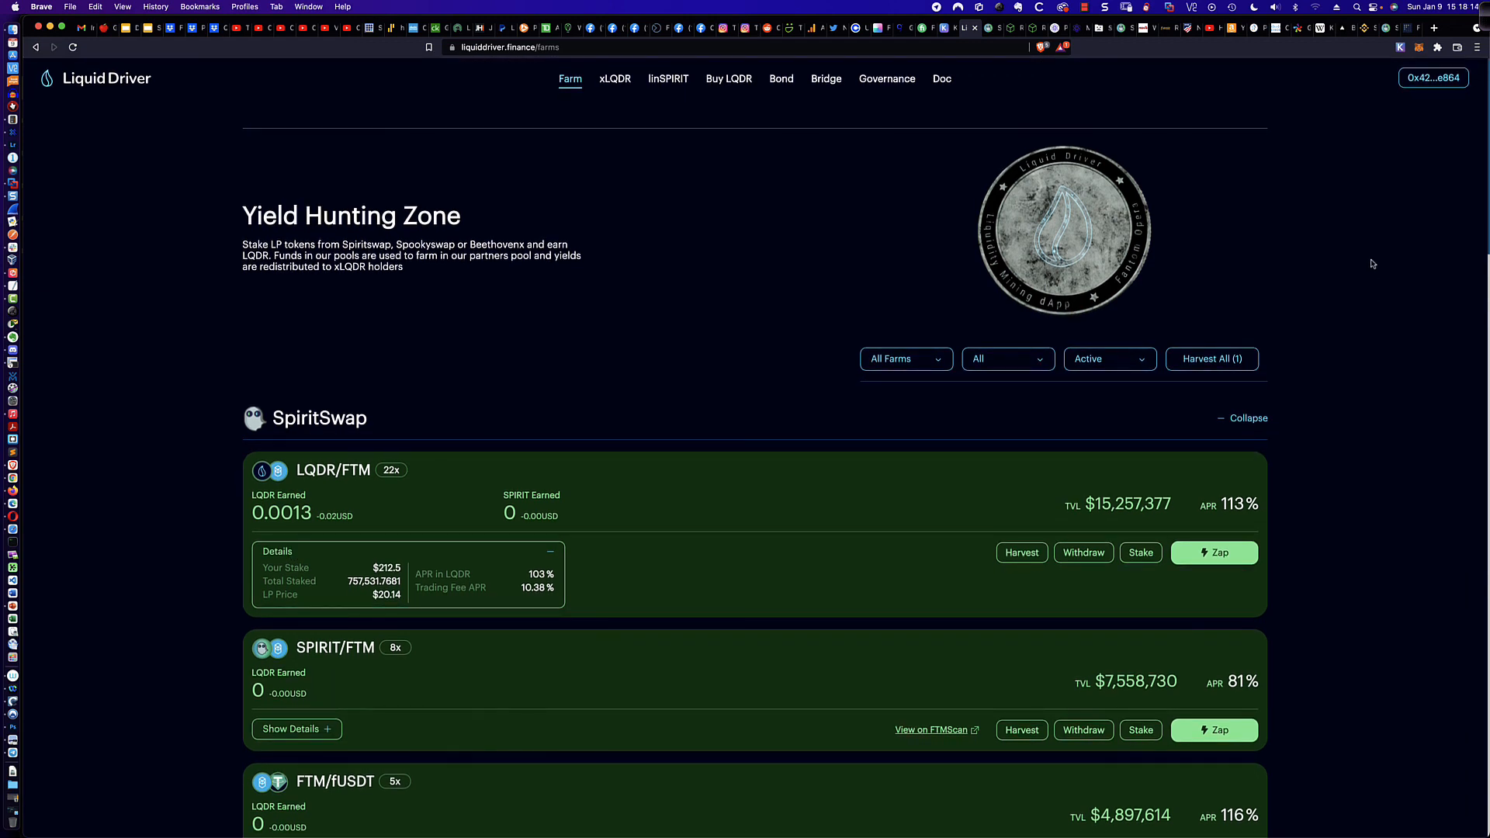